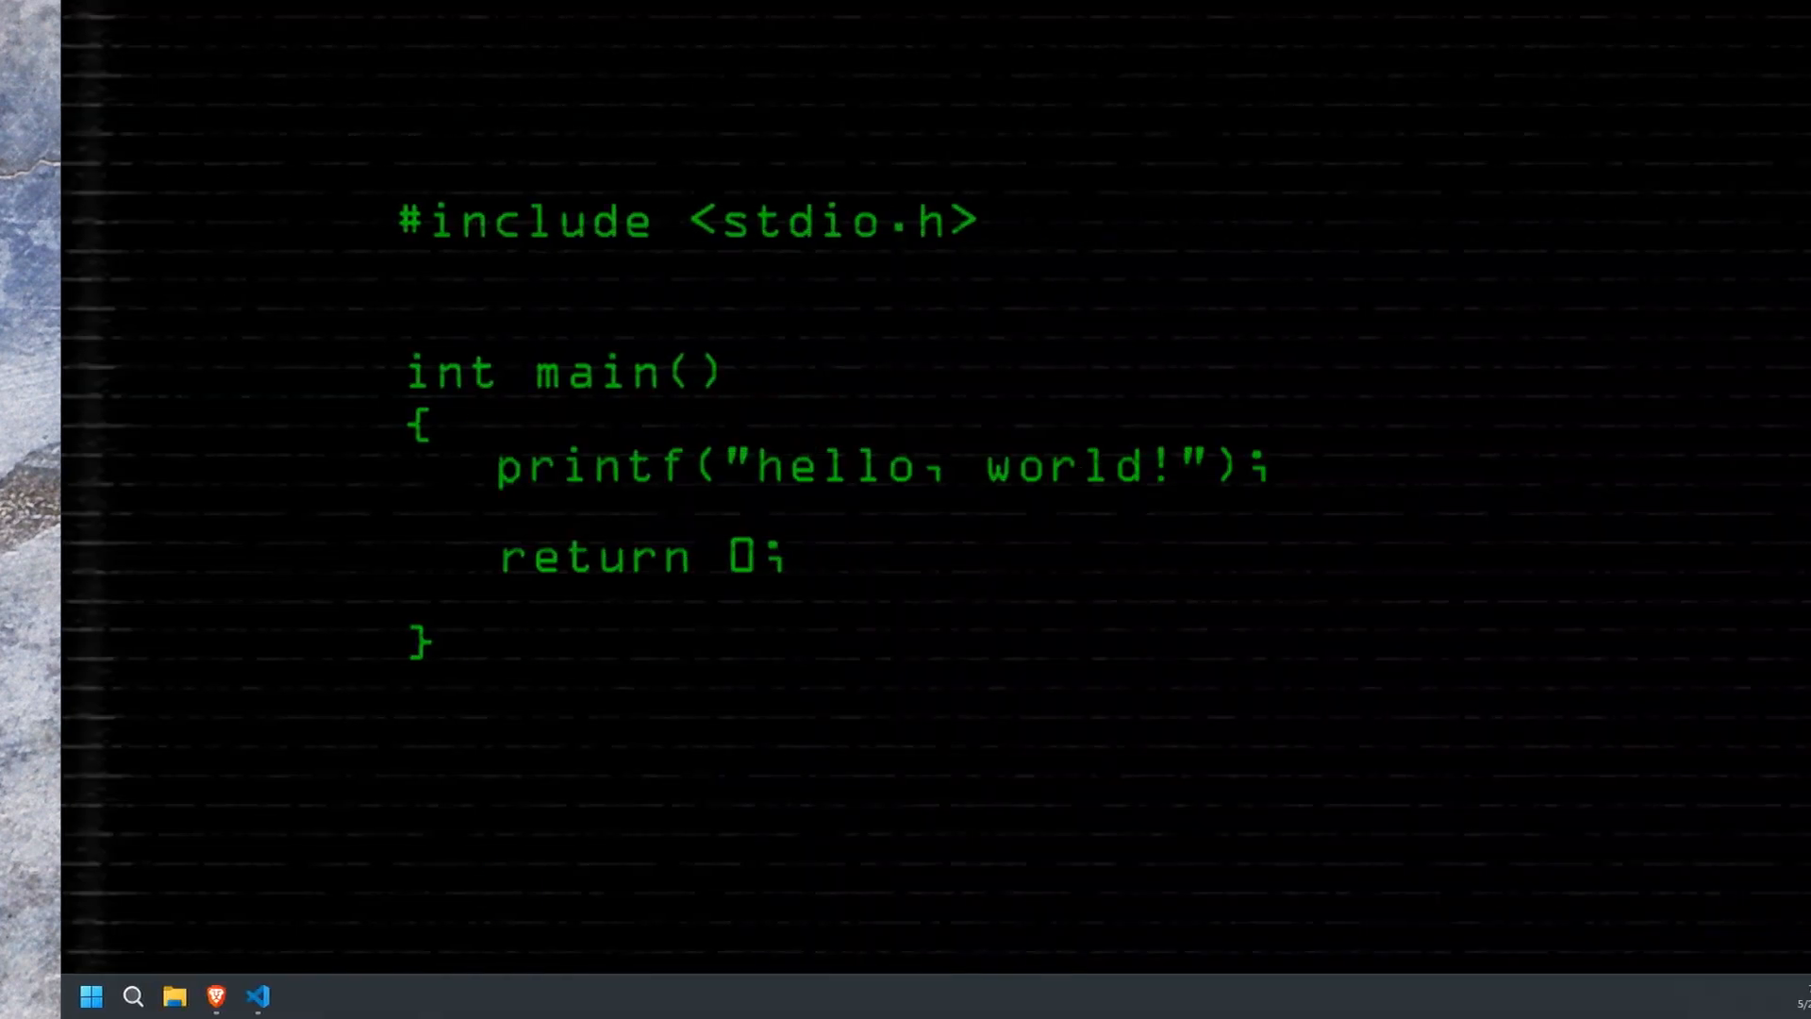
# Open the project's composer.json in the VS Code editor.
pyautogui.click(580, 818)
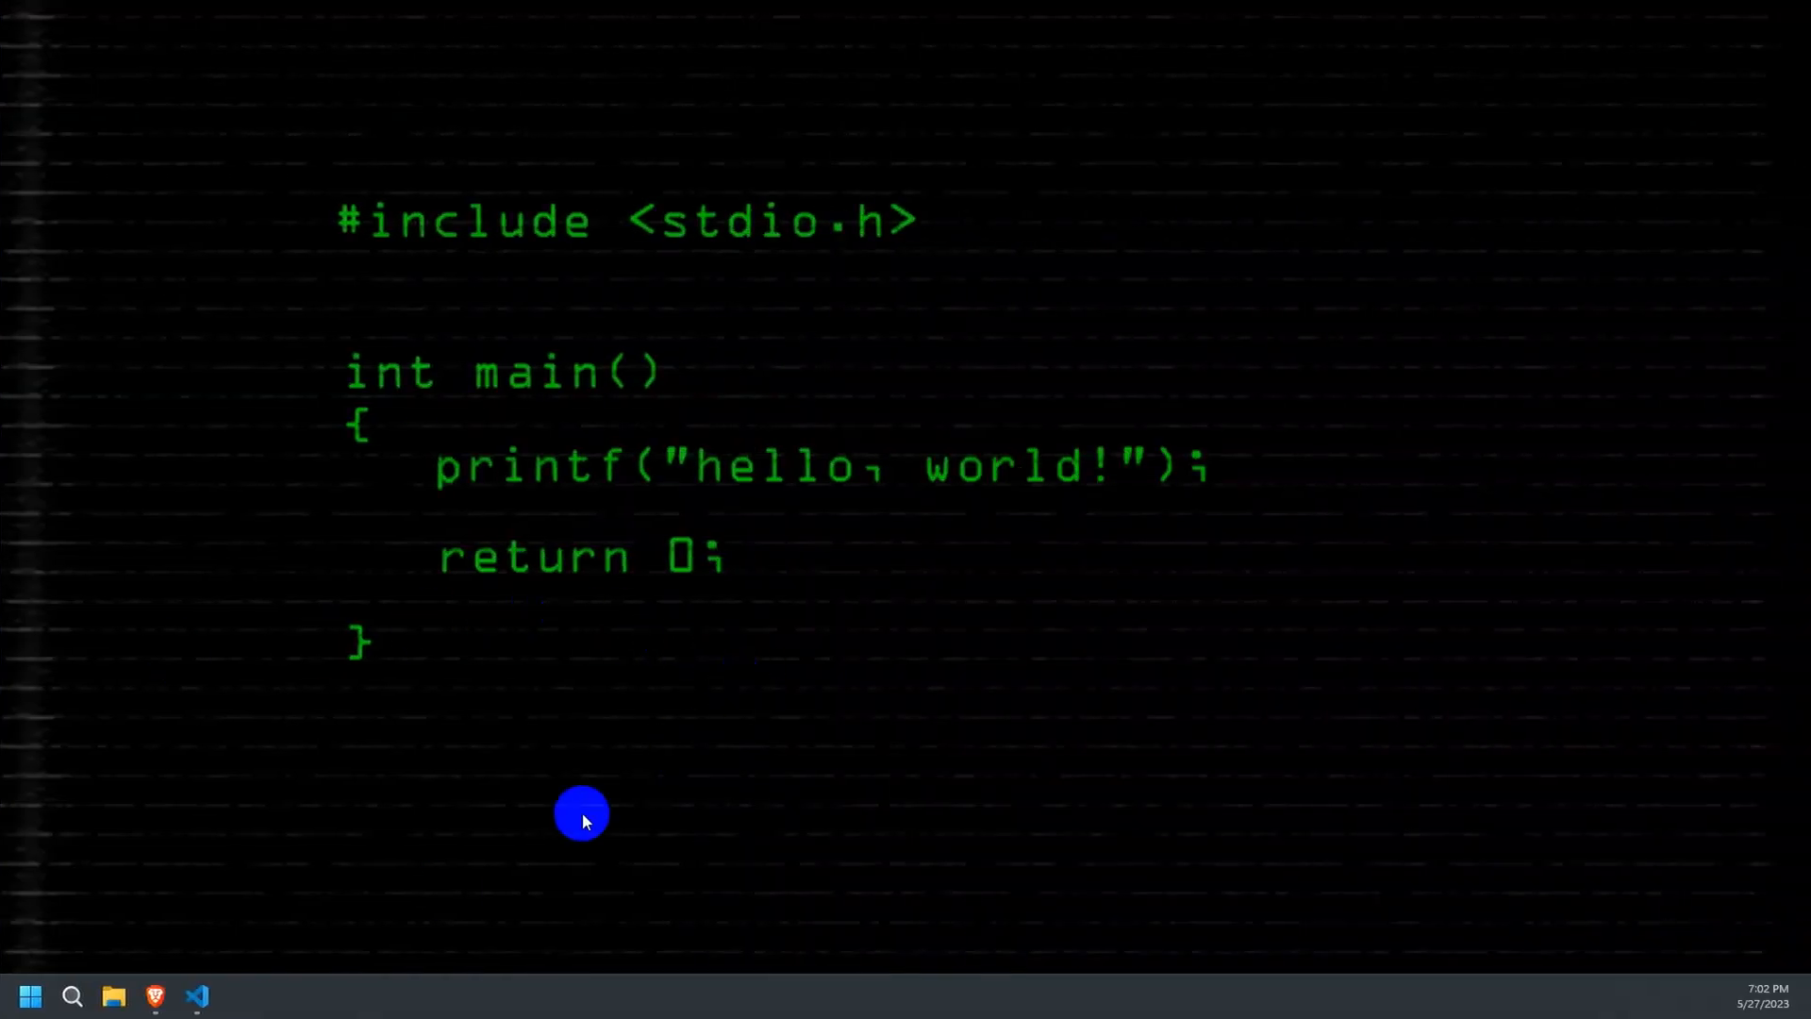
pyautogui.click(194, 997)
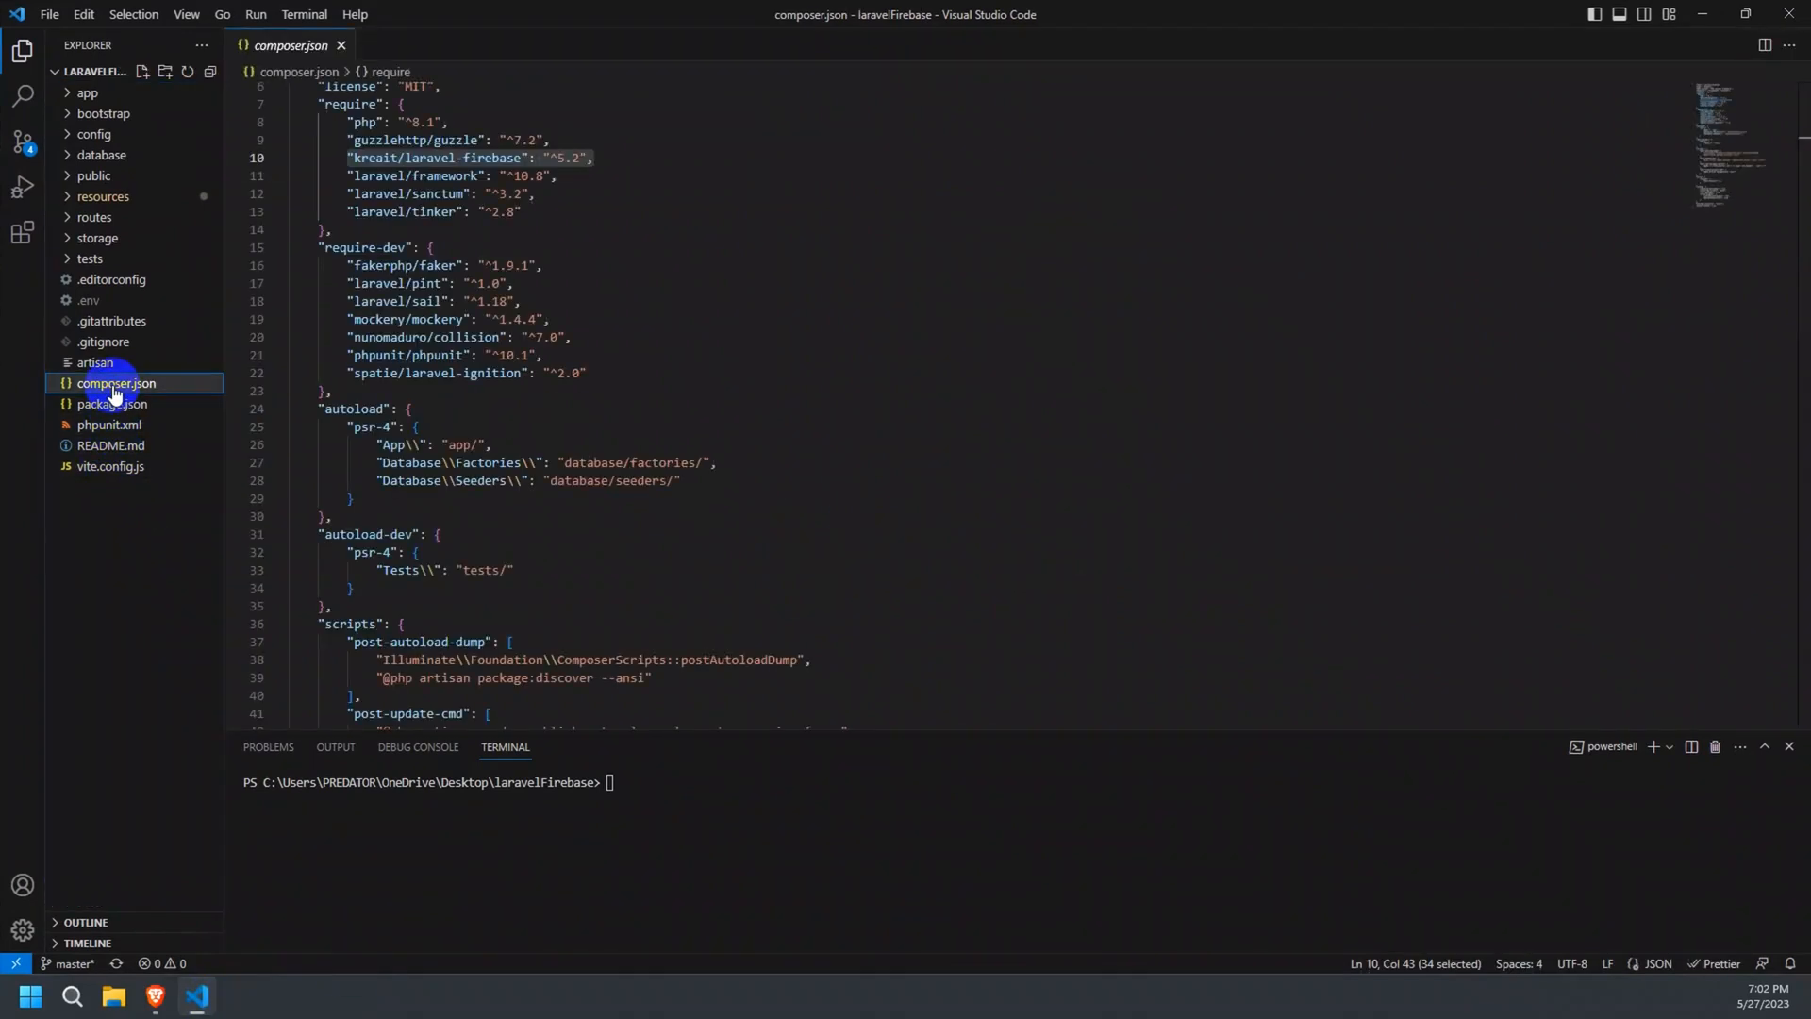
pyautogui.click(596, 159)
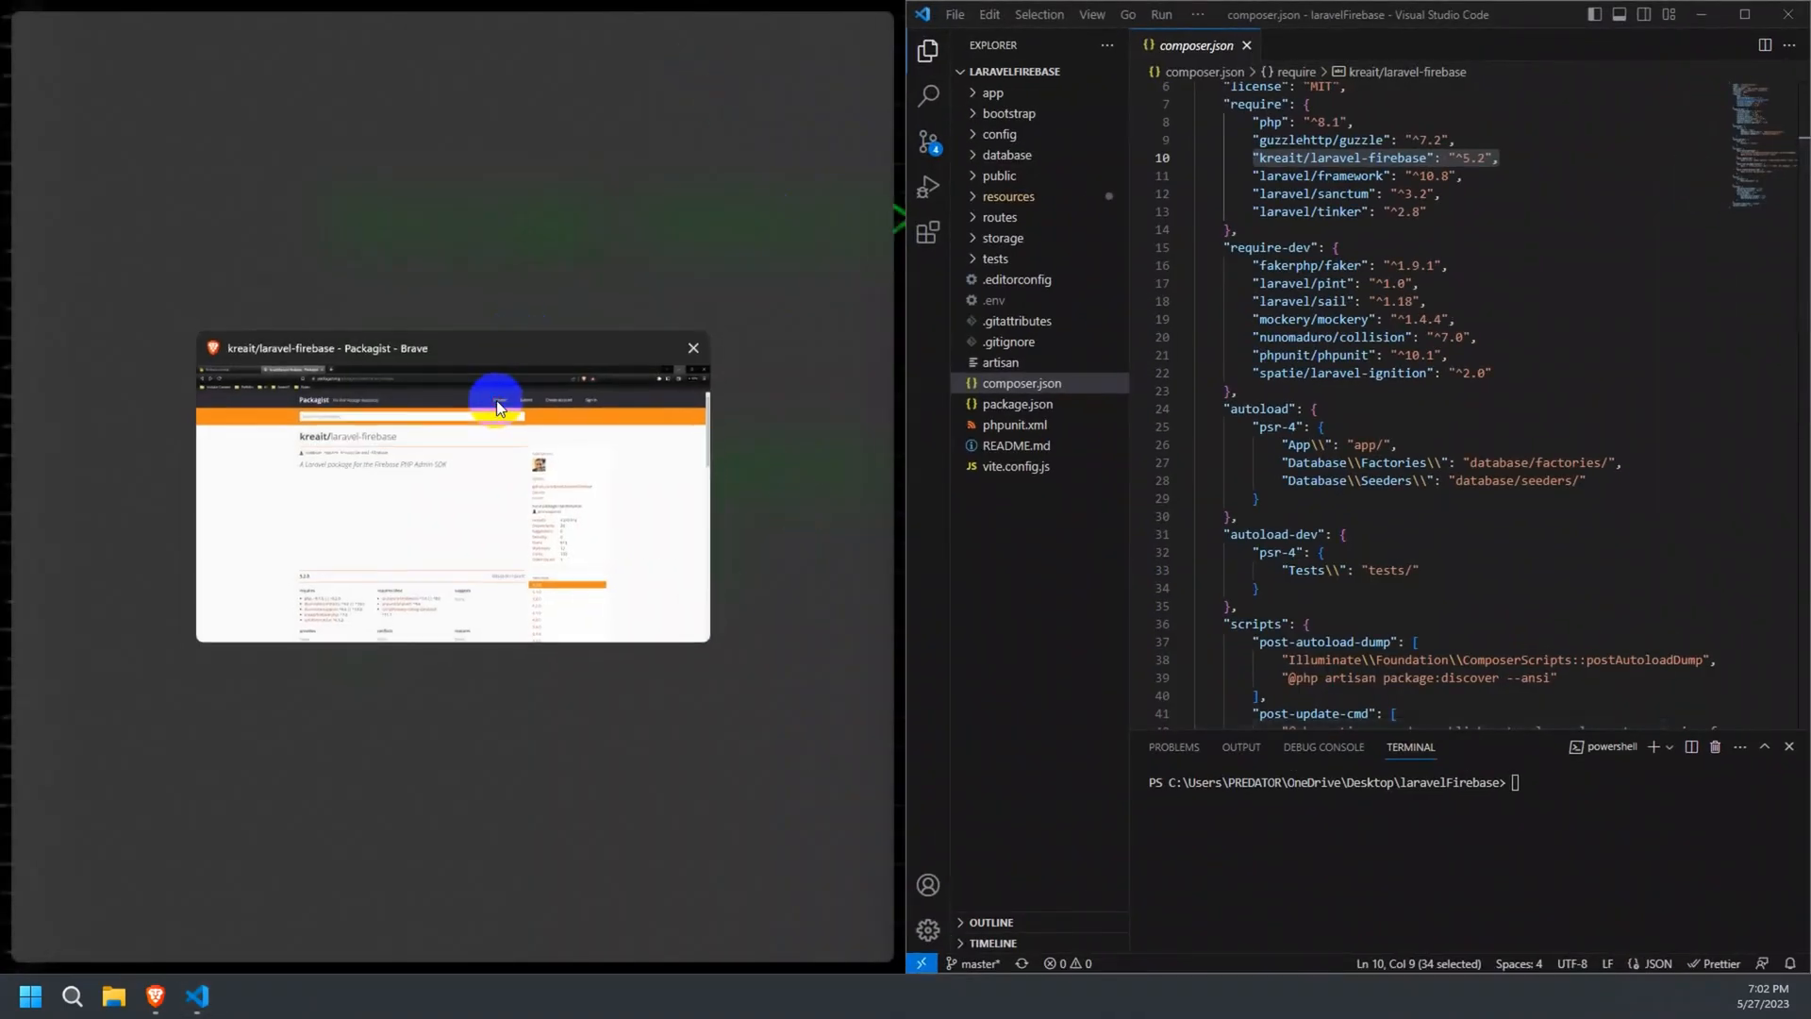
# Snap the kreait/laravel-firebase Packagist page beside VS Code and return to composer.json.
pyautogui.click(498, 406)
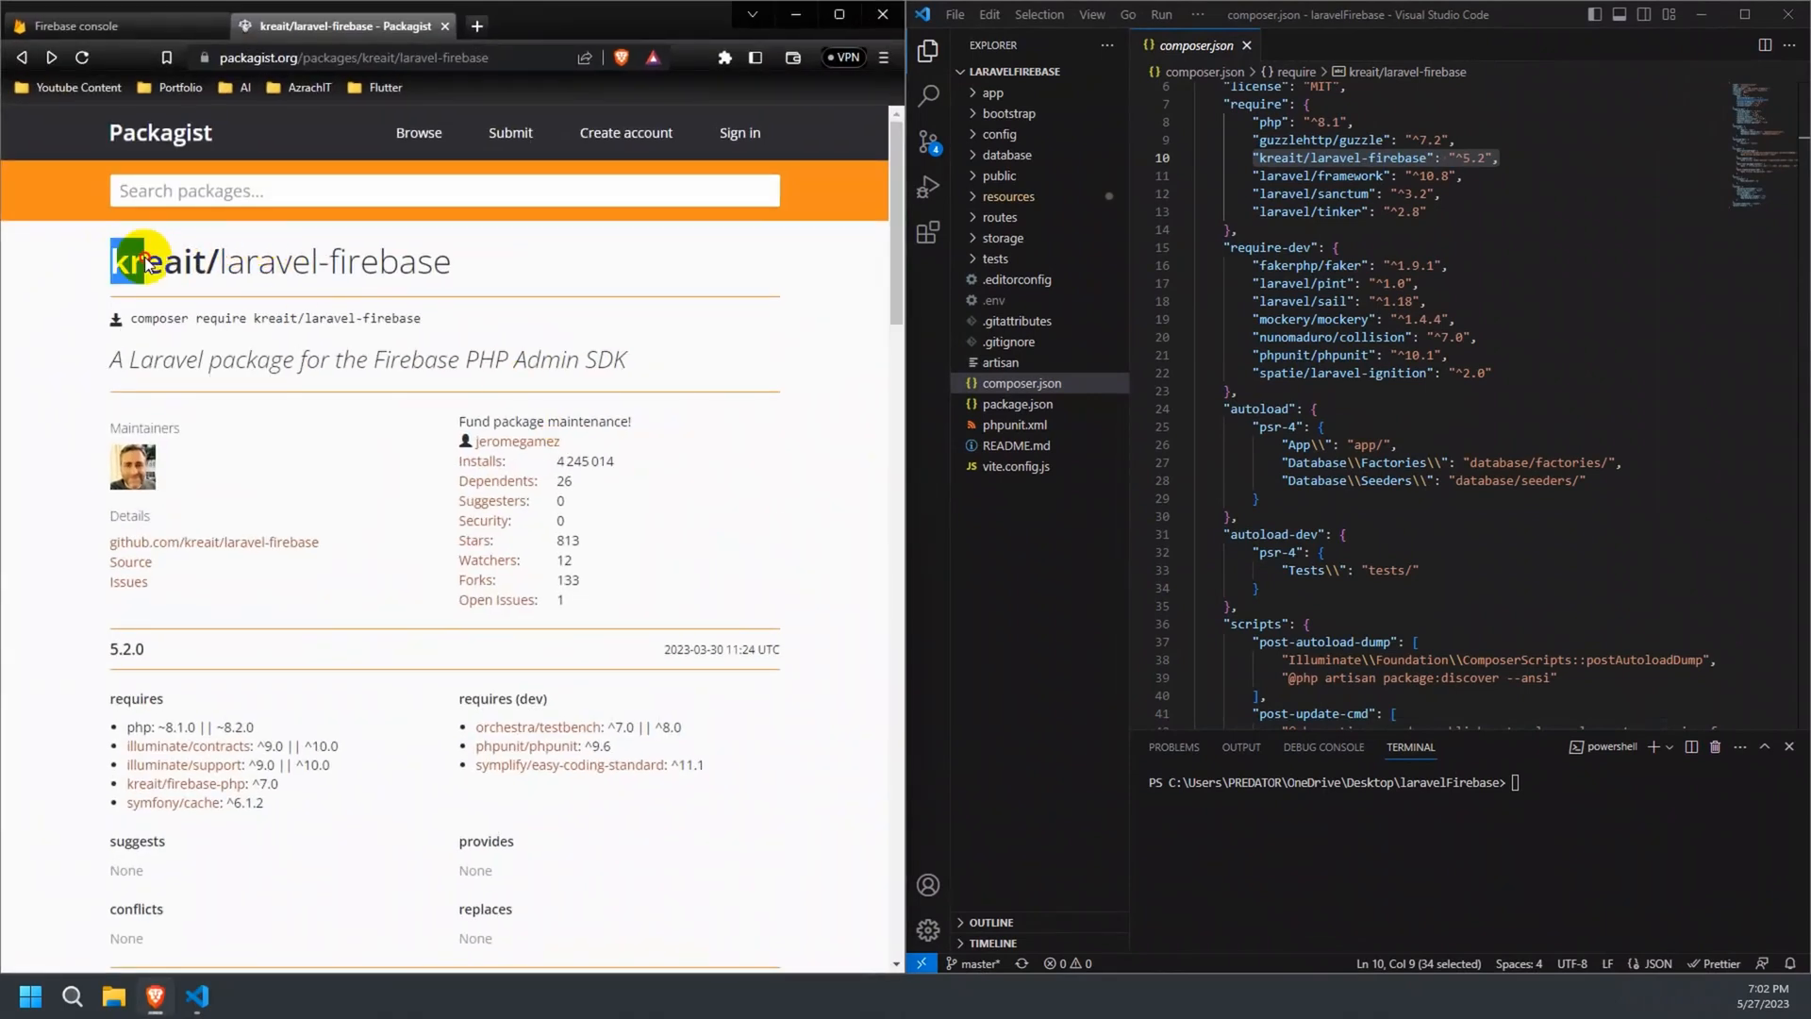
pyautogui.click(123, 324)
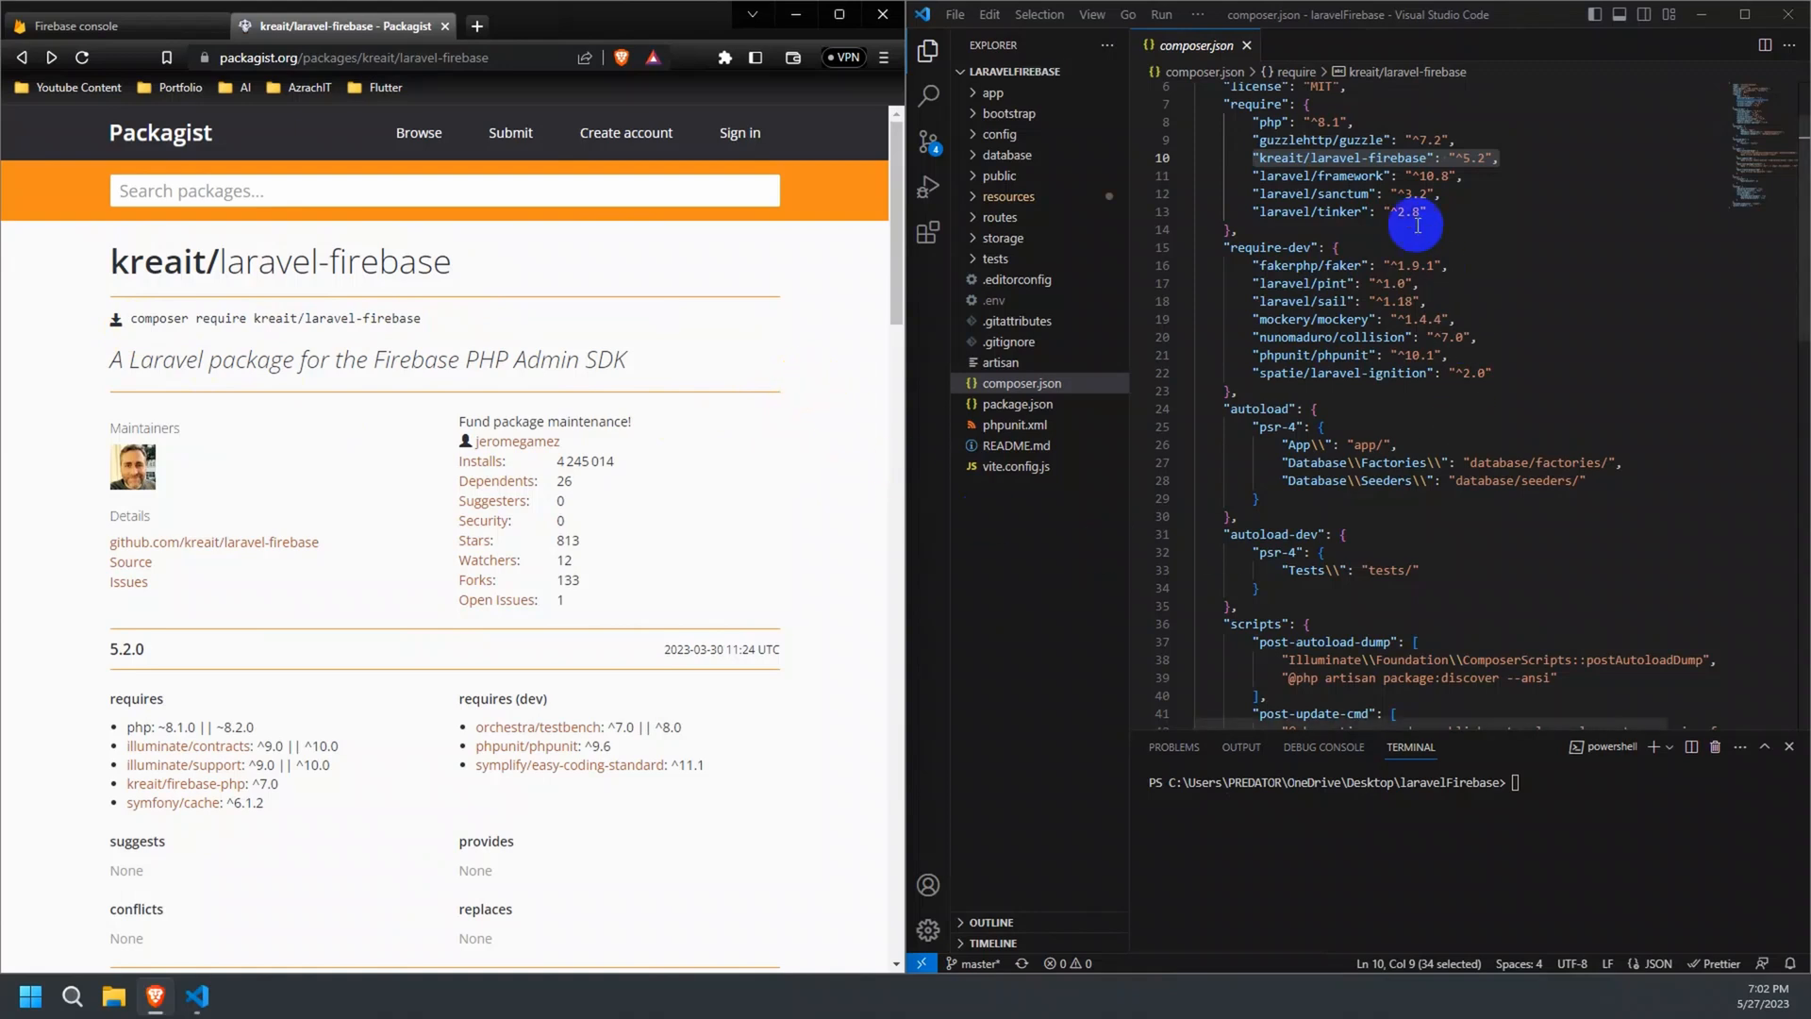
pyautogui.click(1520, 788)
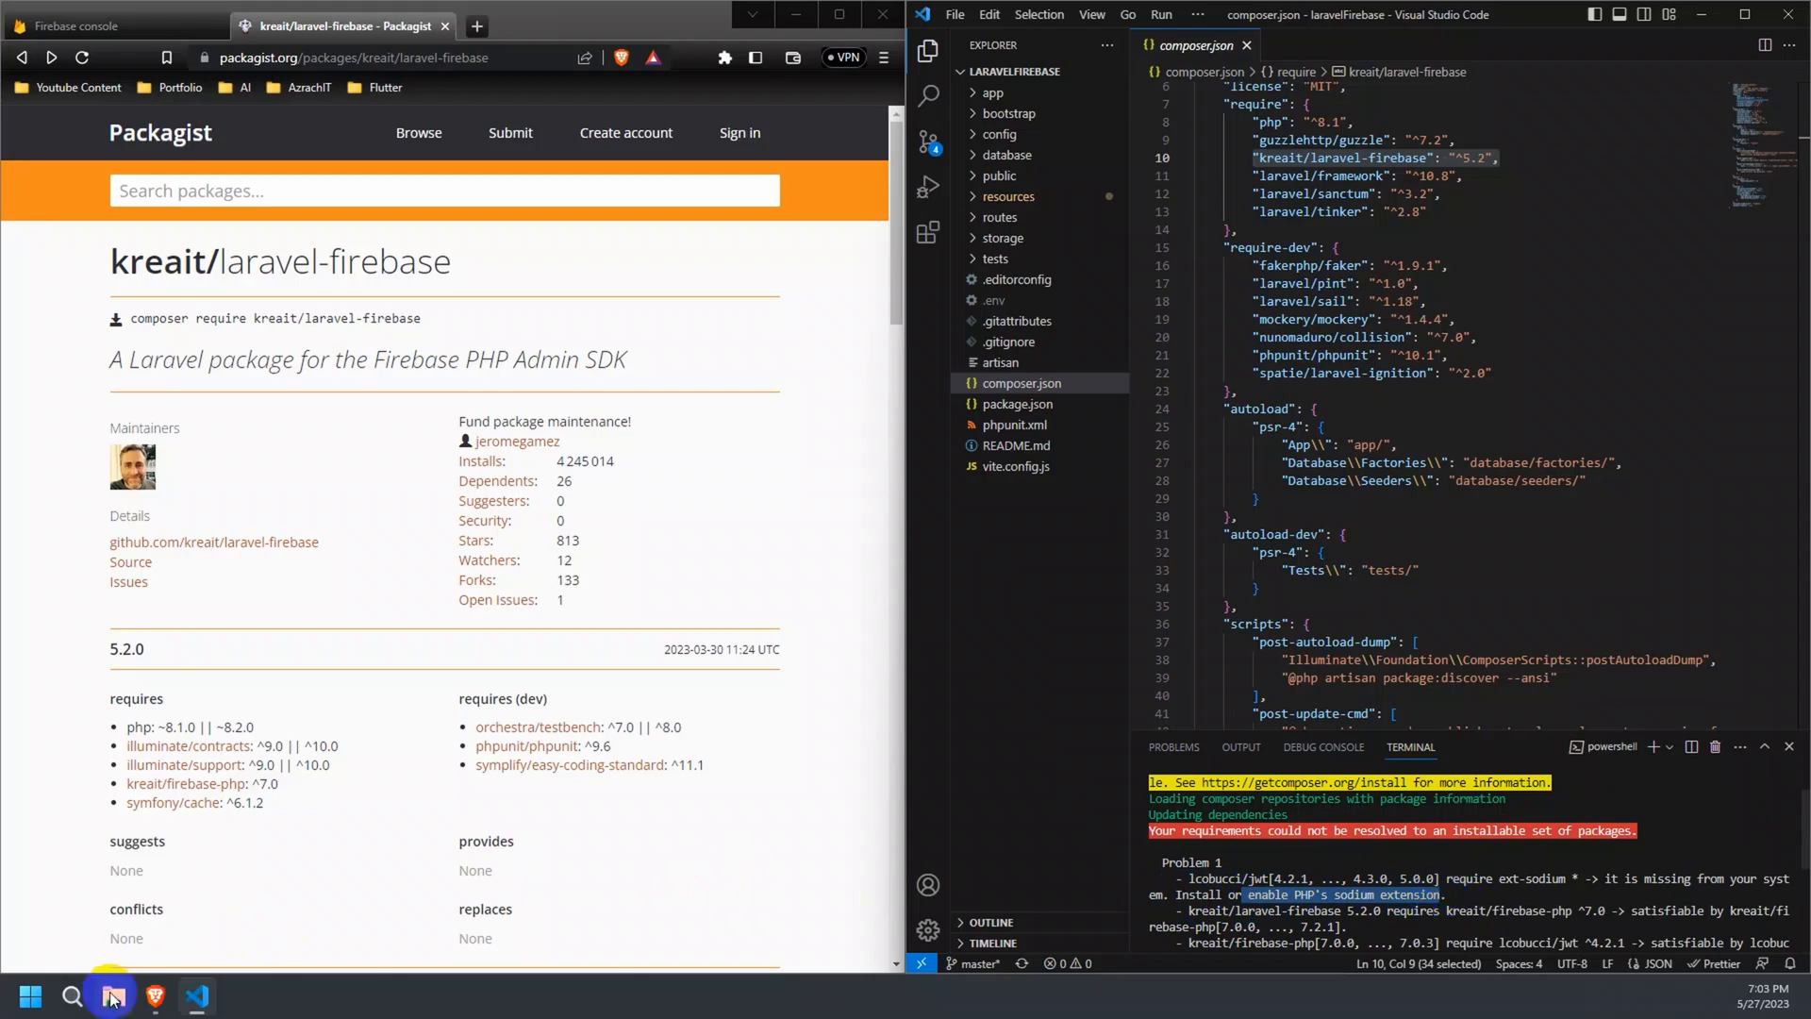
# Open C:\xampp\php\php.ini in Notepad from File Explorer.
pyautogui.click(116, 995)
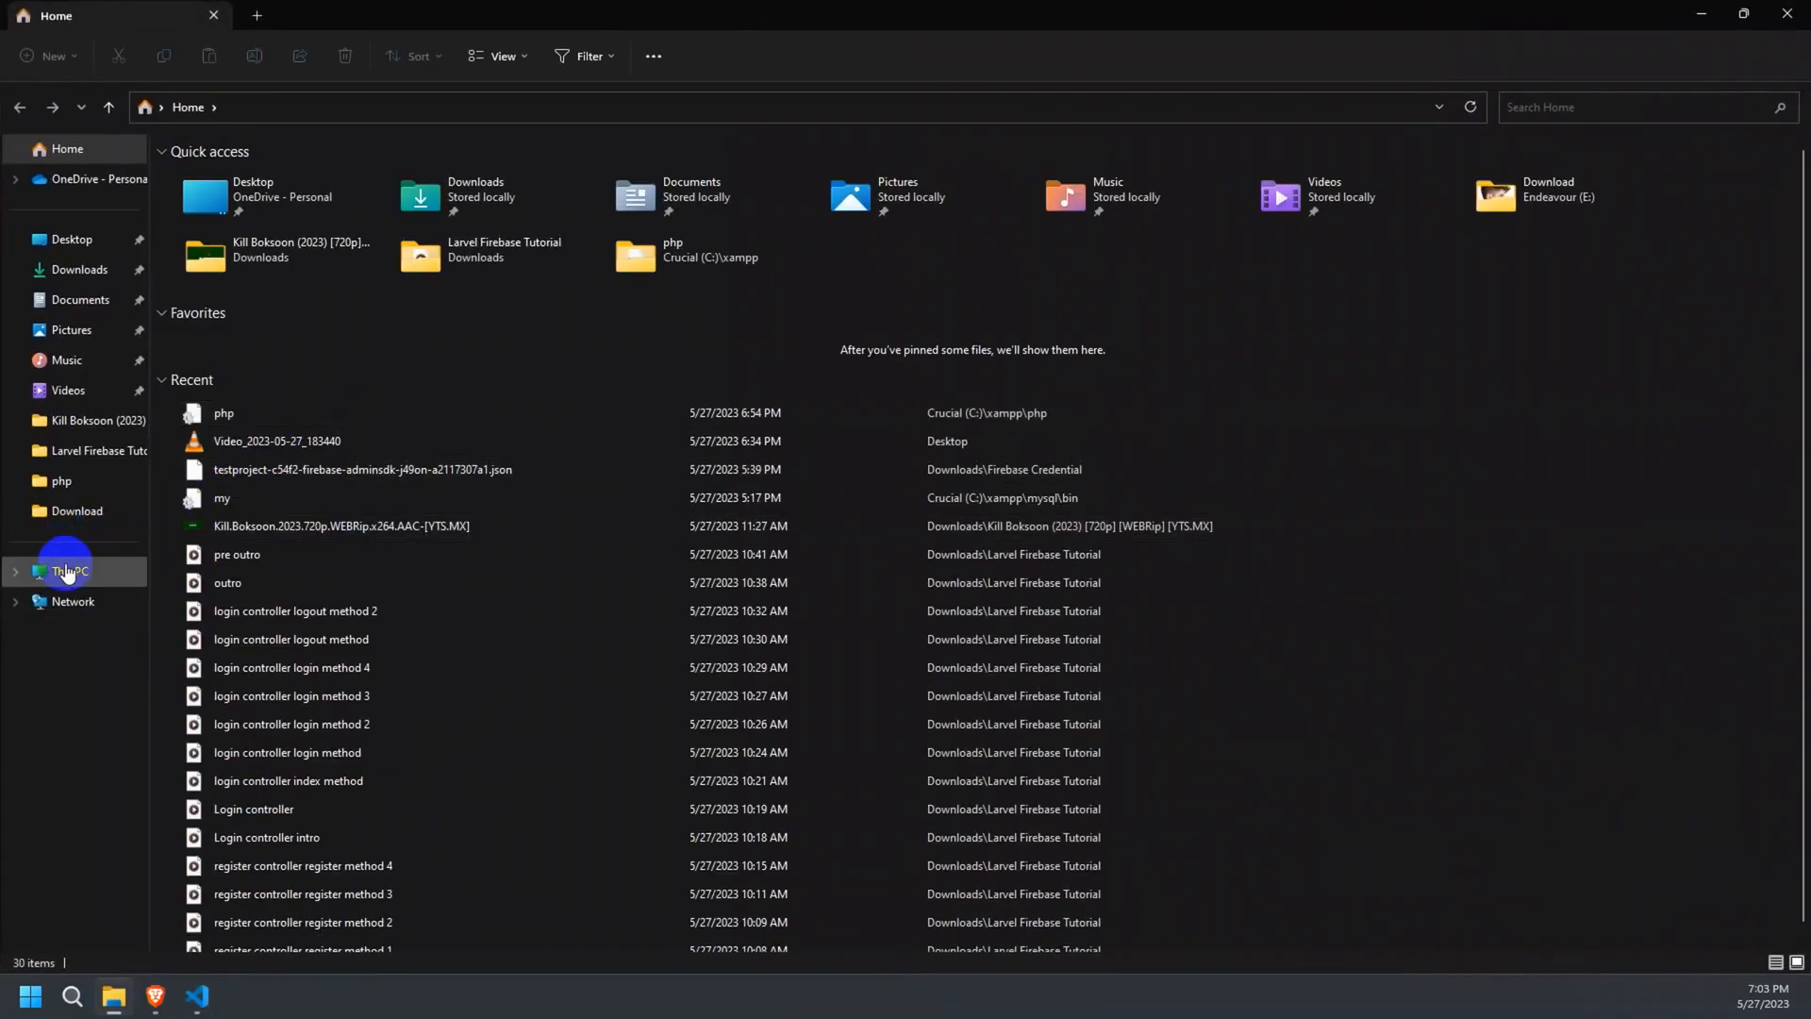
pyautogui.click(67, 571)
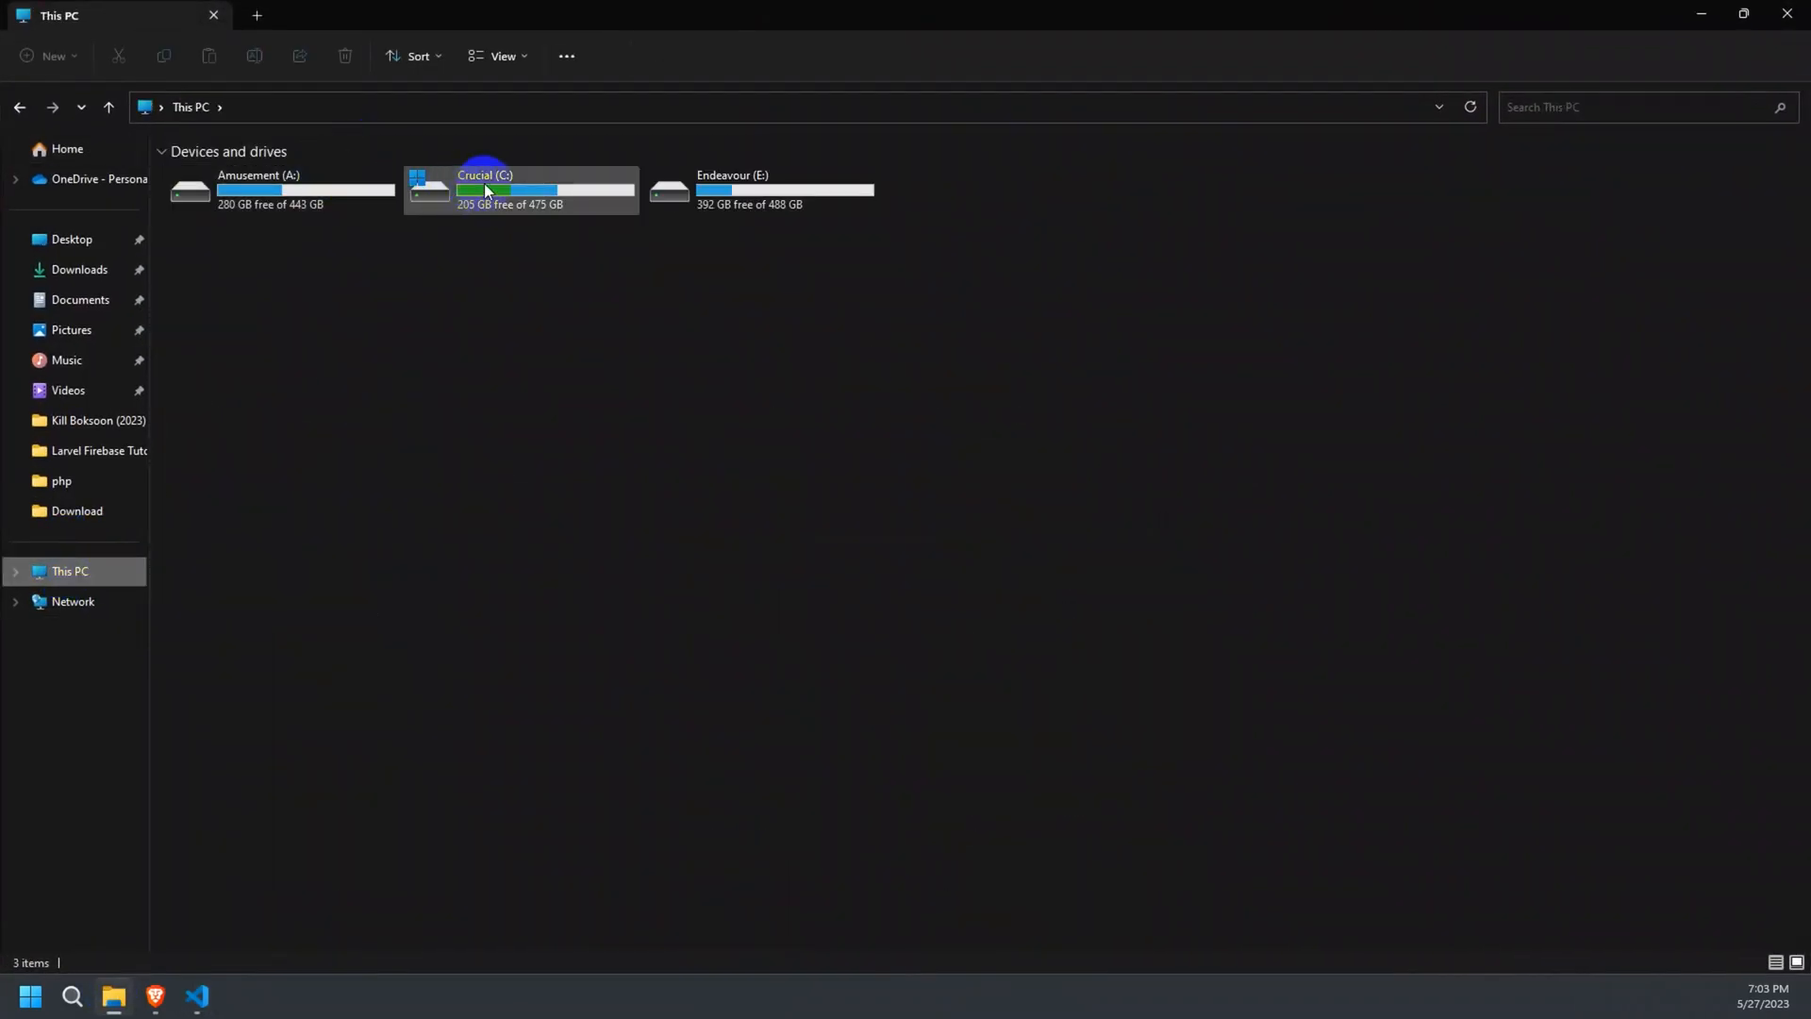
pyautogui.doubleClick(522, 188)
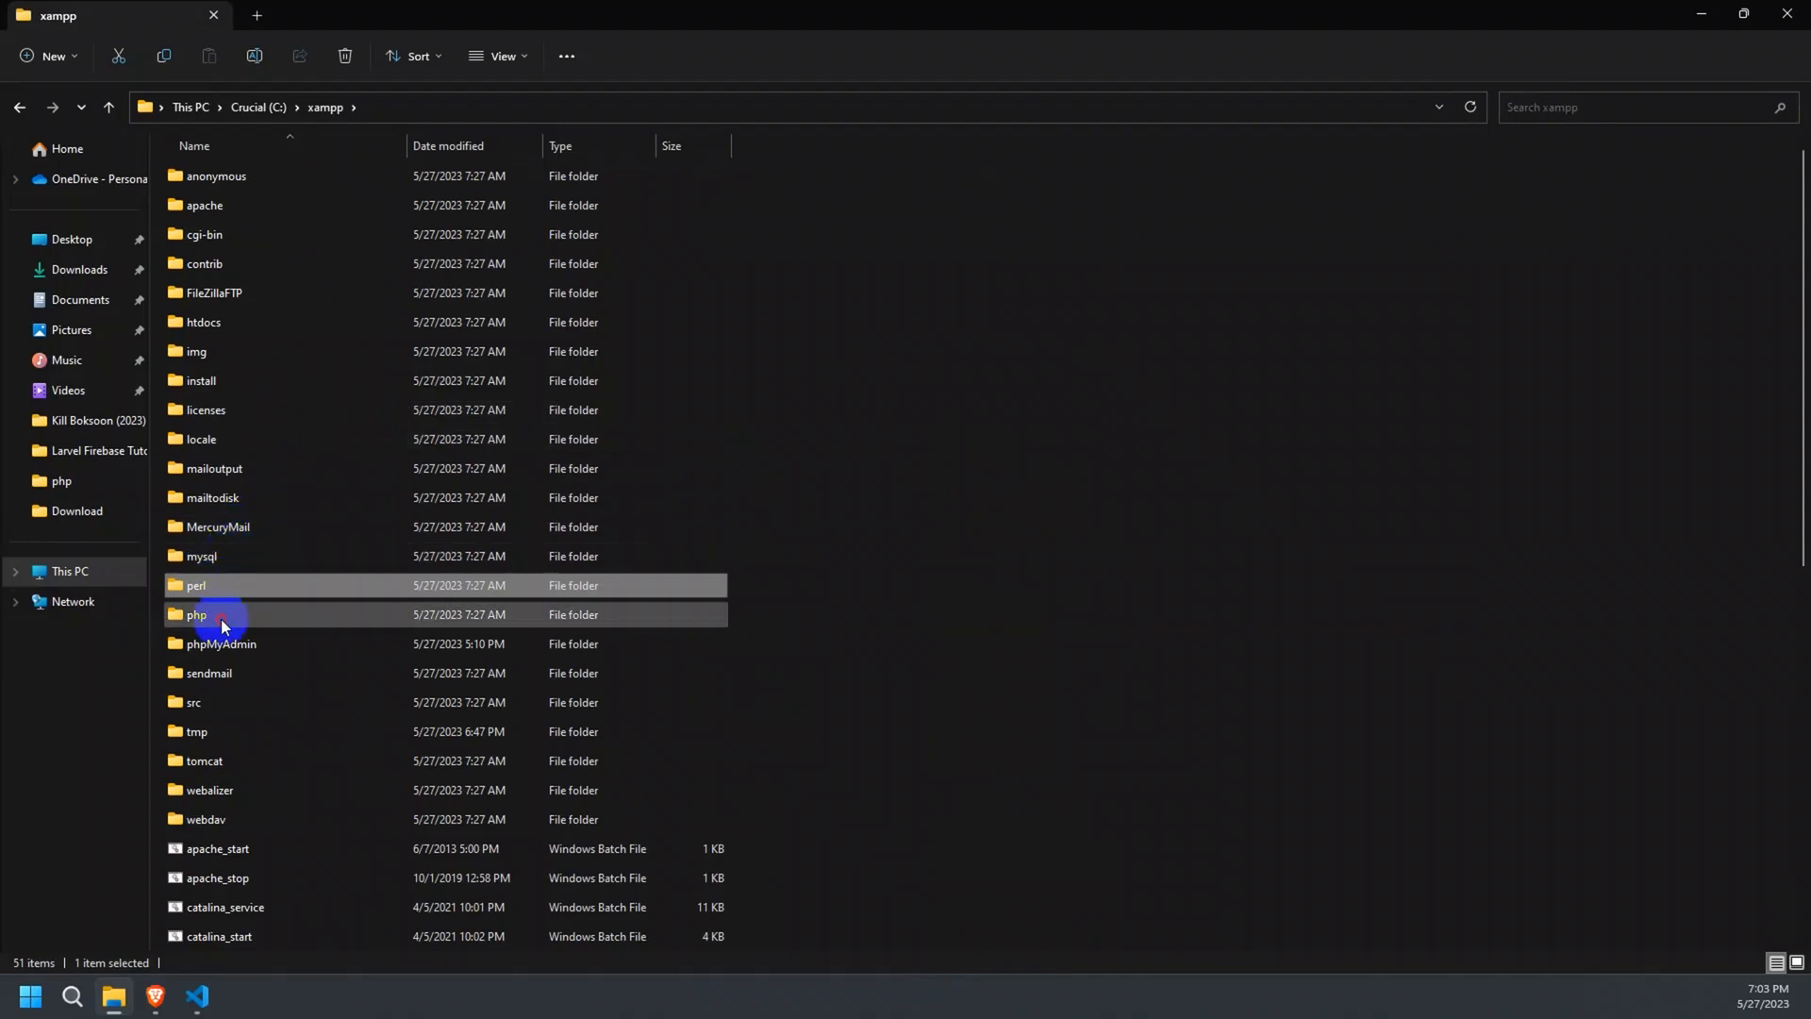
pyautogui.doubleClick(221, 614)
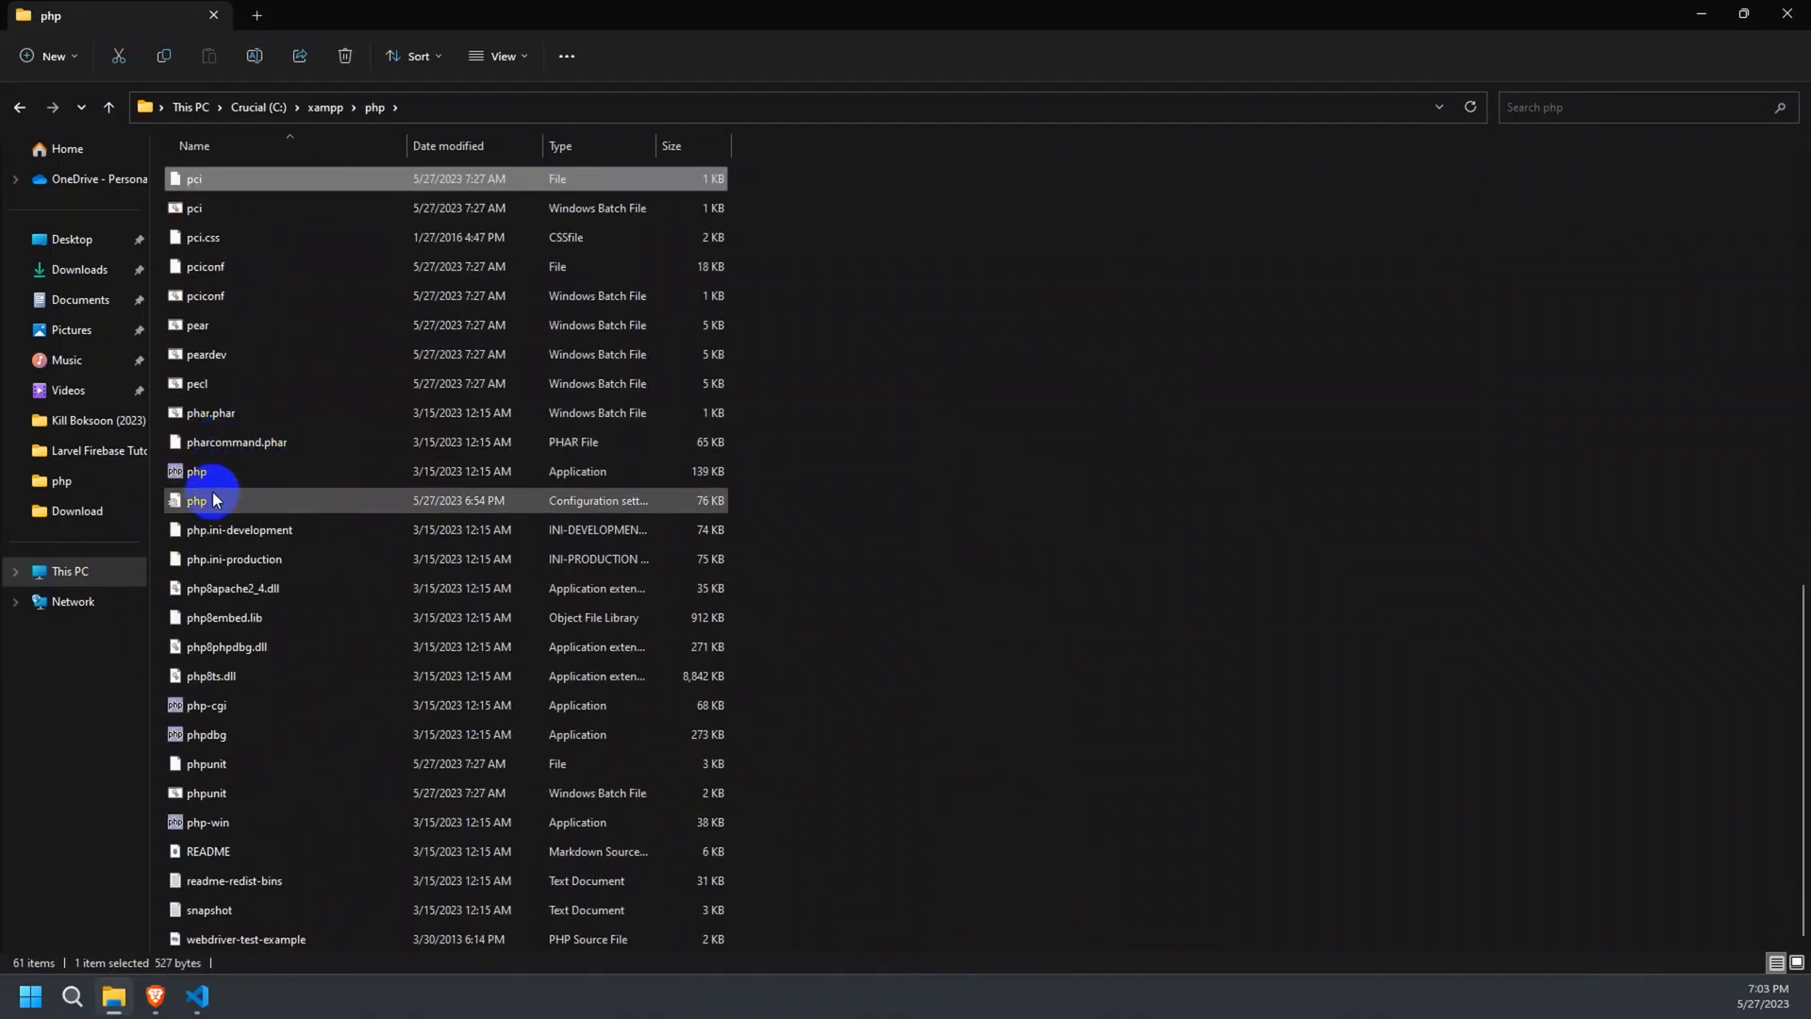
pyautogui.doubleClick(196, 500)
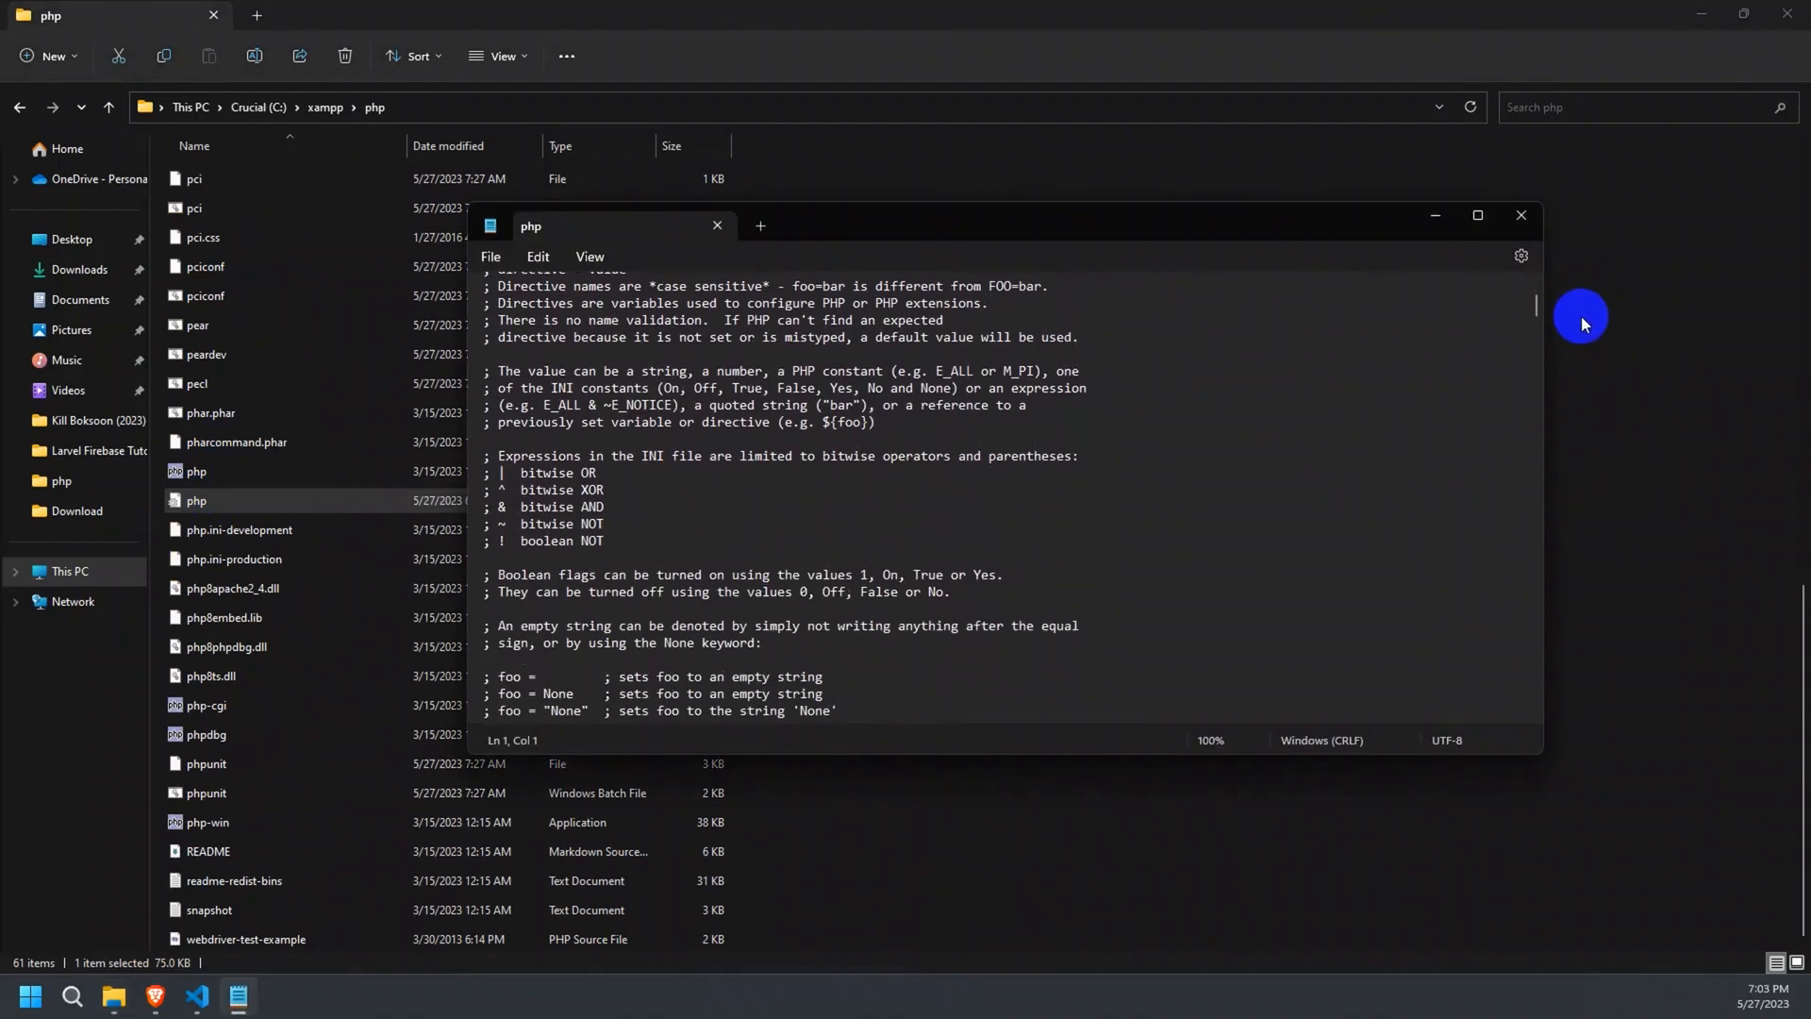
# Add an extension=sodium line at the end of php.ini.
pyautogui.scroll(-3)
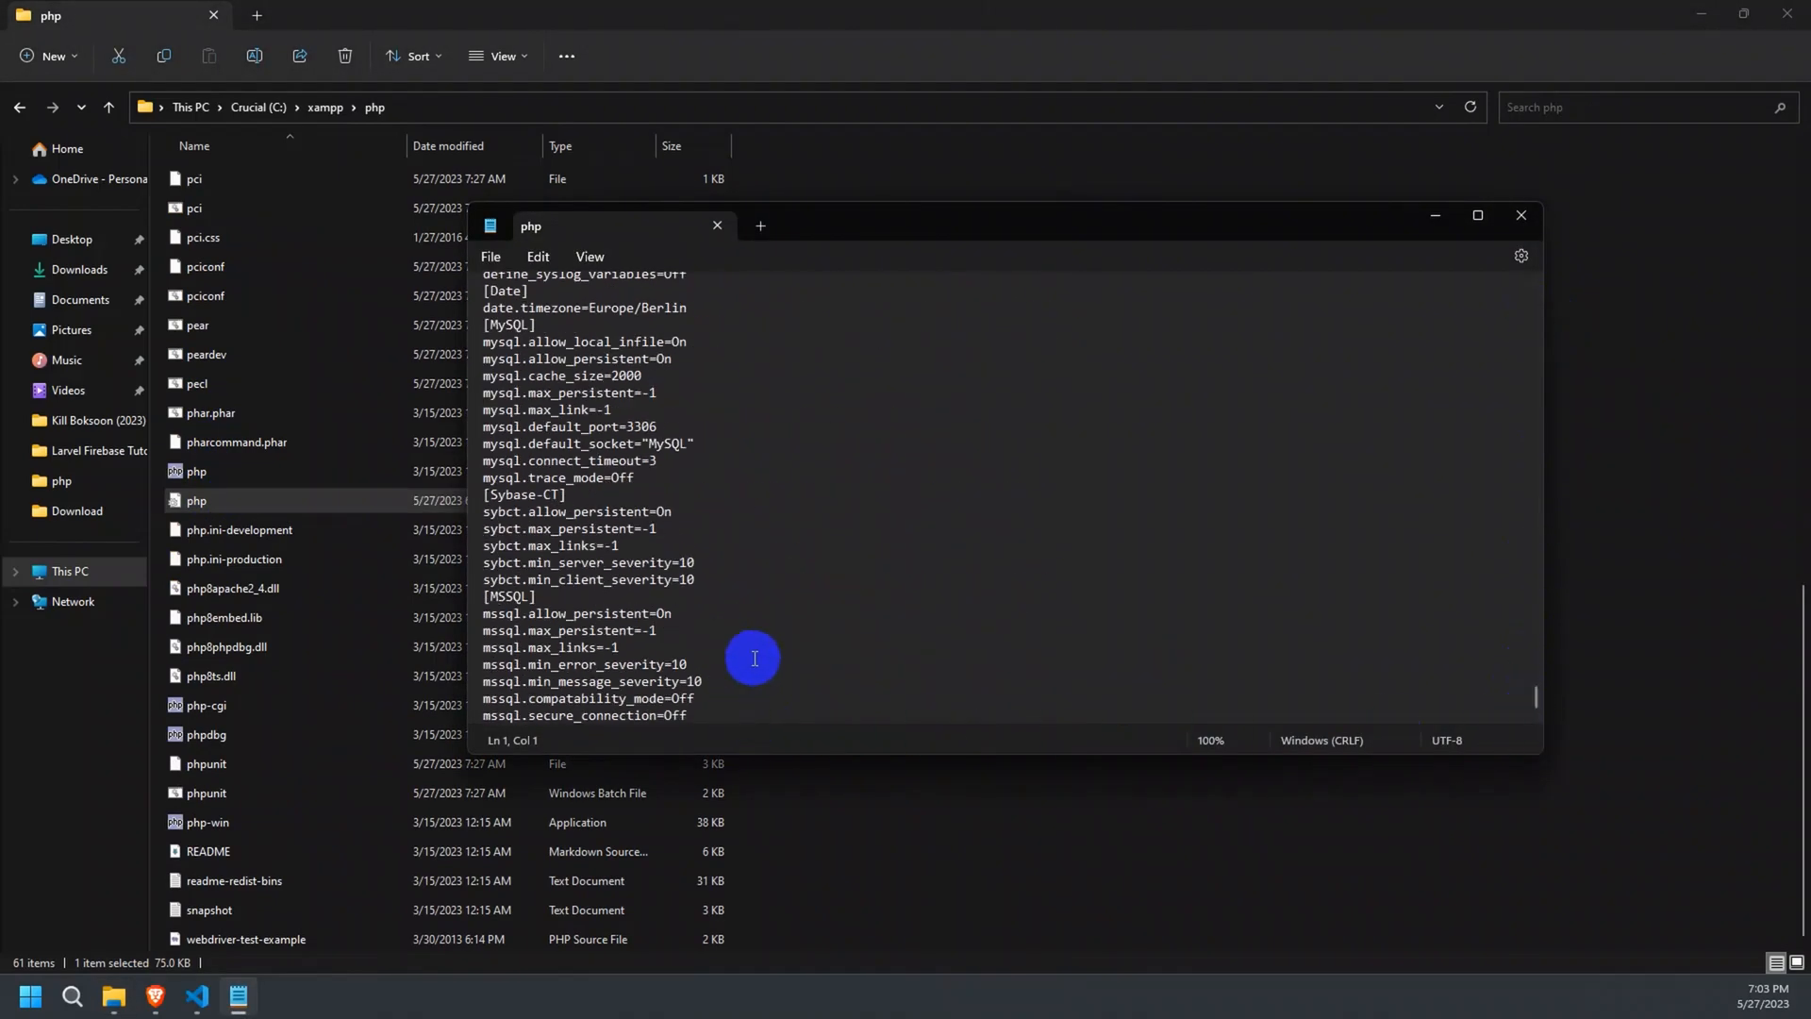
pyautogui.click(737, 715)
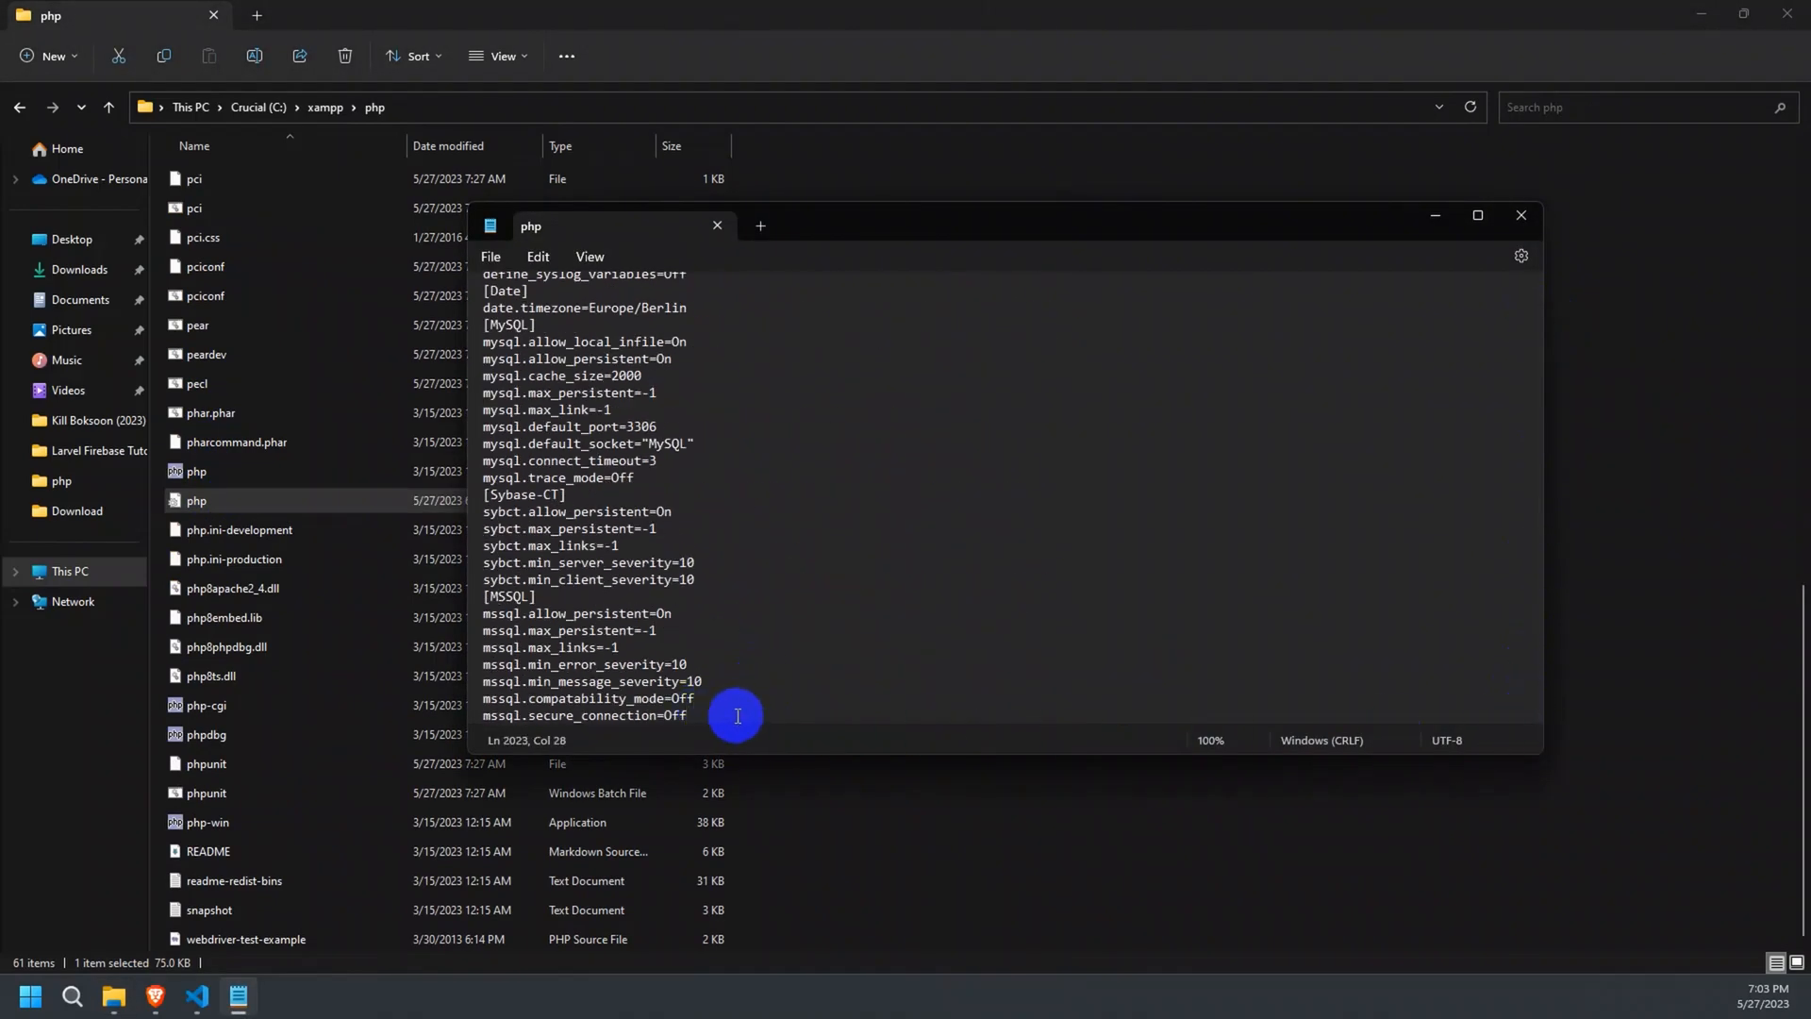
pyautogui.write('extension=')
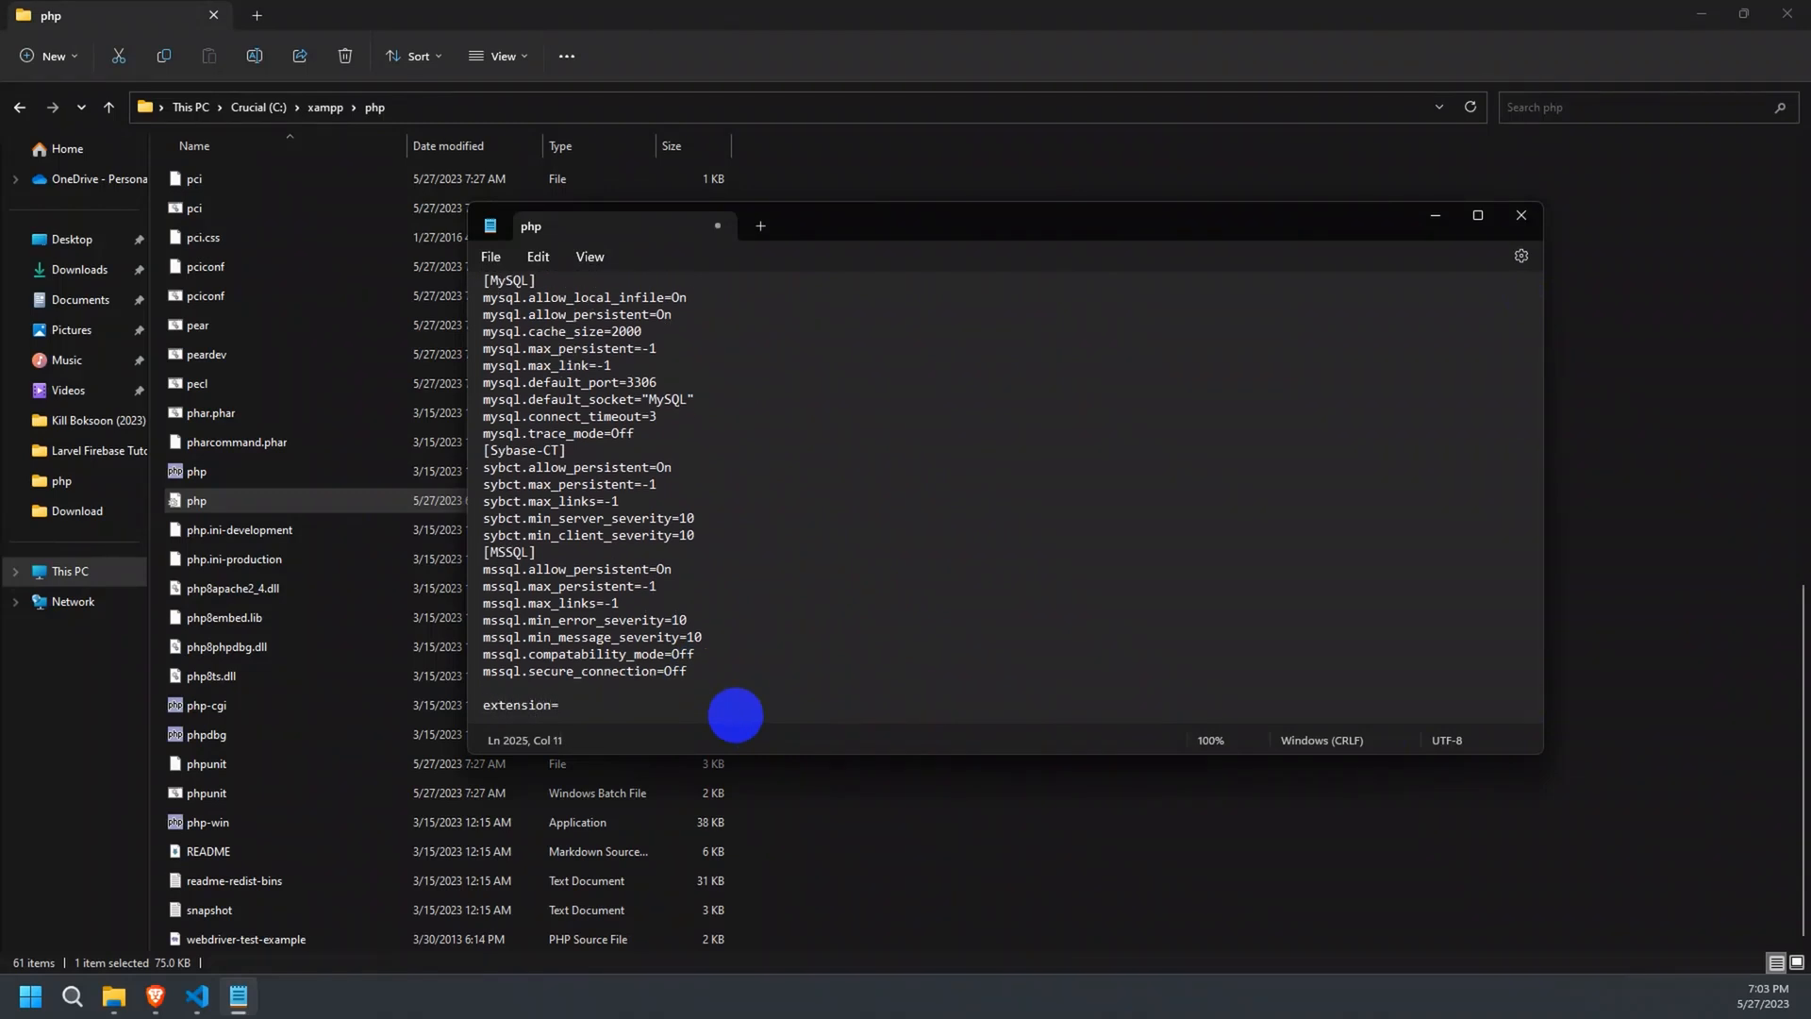
pyautogui.write('sodium')
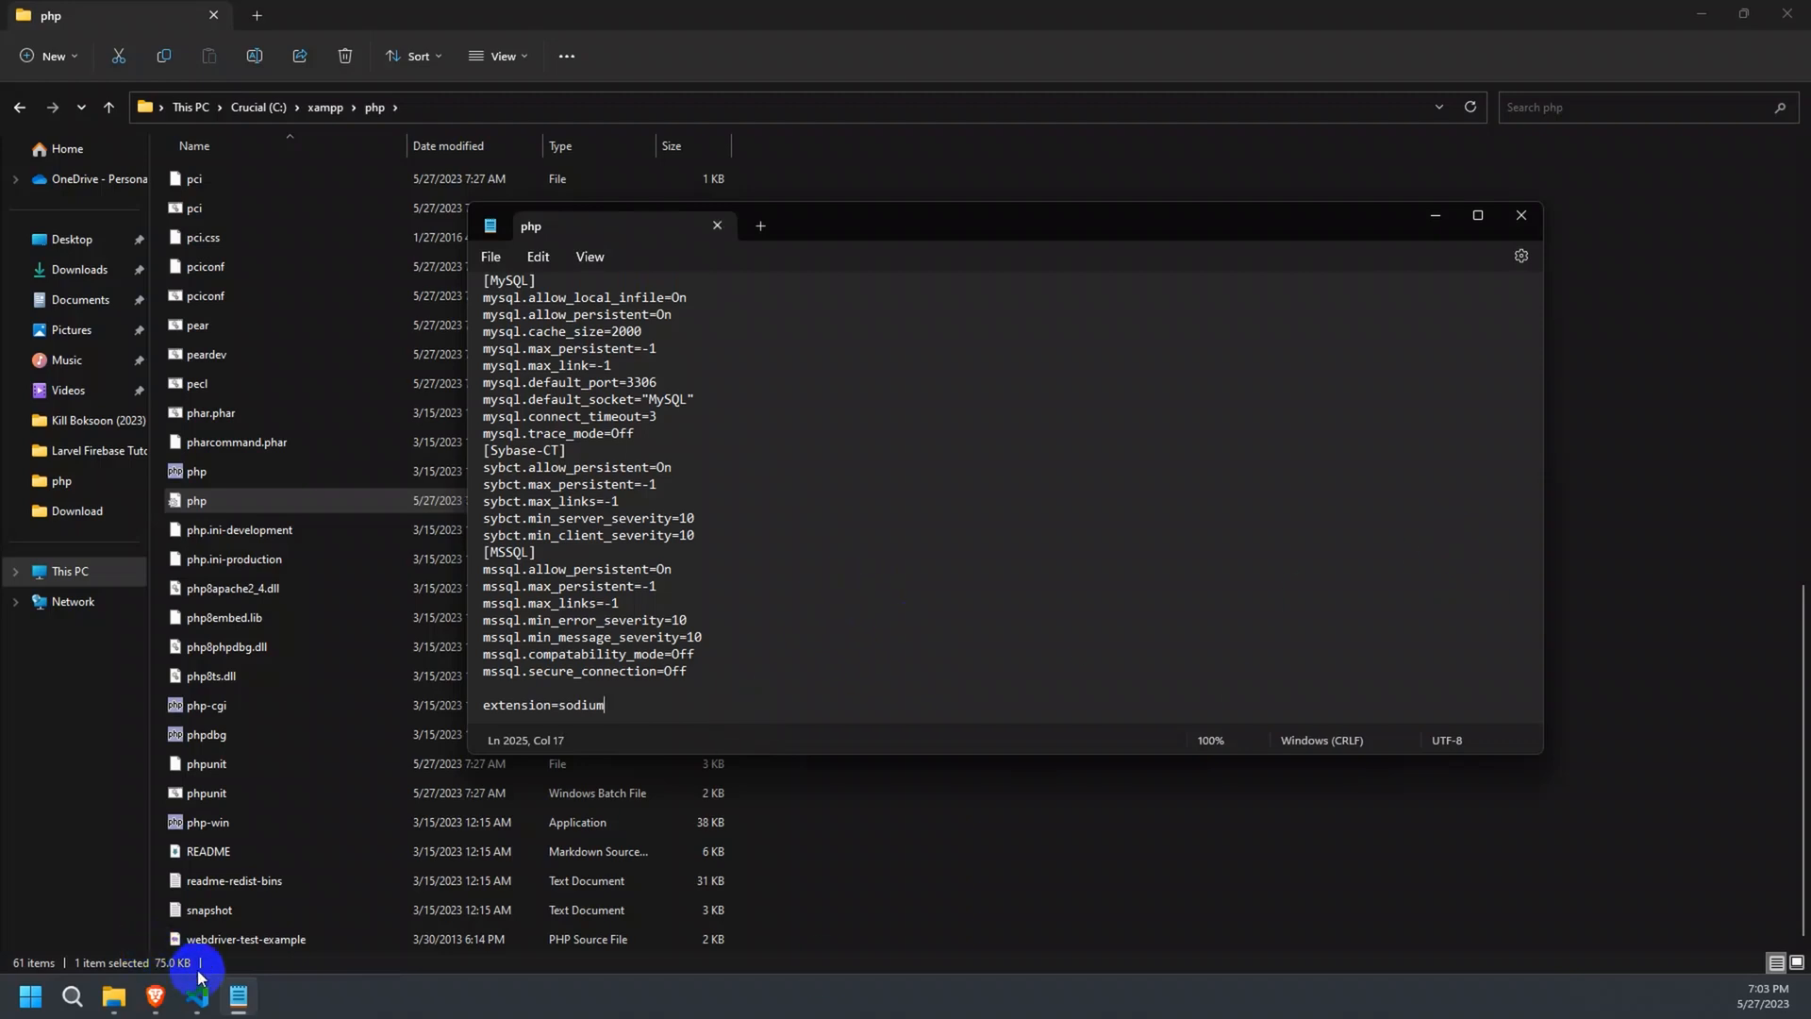
pyautogui.click(179, 996)
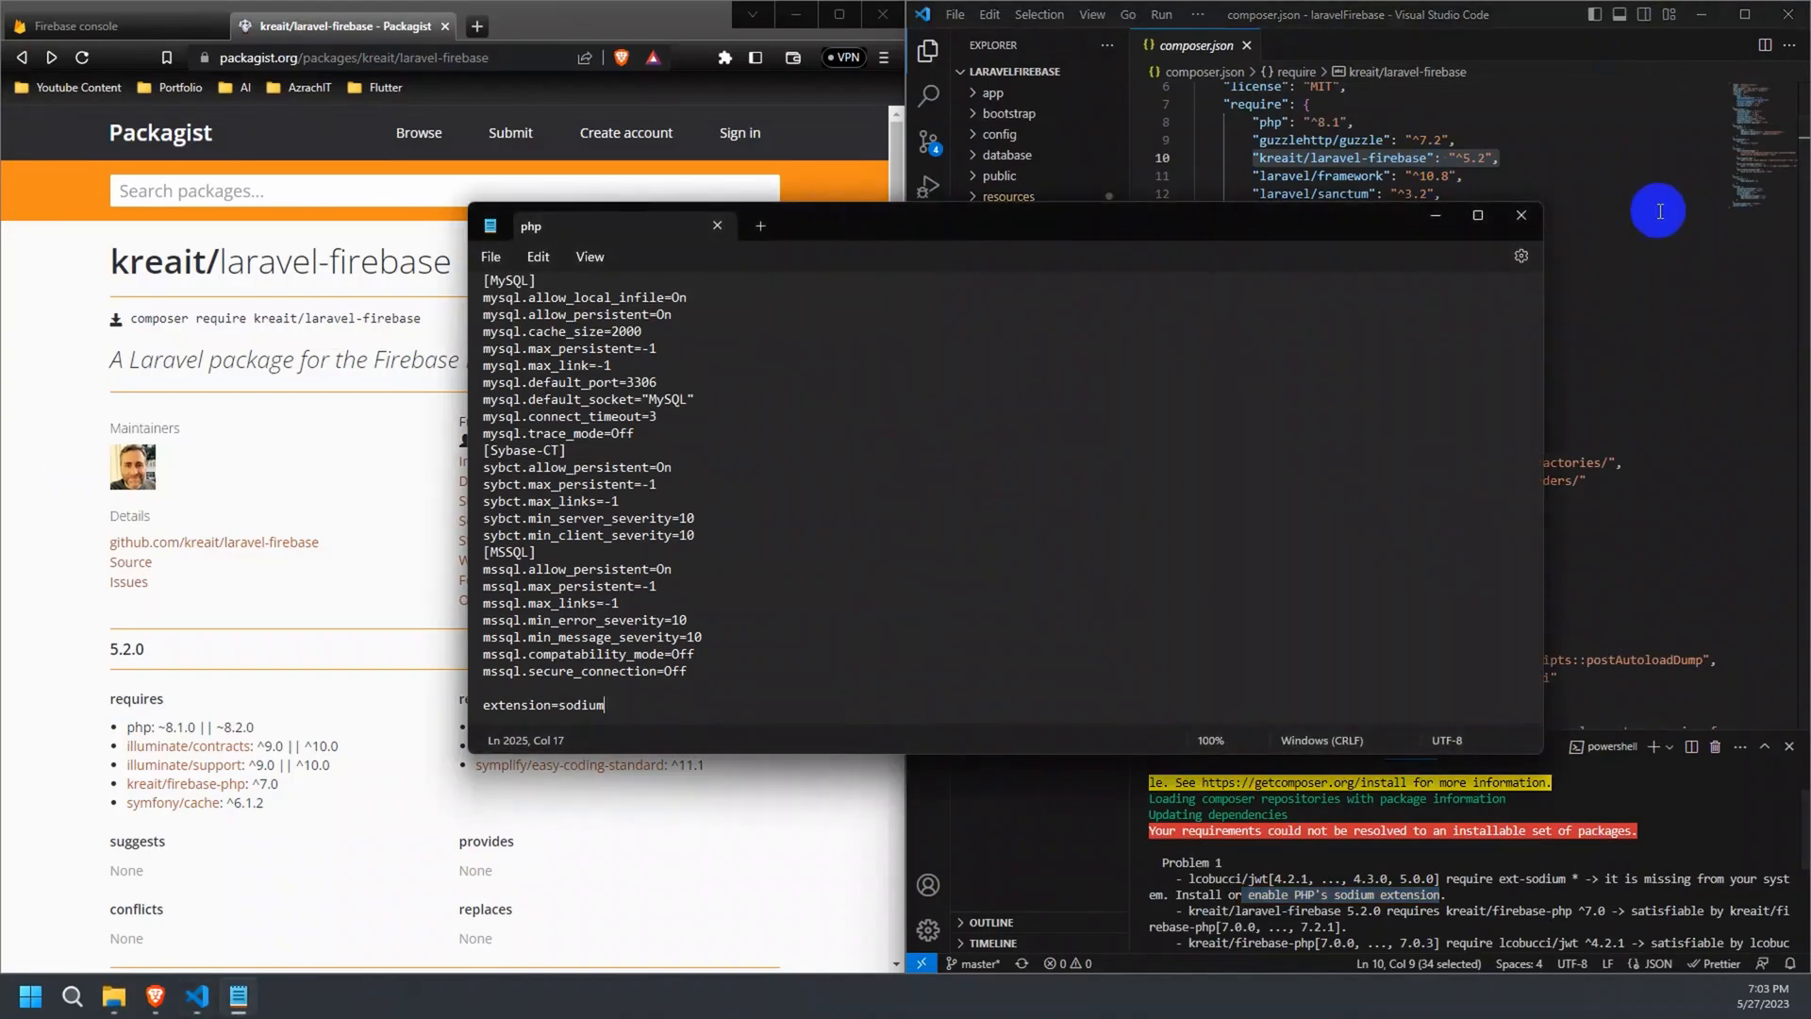
# Run 'composer install' in the VS Code terminal.
pyautogui.click(1521, 215)
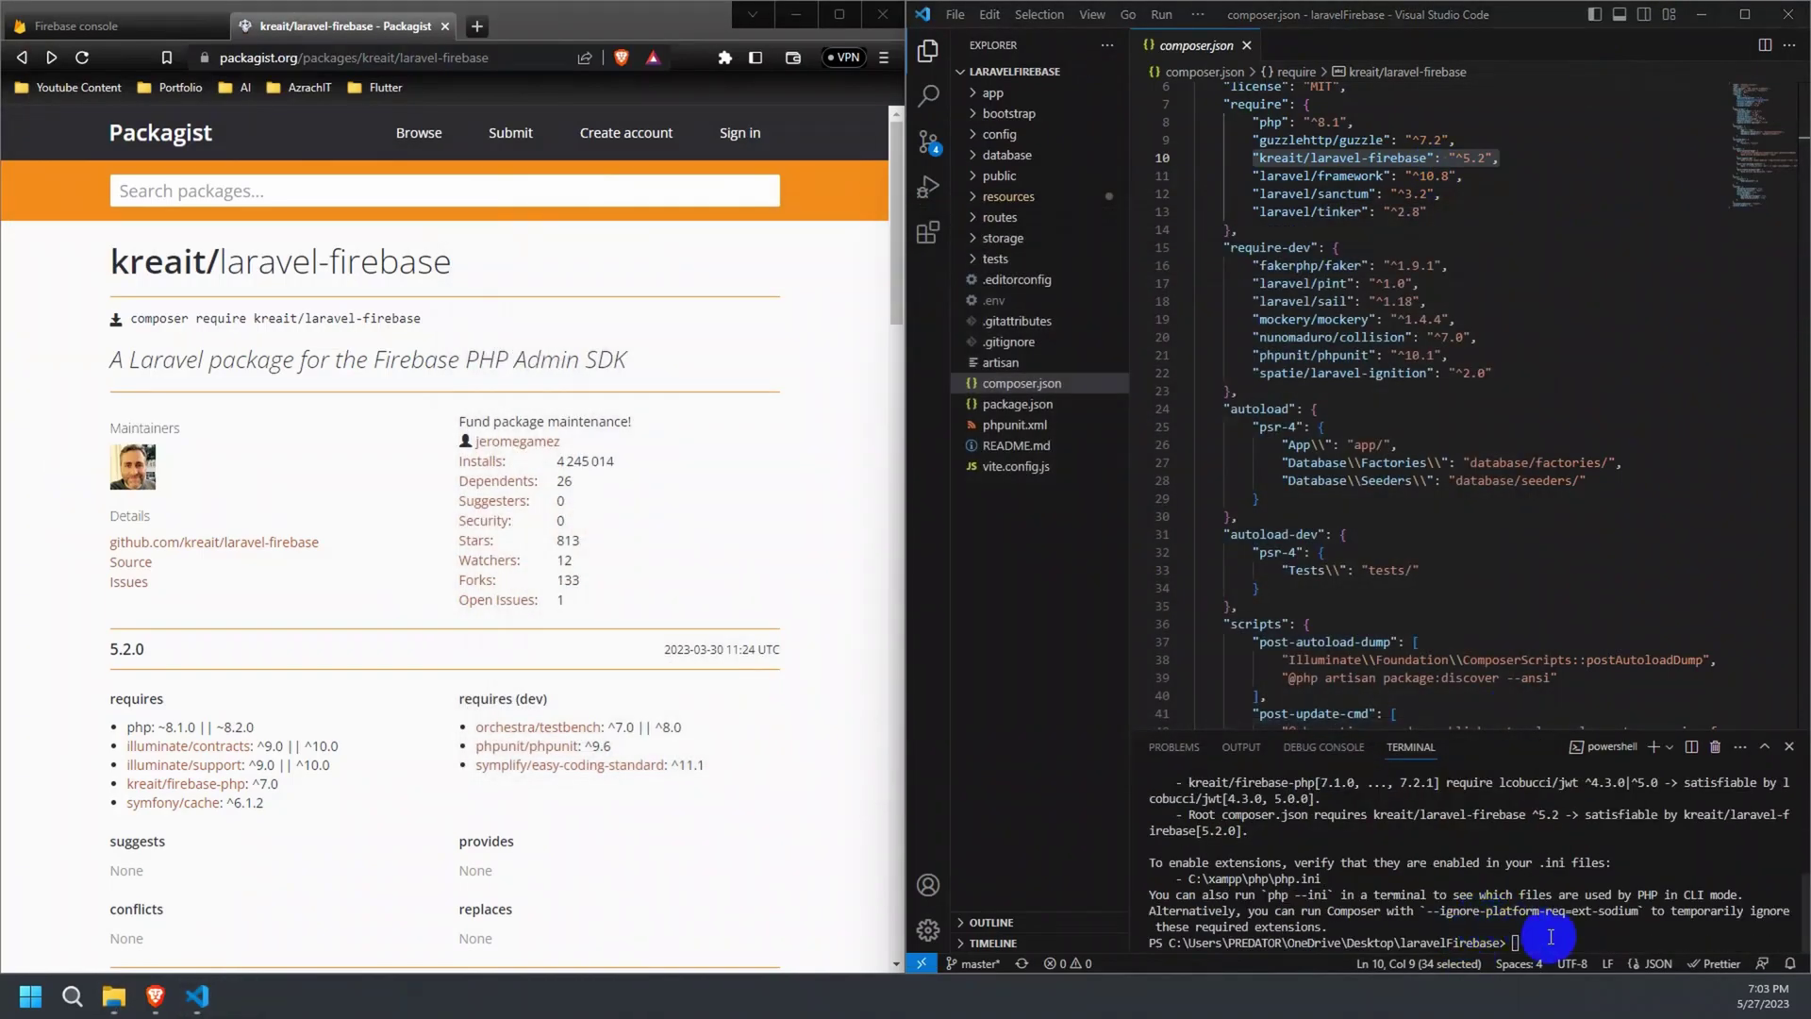
pyautogui.write('composer install')
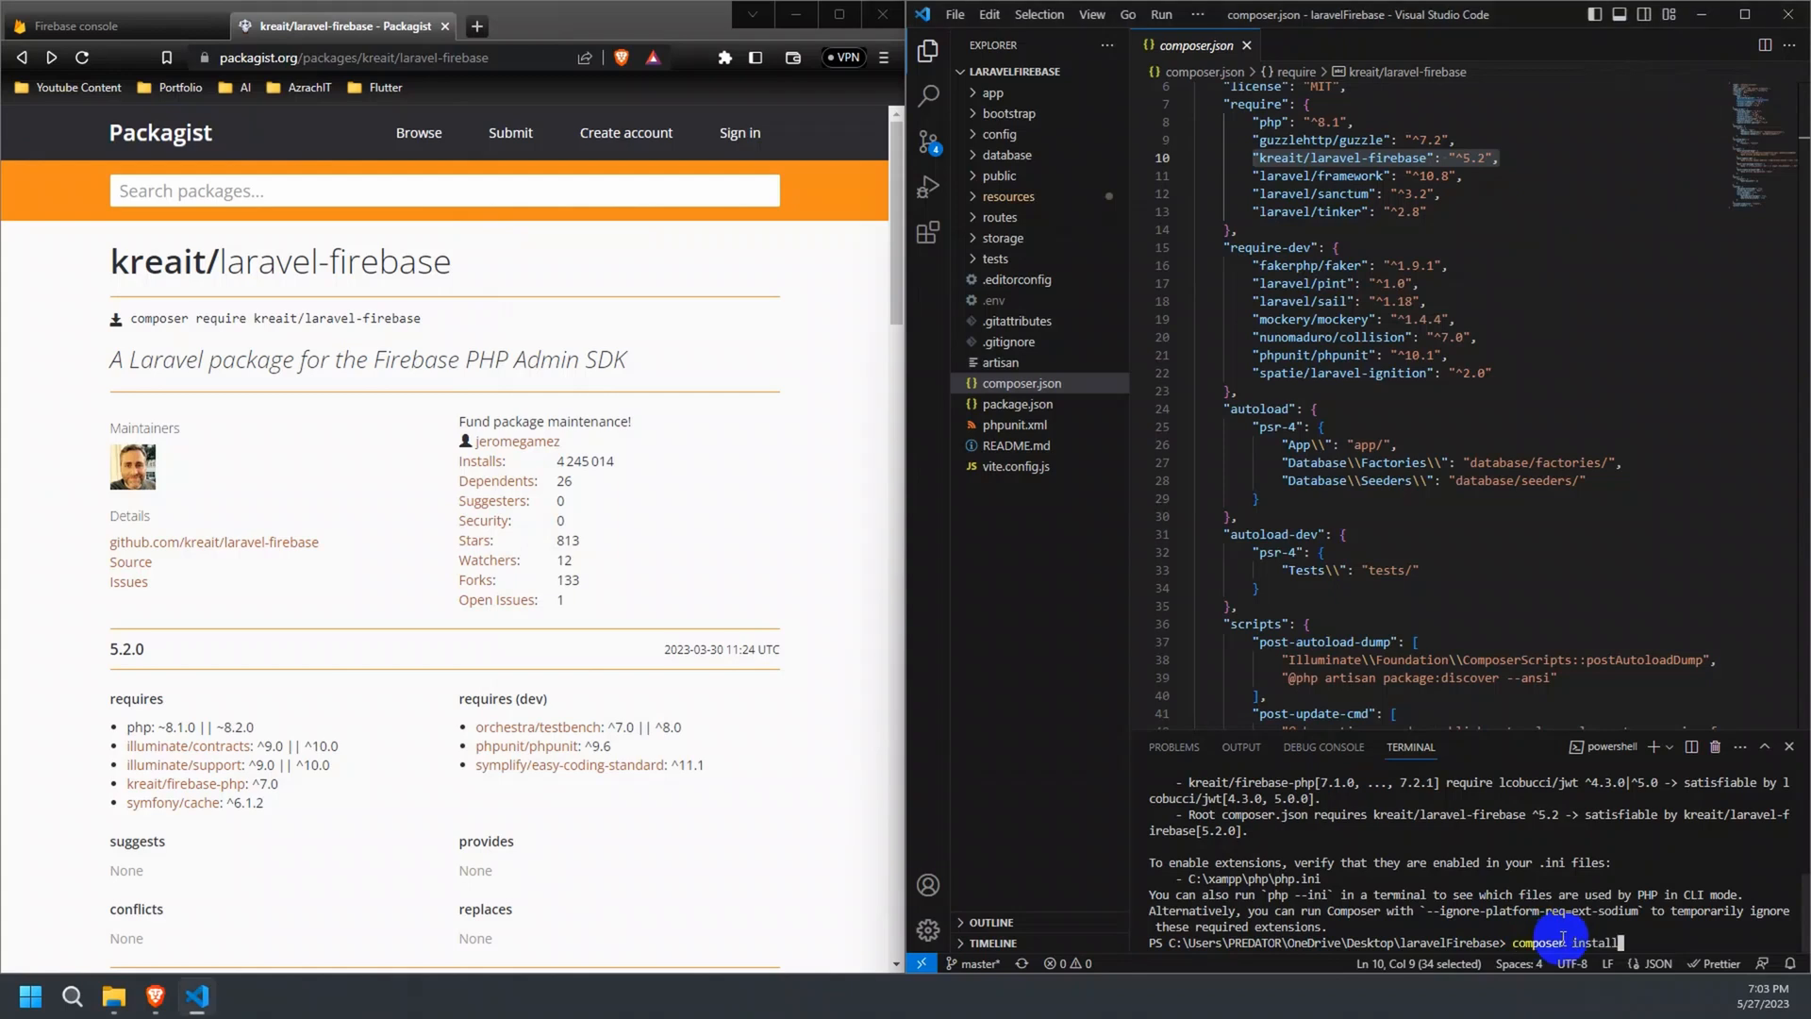
pyautogui.press('Enter')
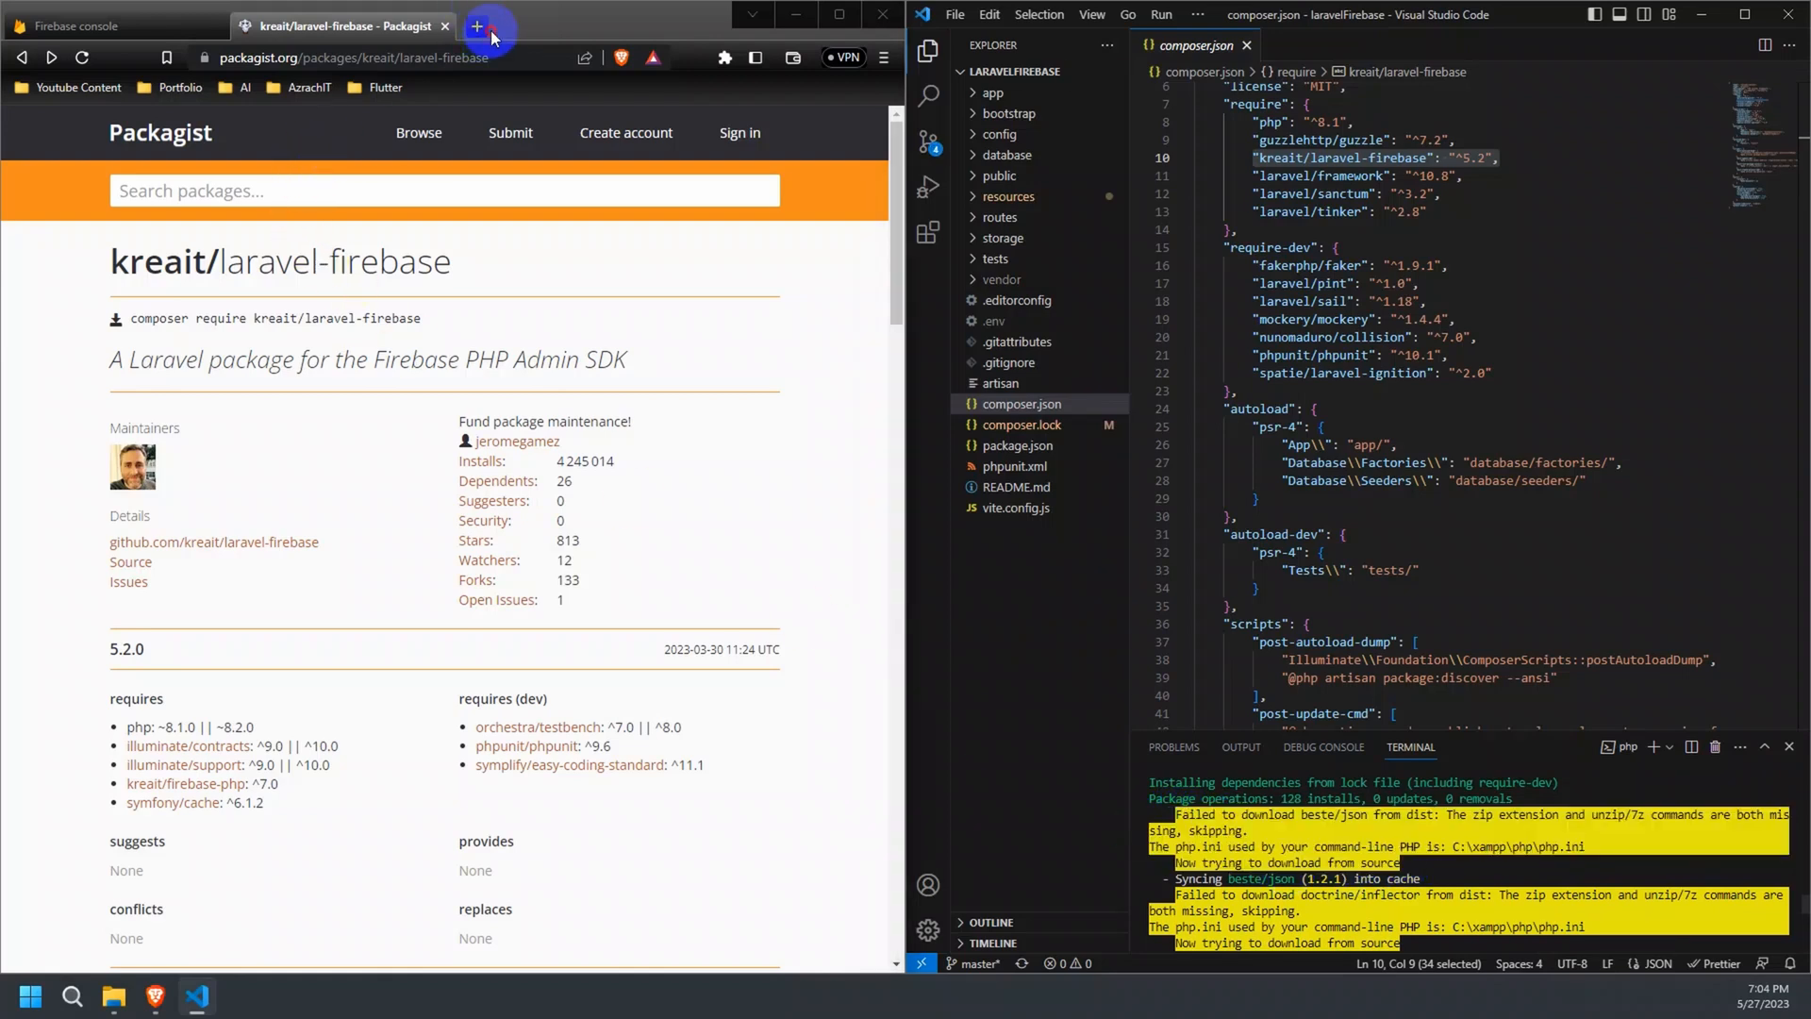
# Read the Stack Overflow thread on Composer's missing zip extension in a new tab.
pyautogui.click(478, 27)
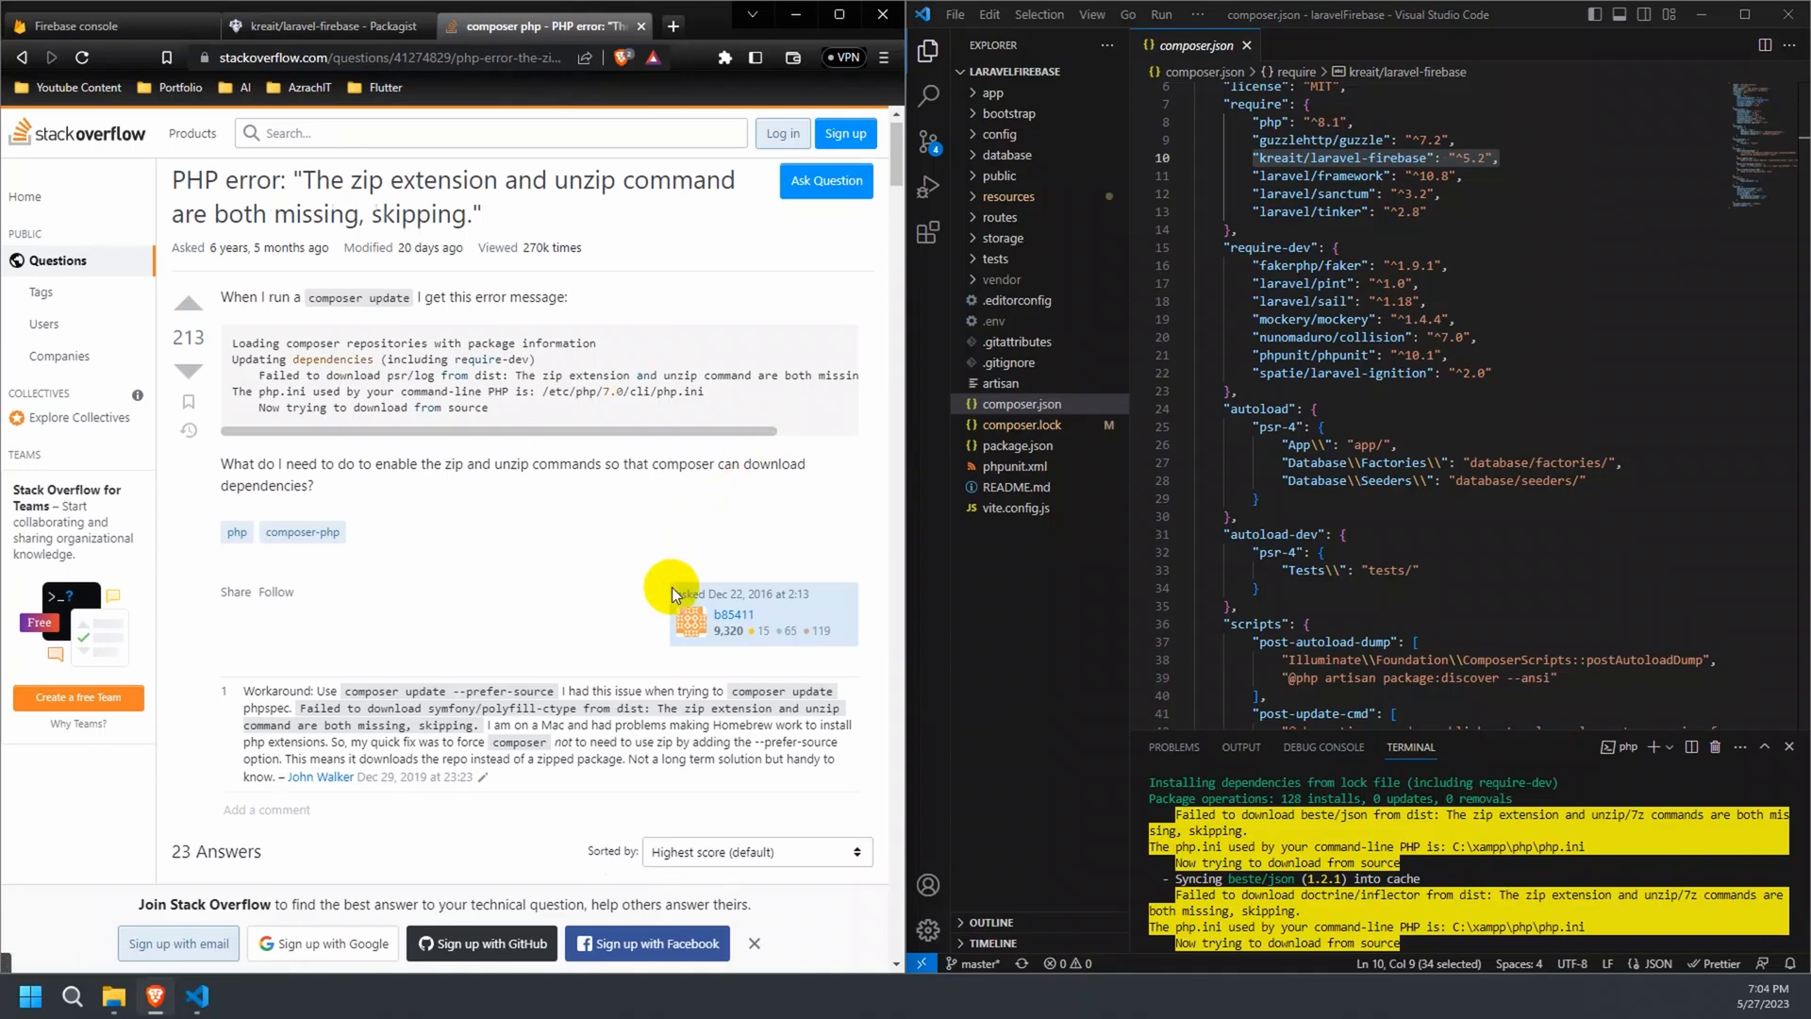
pyautogui.scroll(-3)
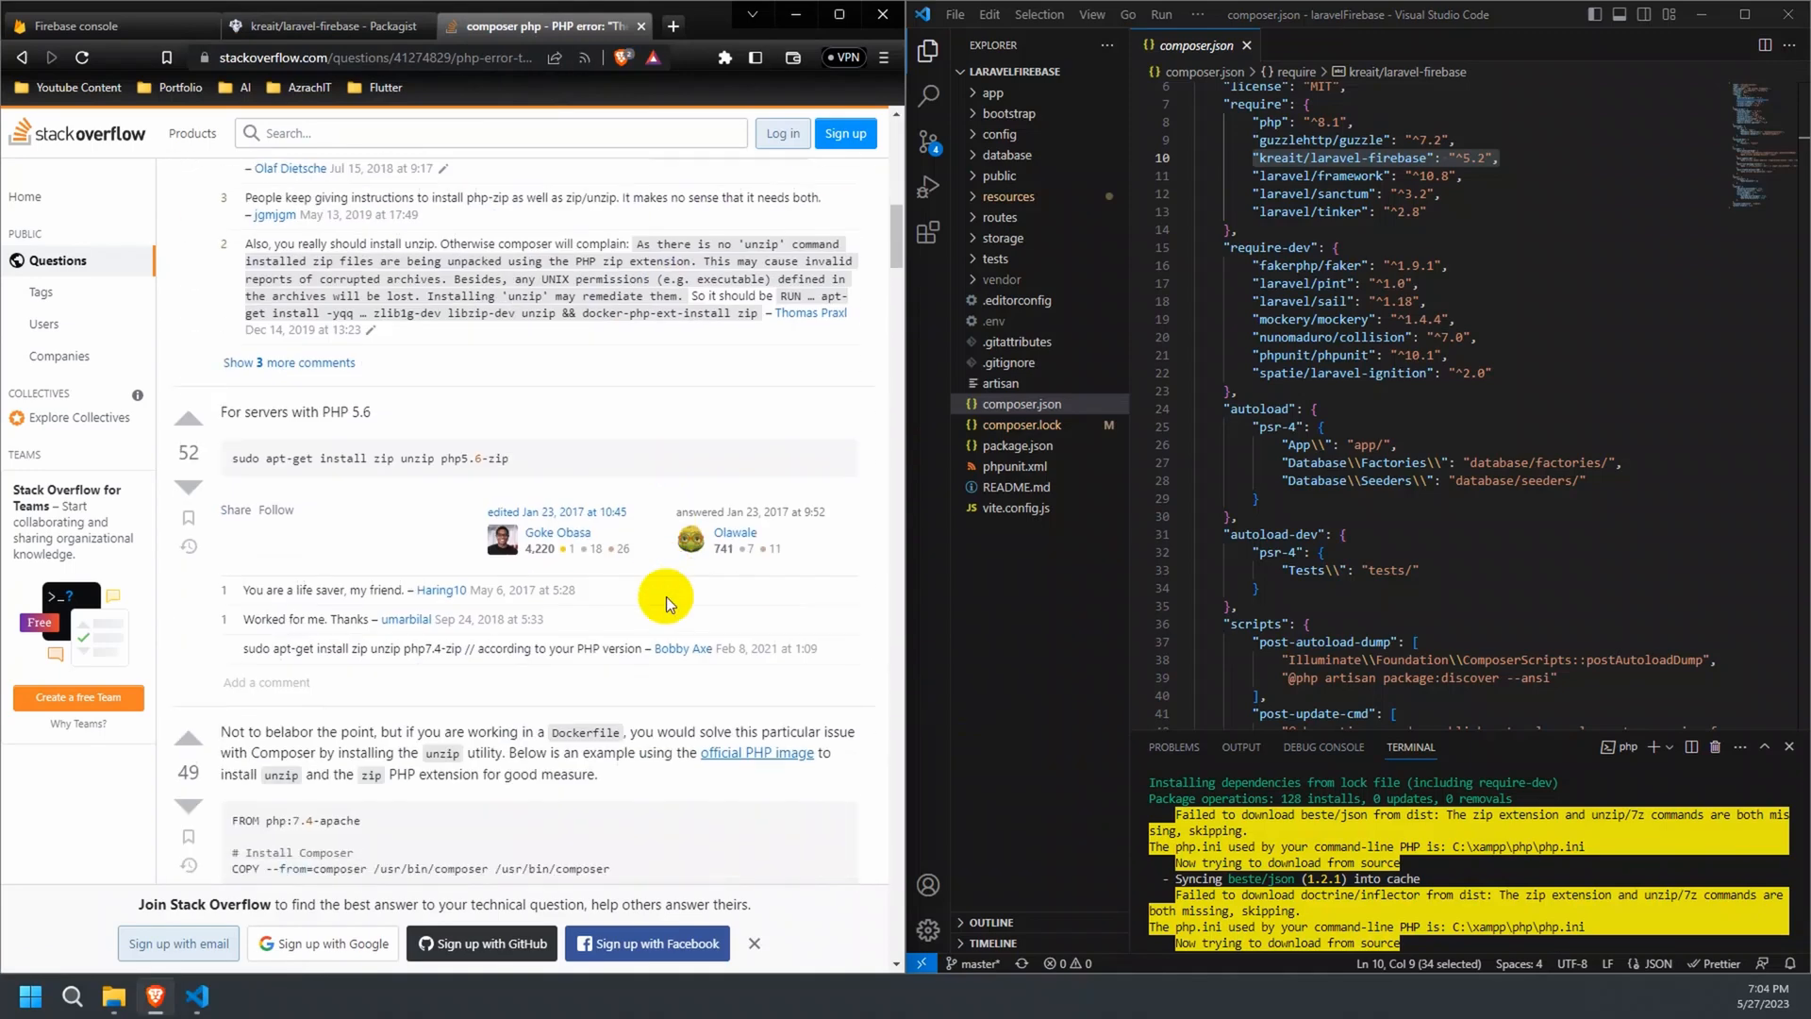
pyautogui.scroll(-3)
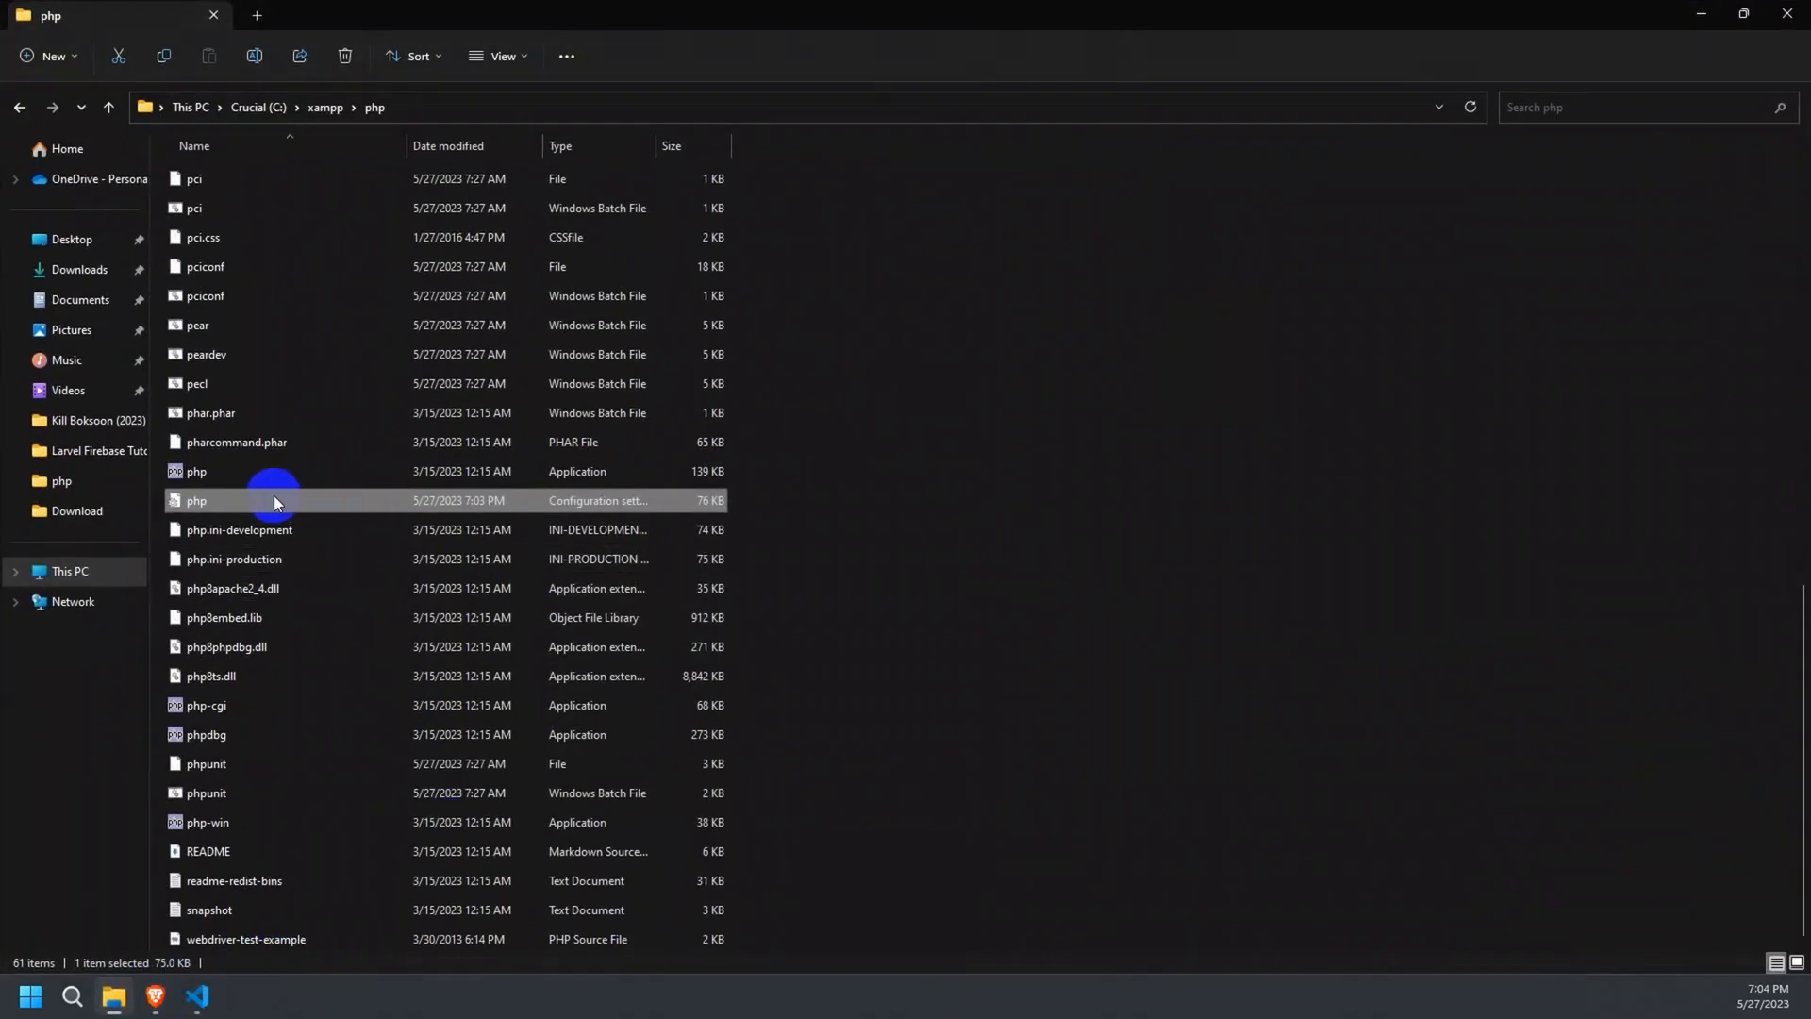
# Reopen php.ini in Notepad and search for extension=zip.
pyautogui.doubleClick(196, 500)
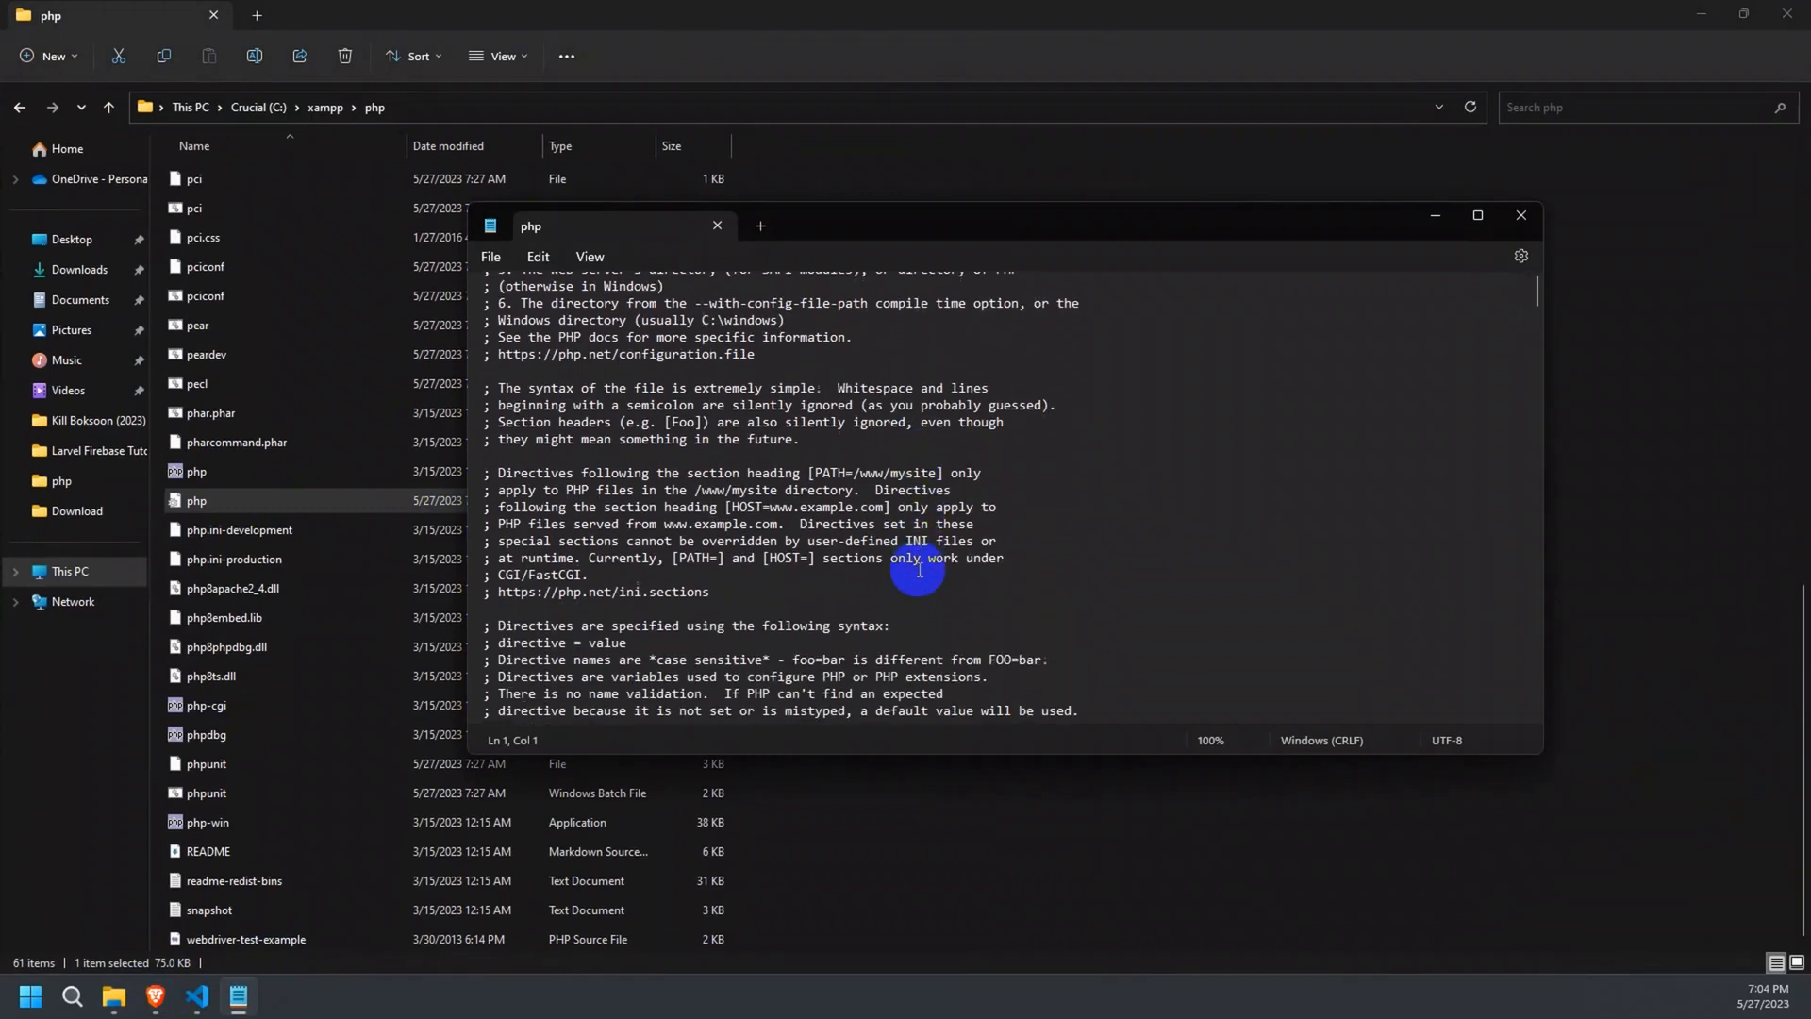
pyautogui.press('Ctrl+f')
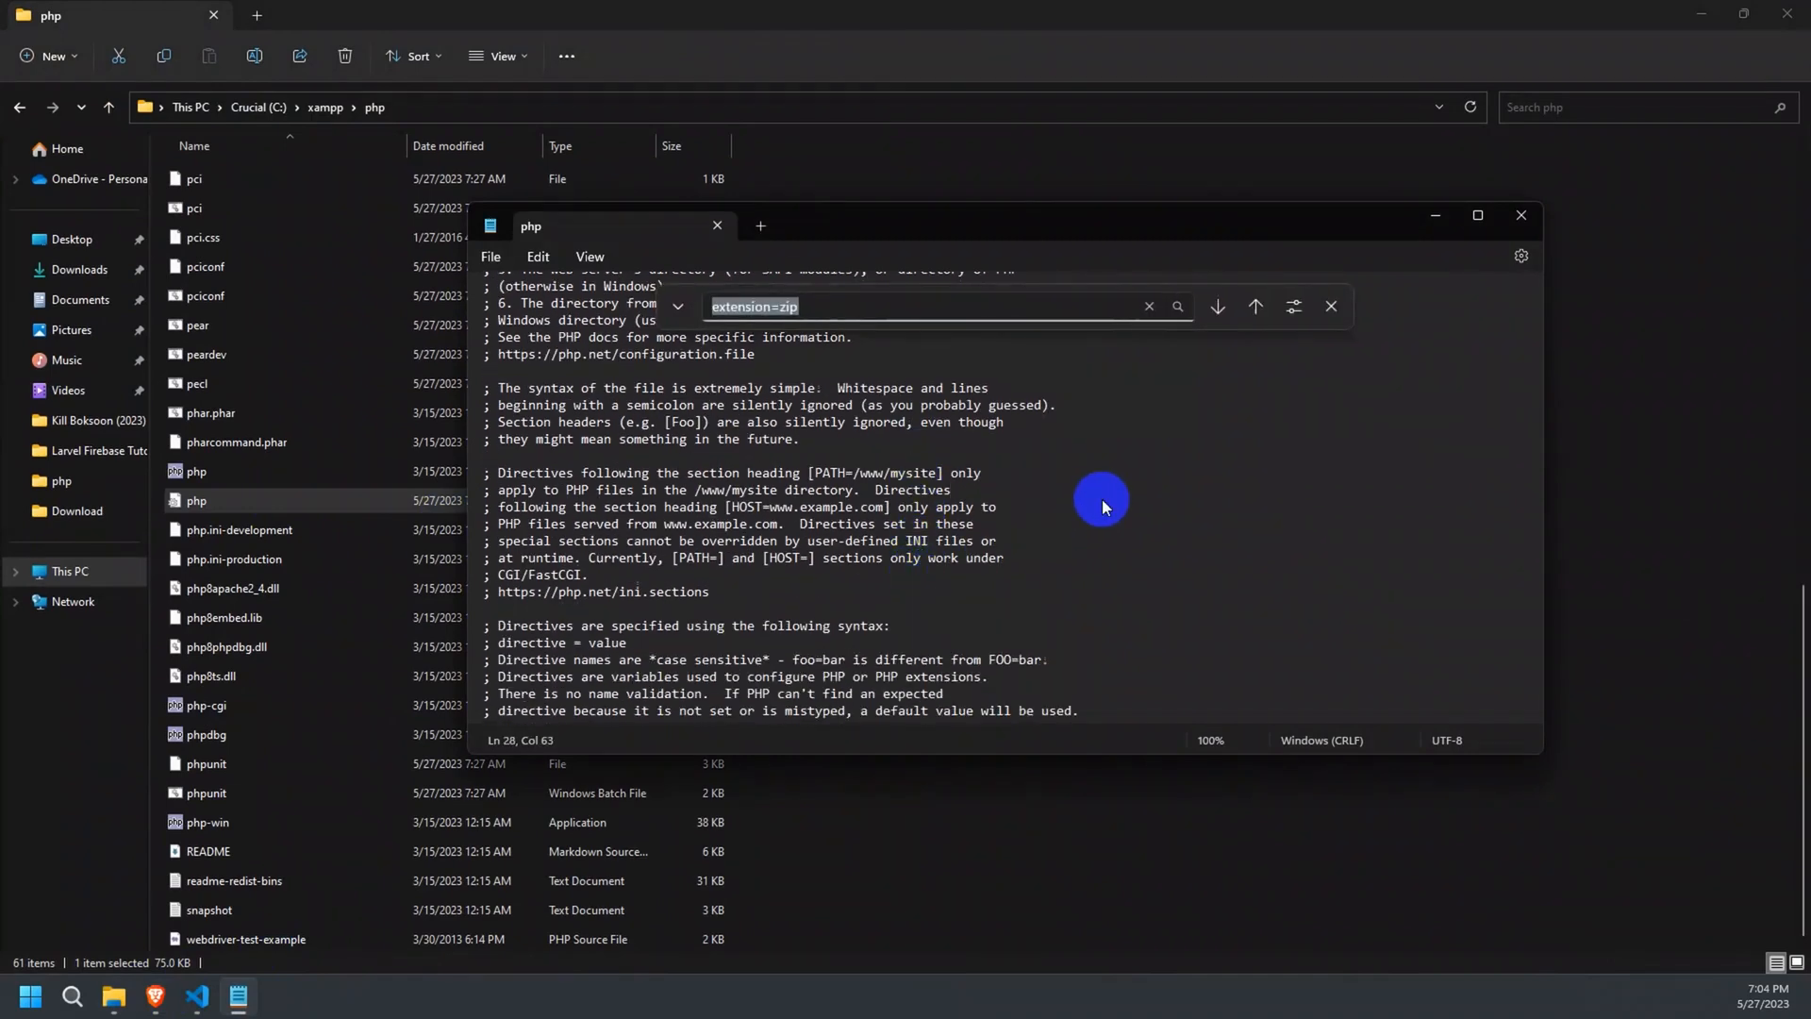
pyautogui.click(1217, 307)
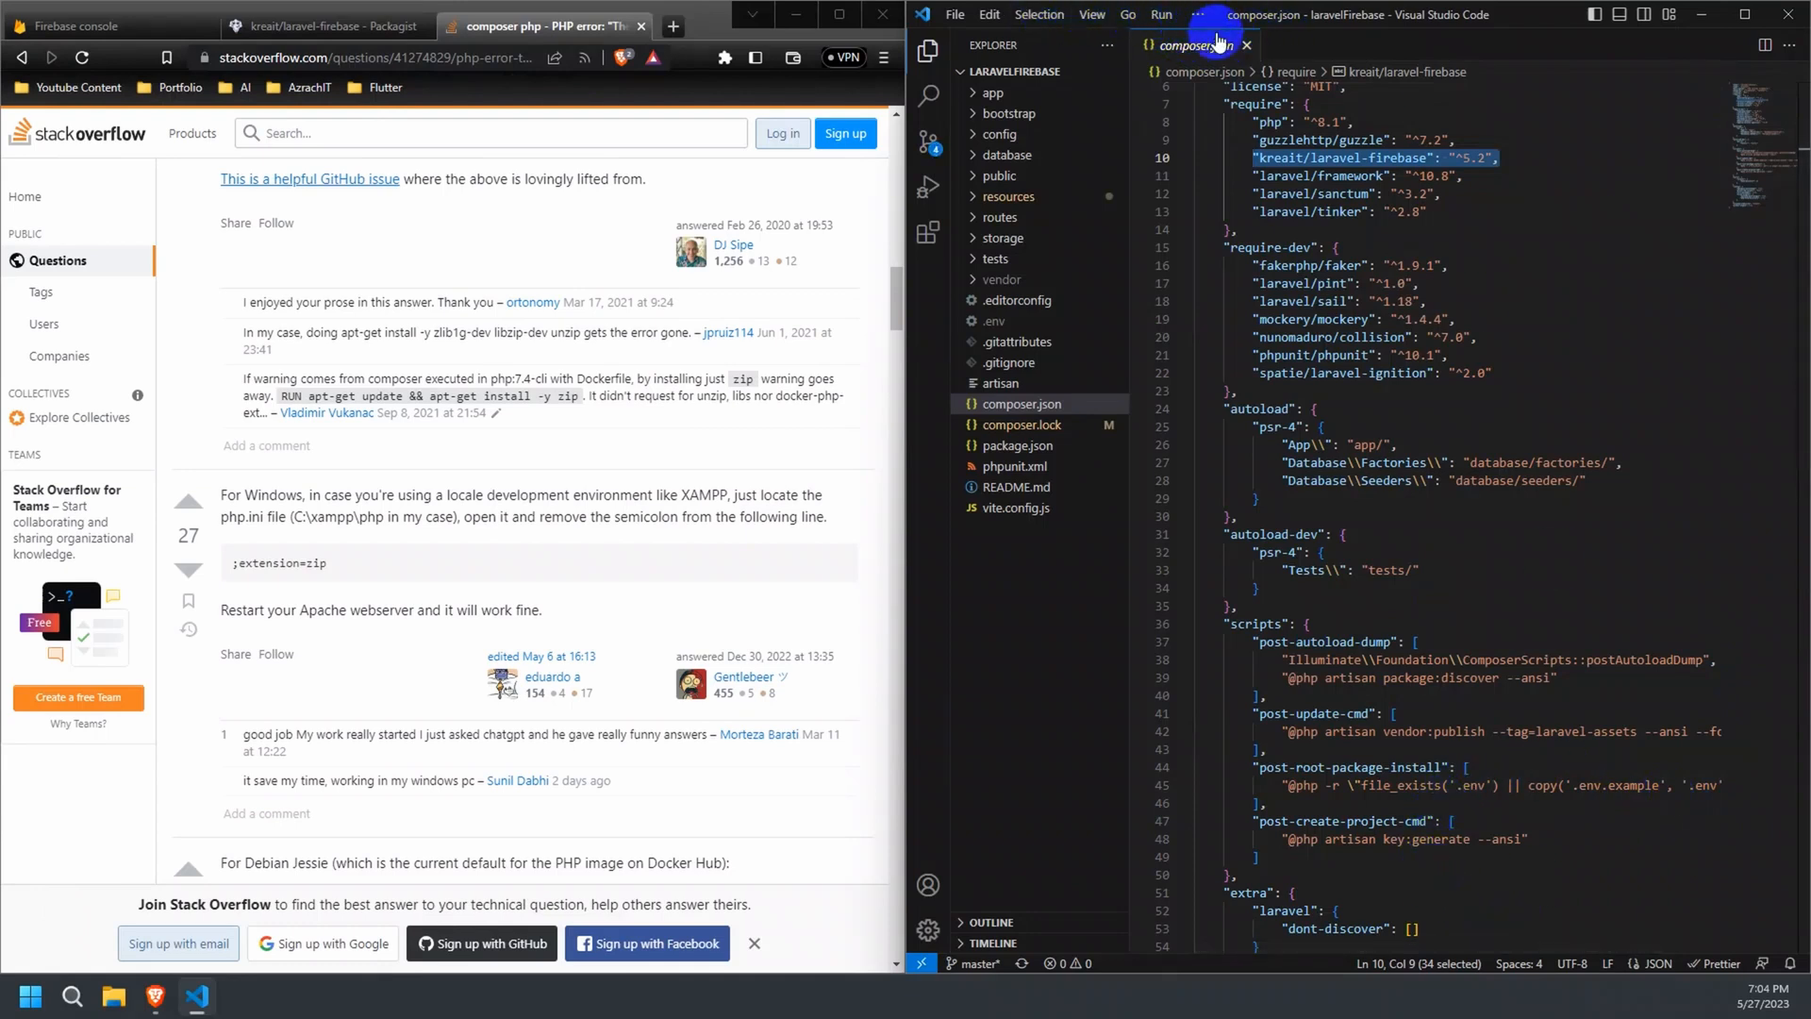
# Rerun composer install in a new terminal and close the Stack Overflow tab.
pyautogui.click(1093, 14)
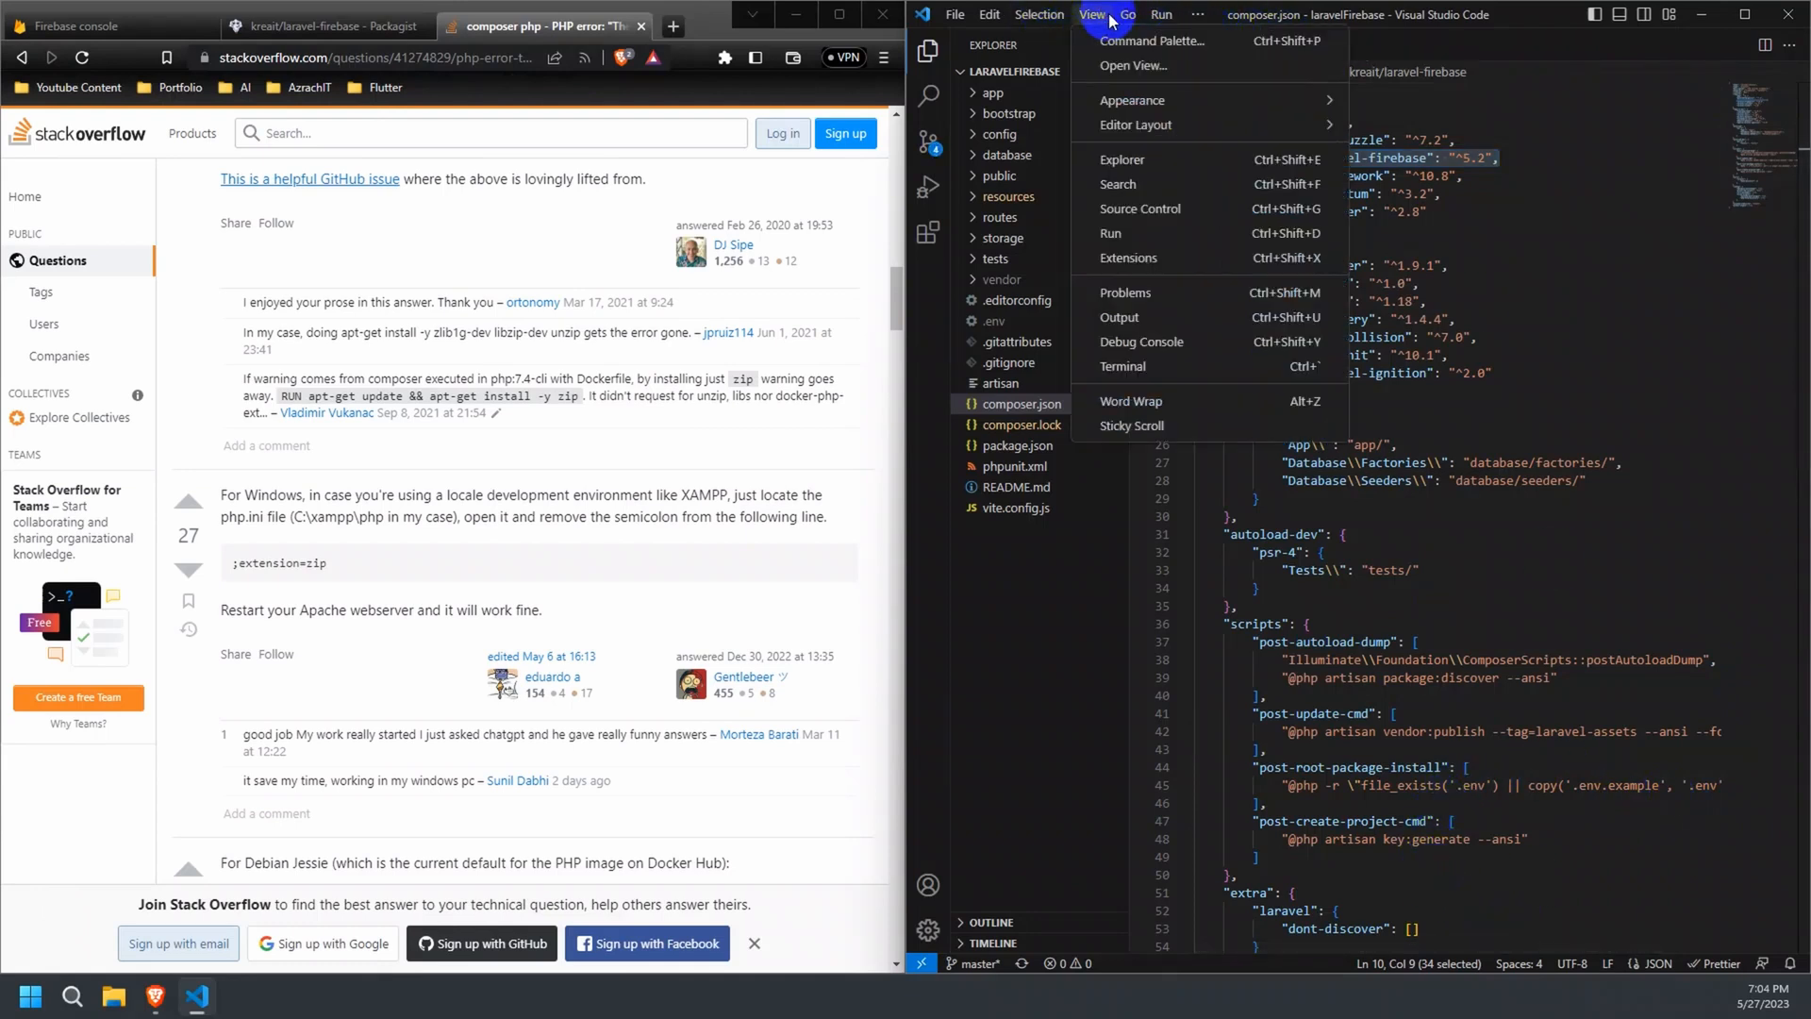
pyautogui.moveTo(1133, 137)
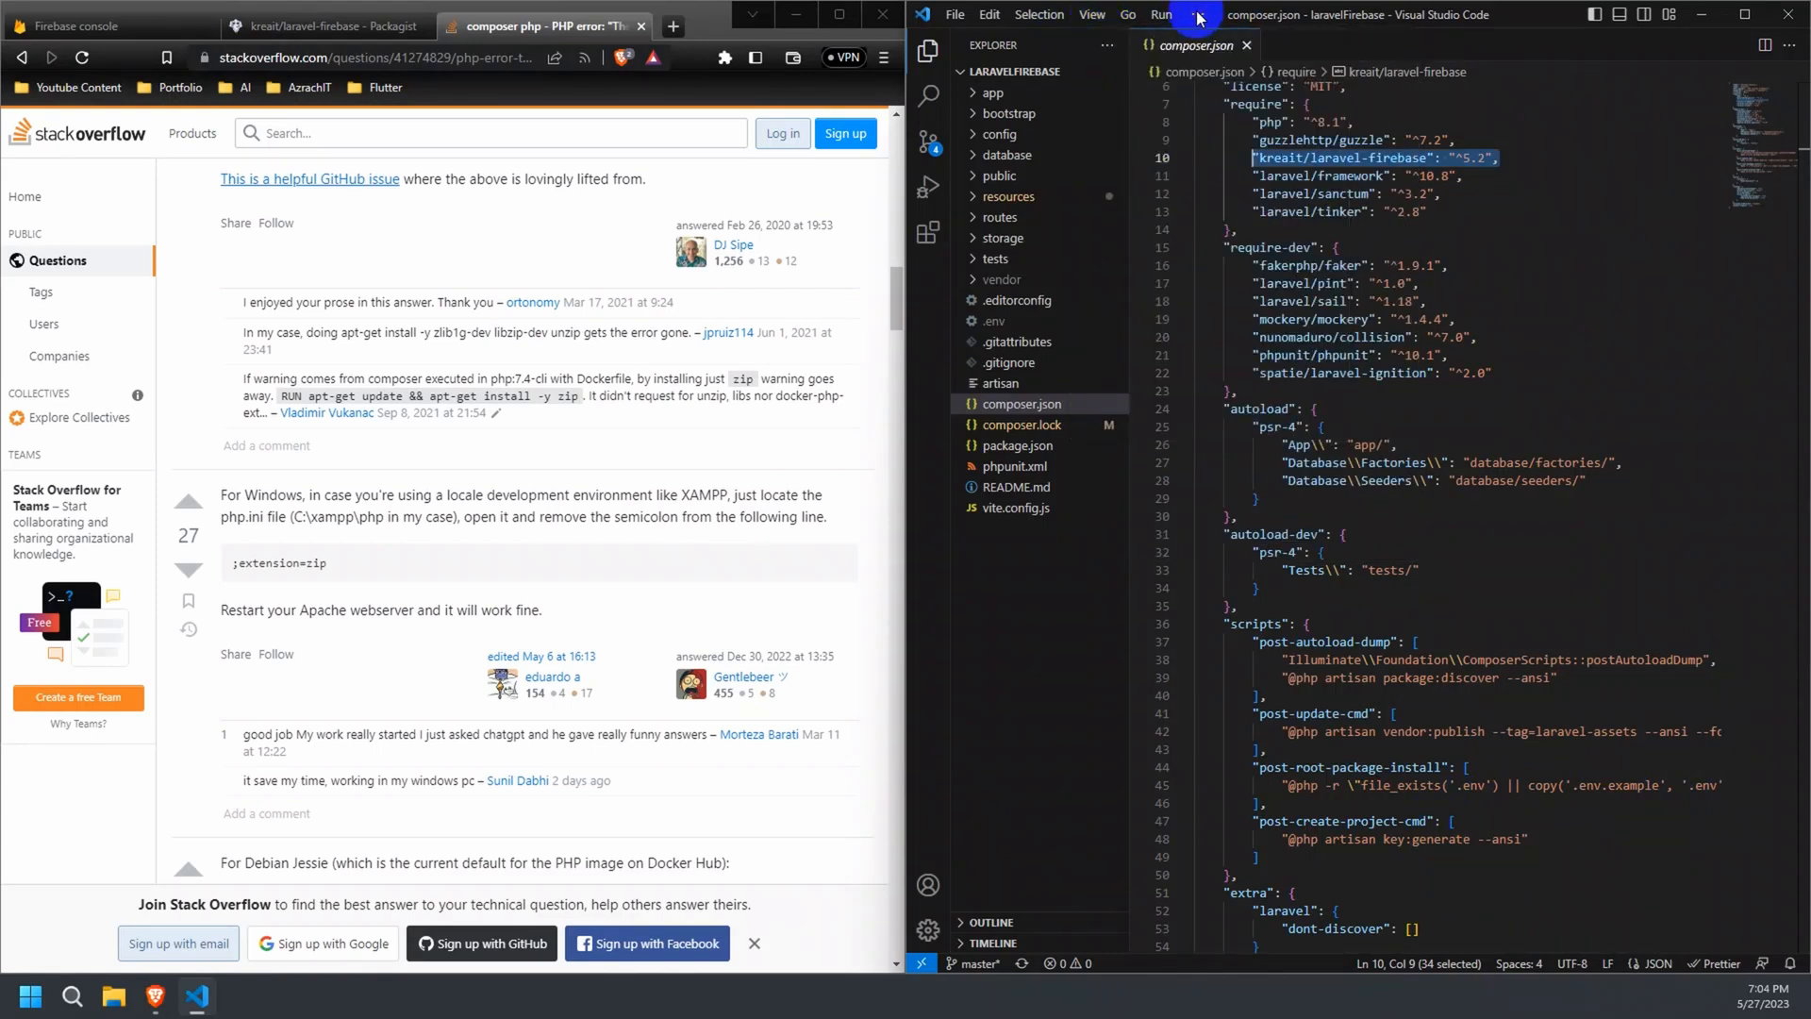
pyautogui.click(1197, 14)
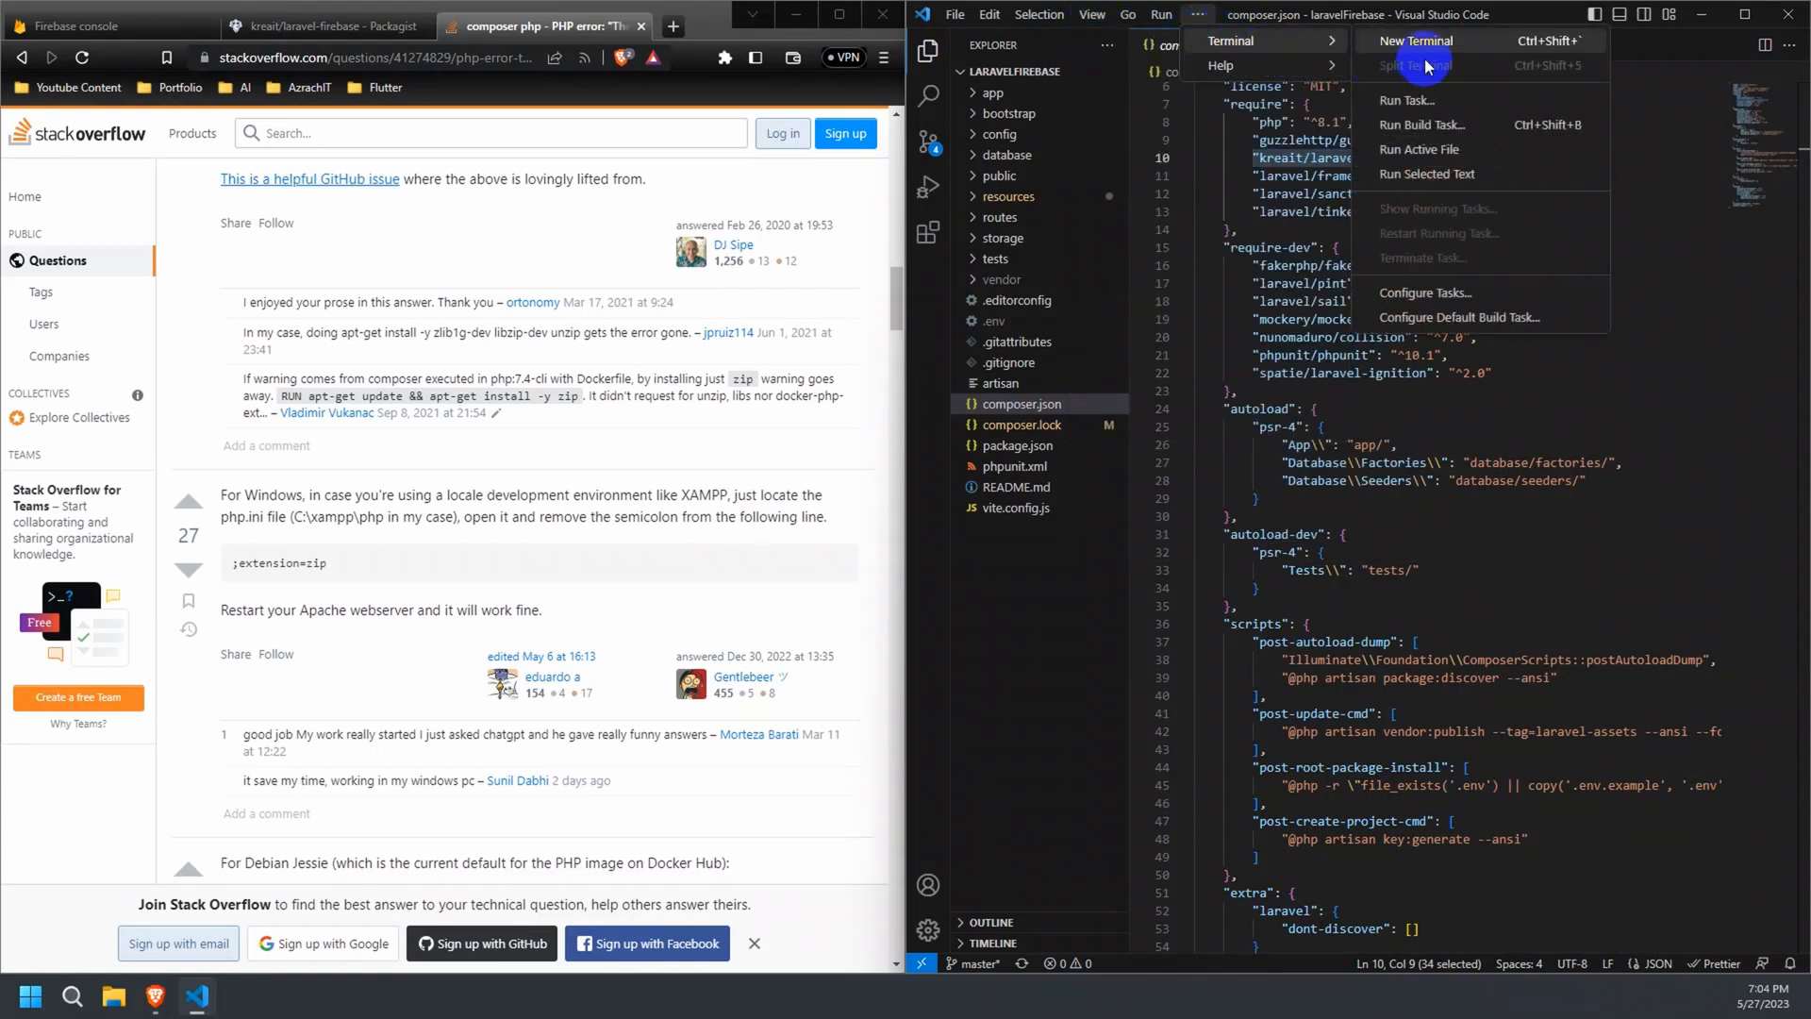
pyautogui.click(1414, 41)
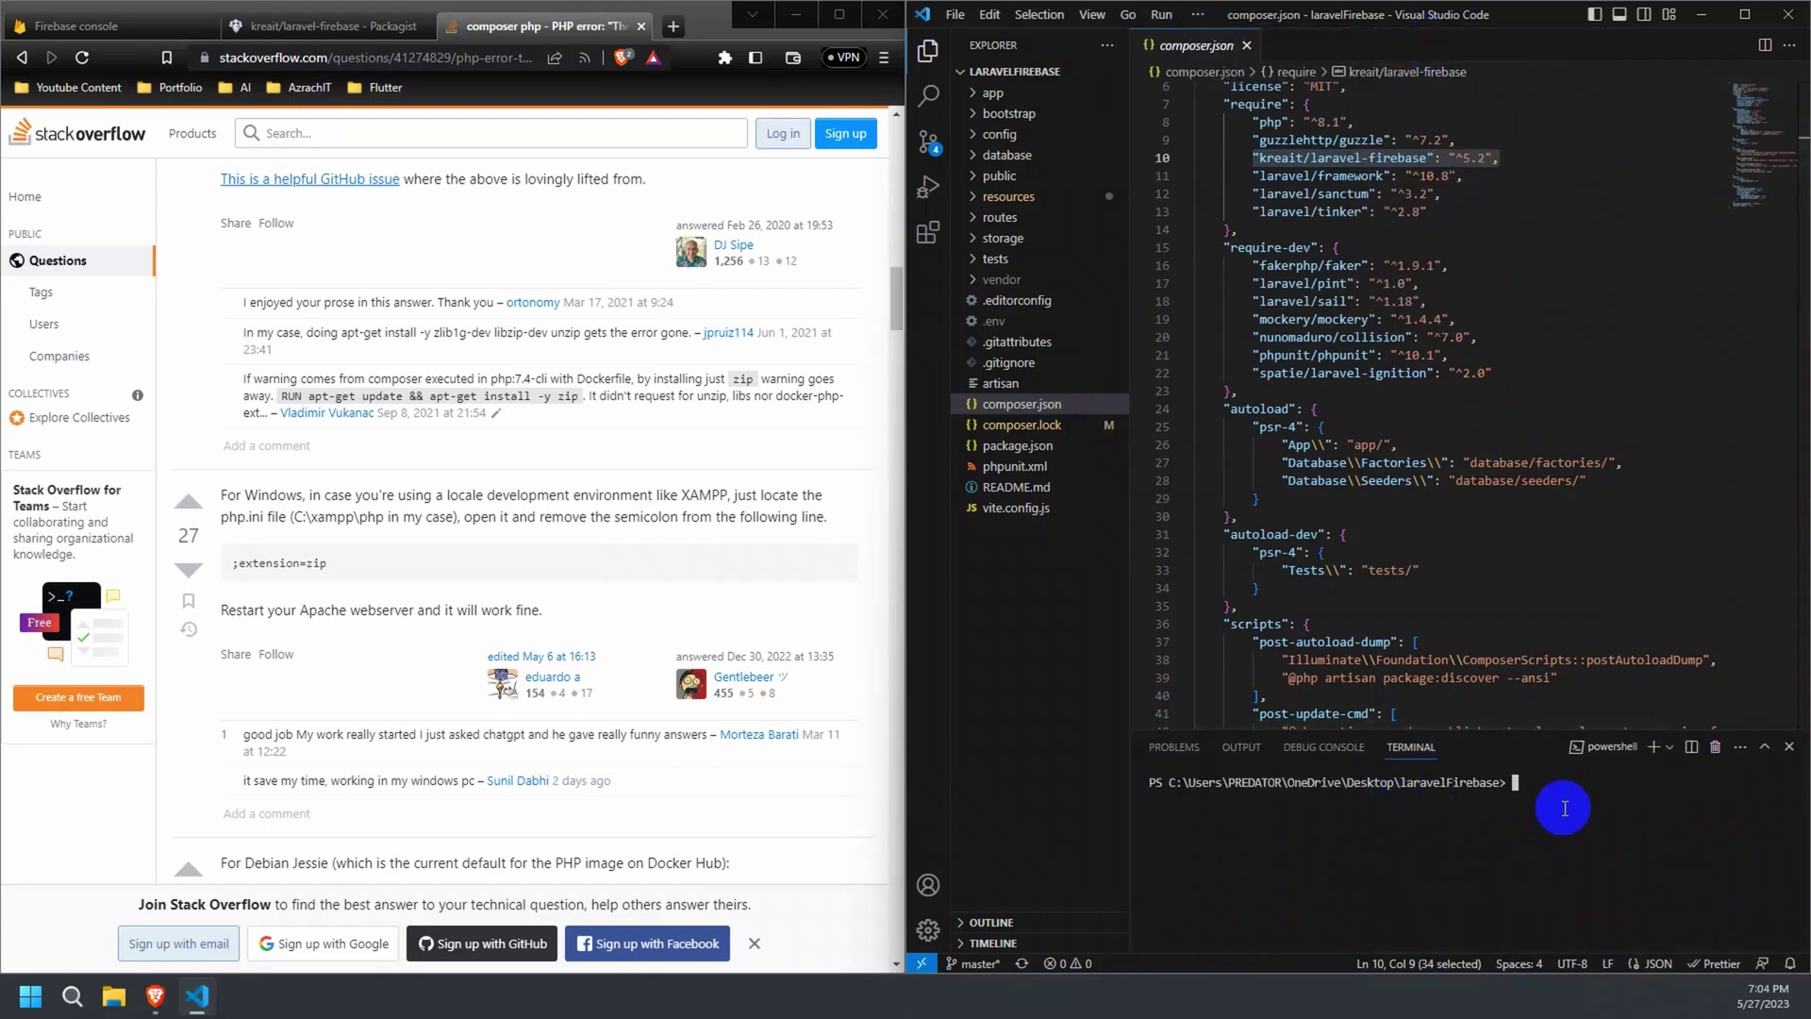
pyautogui.write('com')
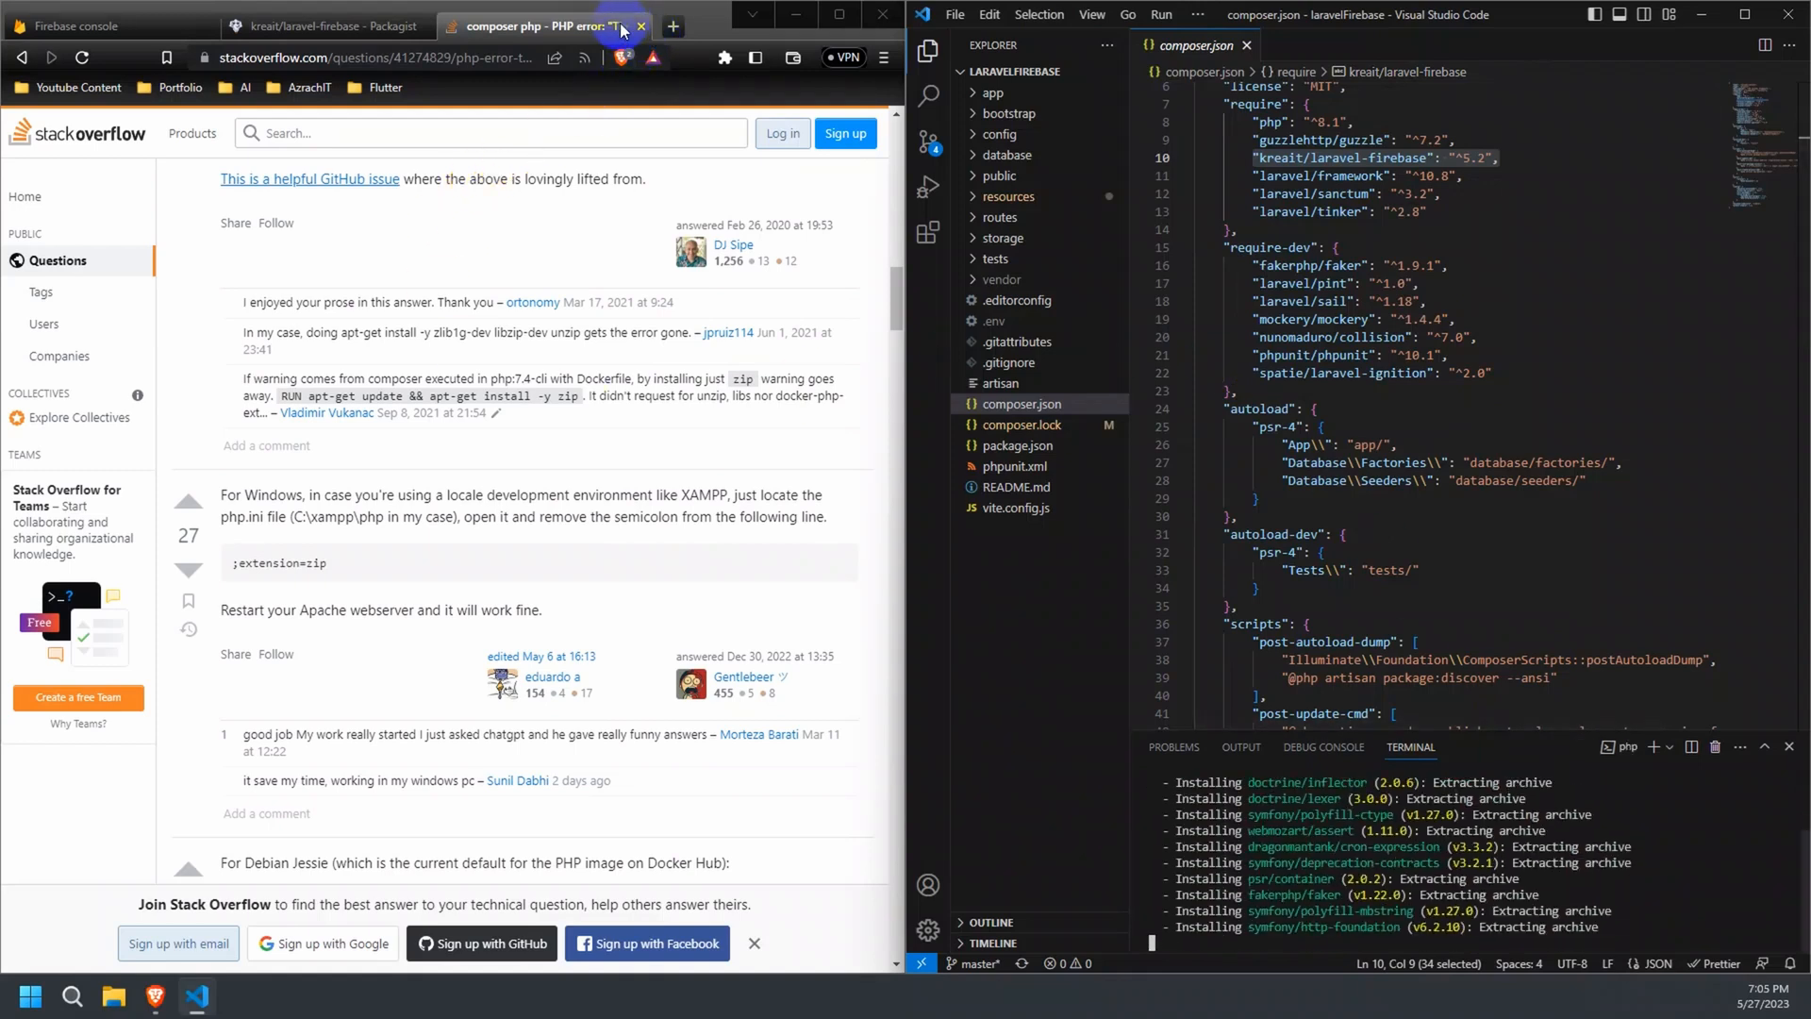
pyautogui.click(641, 26)
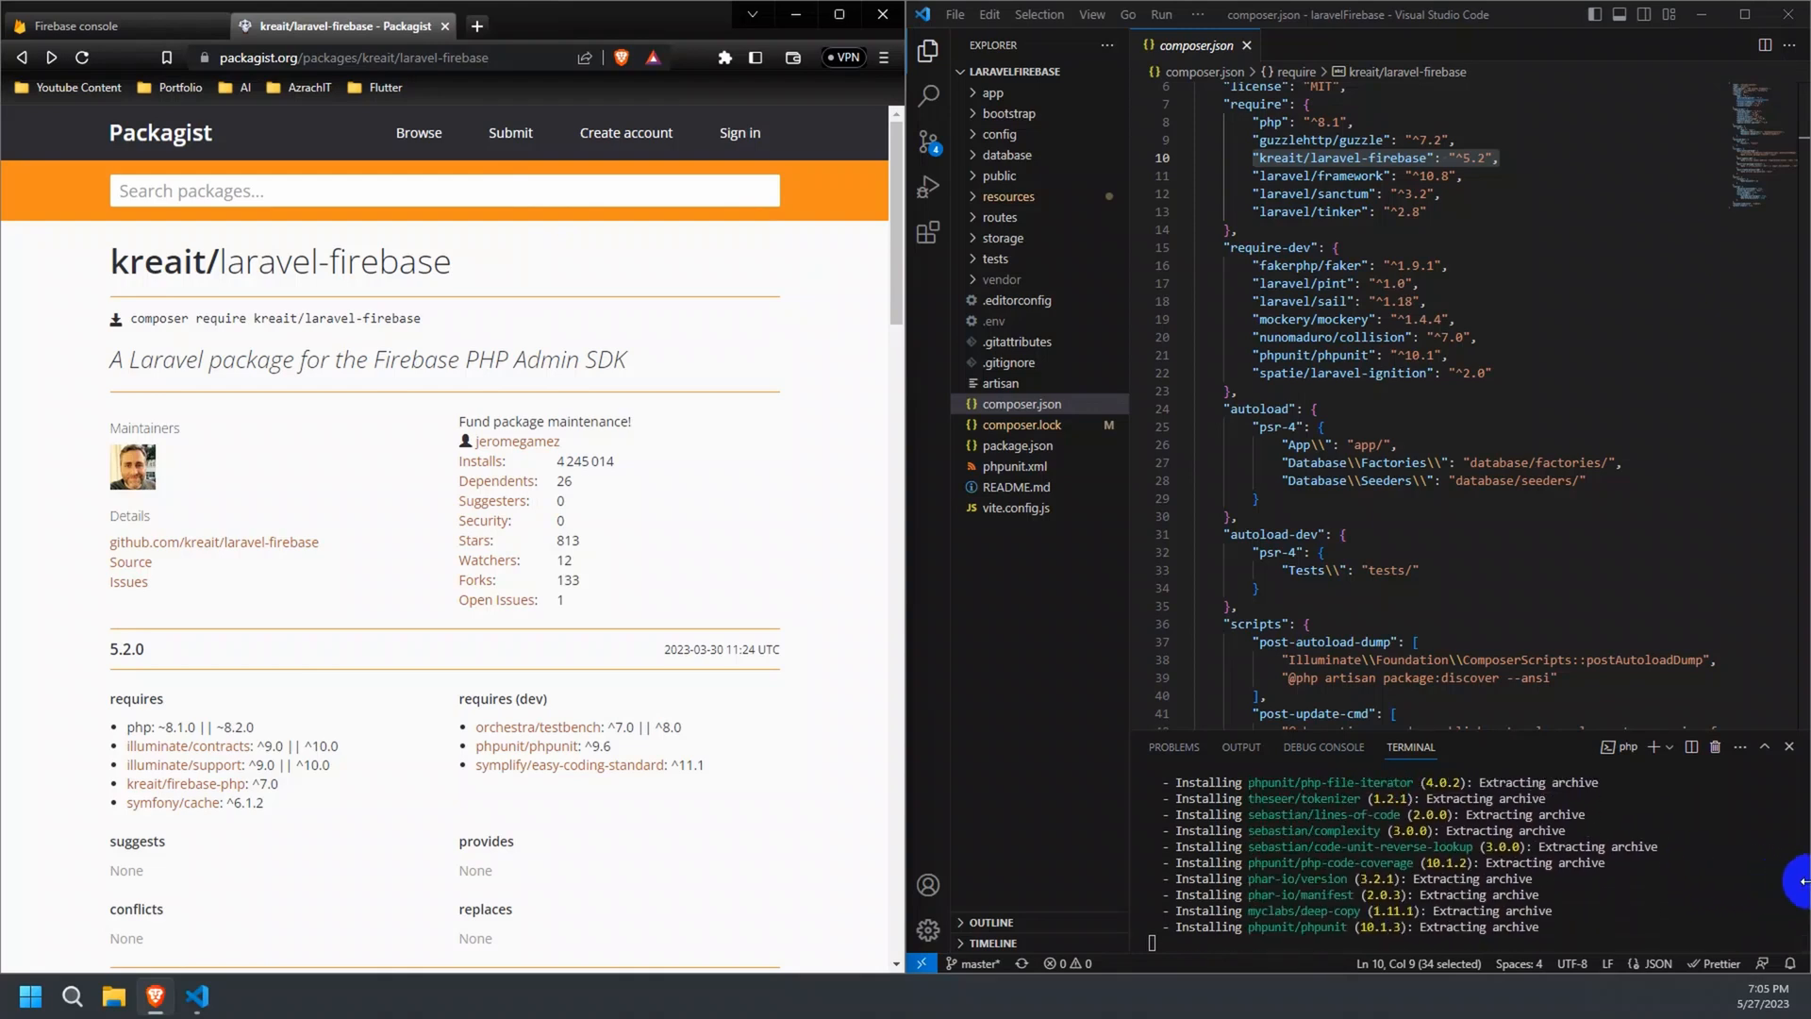
pyautogui.scroll(-3)
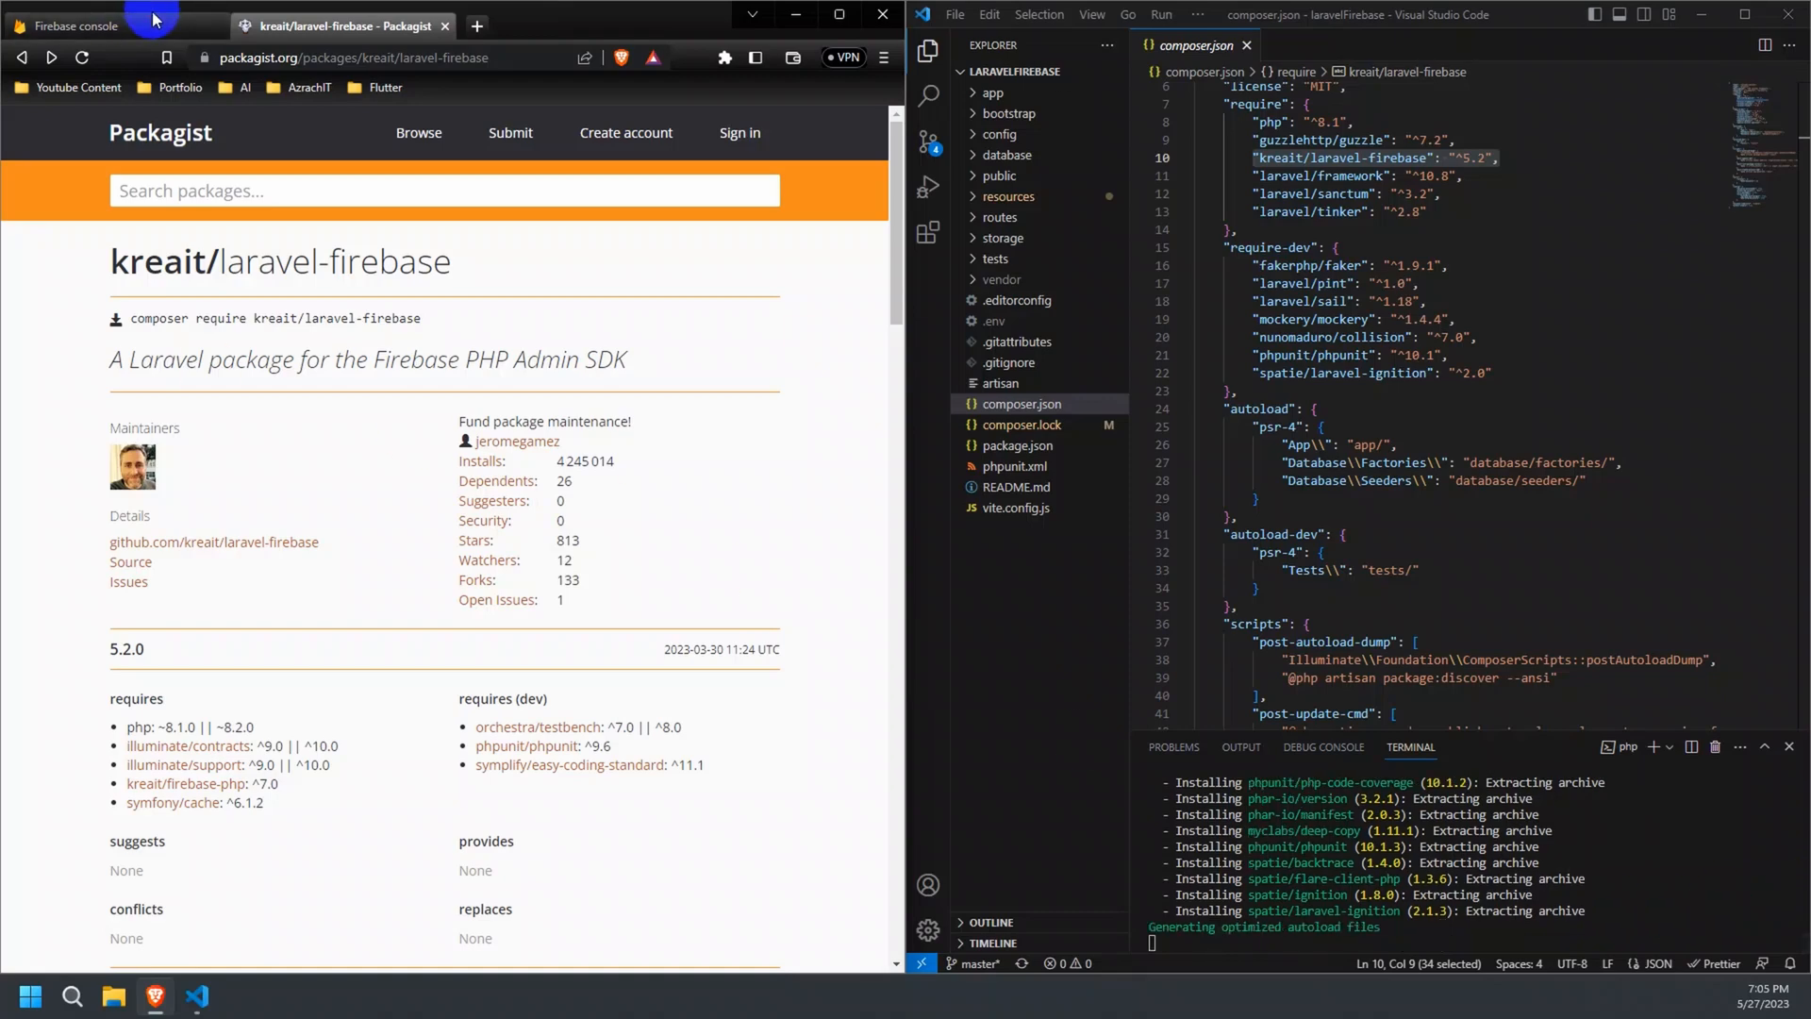
# Create a Firebase project named 'testProject' with Google Analytics enabled.
pyautogui.click(75, 26)
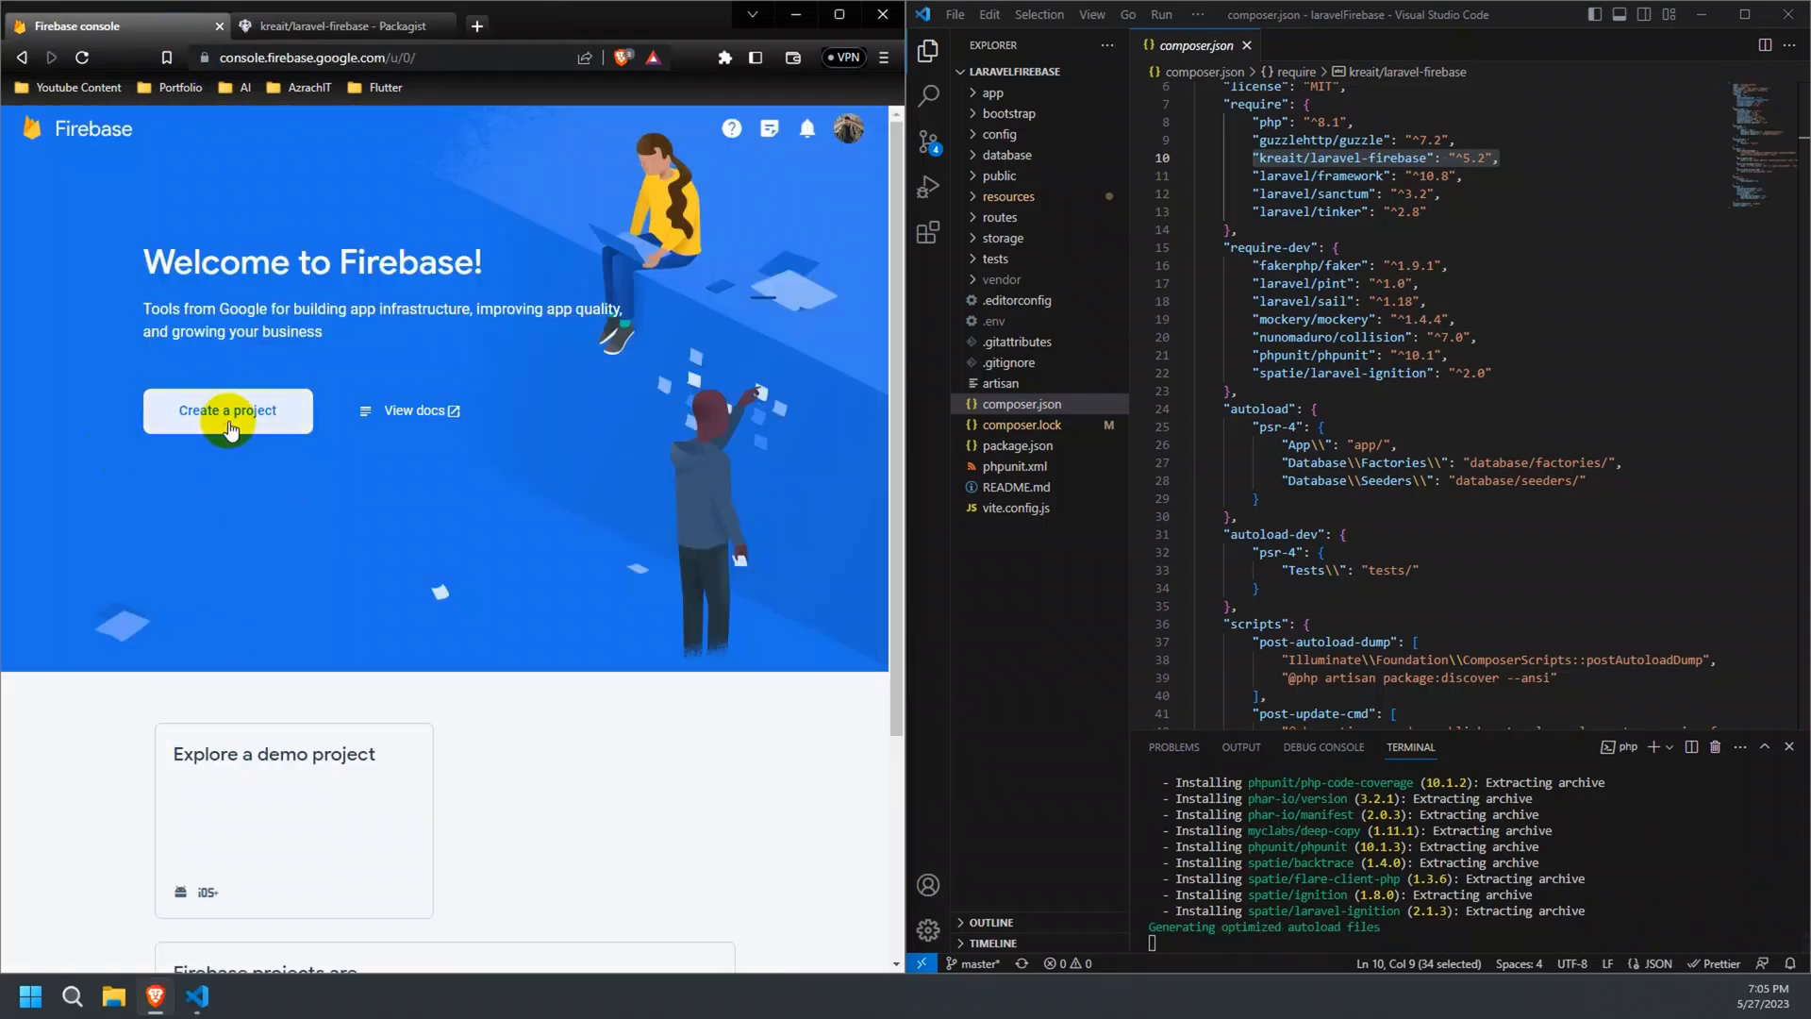
pyautogui.click(228, 410)
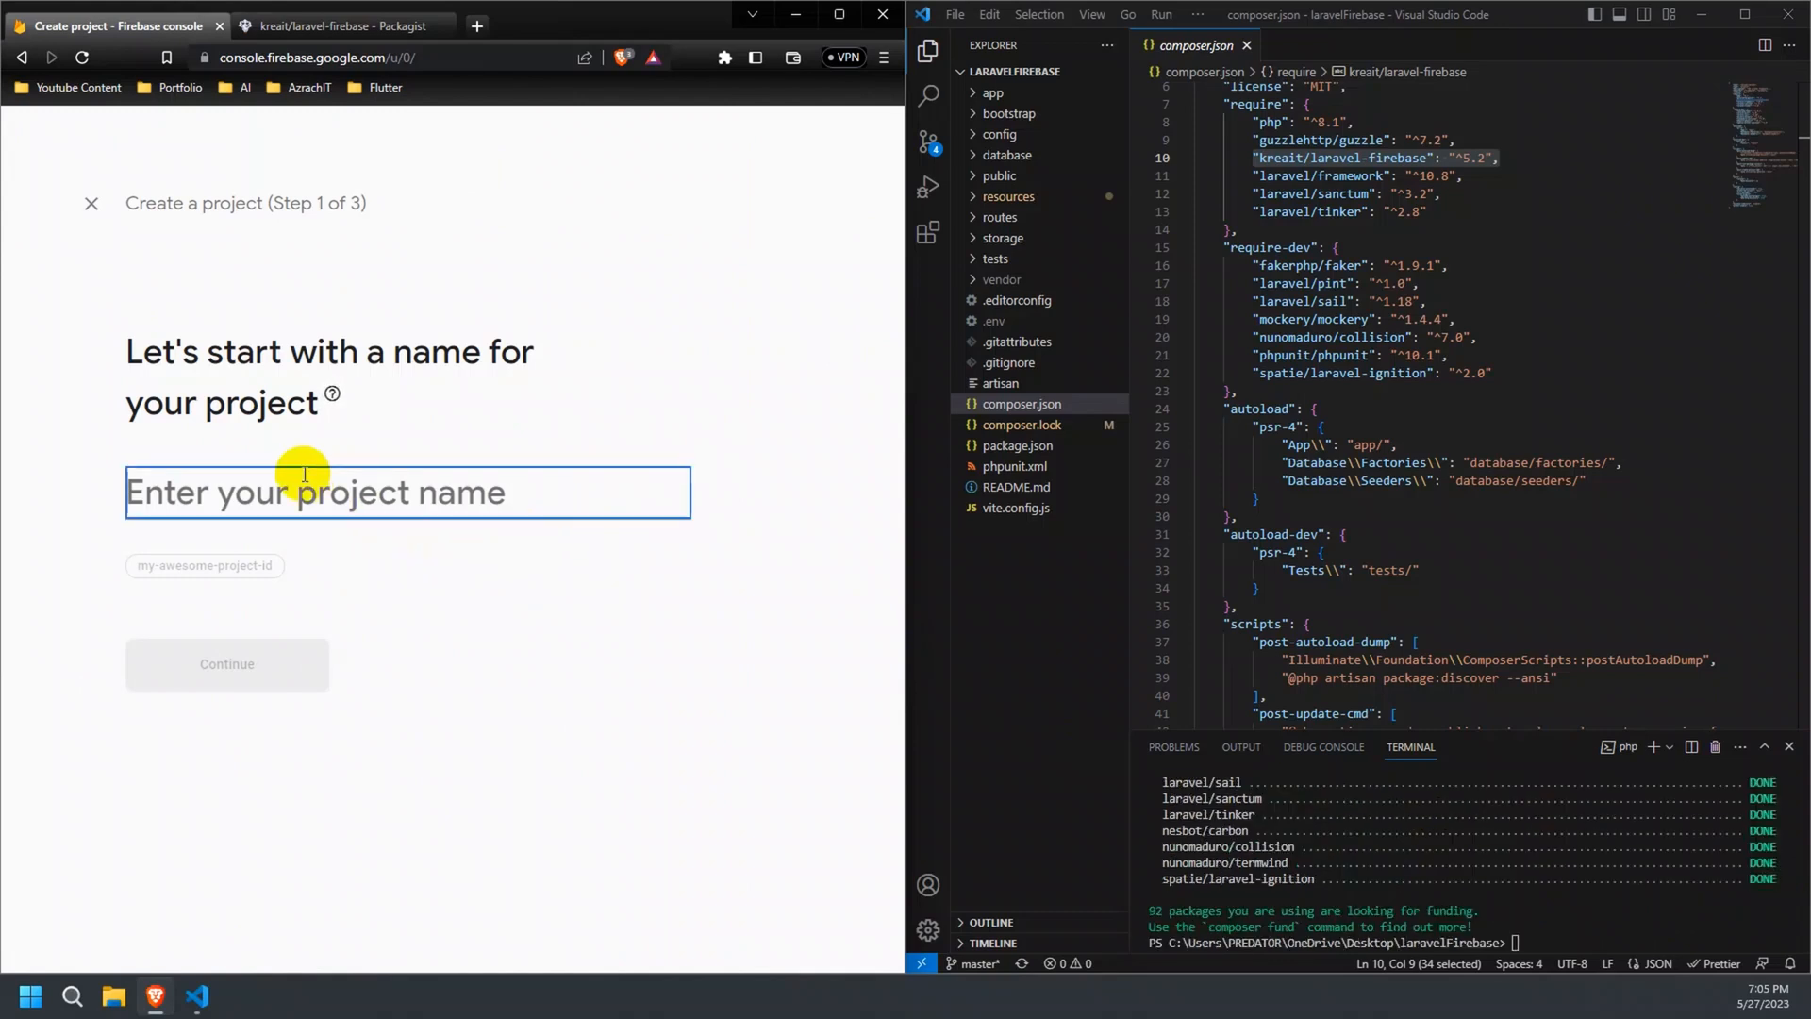
pyautogui.write('testProject')
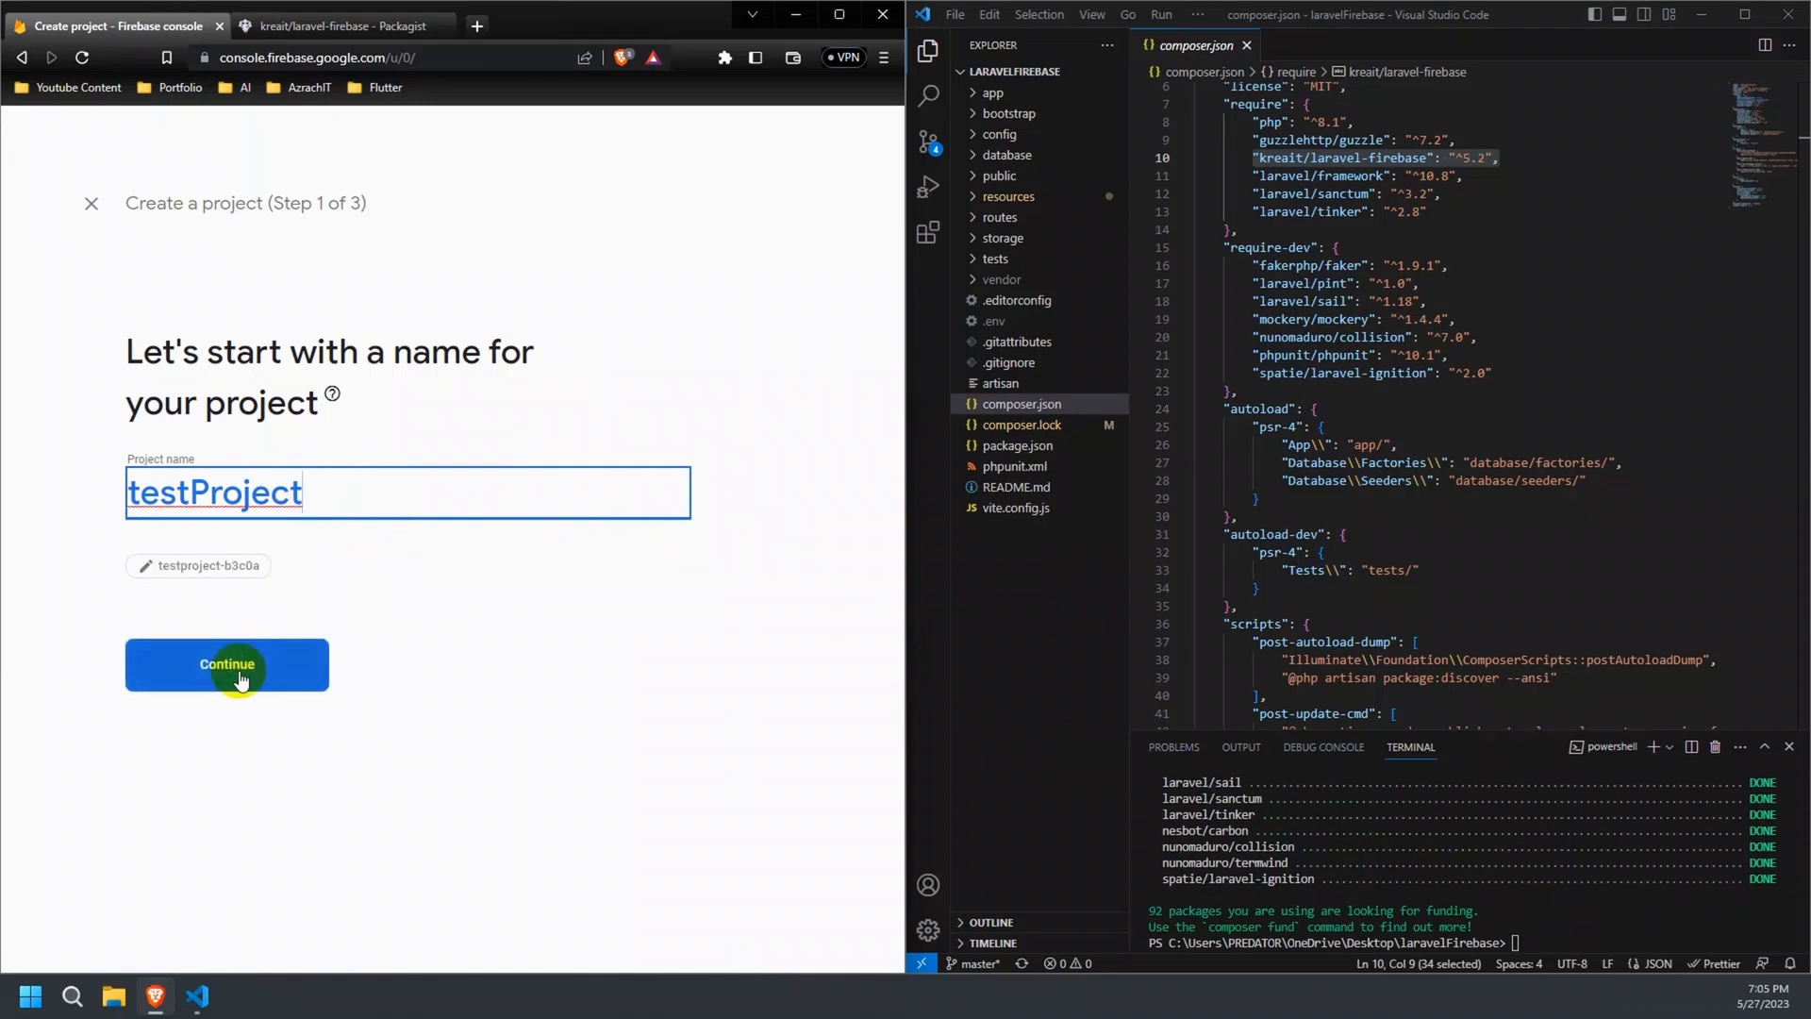
pyautogui.click(227, 664)
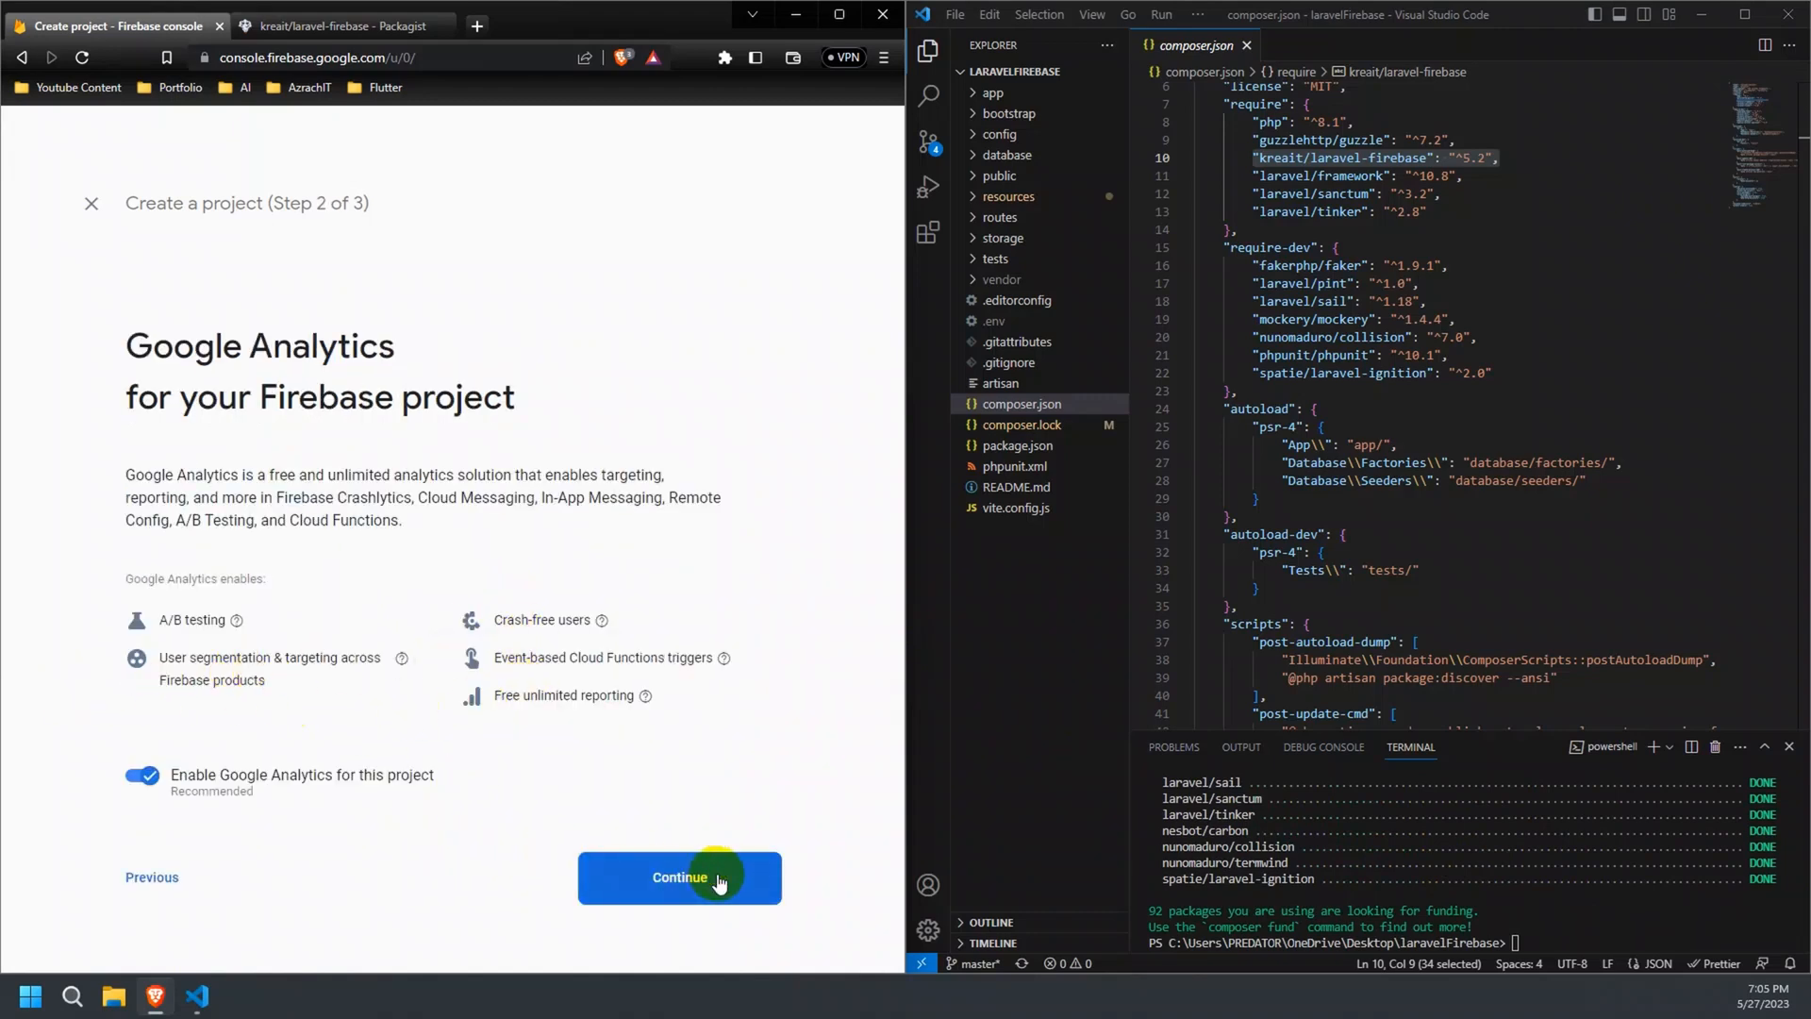
pyautogui.click(680, 877)
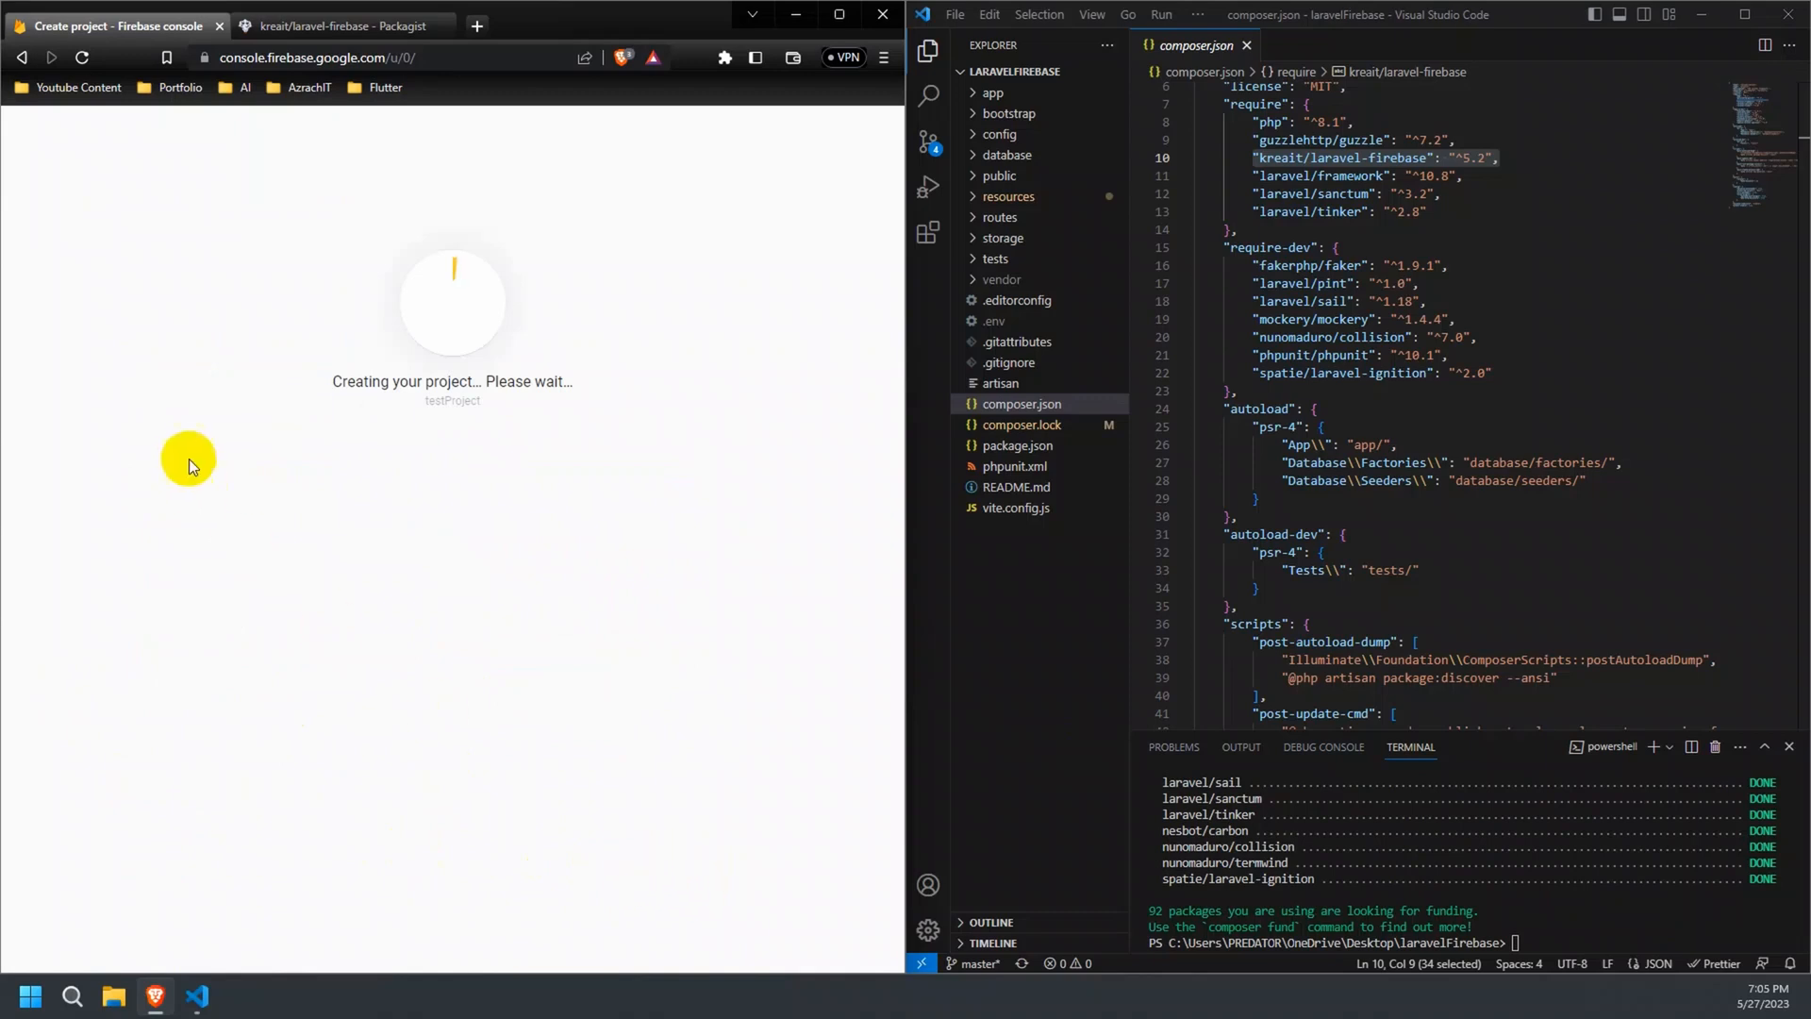
pyautogui.moveTo(650, 427)
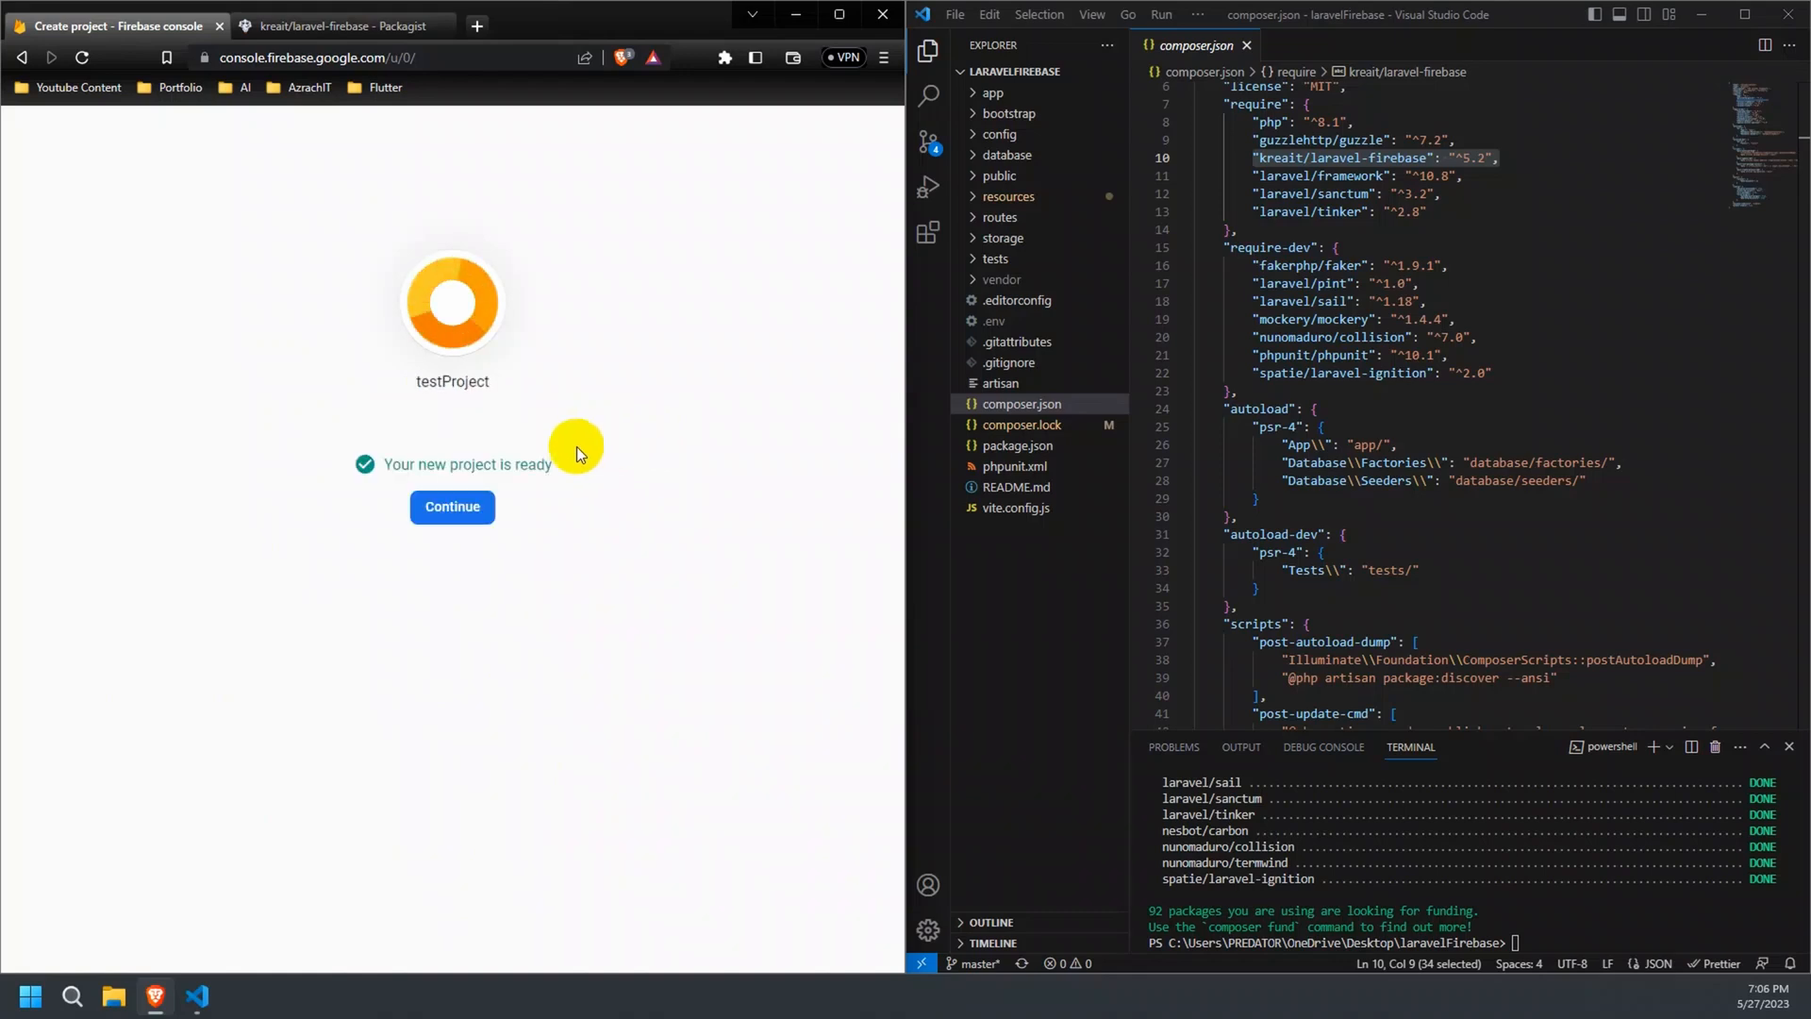
# Open testProject's settings and create an Admin SDK service account.
pyautogui.click(452, 506)
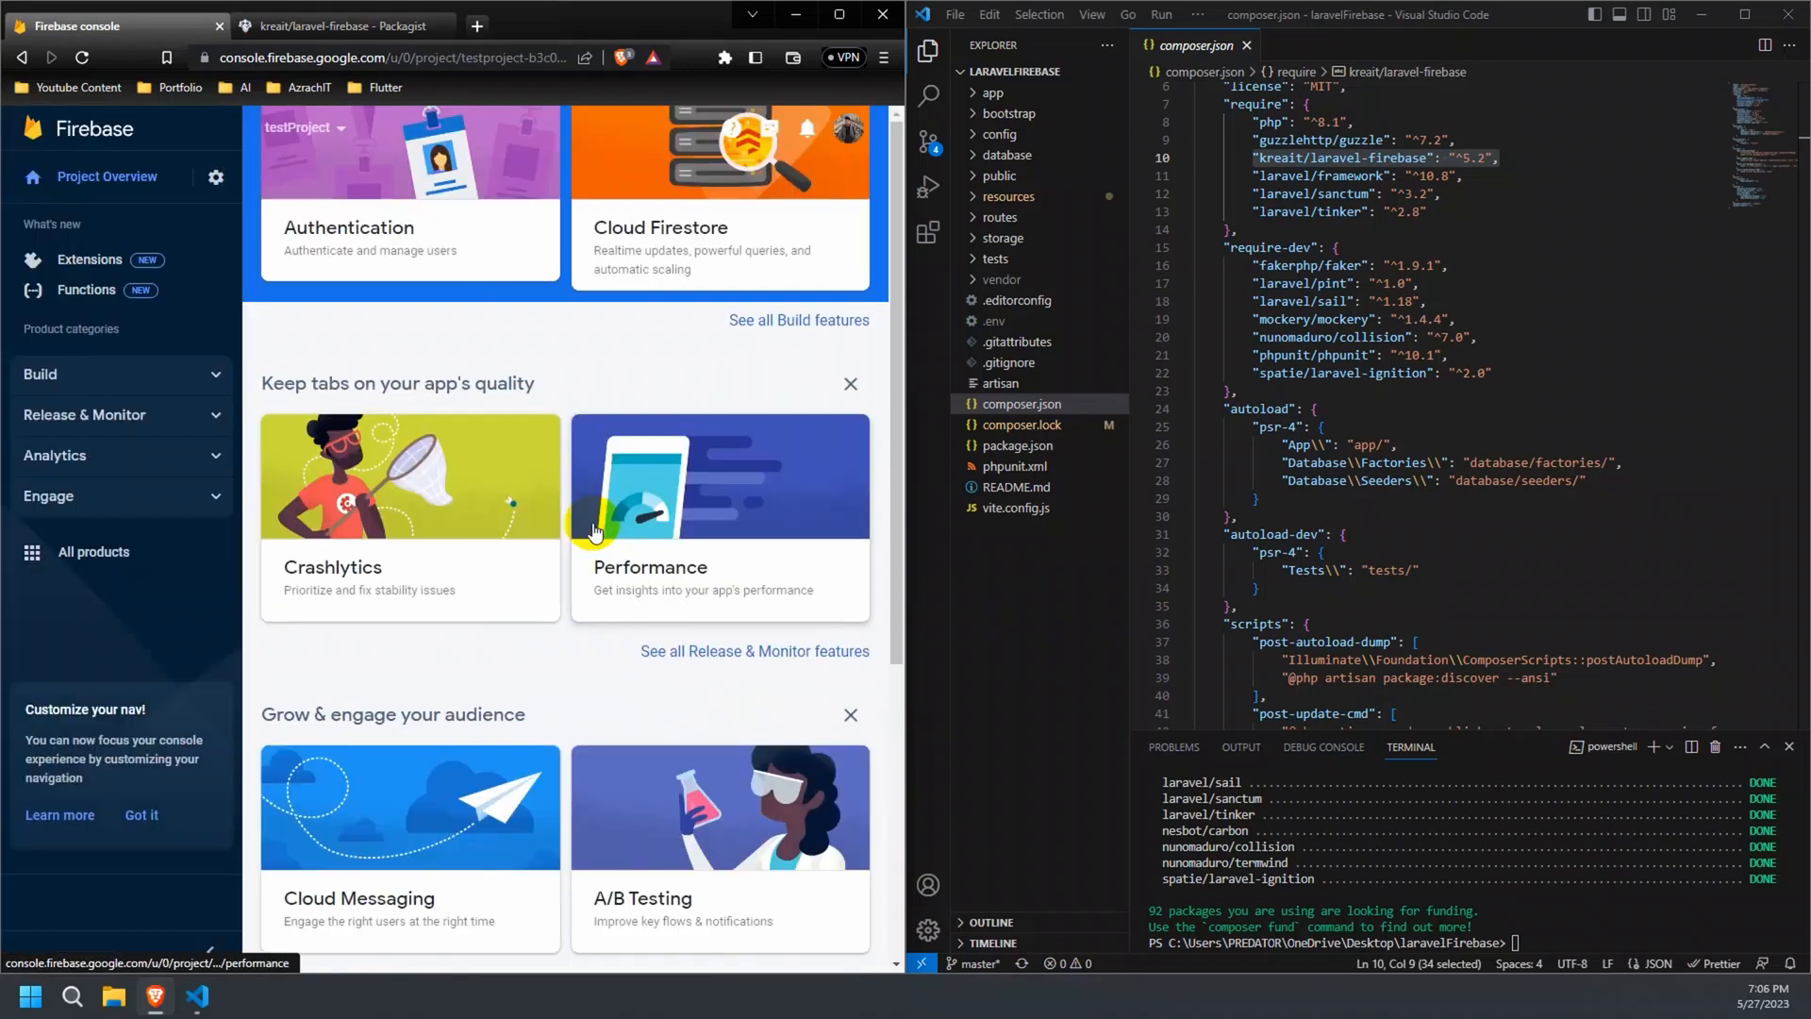
pyautogui.click(216, 178)
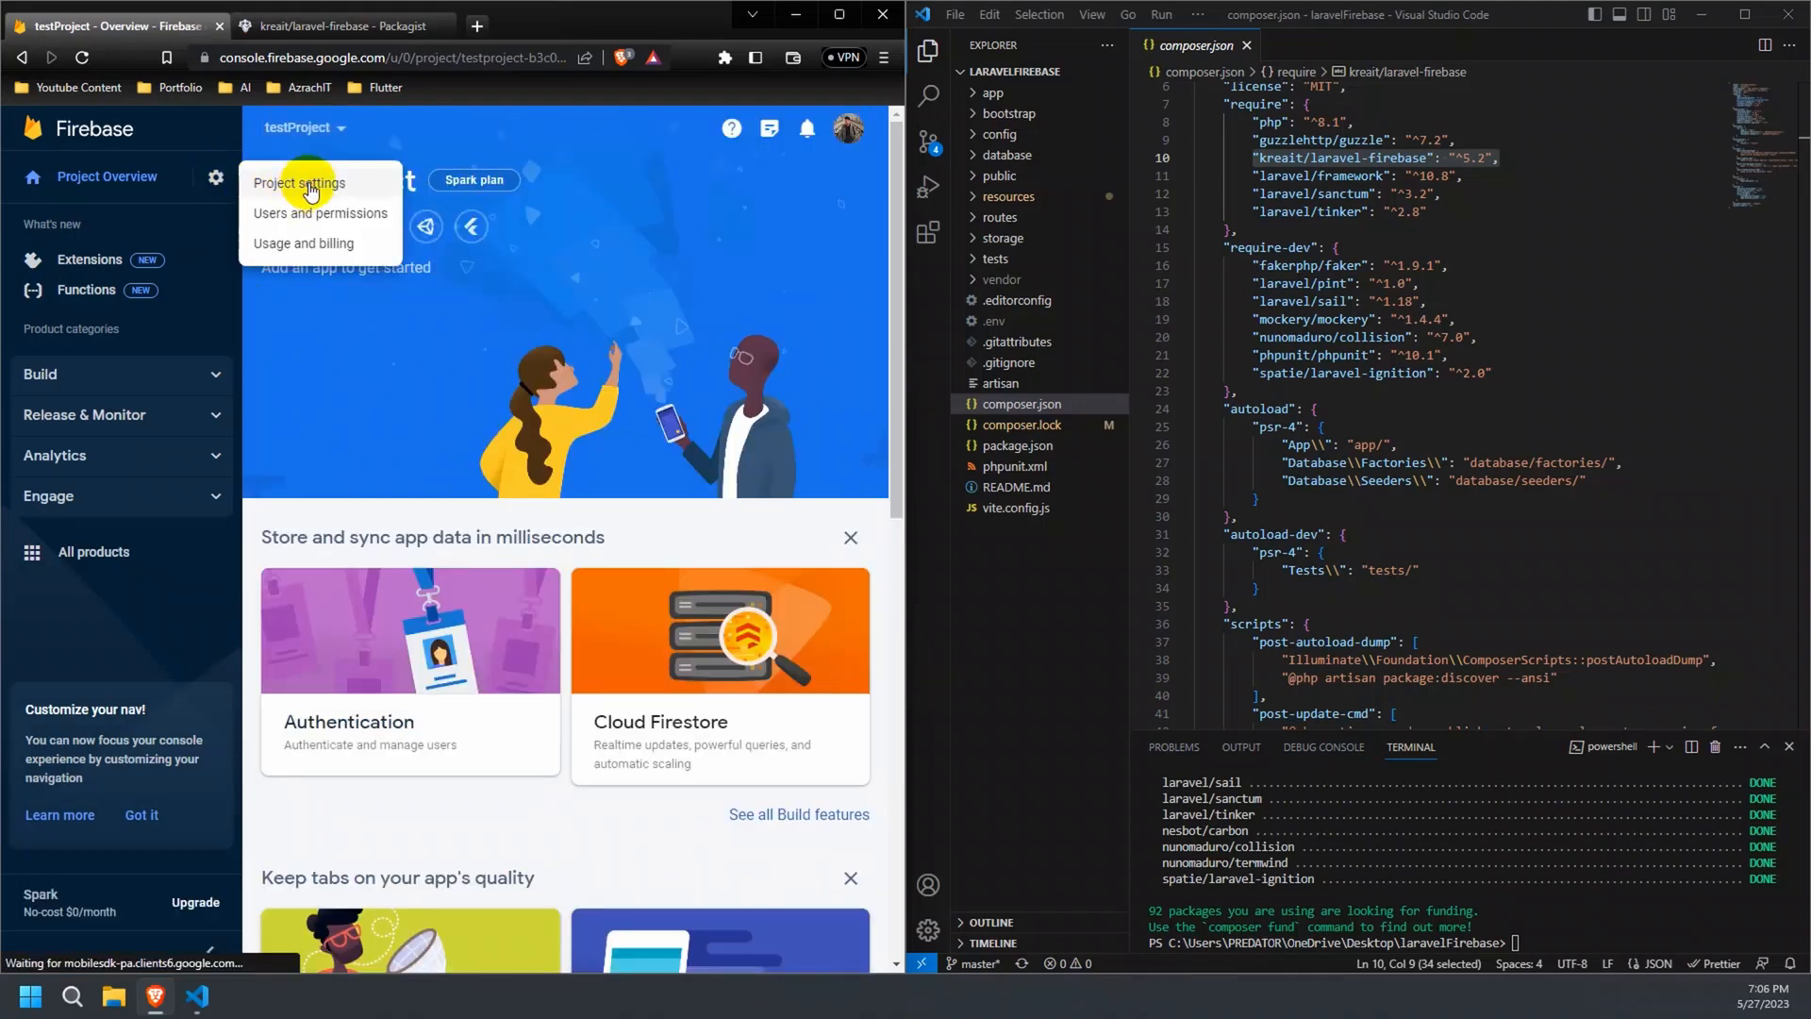
pyautogui.click(299, 183)
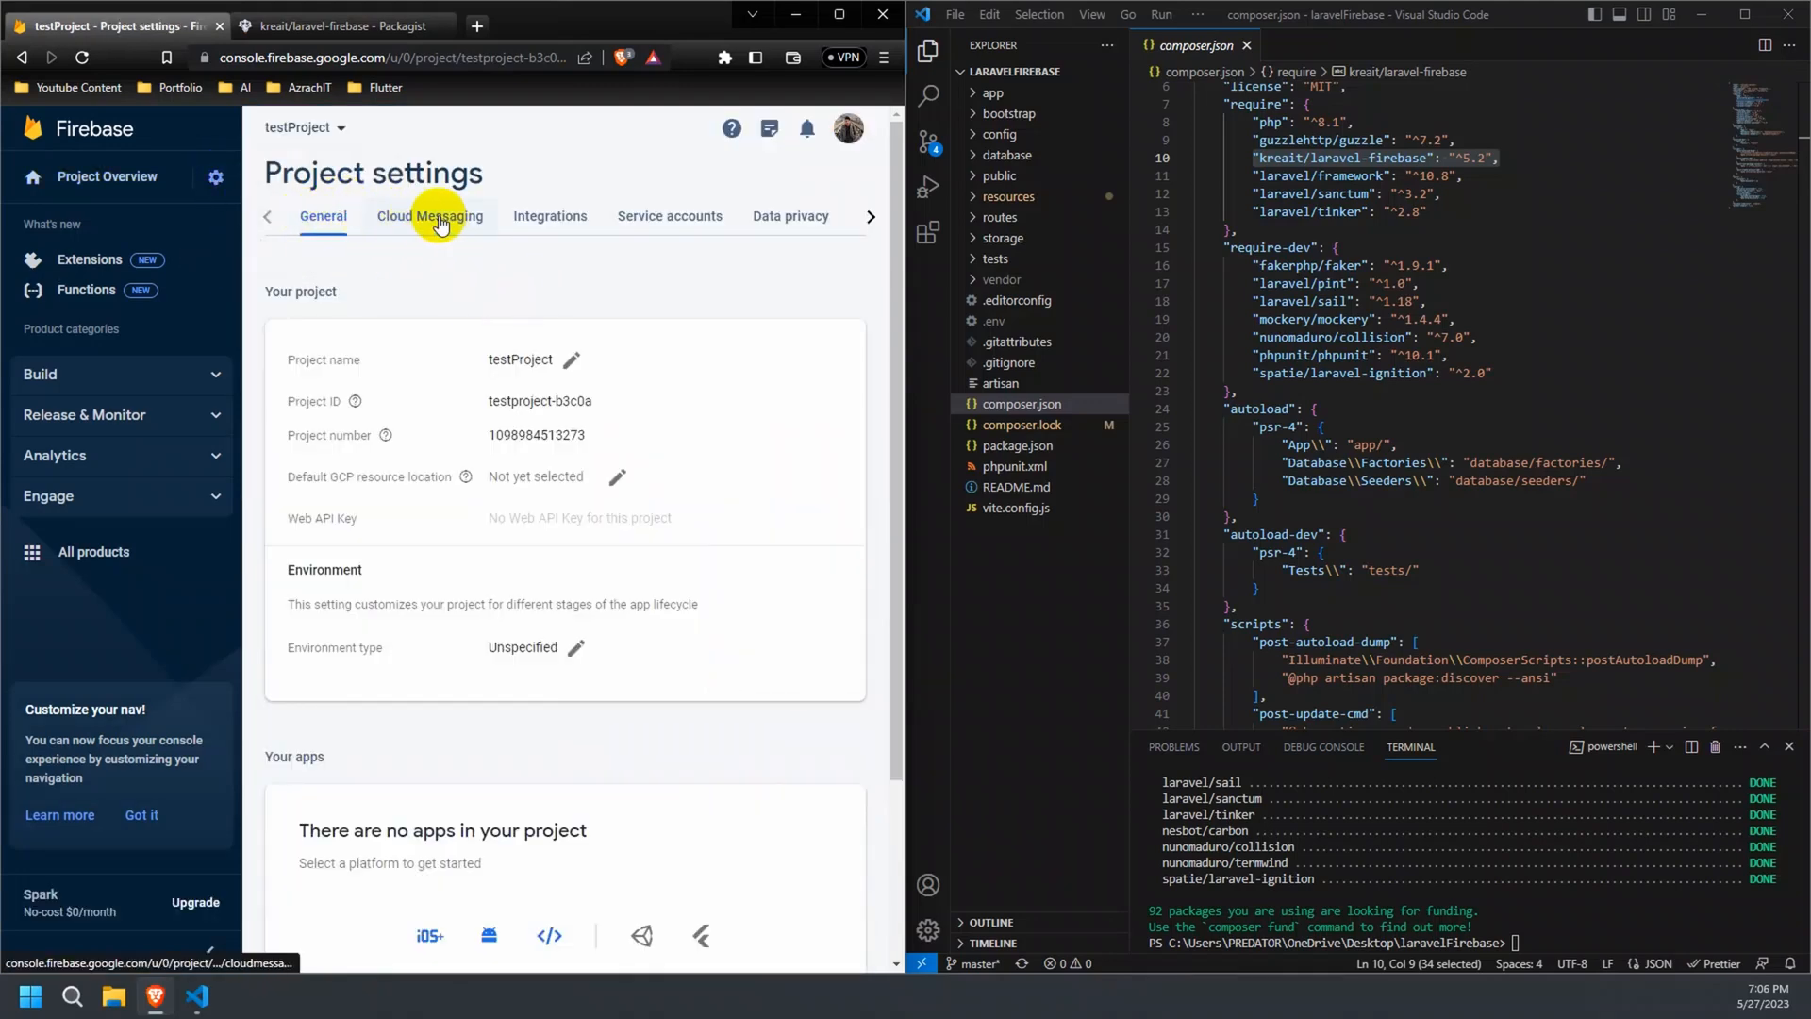
pyautogui.moveTo(336, 224)
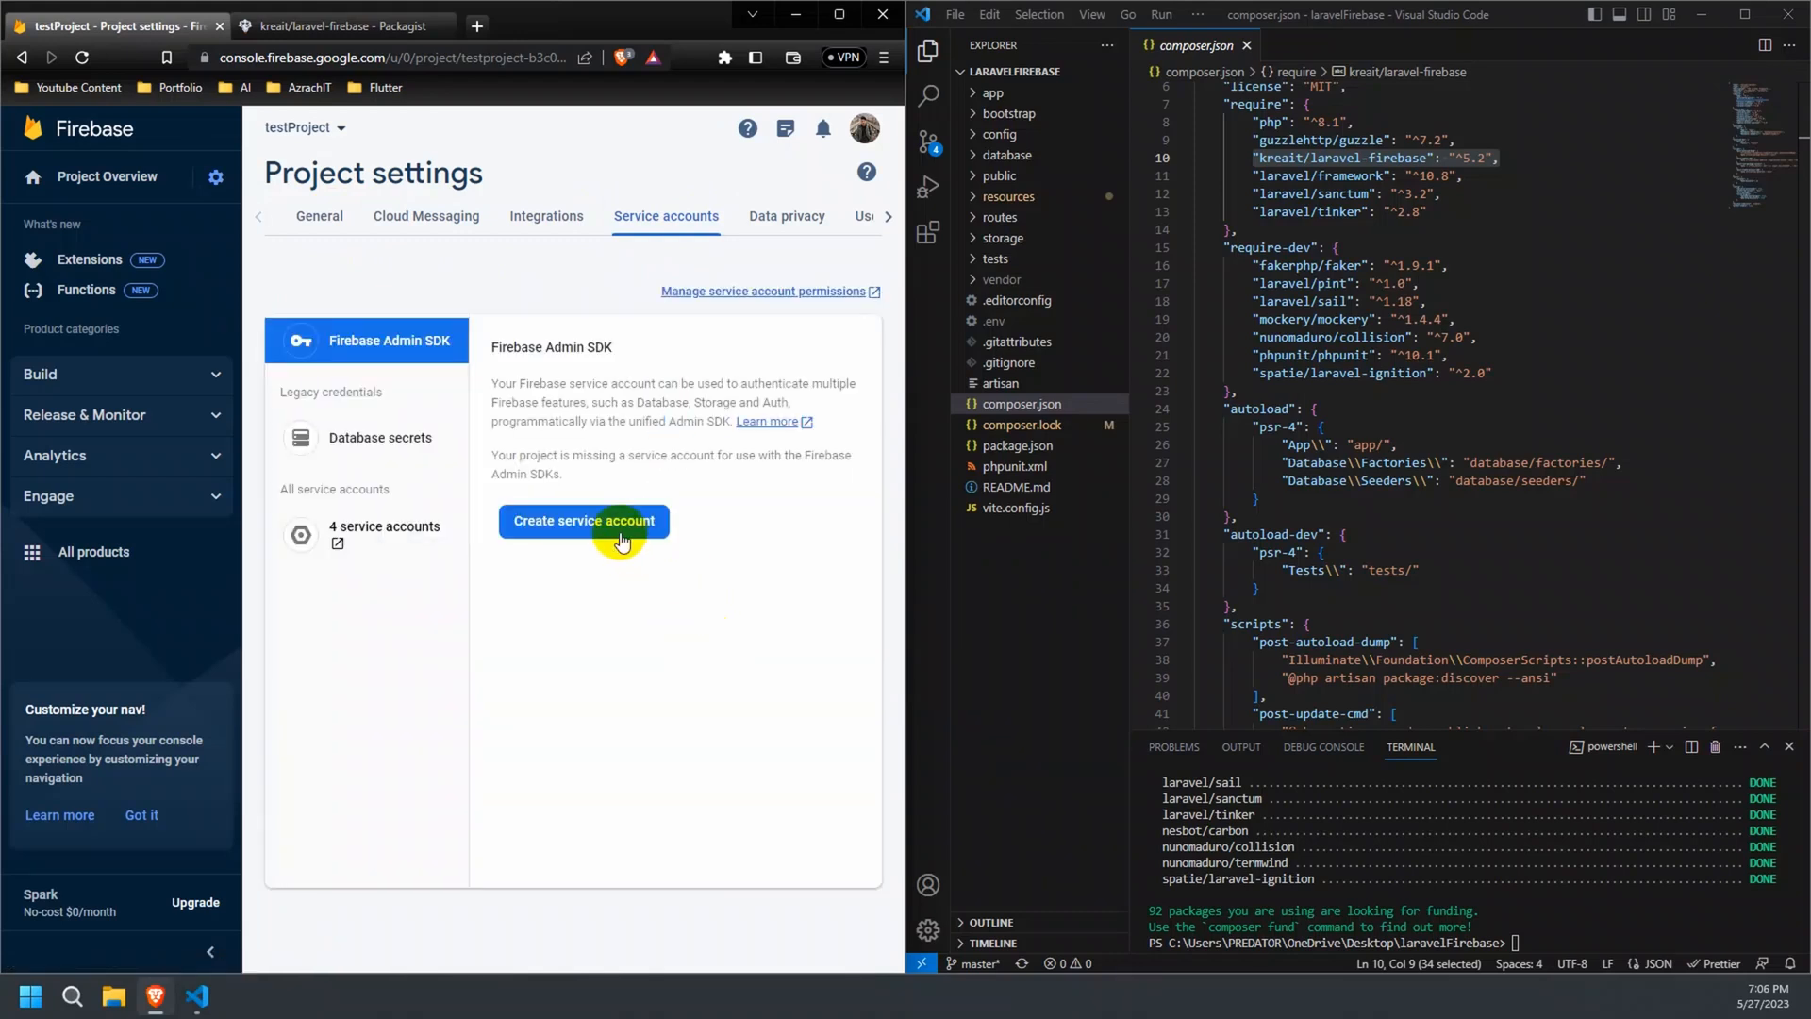
pyautogui.click(584, 521)
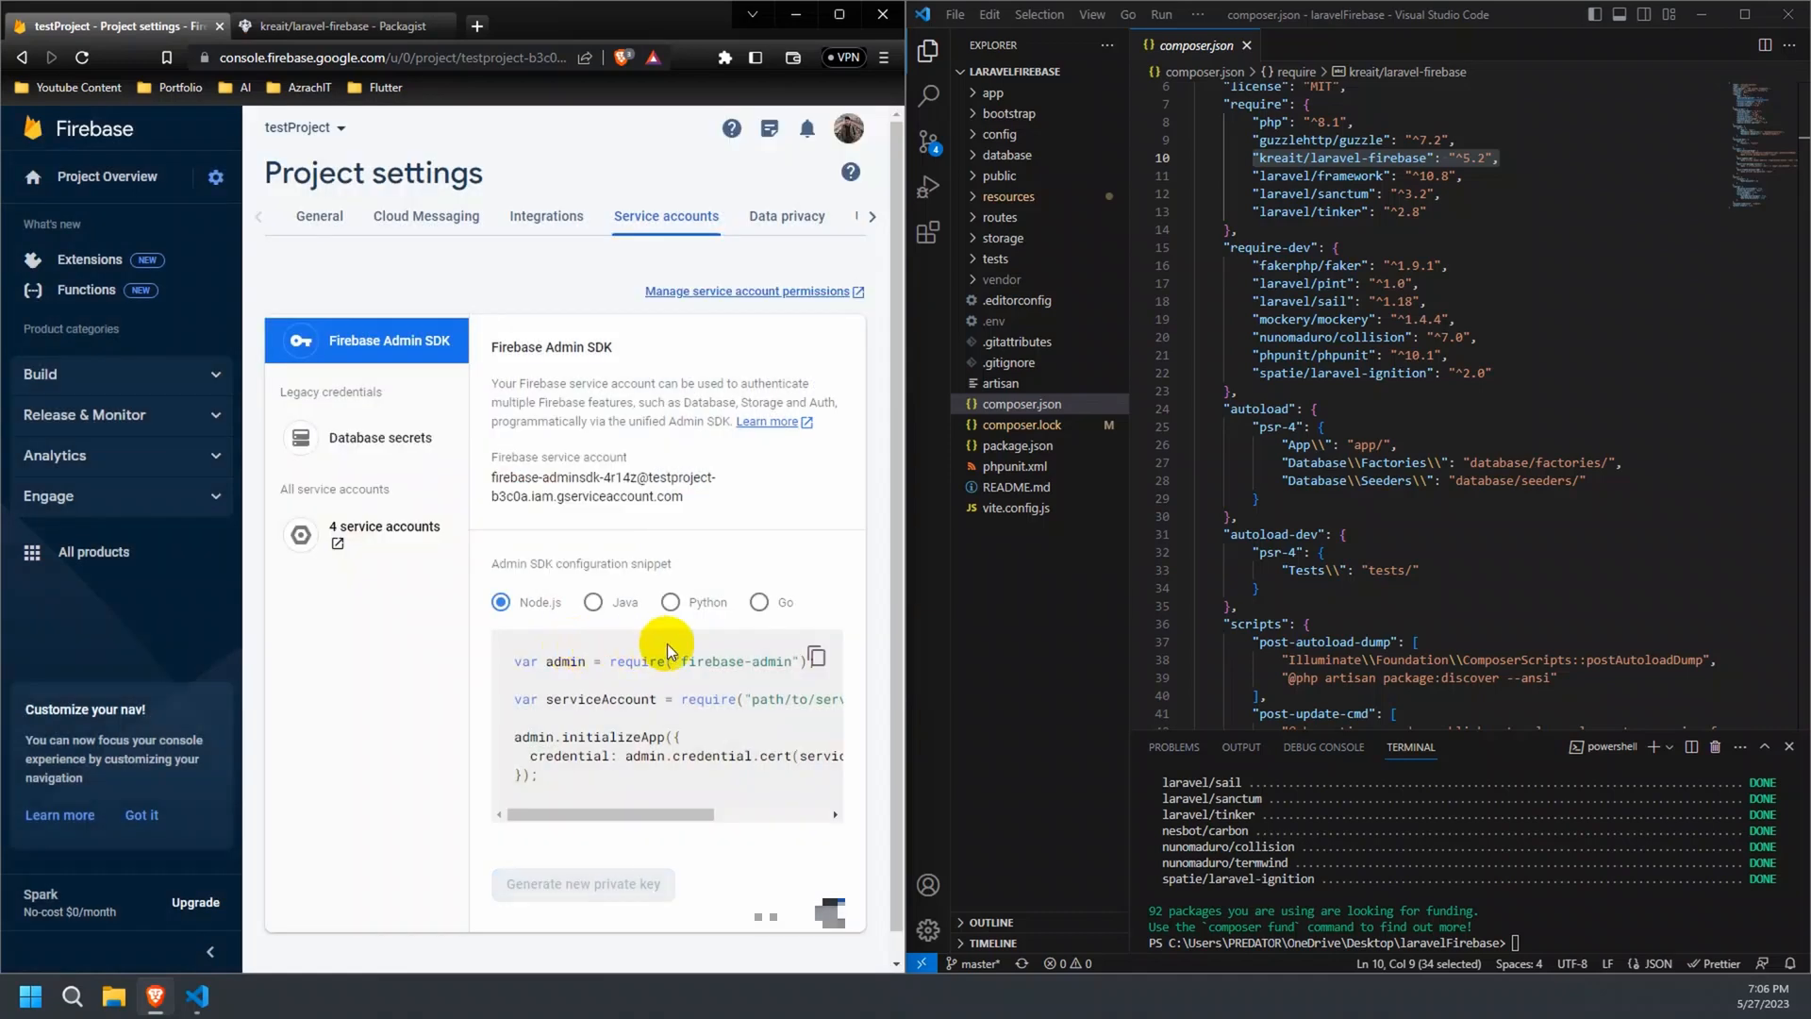
# Generate a new private key and save its JSON into the Firebase Credential folder.
pyautogui.click(584, 884)
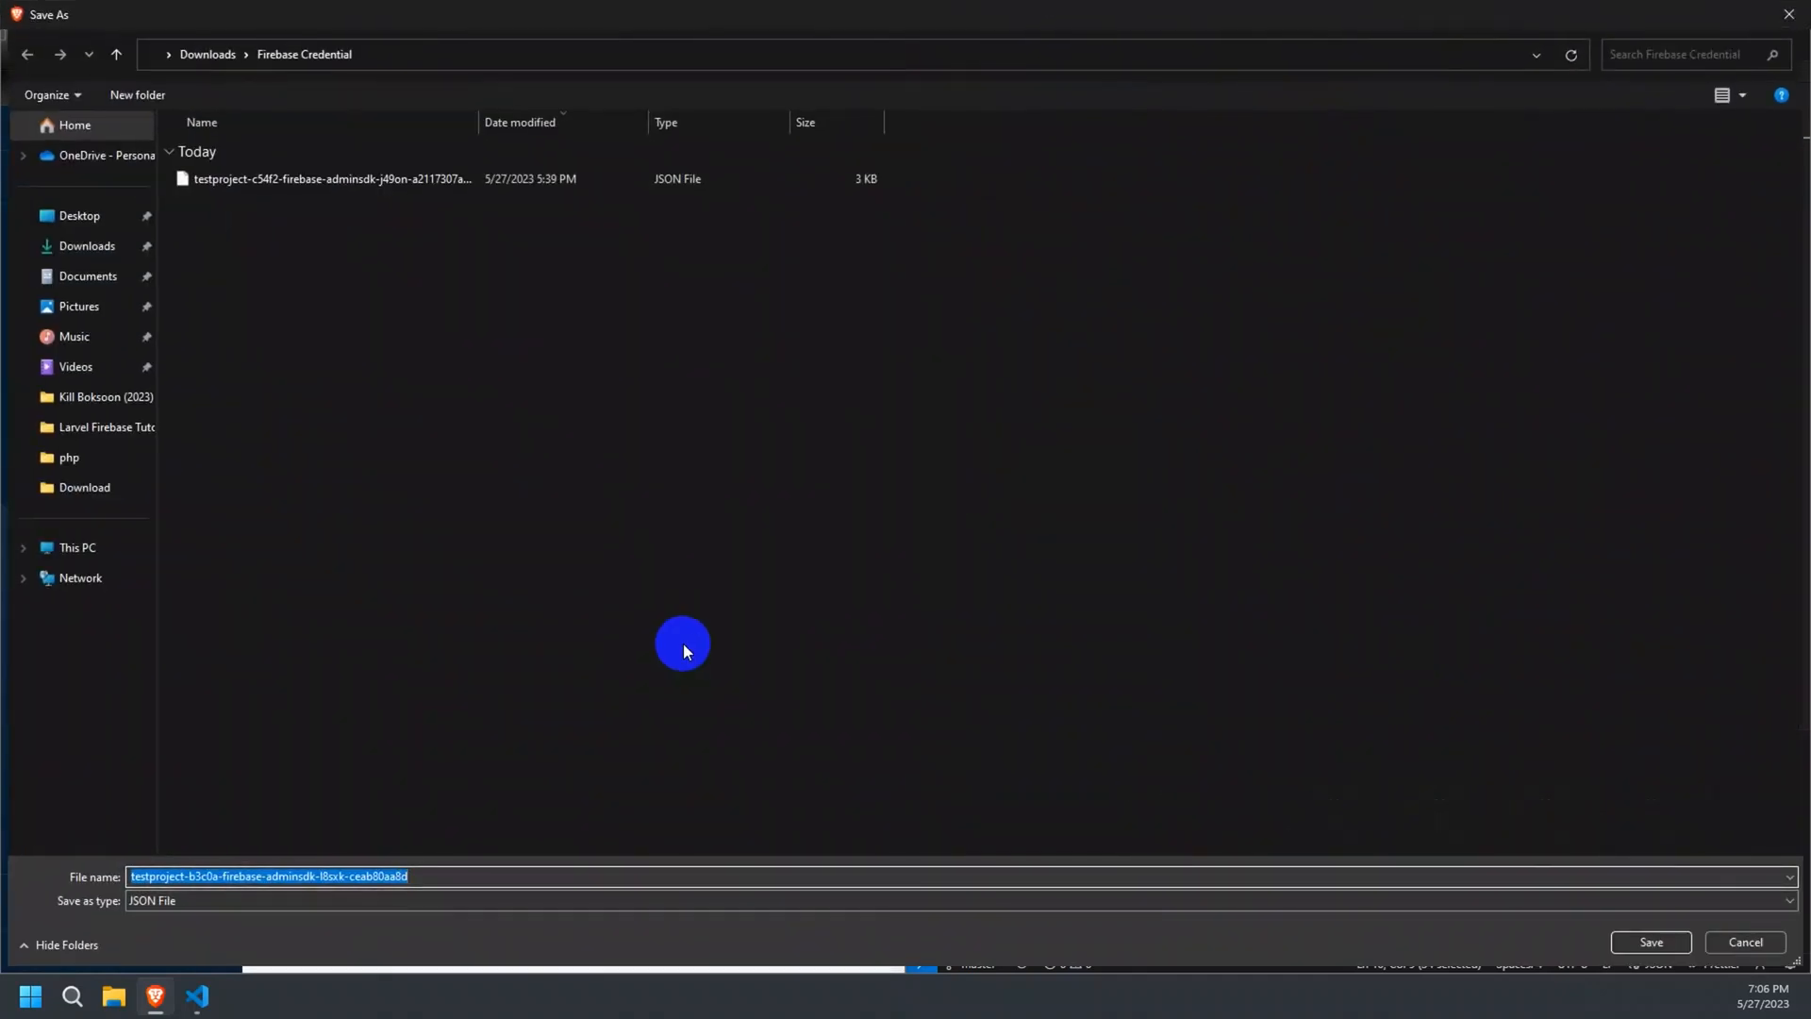
pyautogui.click(325, 179)
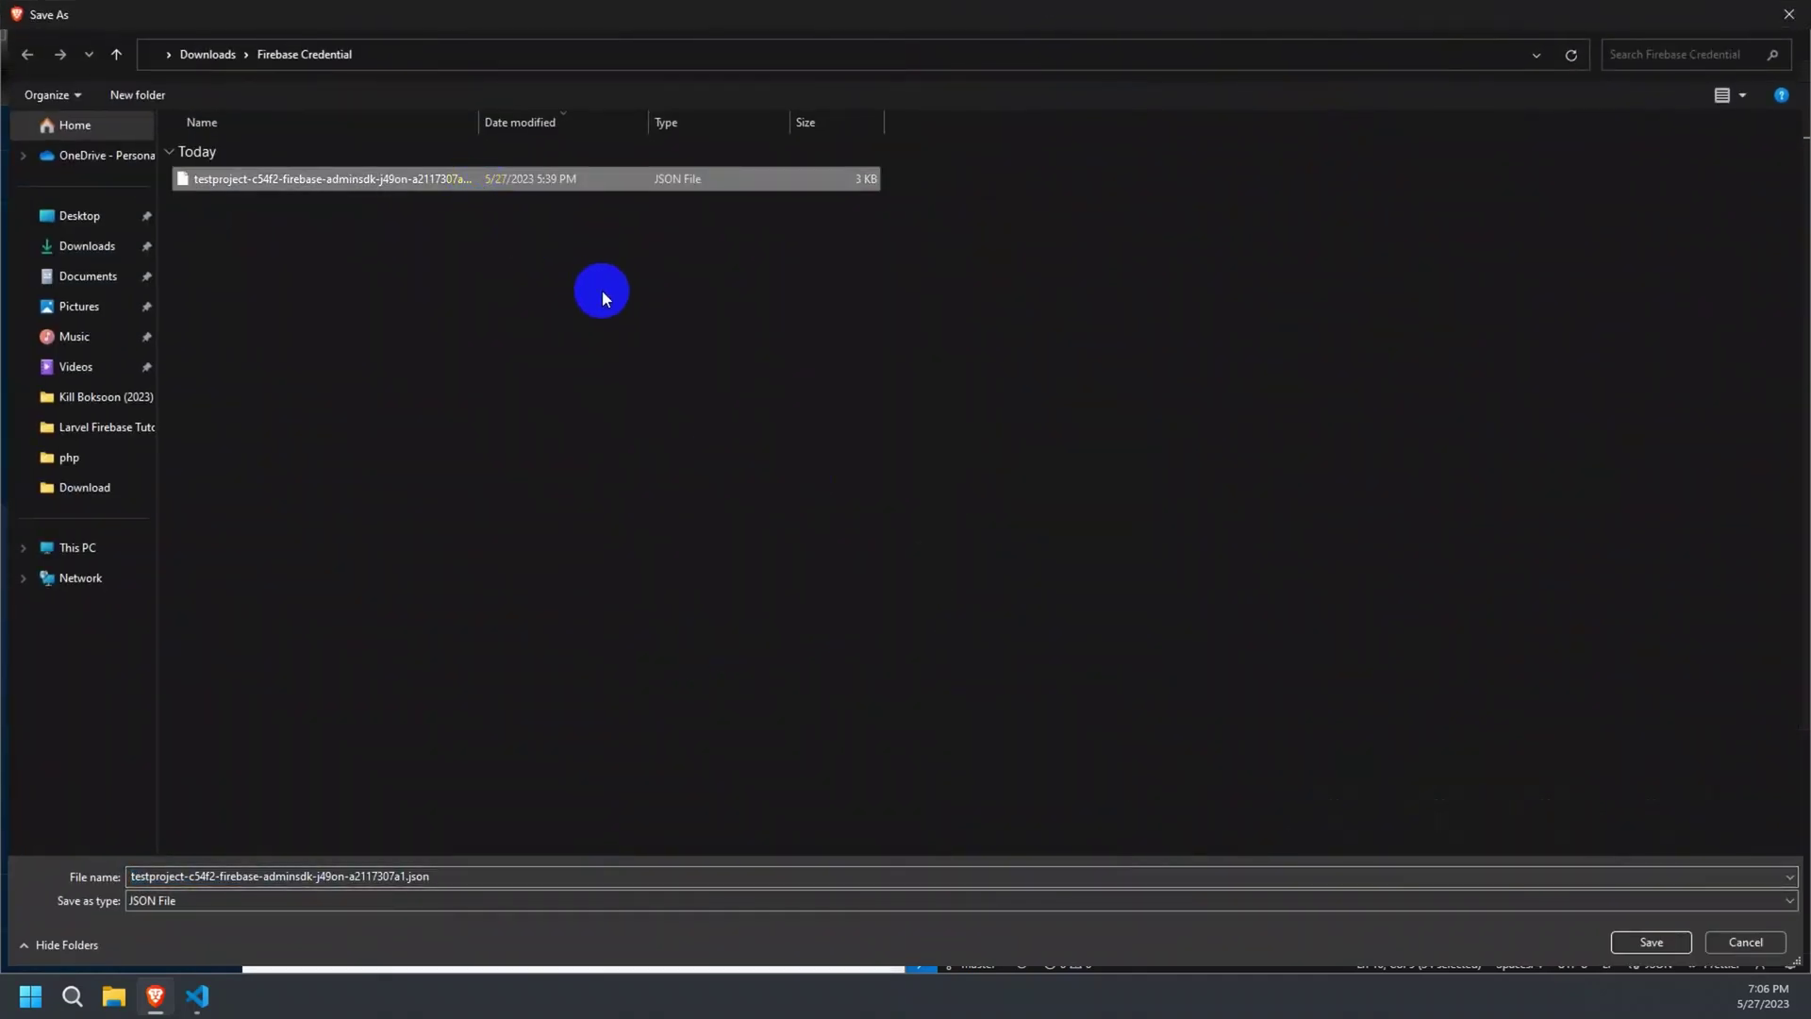
pyautogui.click(1655, 942)
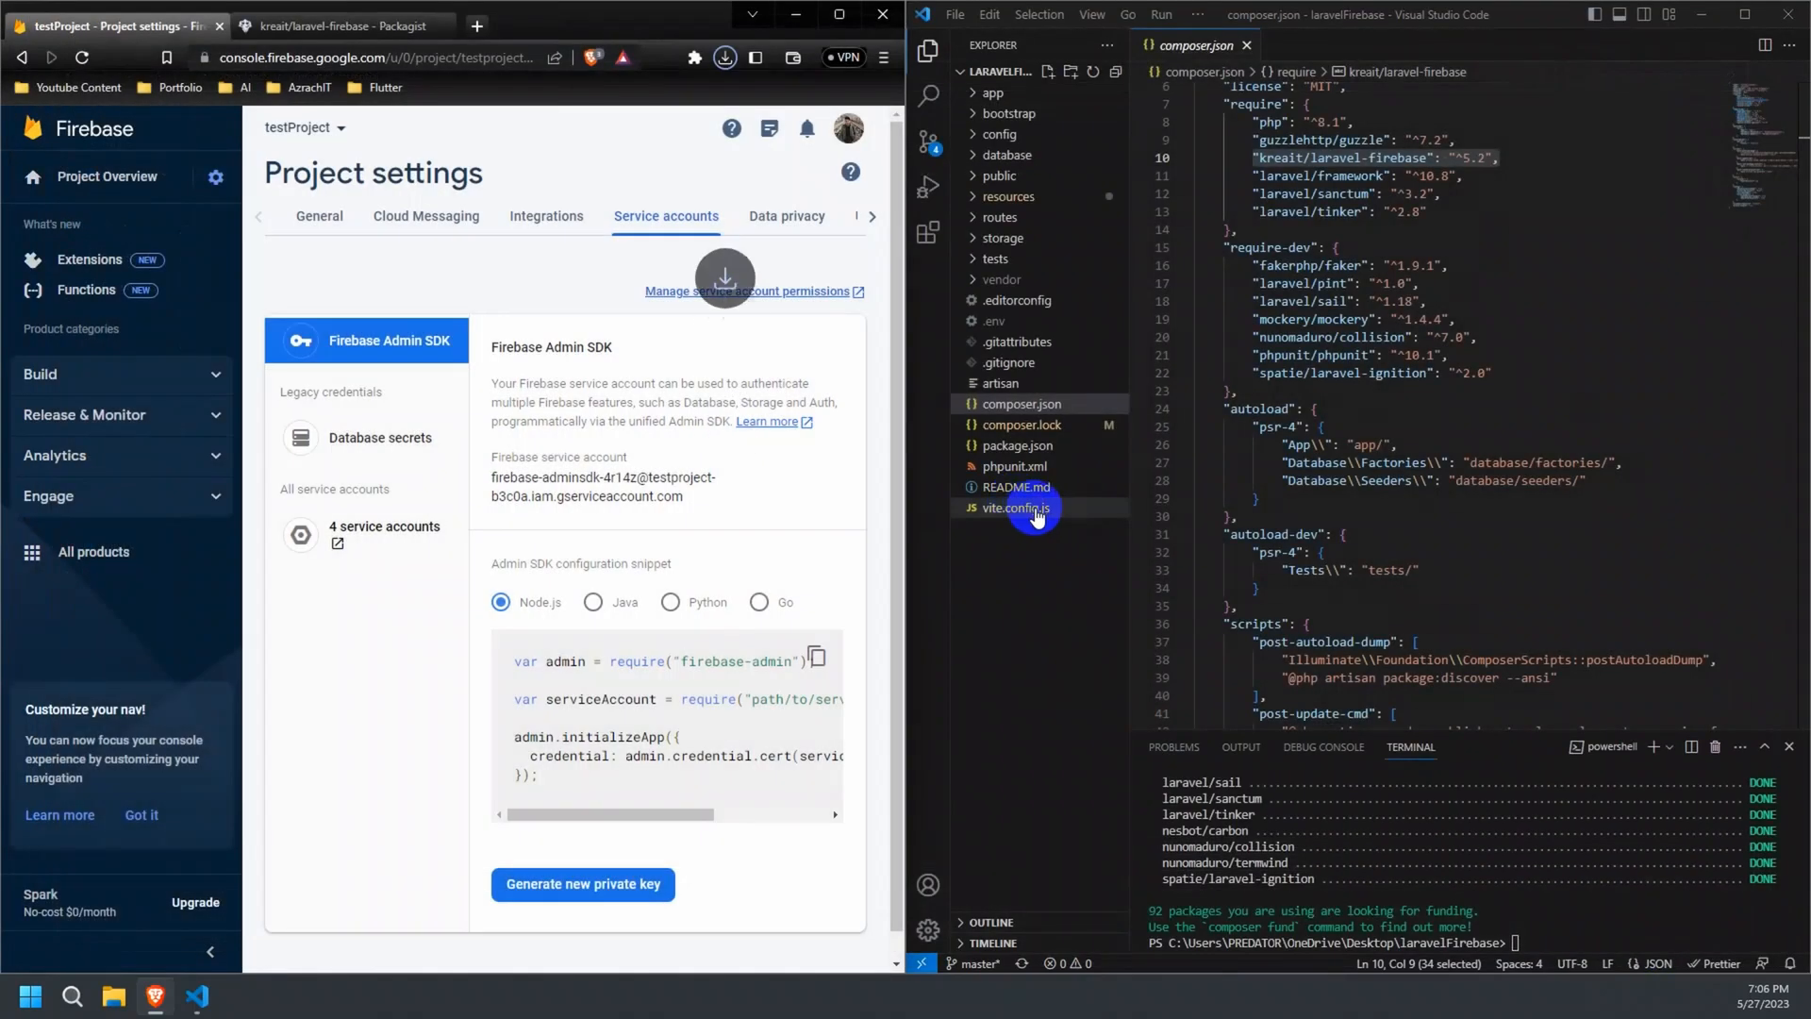
pyautogui.click(723, 57)
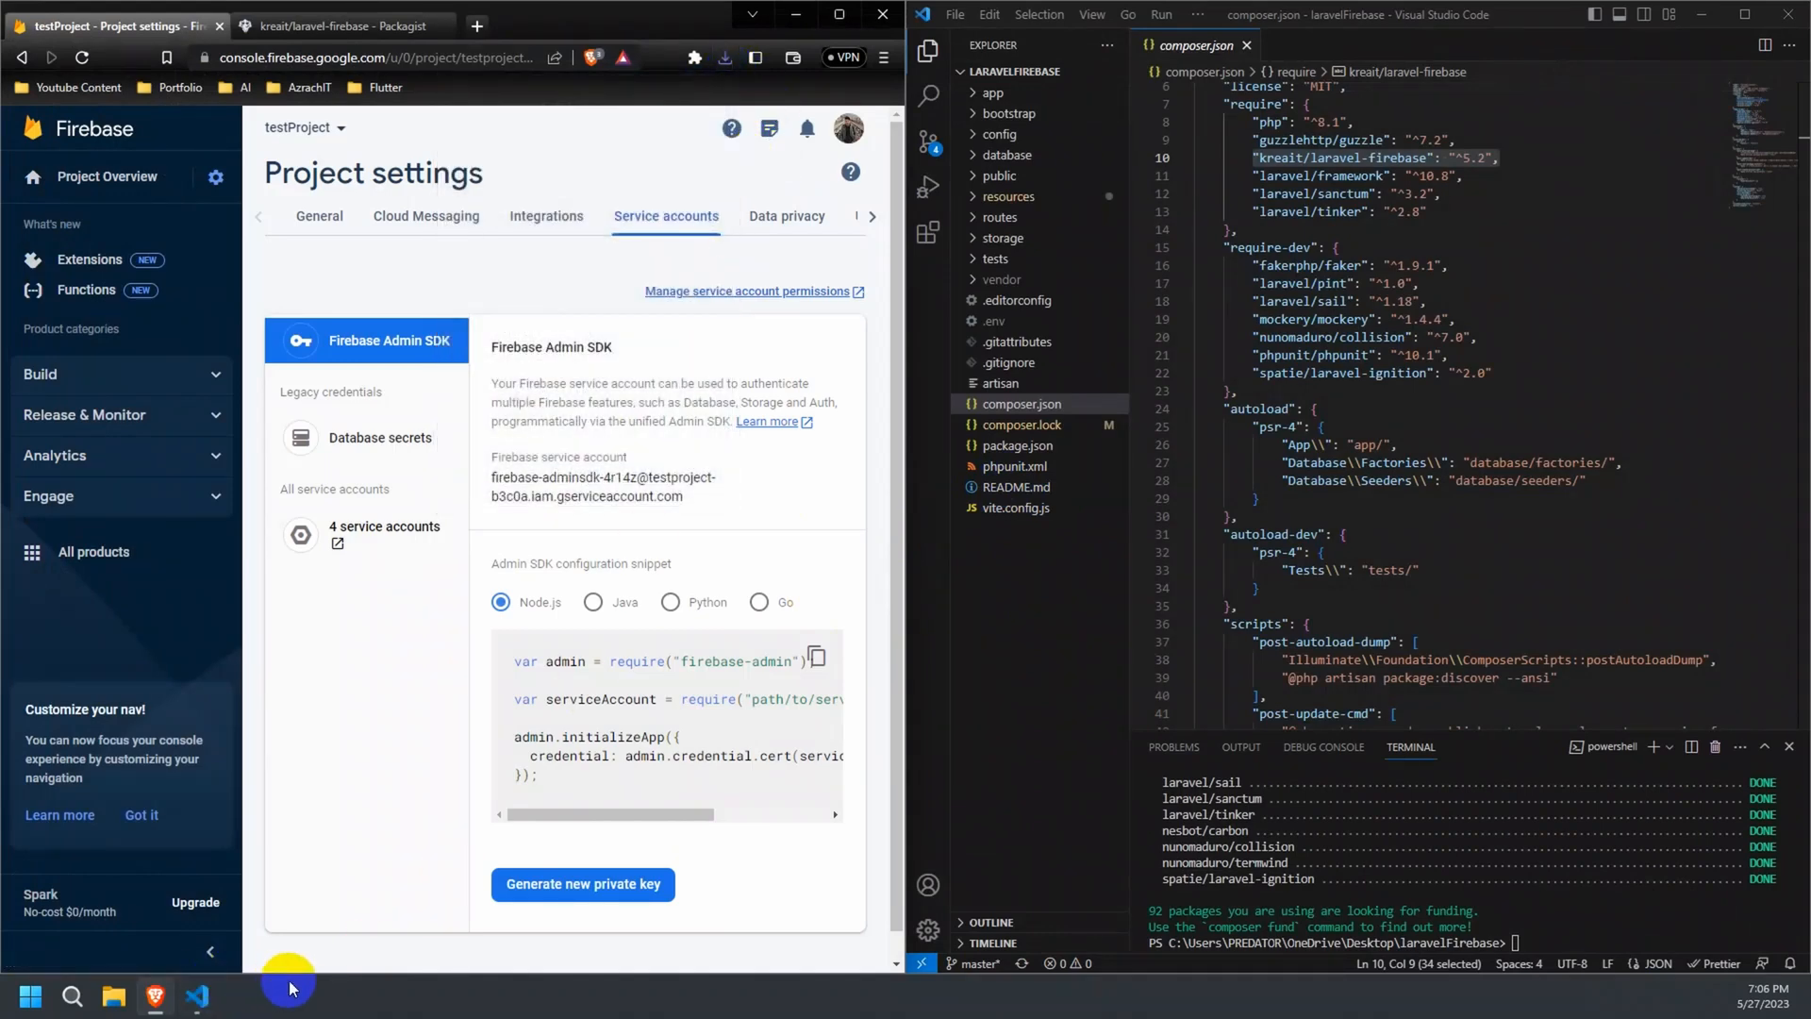
# Show the downloaded key file in its folder from Brave's Downloads list.
pyautogui.click(883, 58)
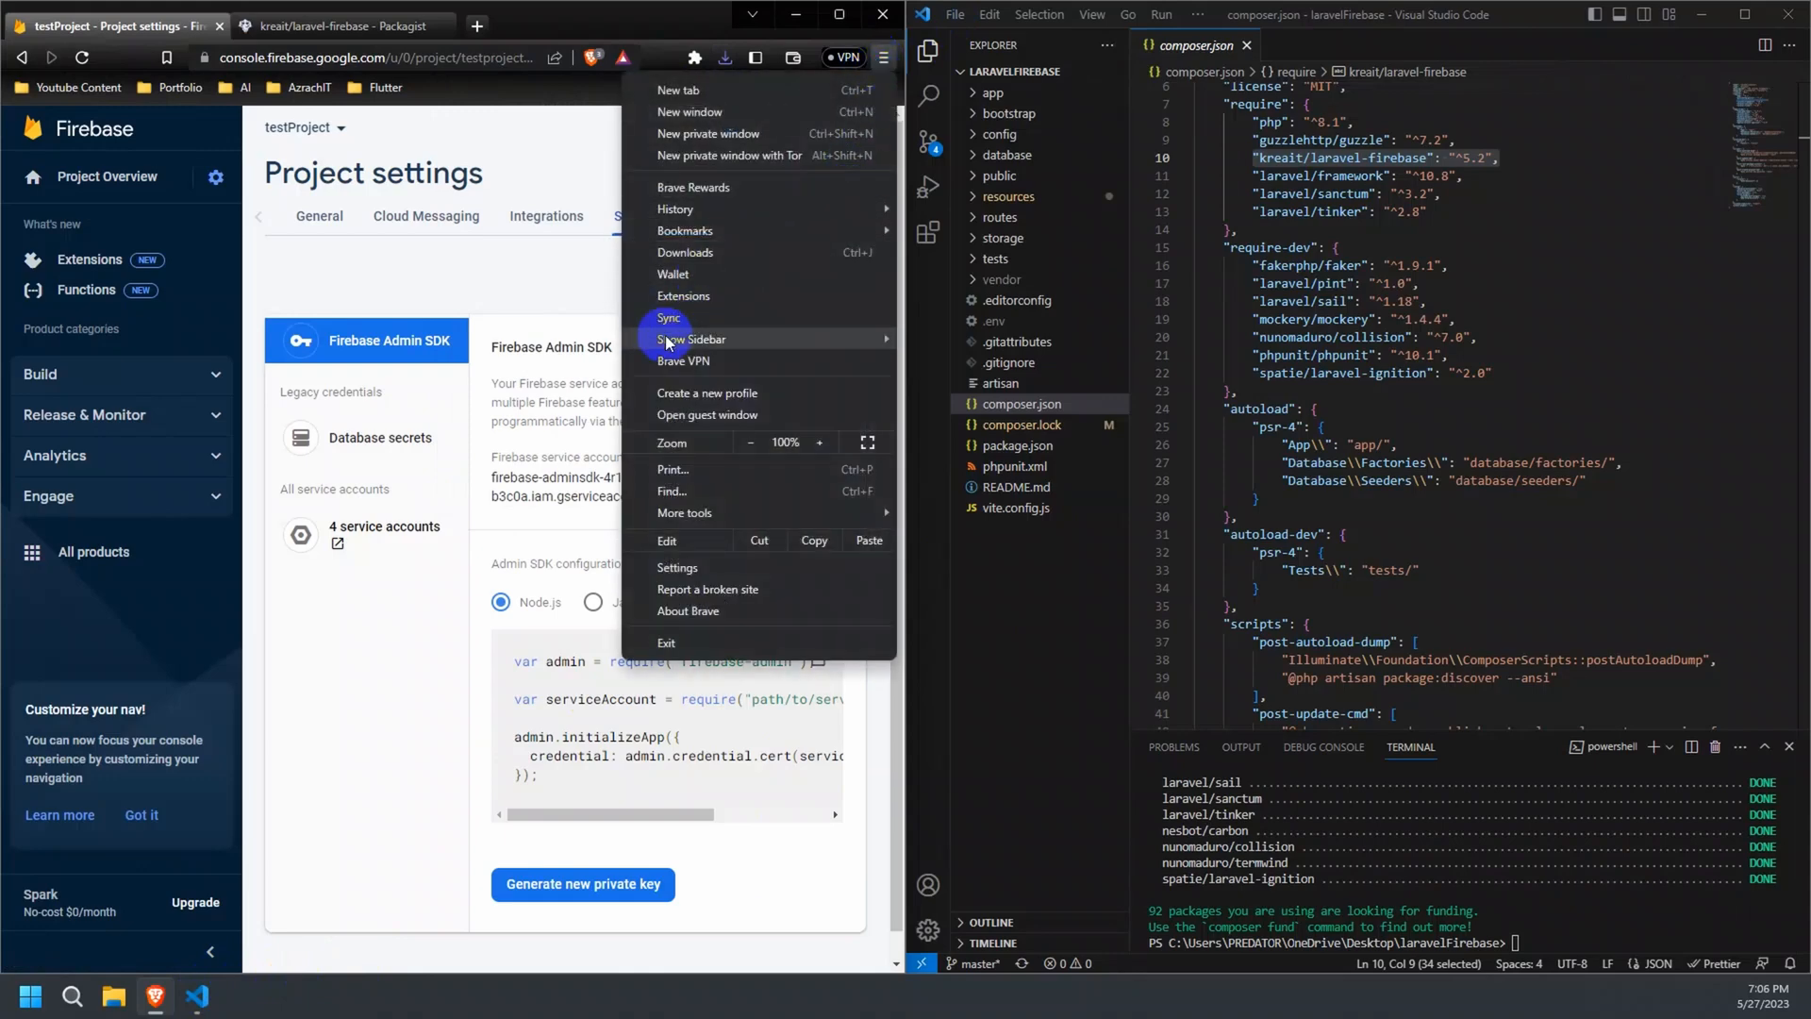
pyautogui.click(685, 252)
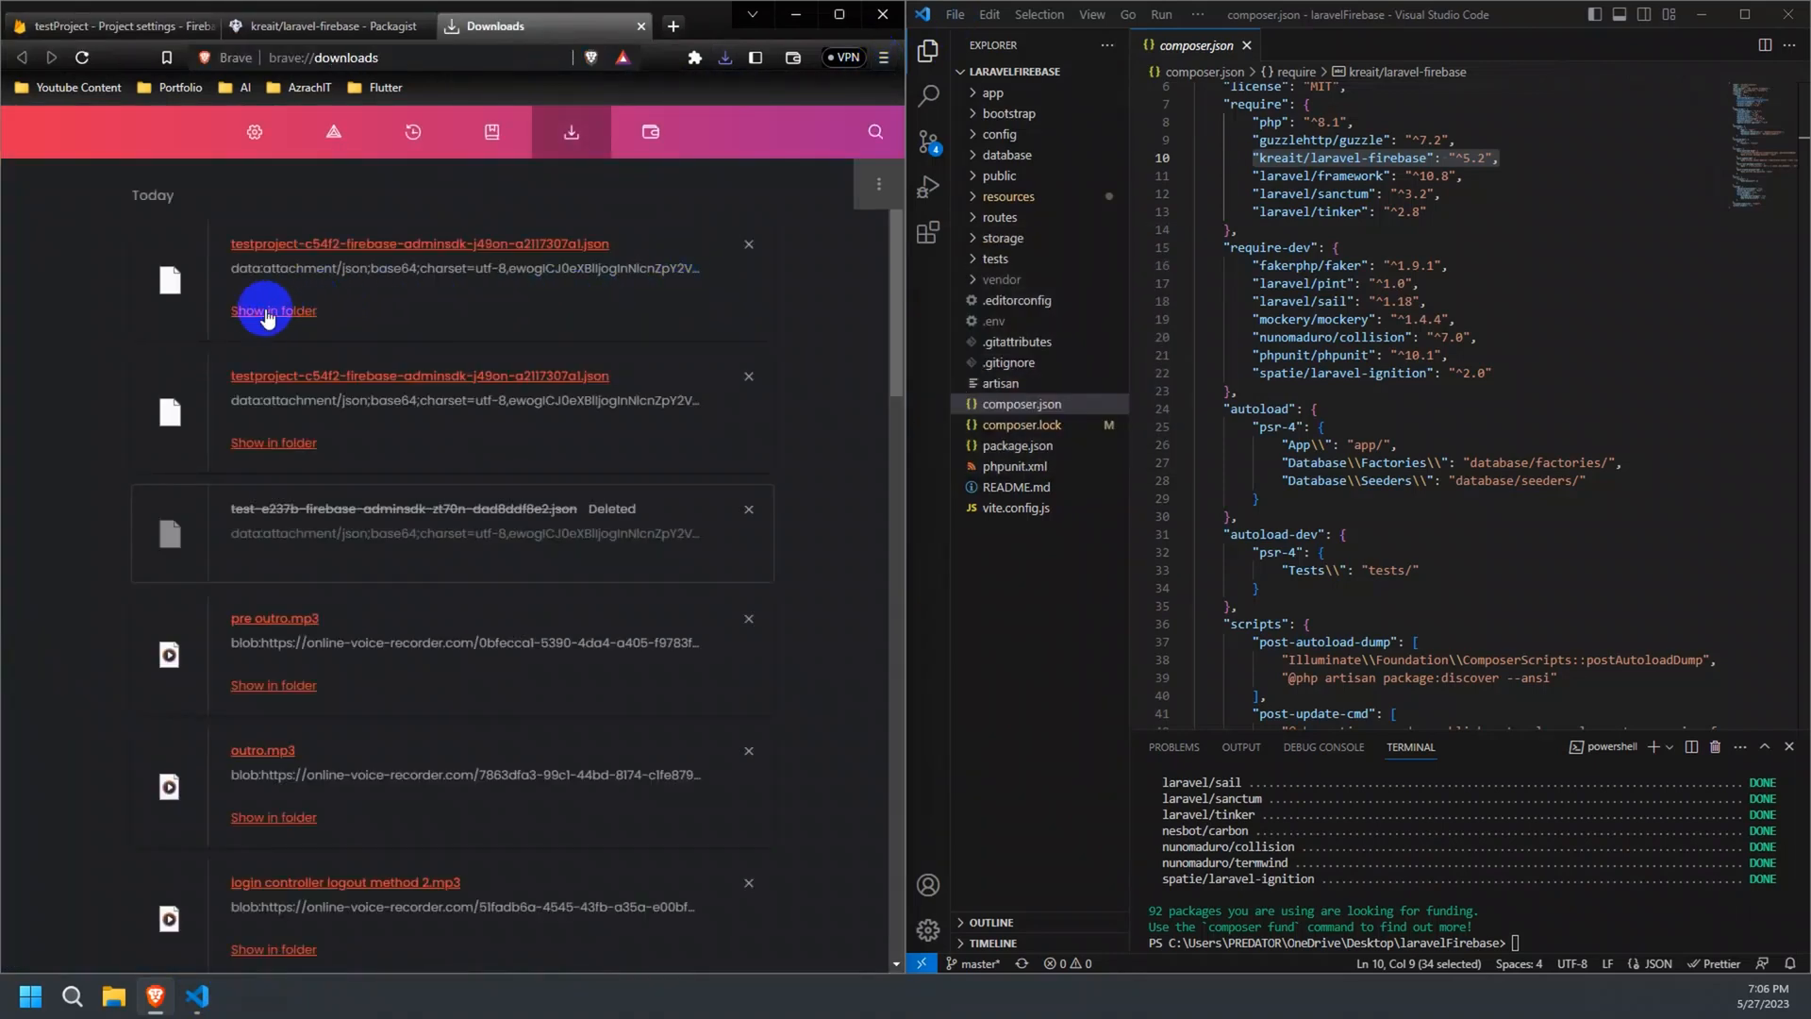
pyautogui.click(273, 310)
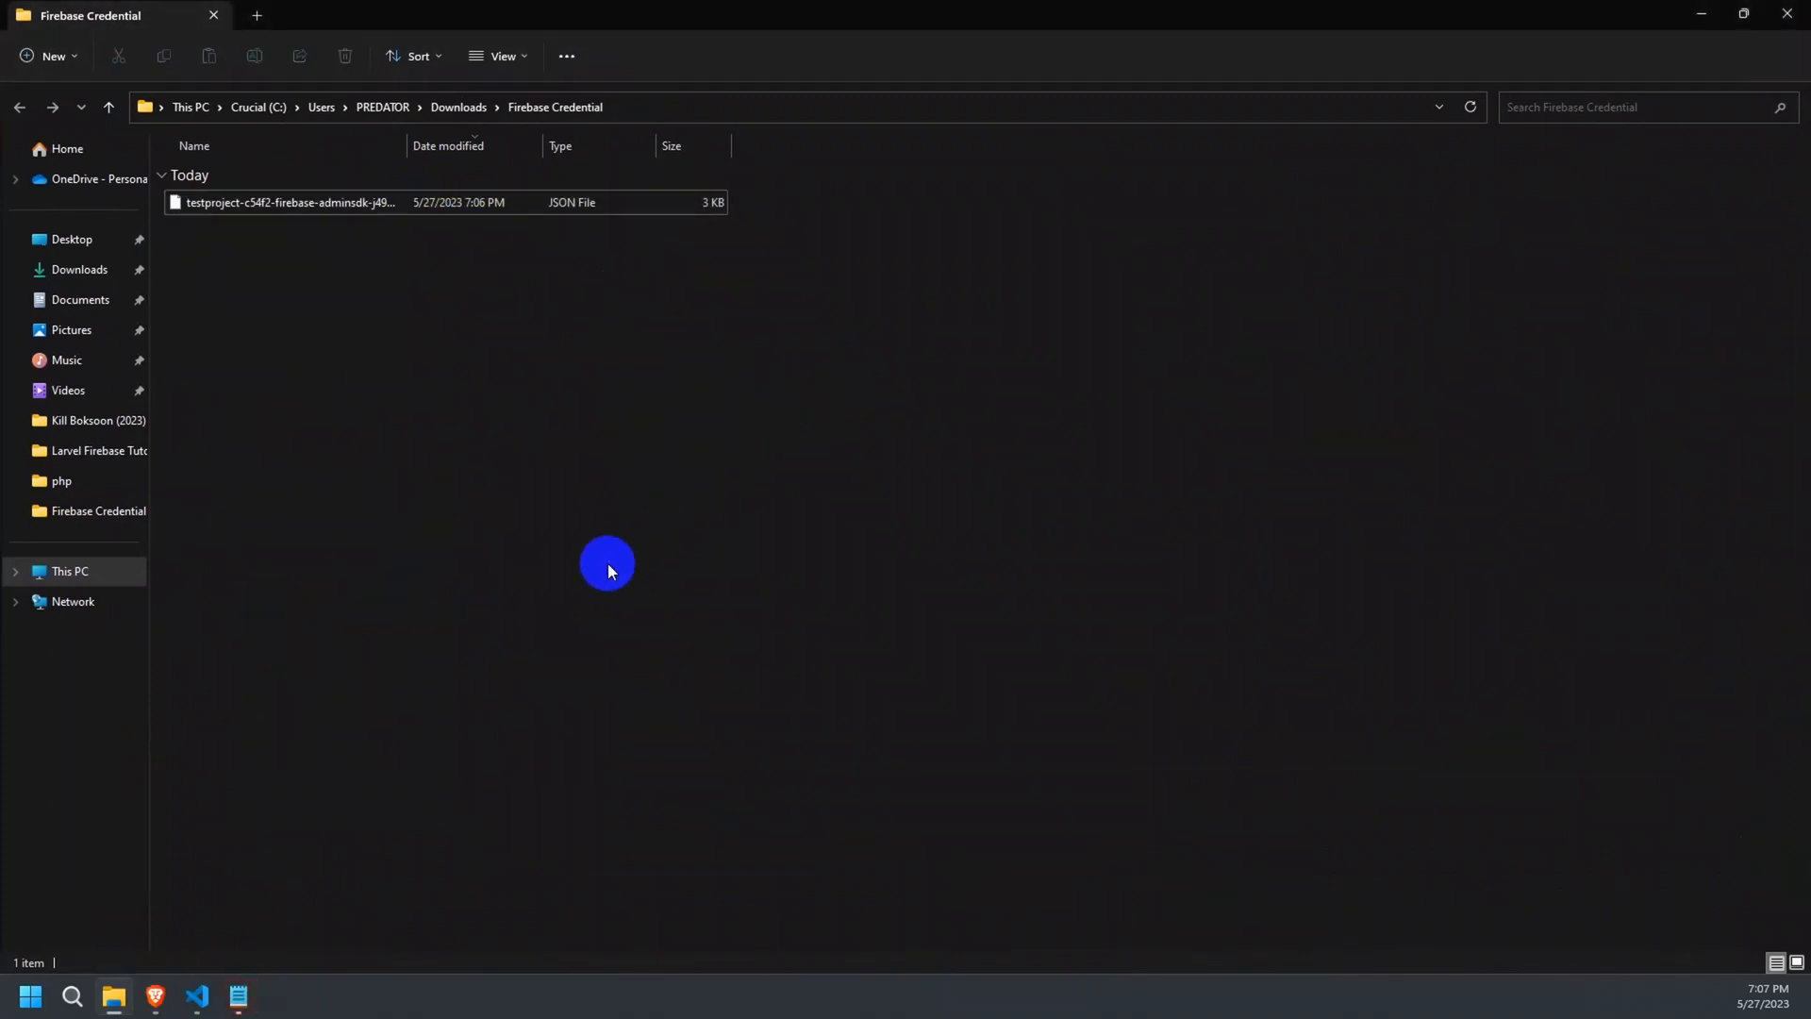
# Open the downloaded key JSON in Notepad and select all its contents.
pyautogui.doubleClick(288, 202)
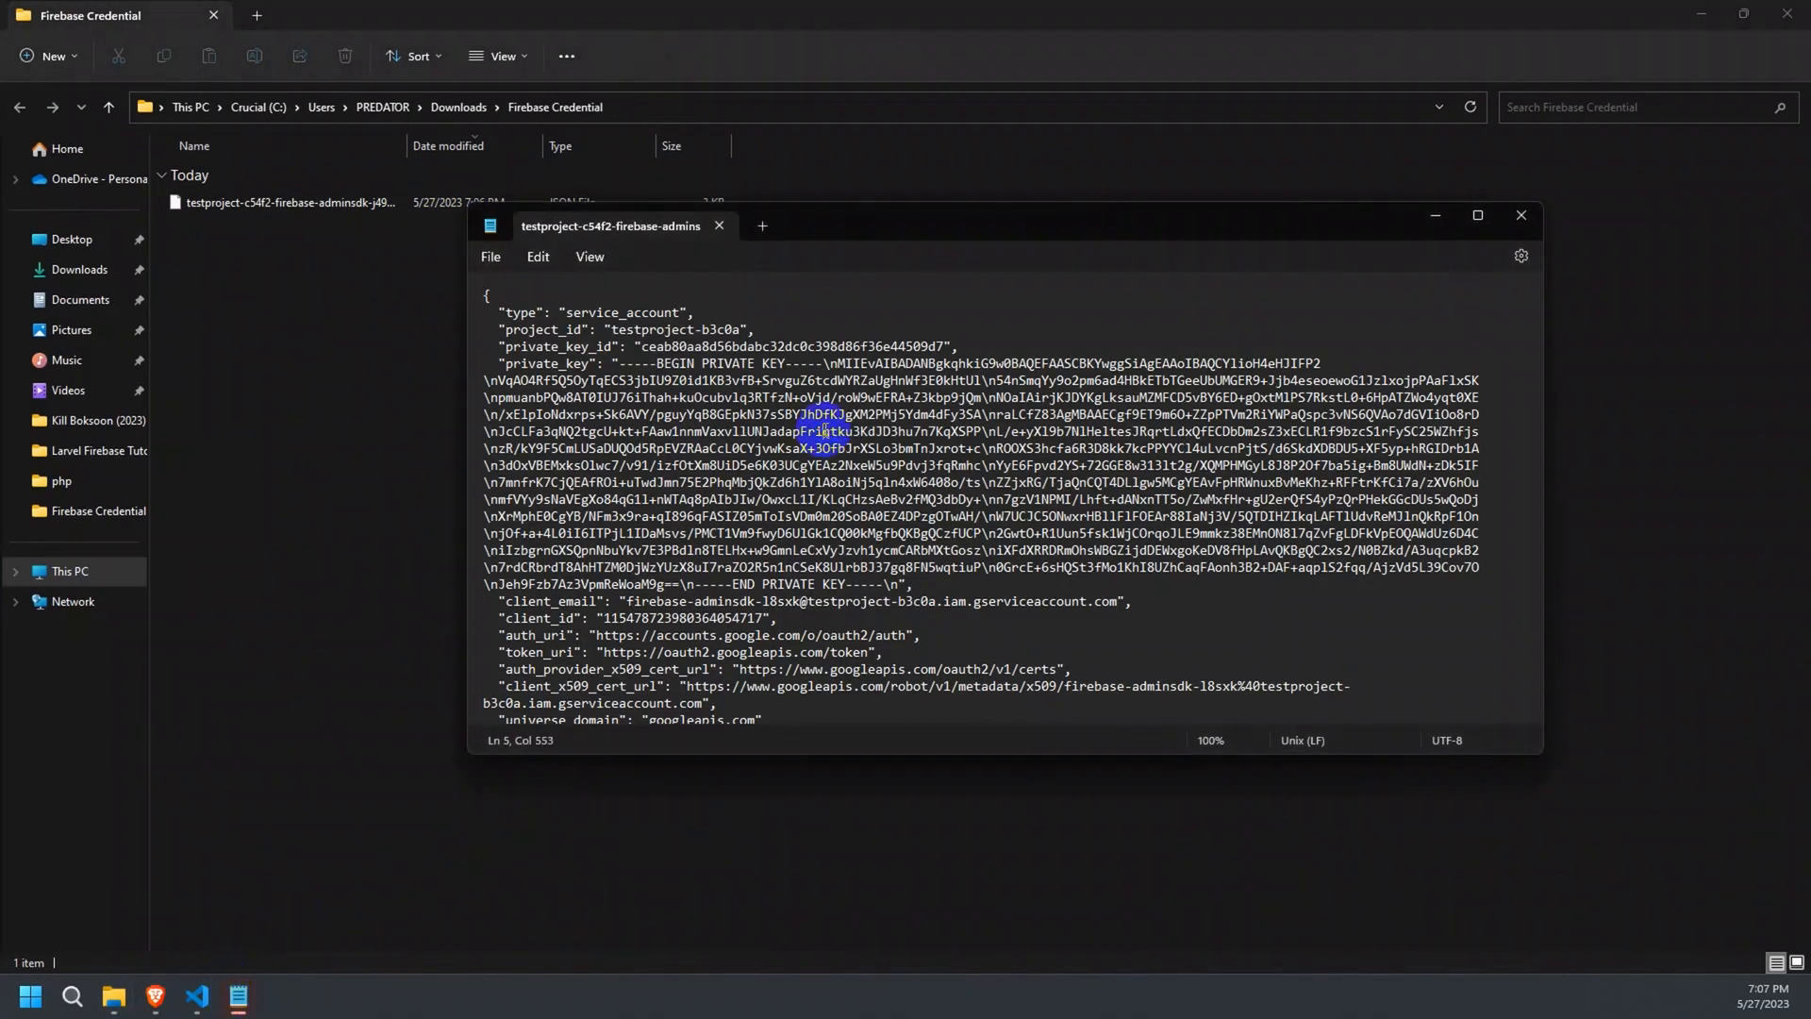
pyautogui.press('ctrl+a')
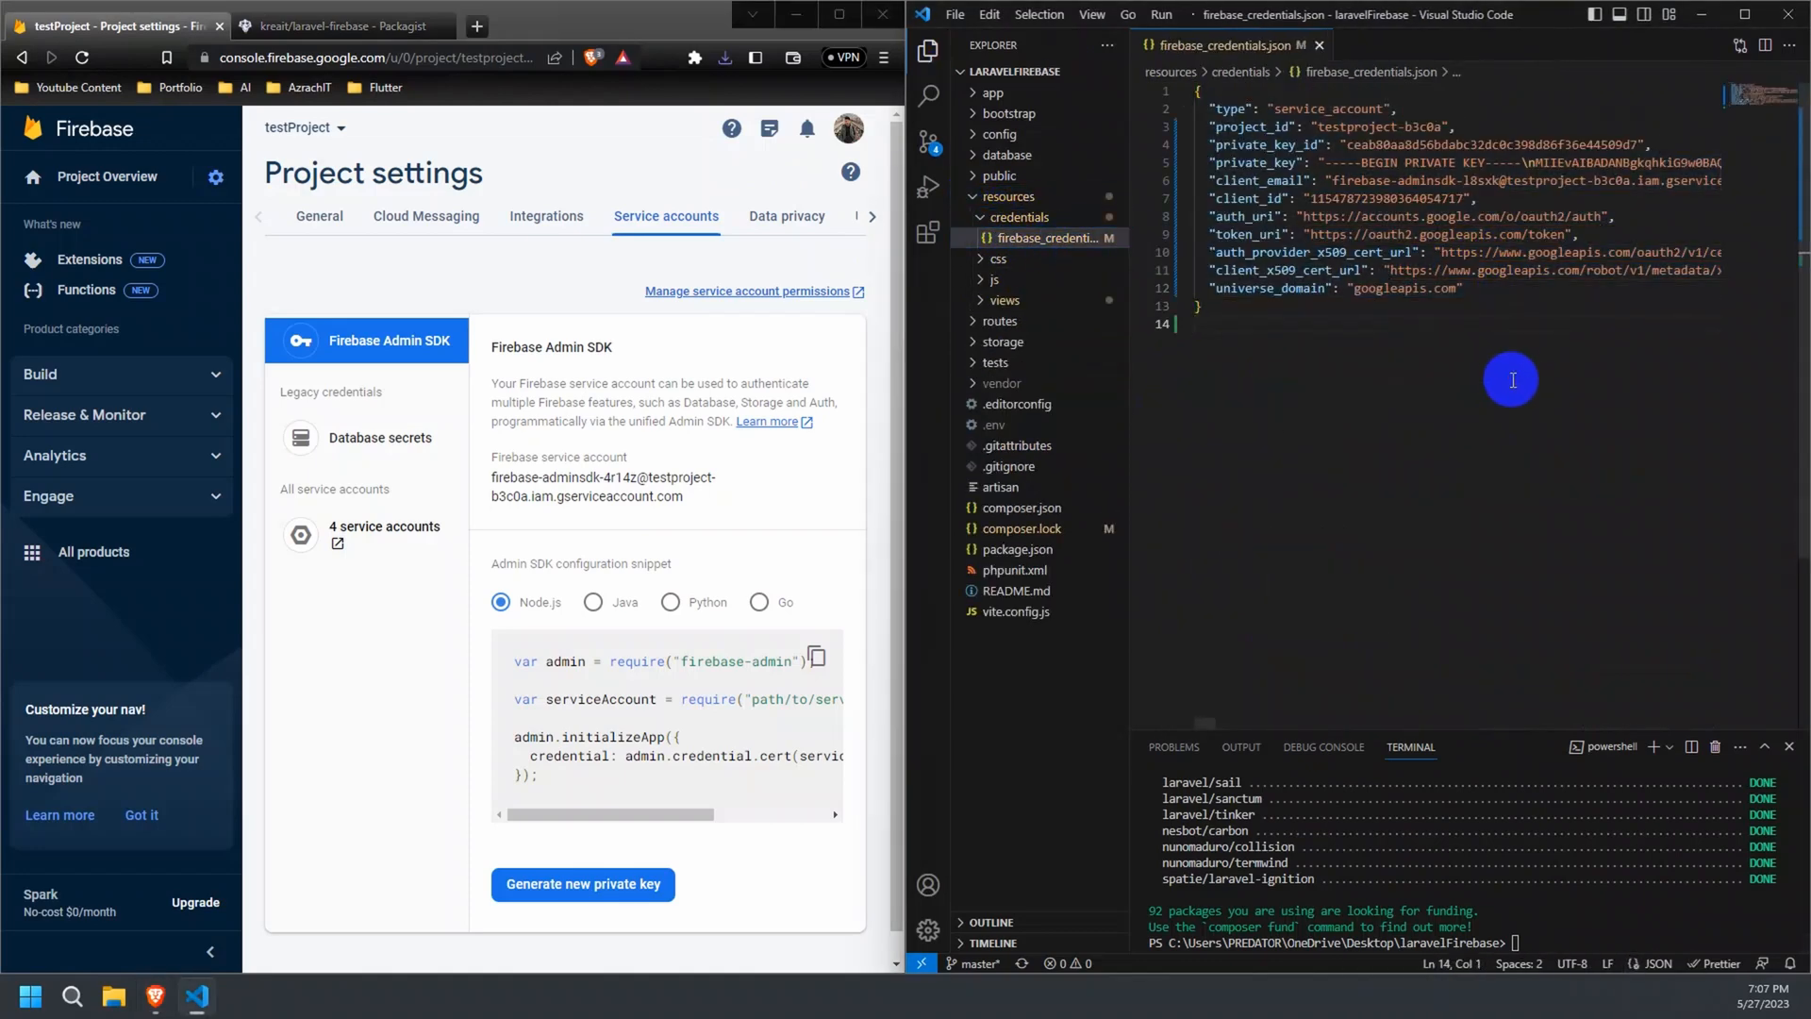
pyautogui.moveTo(1378, 458)
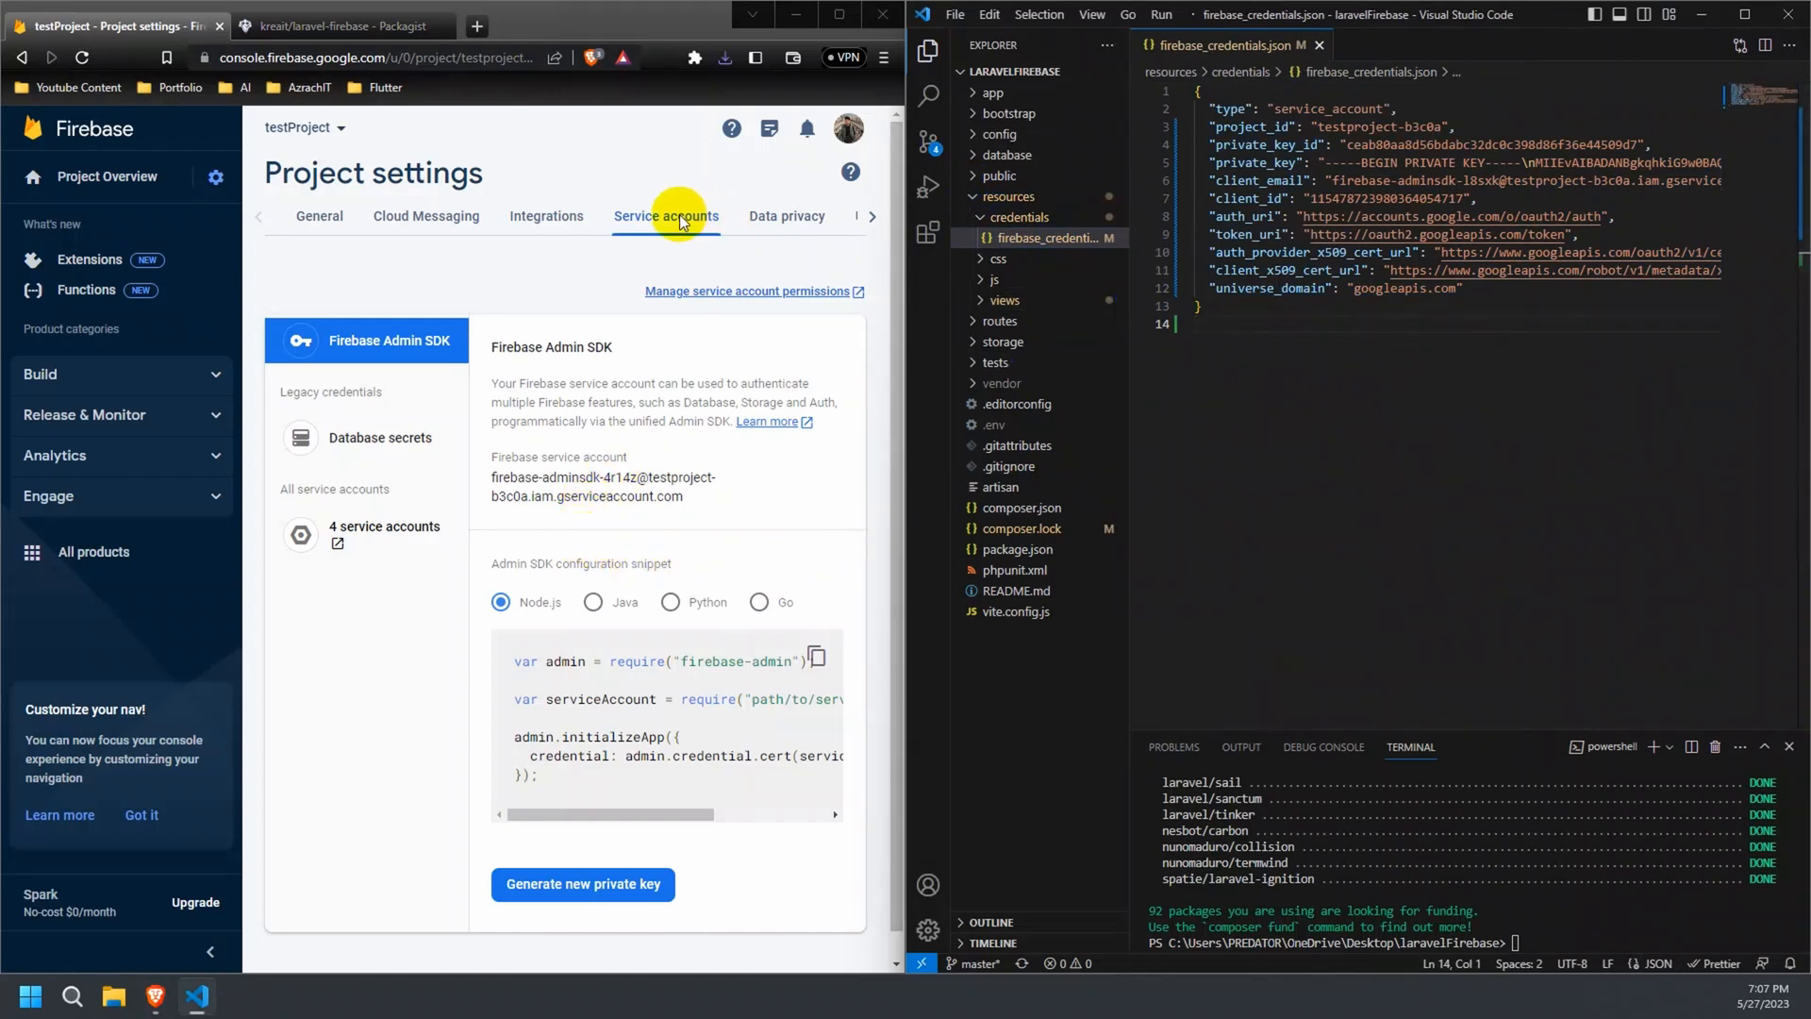
pyautogui.moveTo(407, 122)
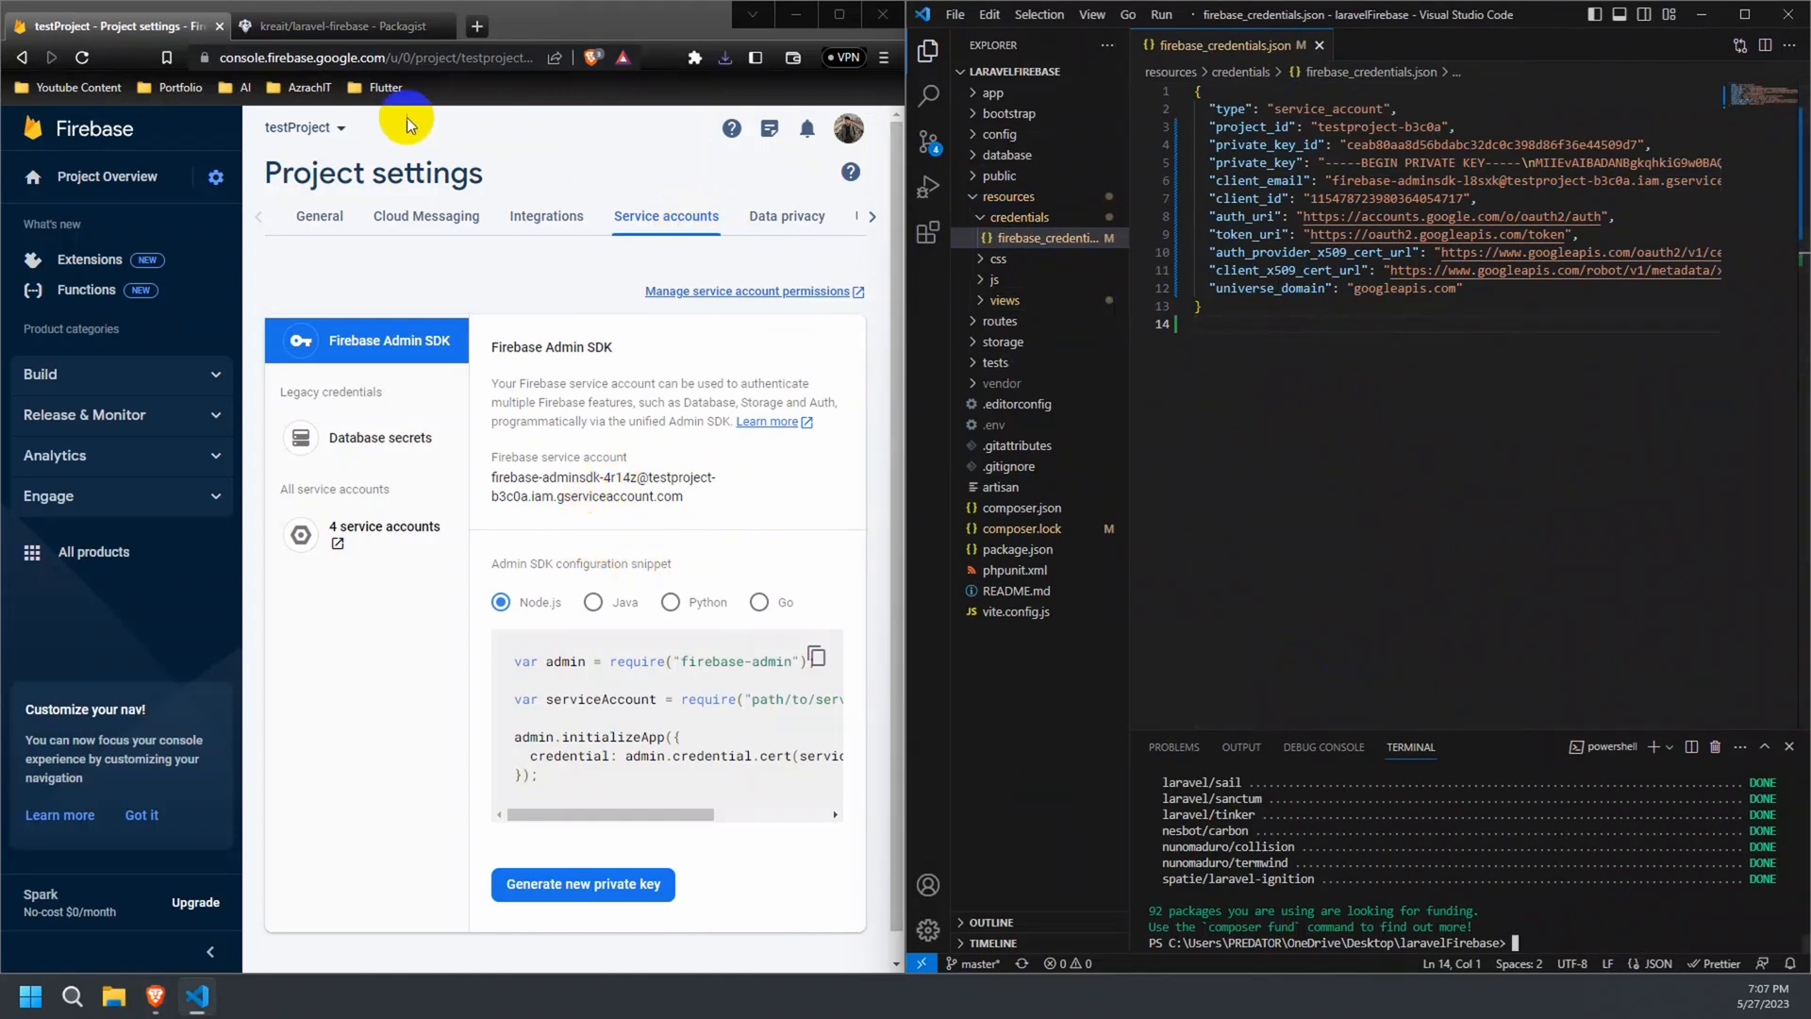
# Switch to the Packagist kreait/laravel-firebase tab in Brave.
pyautogui.click(330, 25)
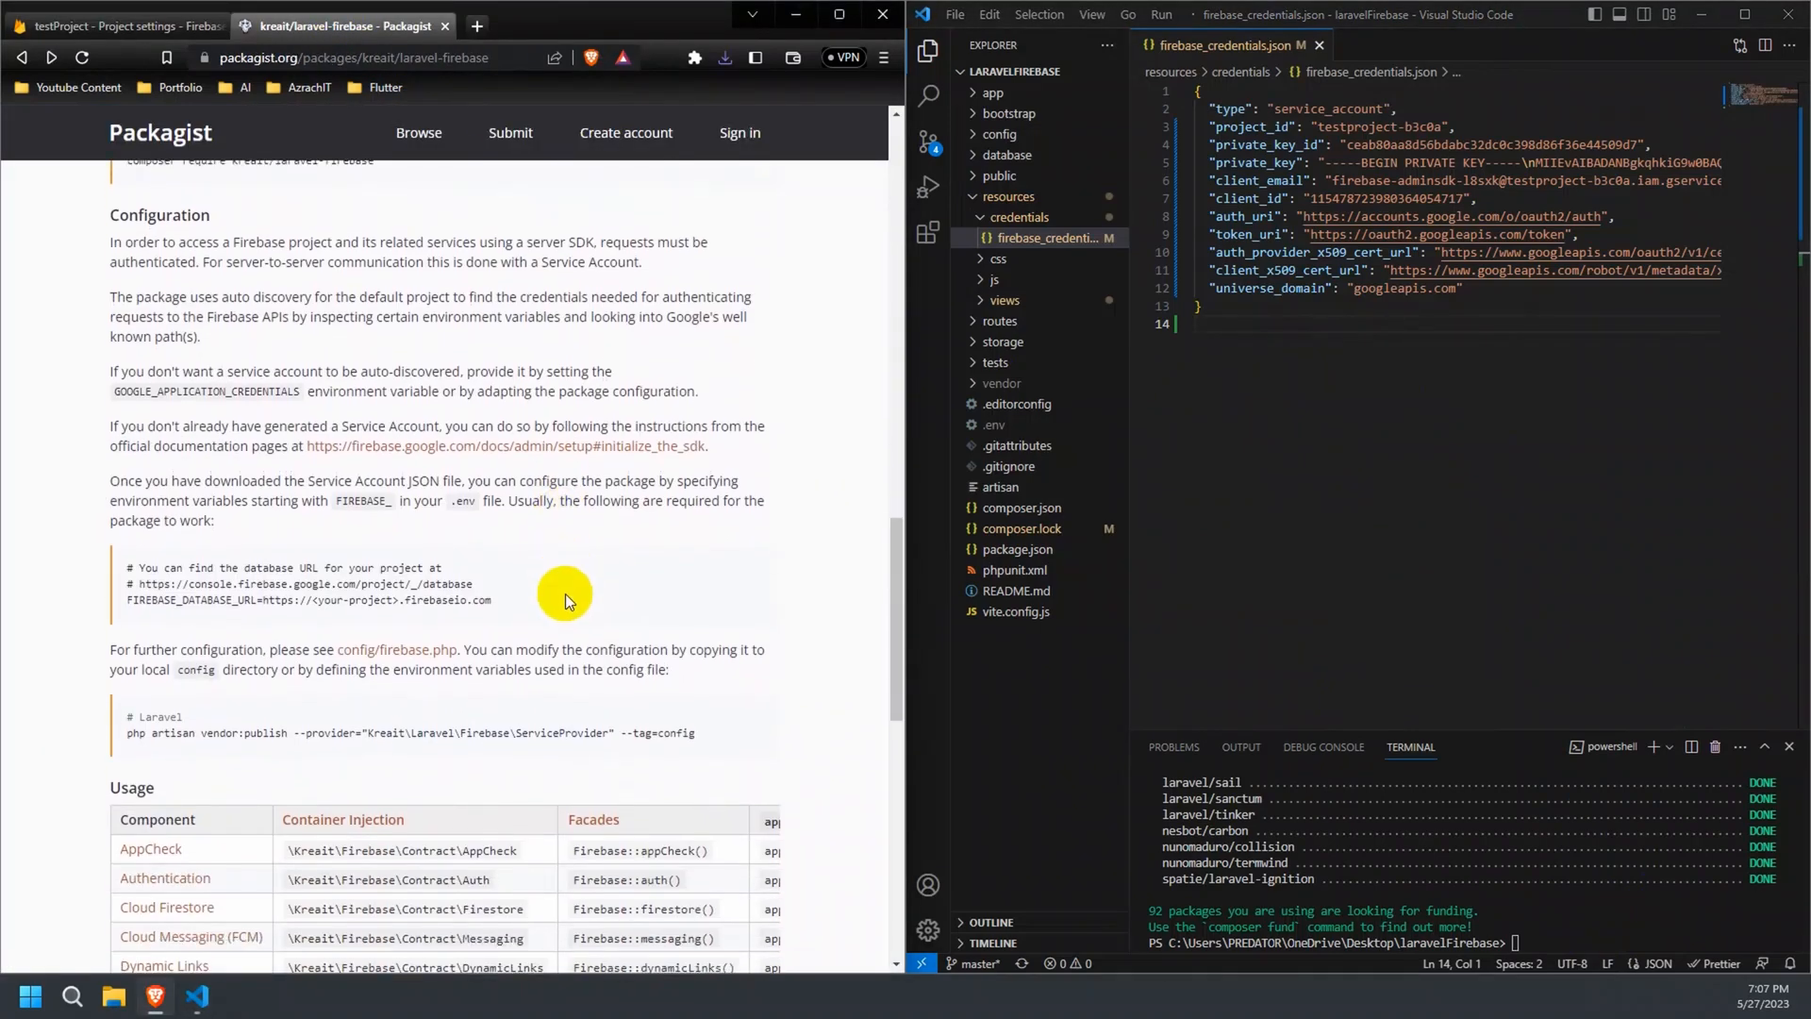
# Publish the Kreait Laravel Firebase config with vendor:publish; config/firebase.php is skipped as existing.
pyautogui.scroll(-3)
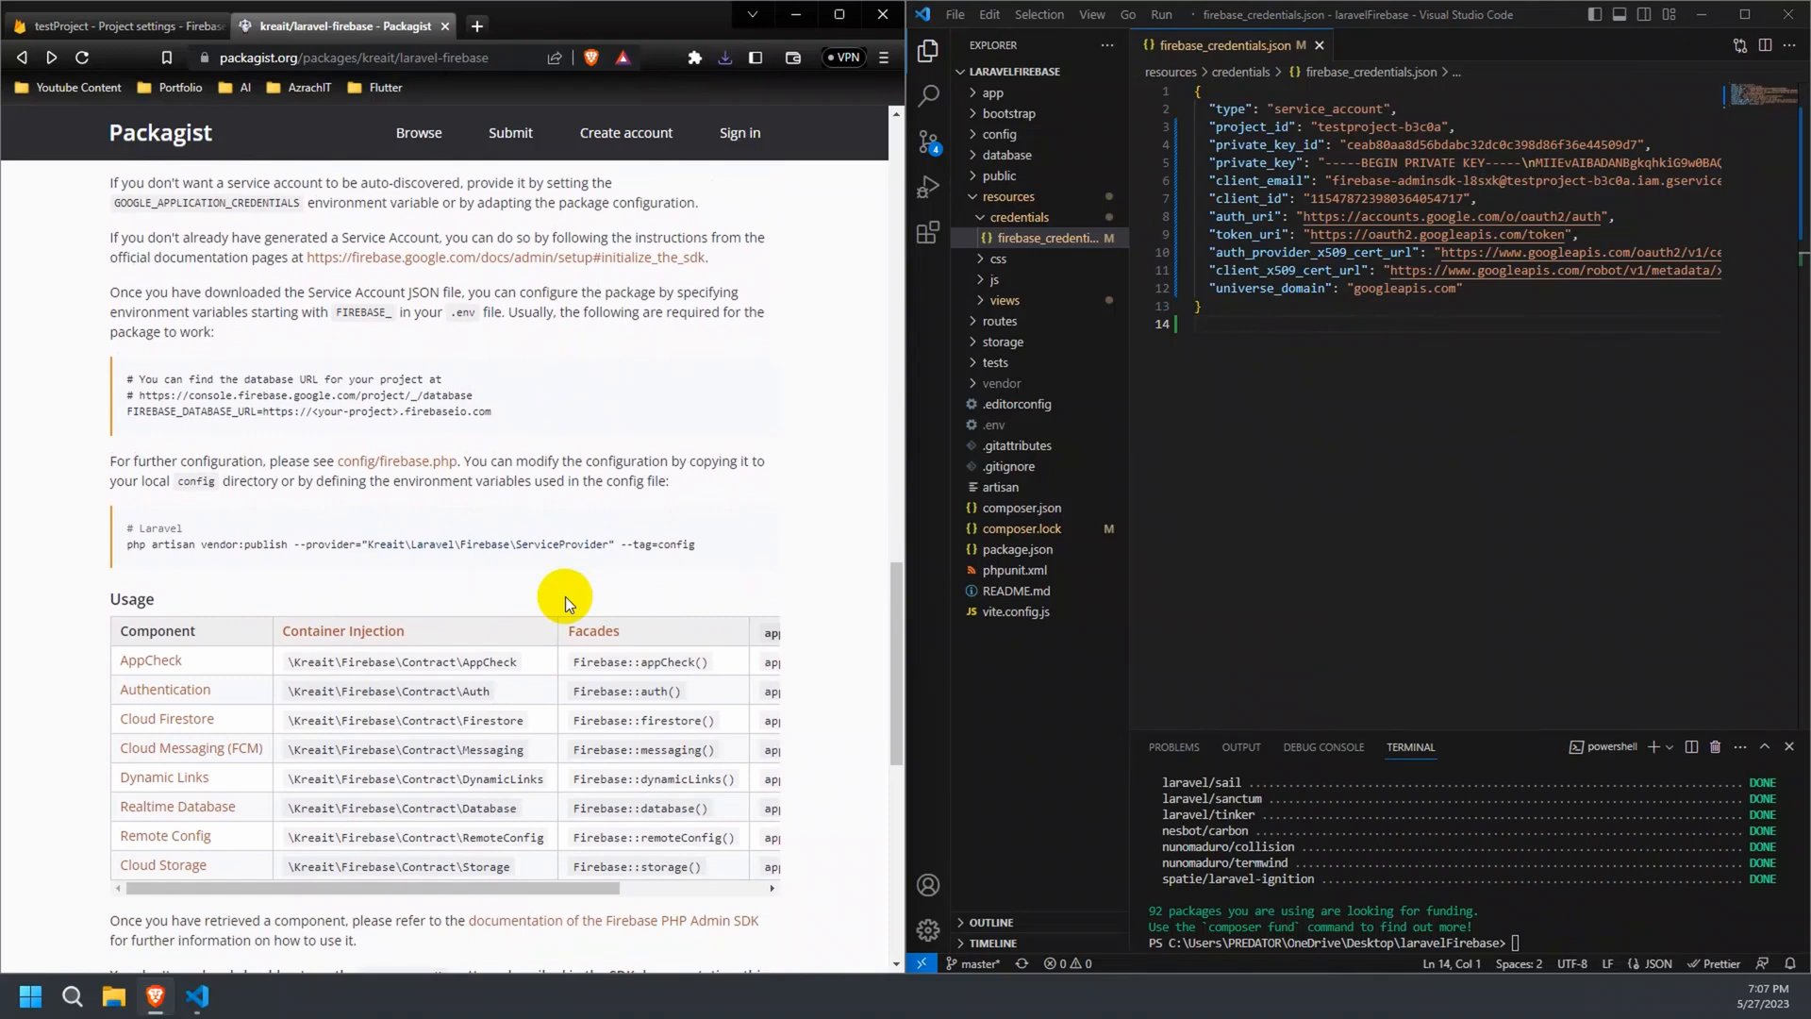
pyautogui.scroll(-3)
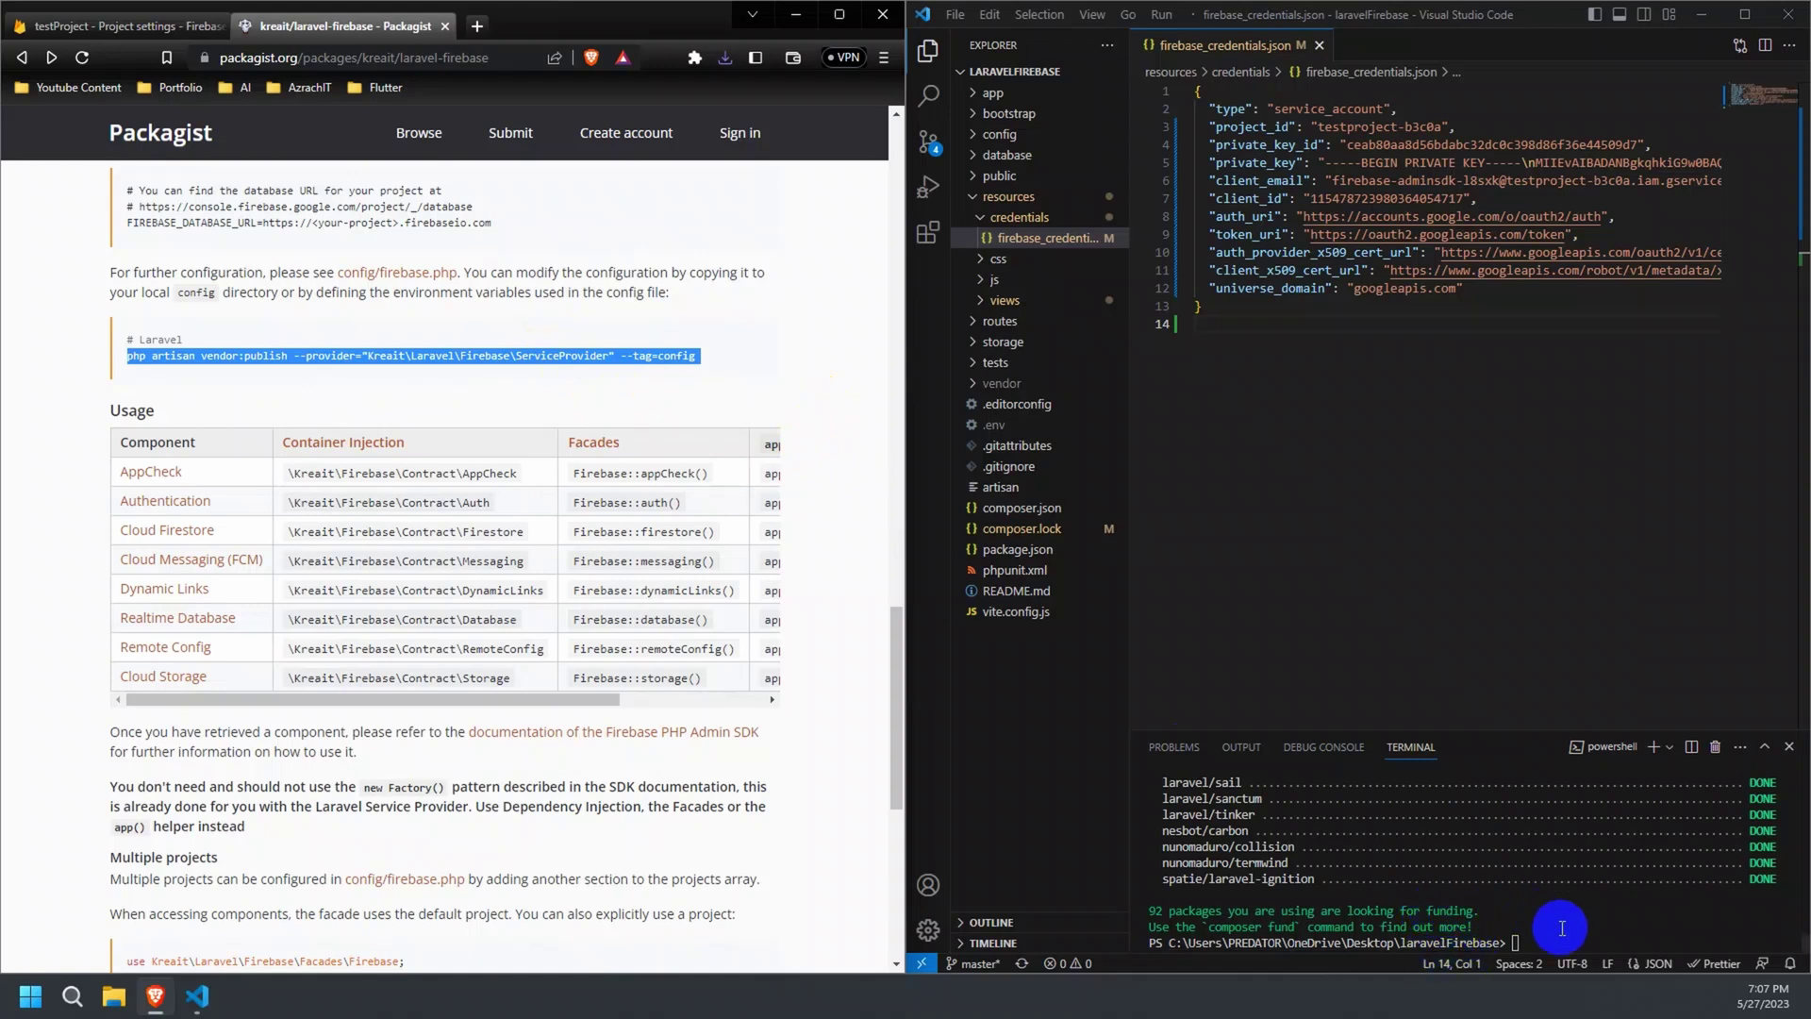
pyautogui.write('php artisan vendor:publish --provider="Kreait\\Laravel\\Firebase\\ServiceProvider" --tag=config')
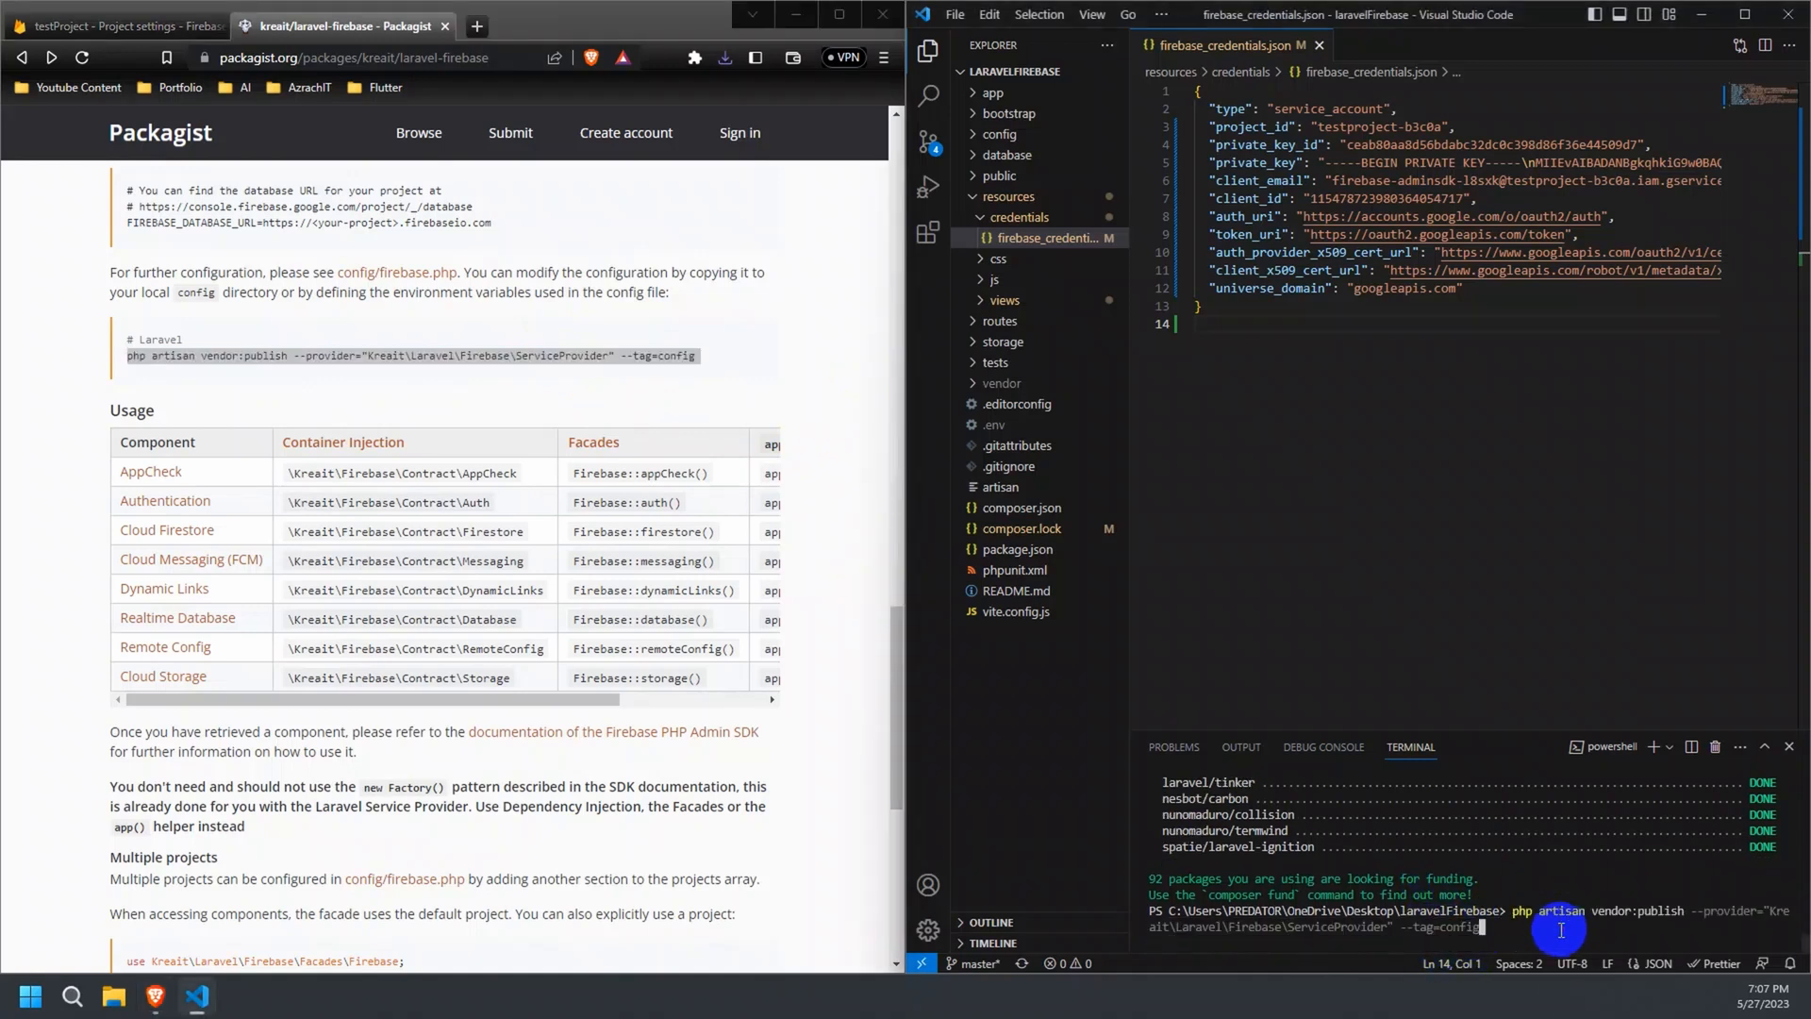
pyautogui.press('Enter')
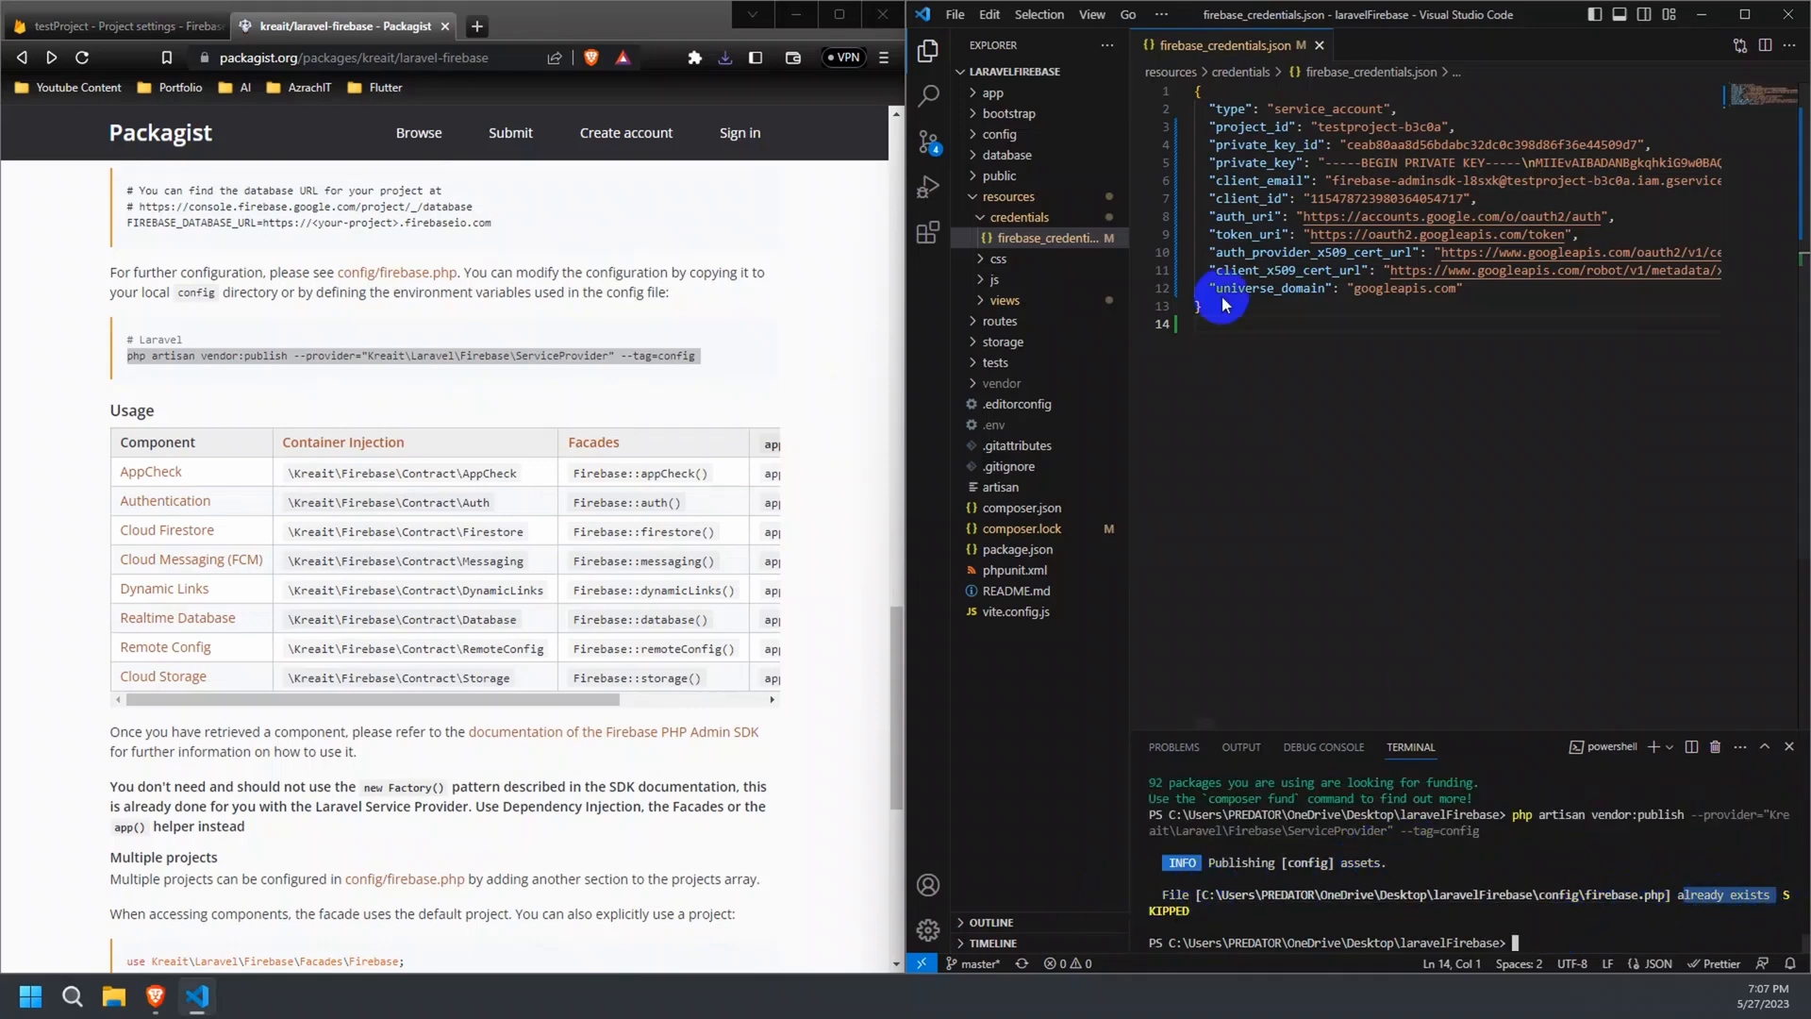
# Inspect the FIREBASE_CREDENTIALS variable in config/firebase.php.
pyautogui.click(999, 134)
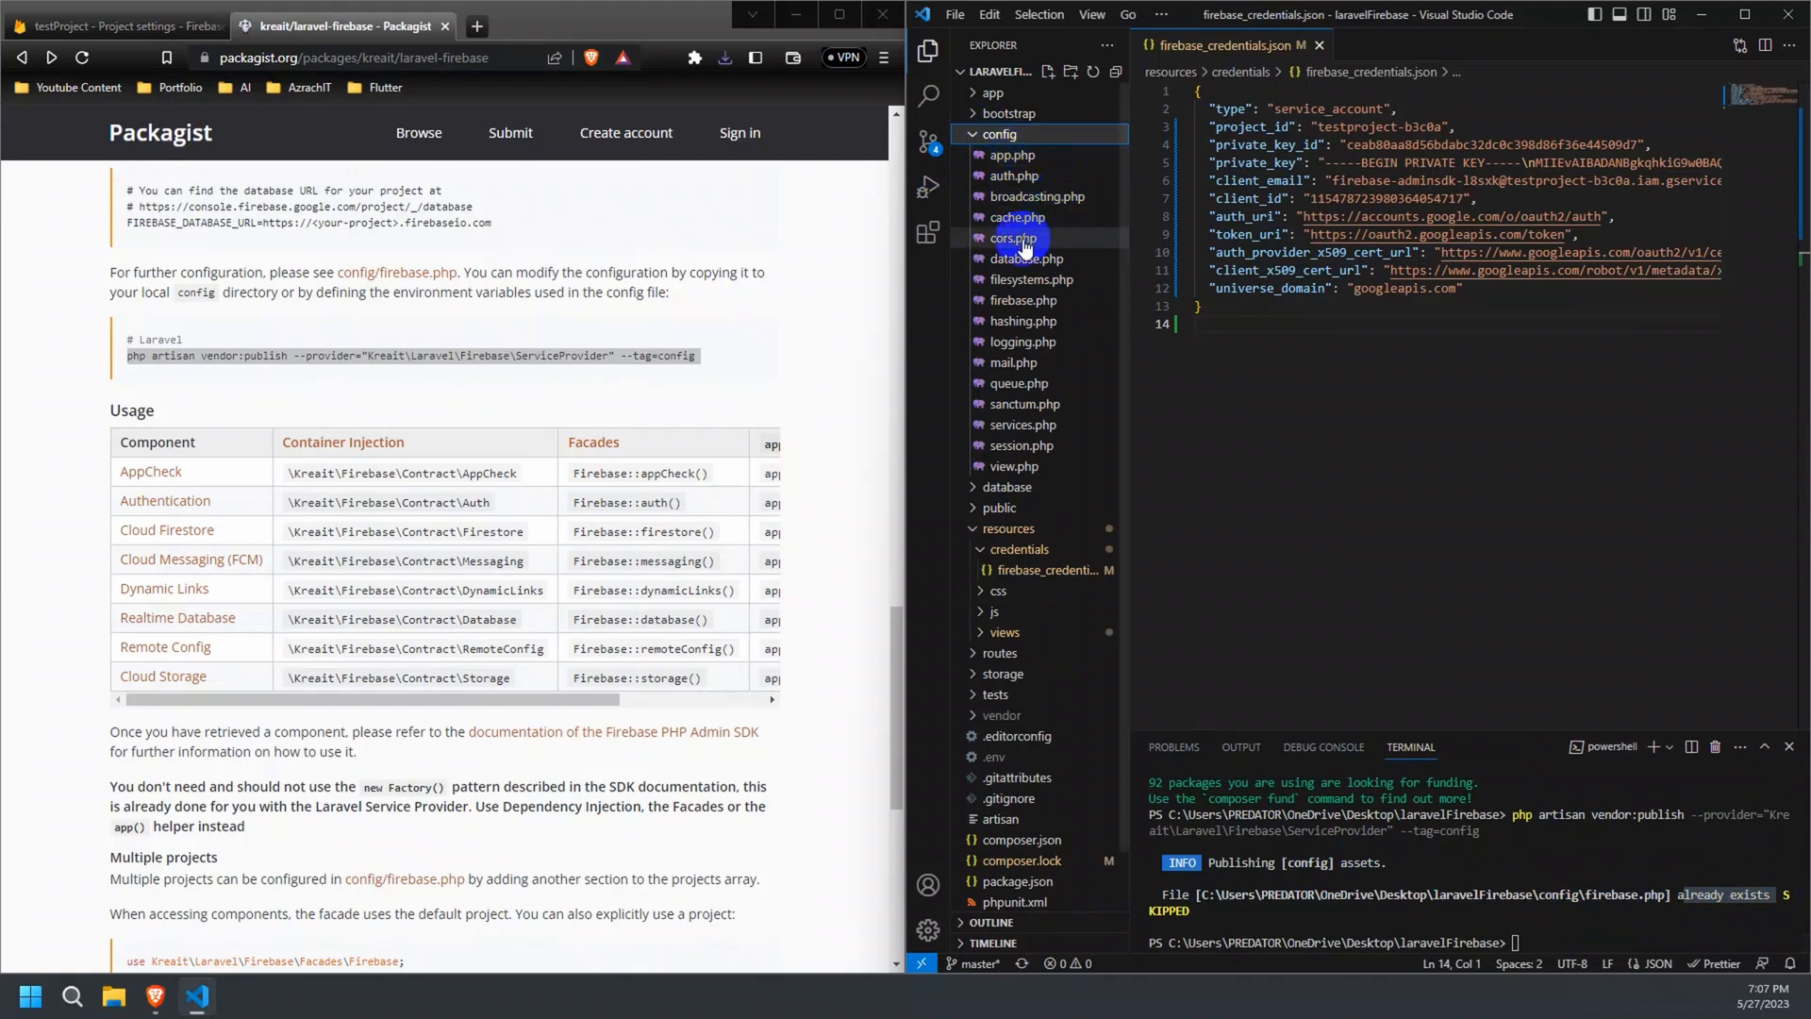
pyautogui.moveTo(1018, 292)
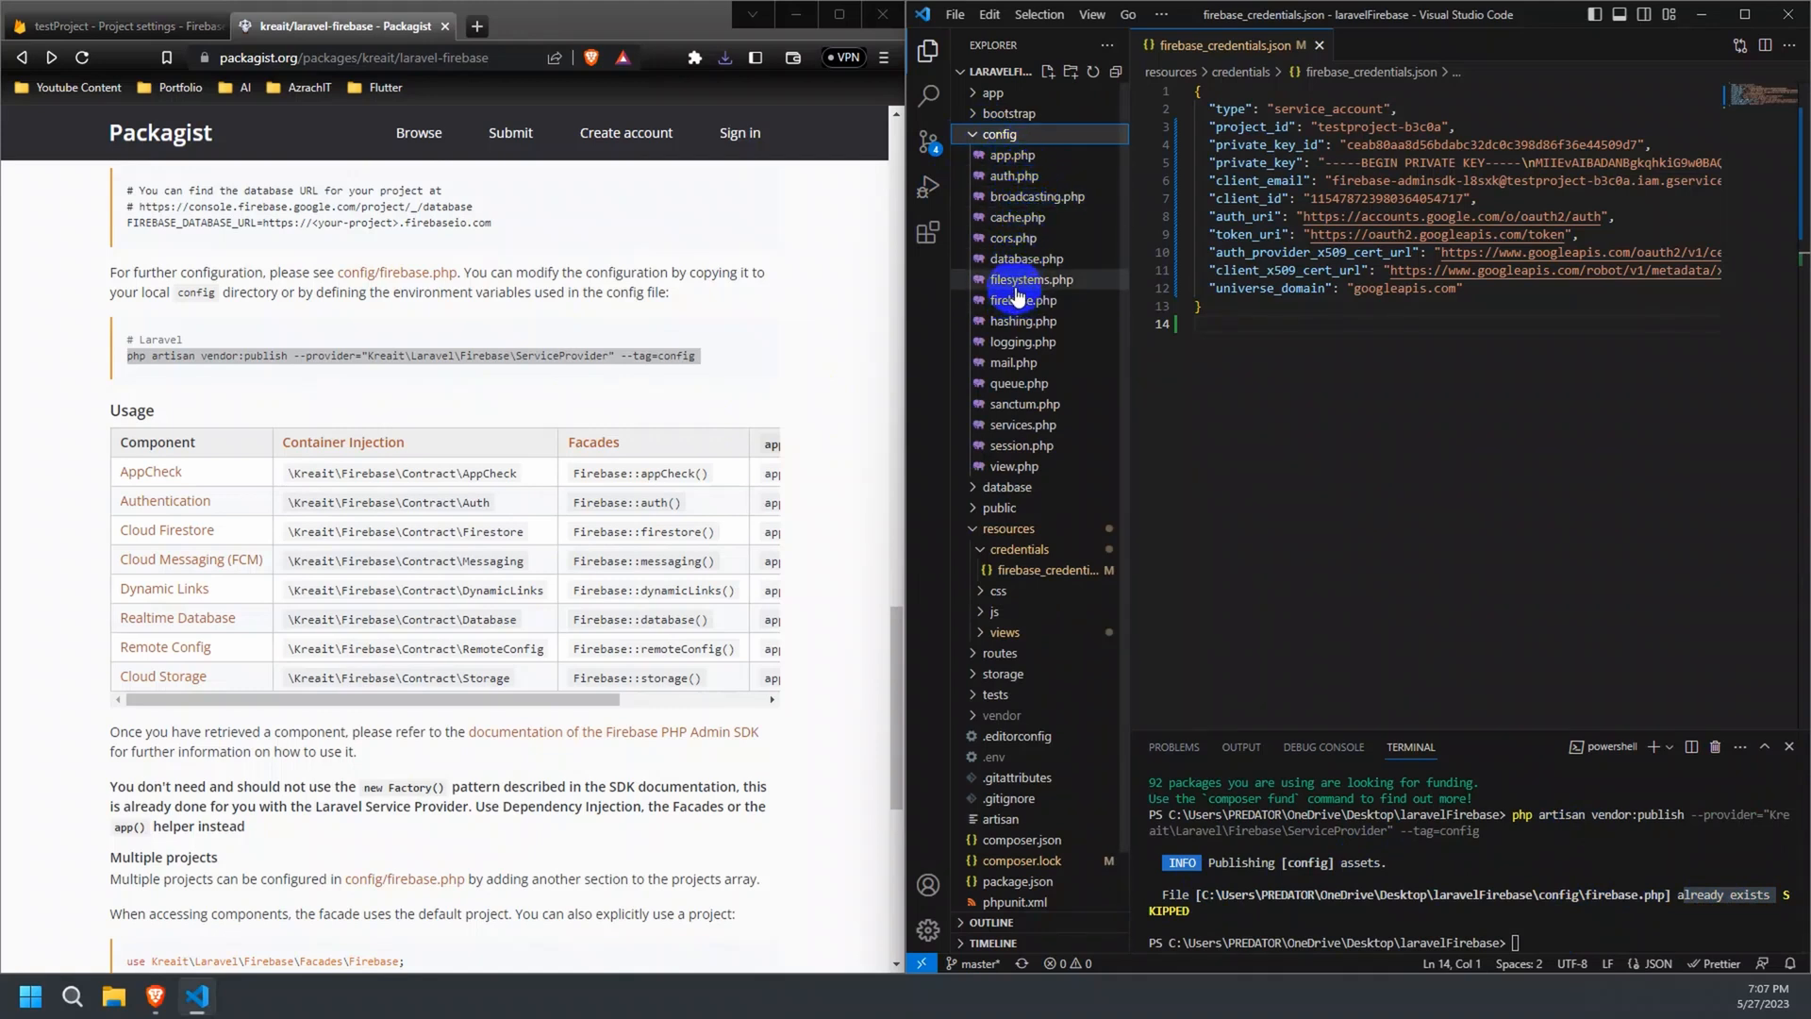
pyautogui.click(1023, 300)
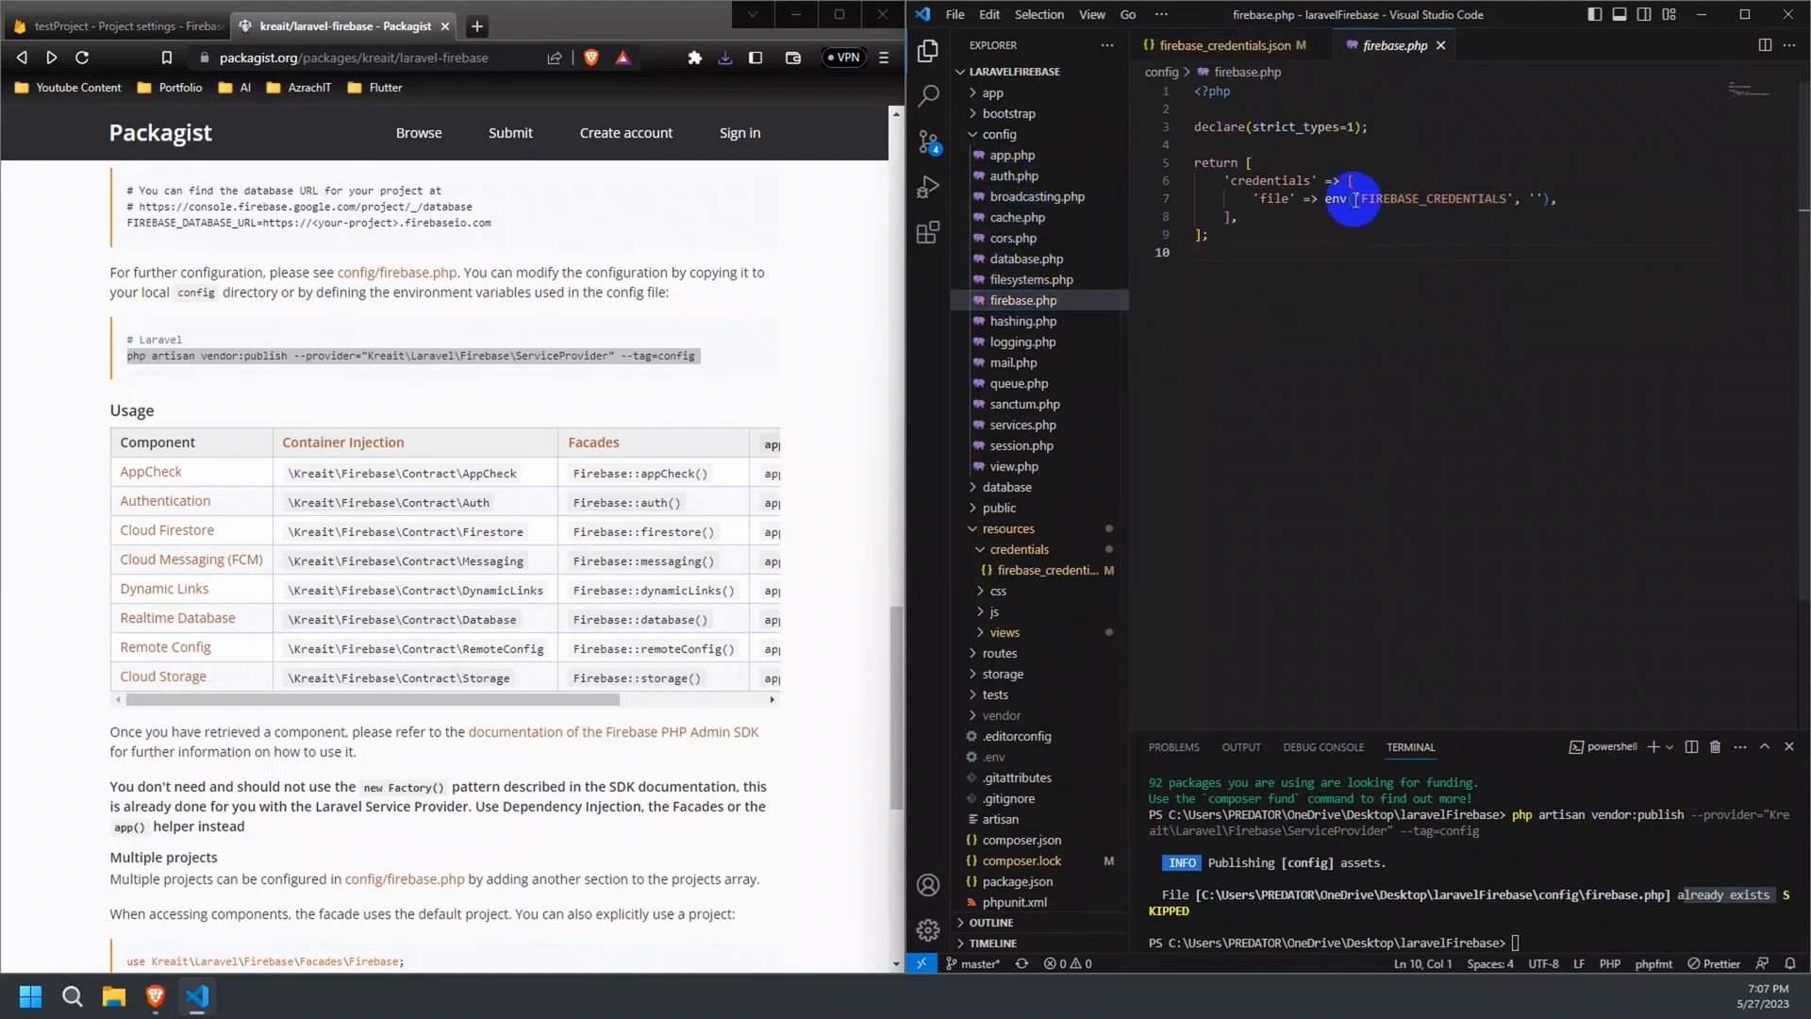
pyautogui.doubleClick(1270, 179)
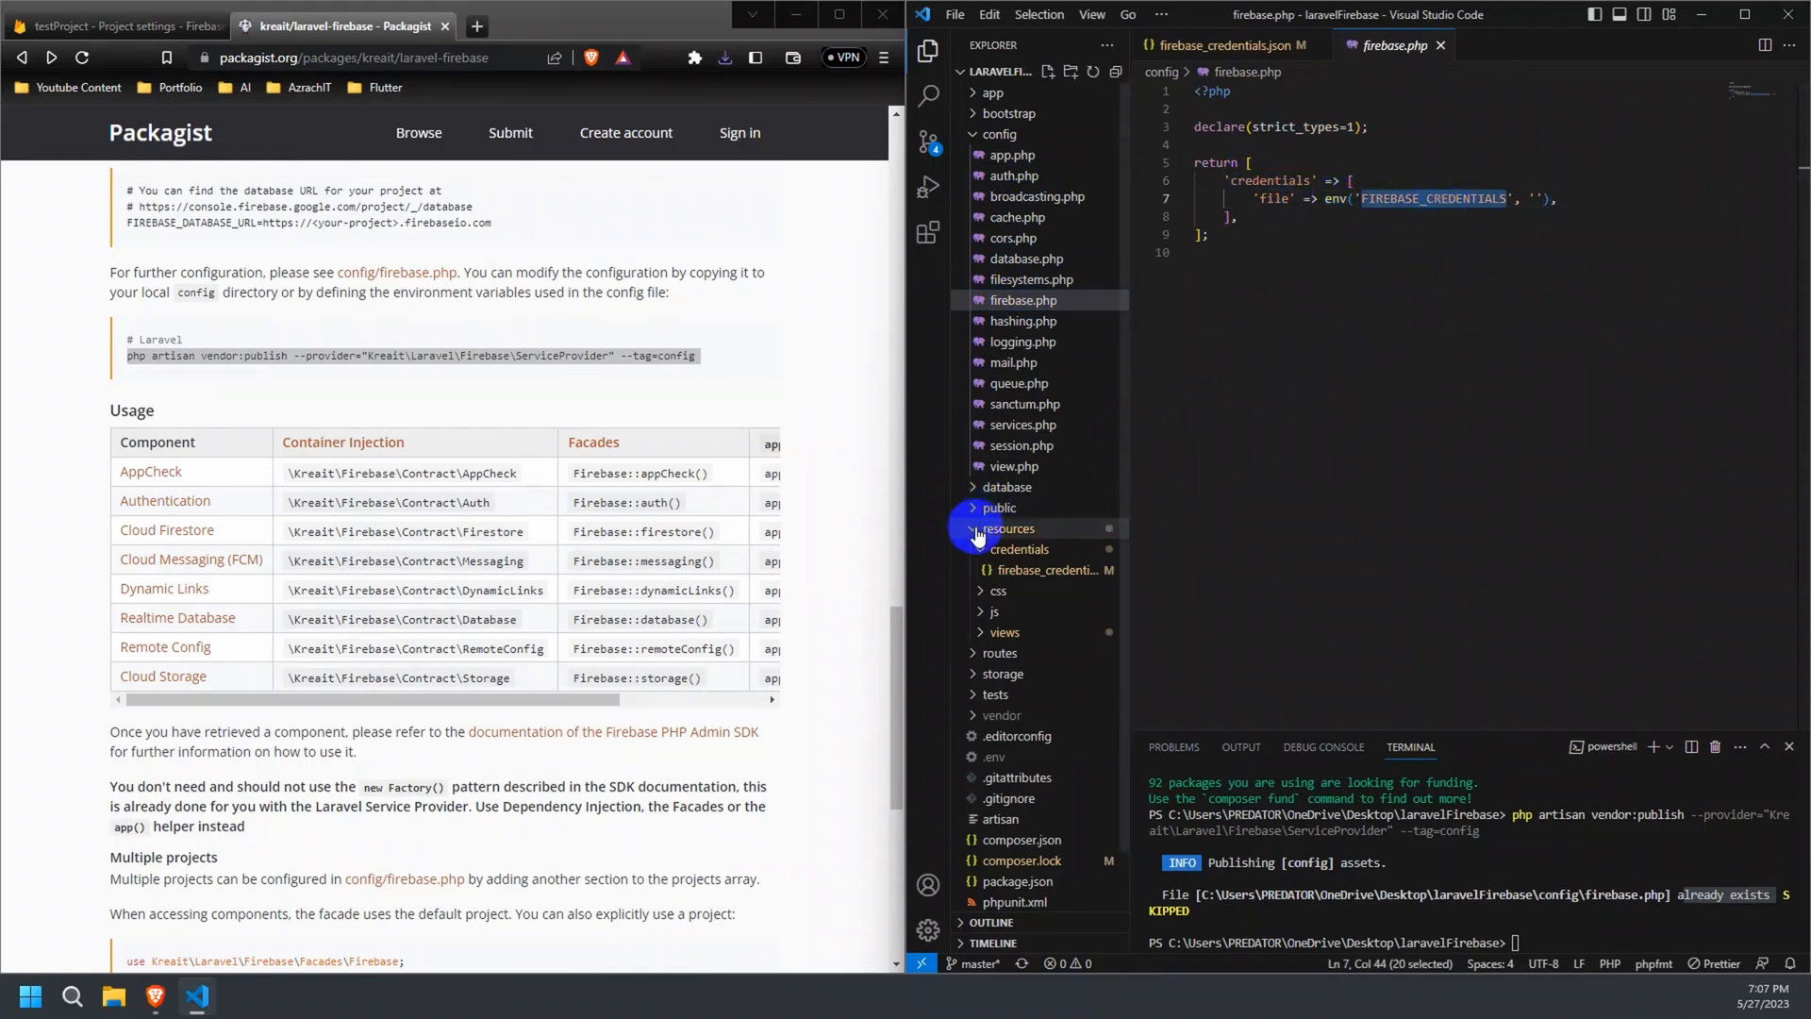
pyautogui.click(1009, 528)
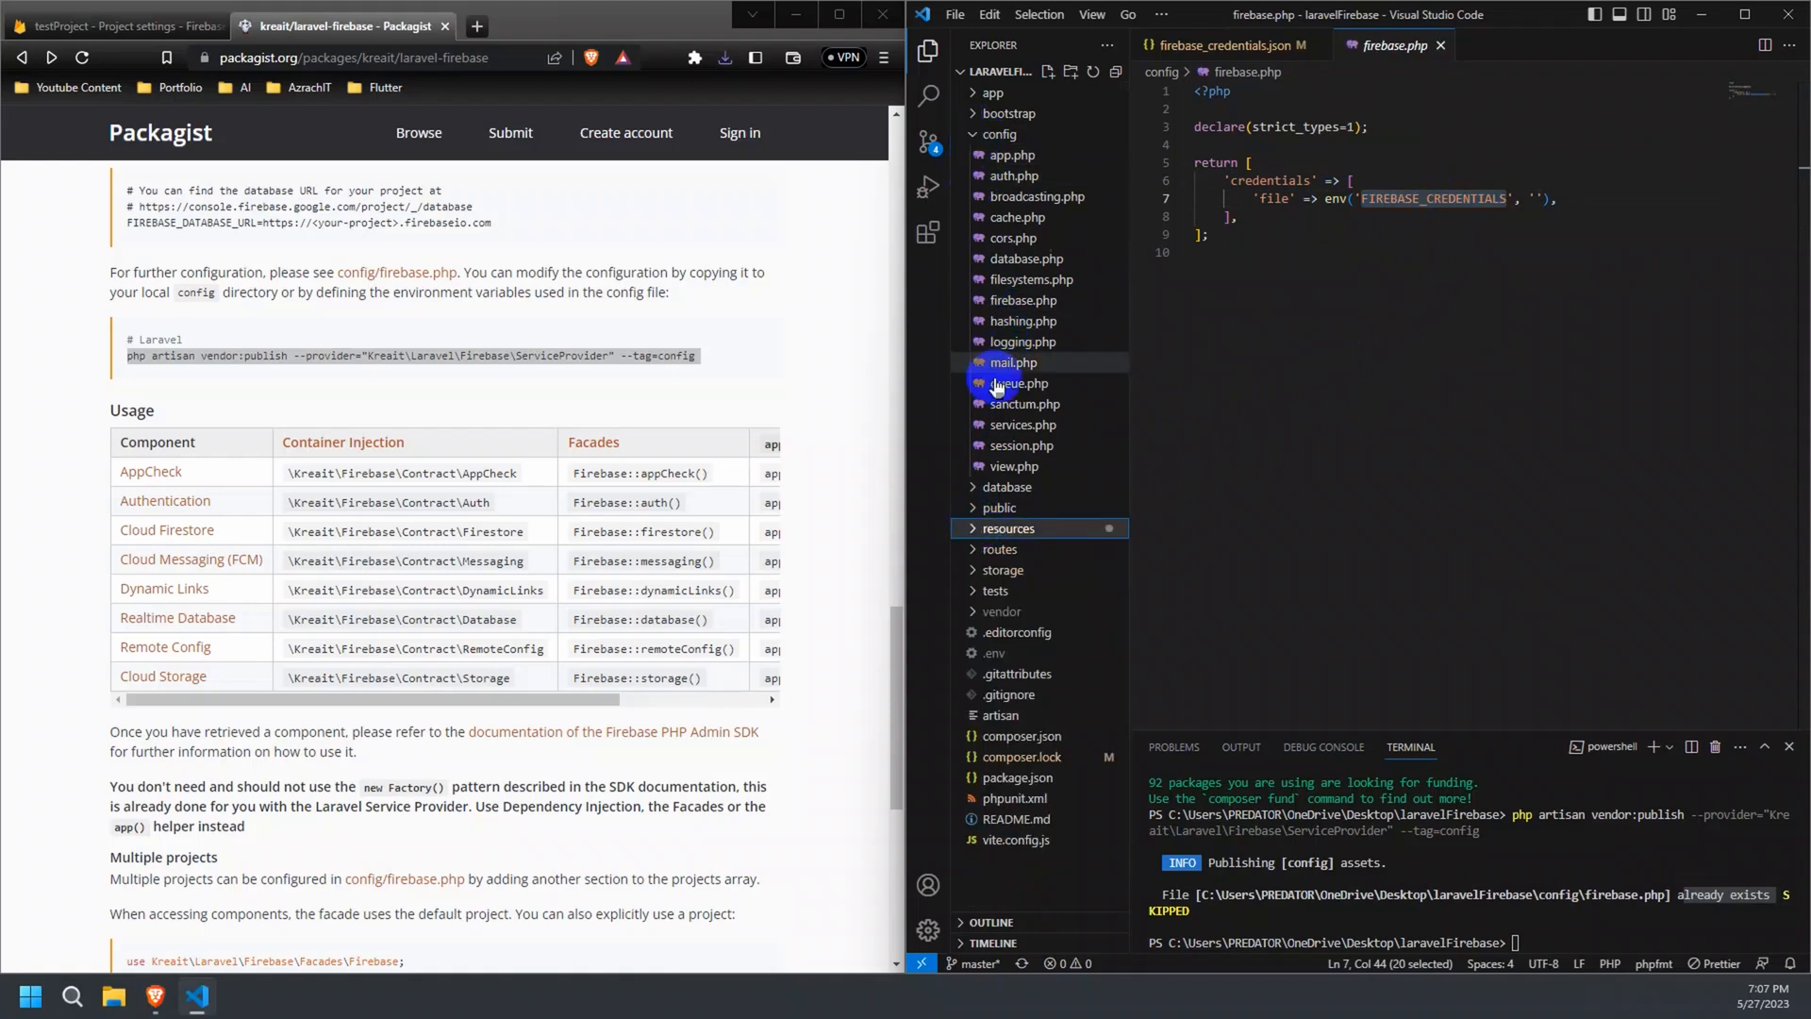
pyautogui.moveTo(982, 653)
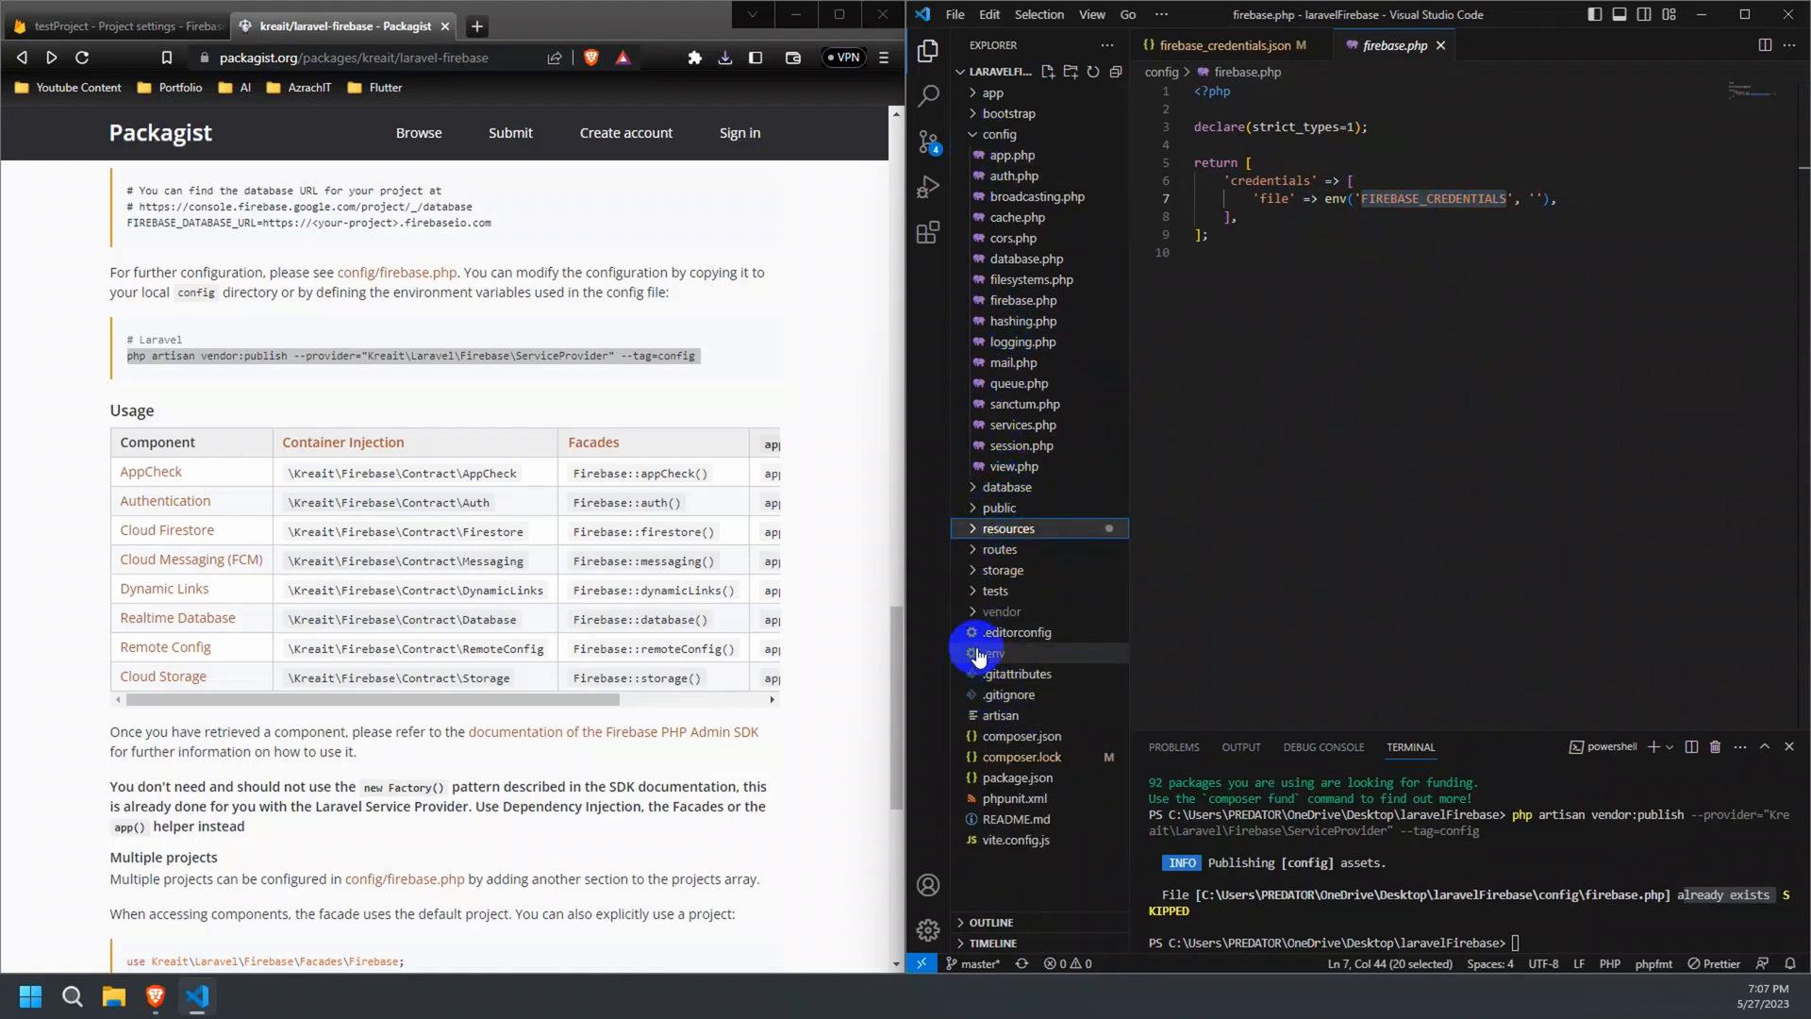
# Set FIREBASE_CREDENTIALS in .env to firebase_credentials.json's copied relative path.
pyautogui.click(991, 652)
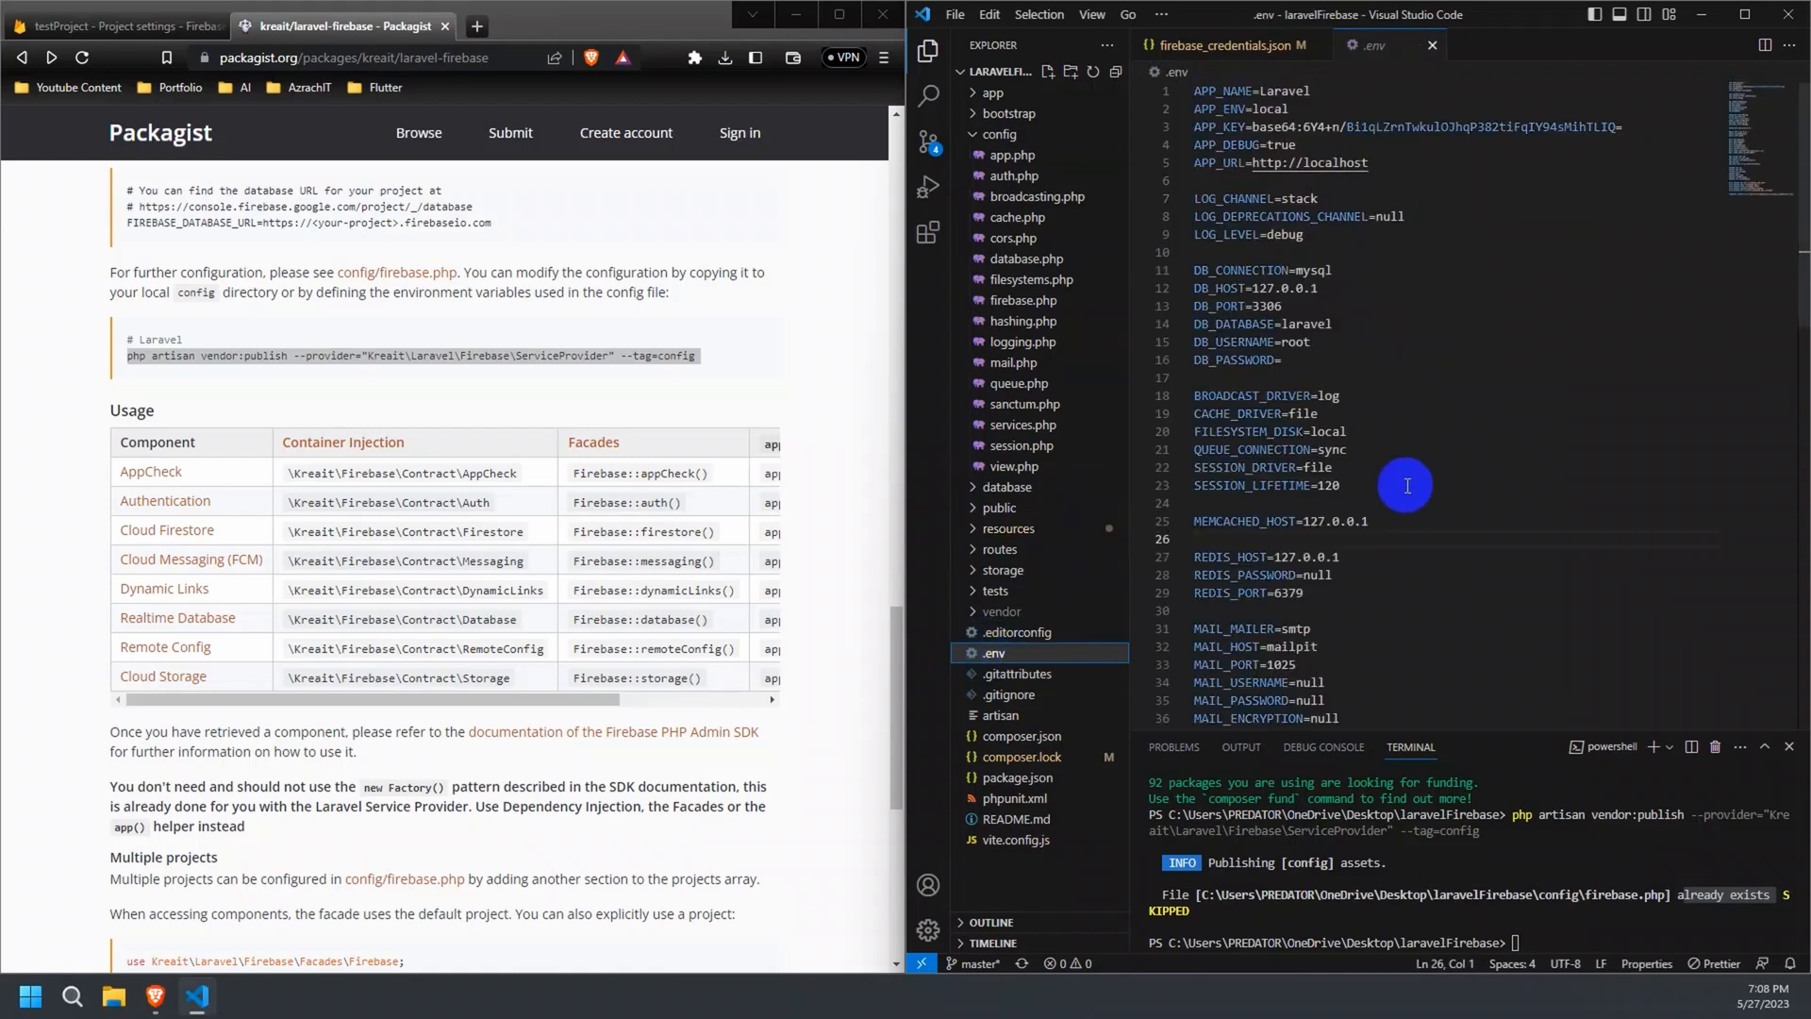
pyautogui.scroll(-3)
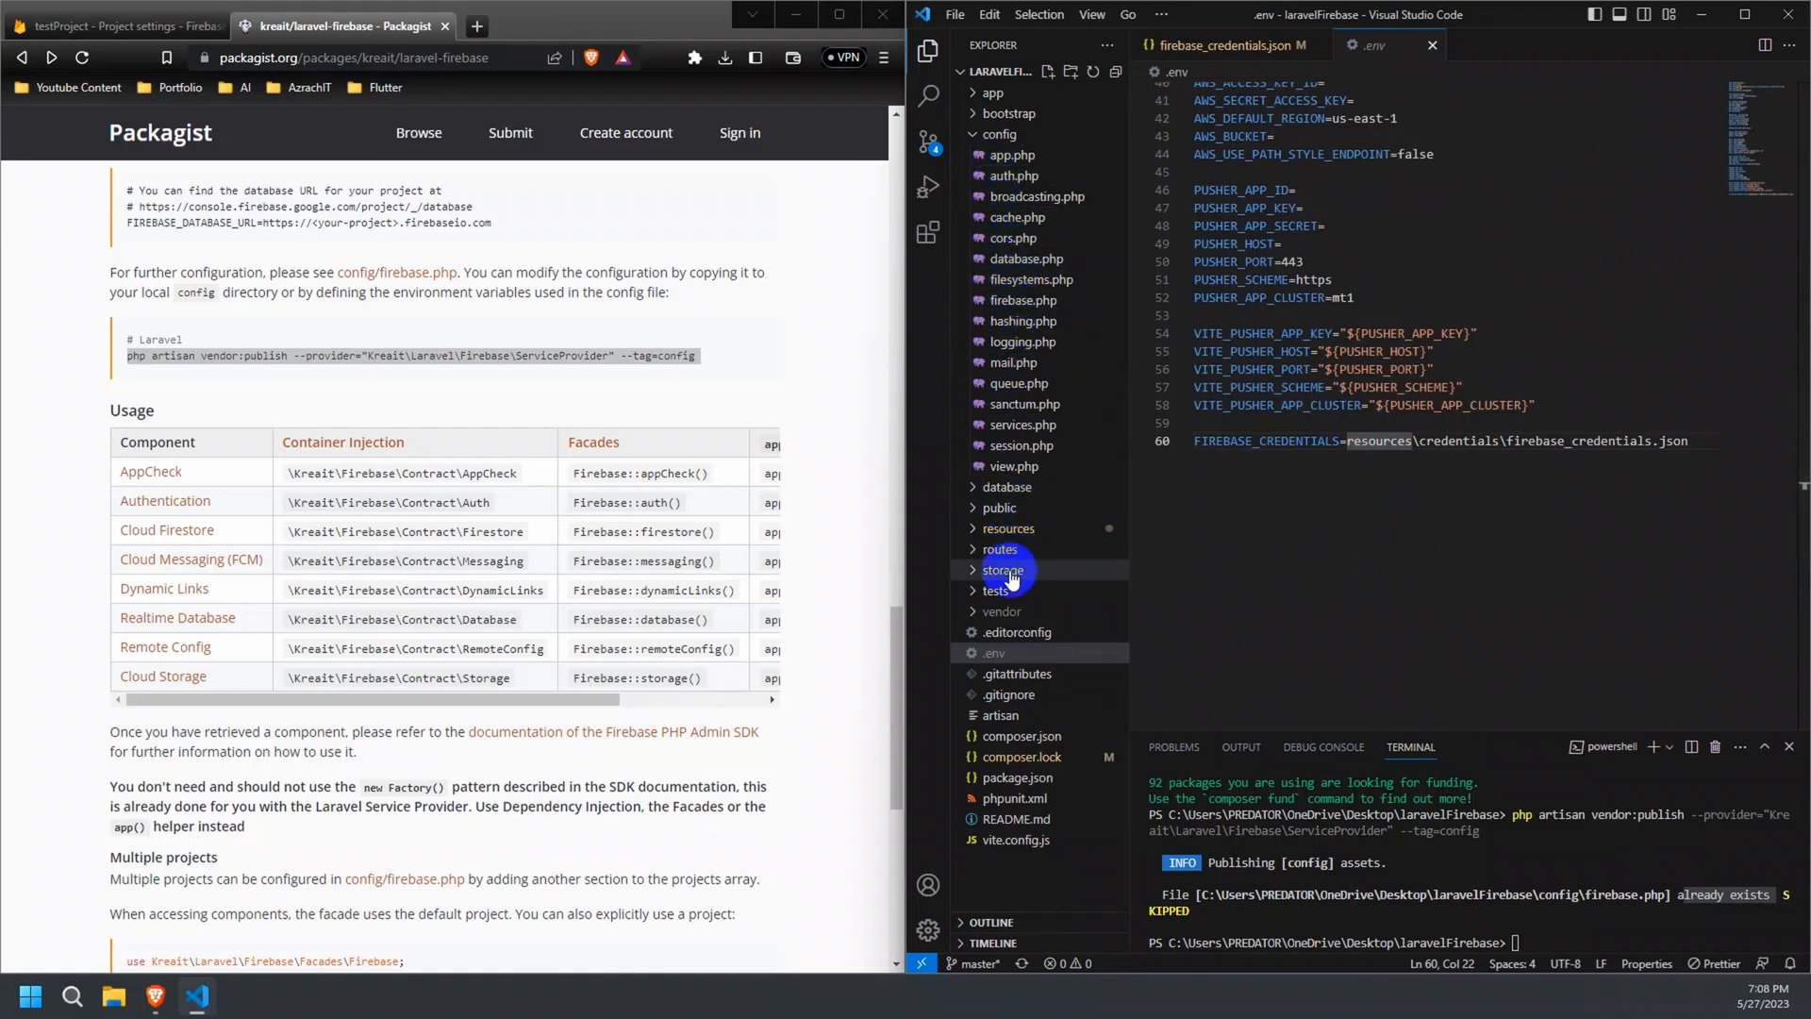
pyautogui.rightClick(1018, 570)
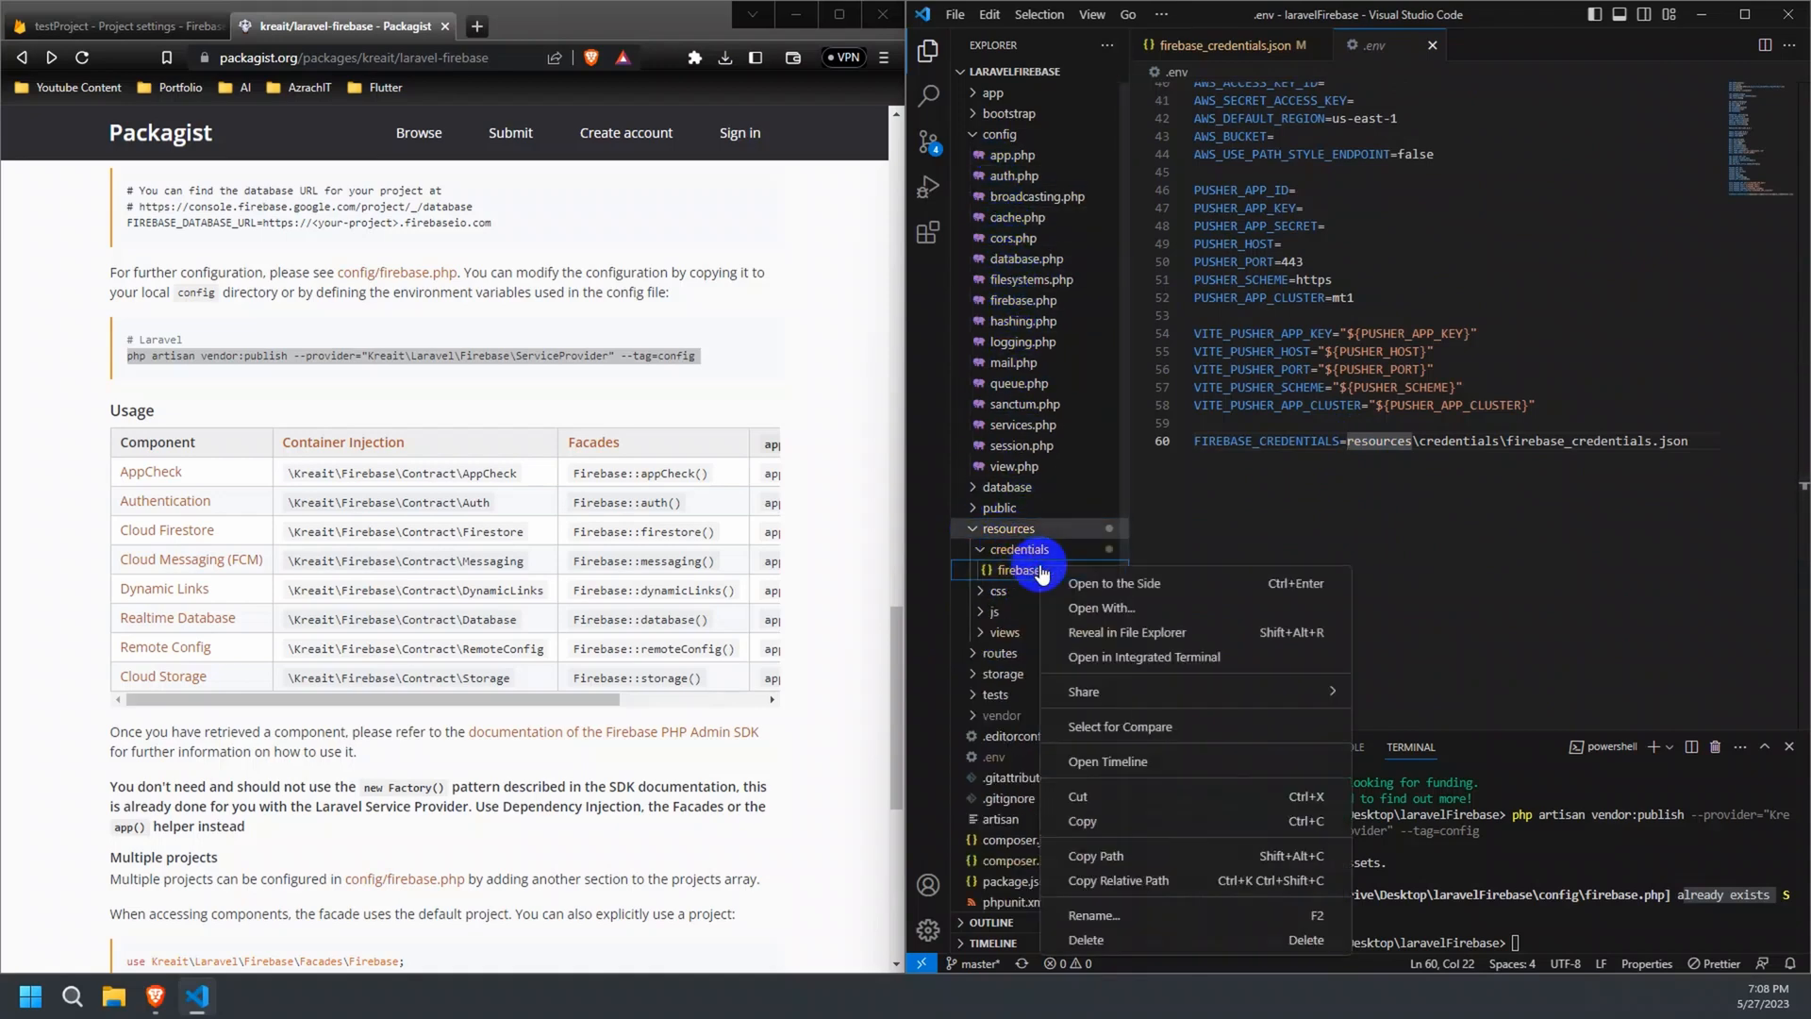
pyautogui.click(1705, 448)
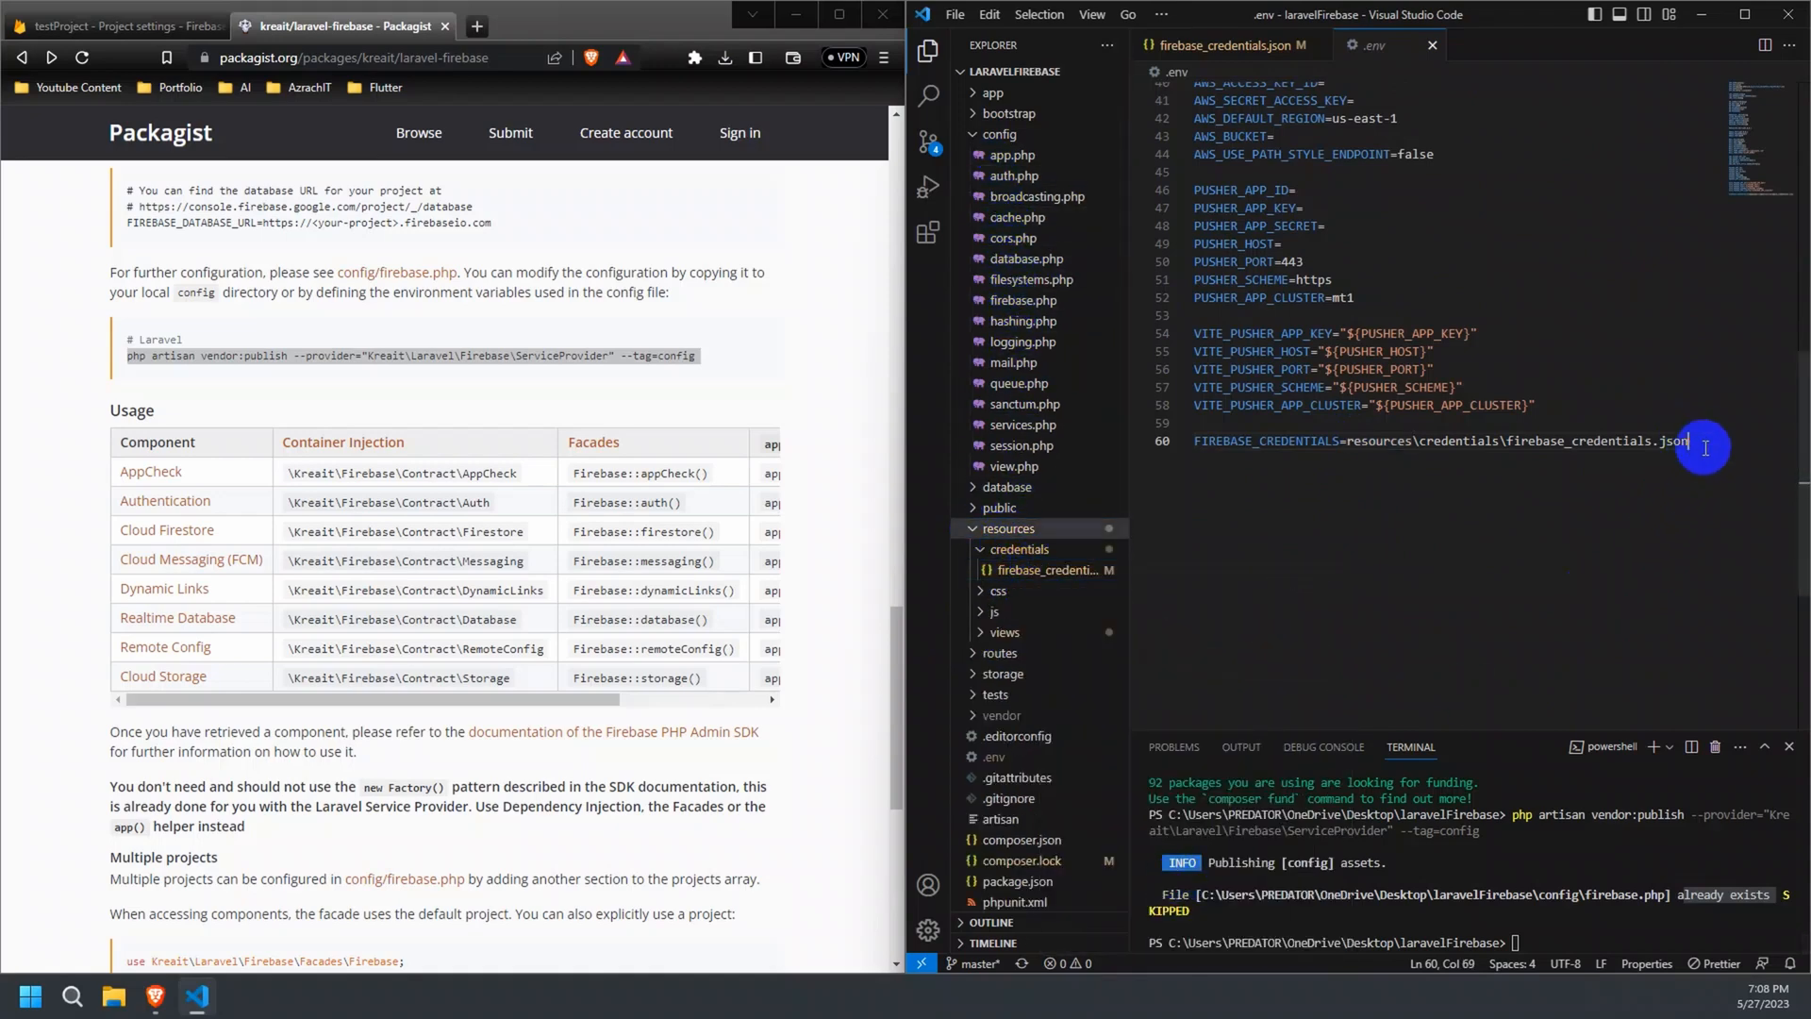
pyautogui.moveTo(1687, 440); pyautogui.dragTo(1348, 440)
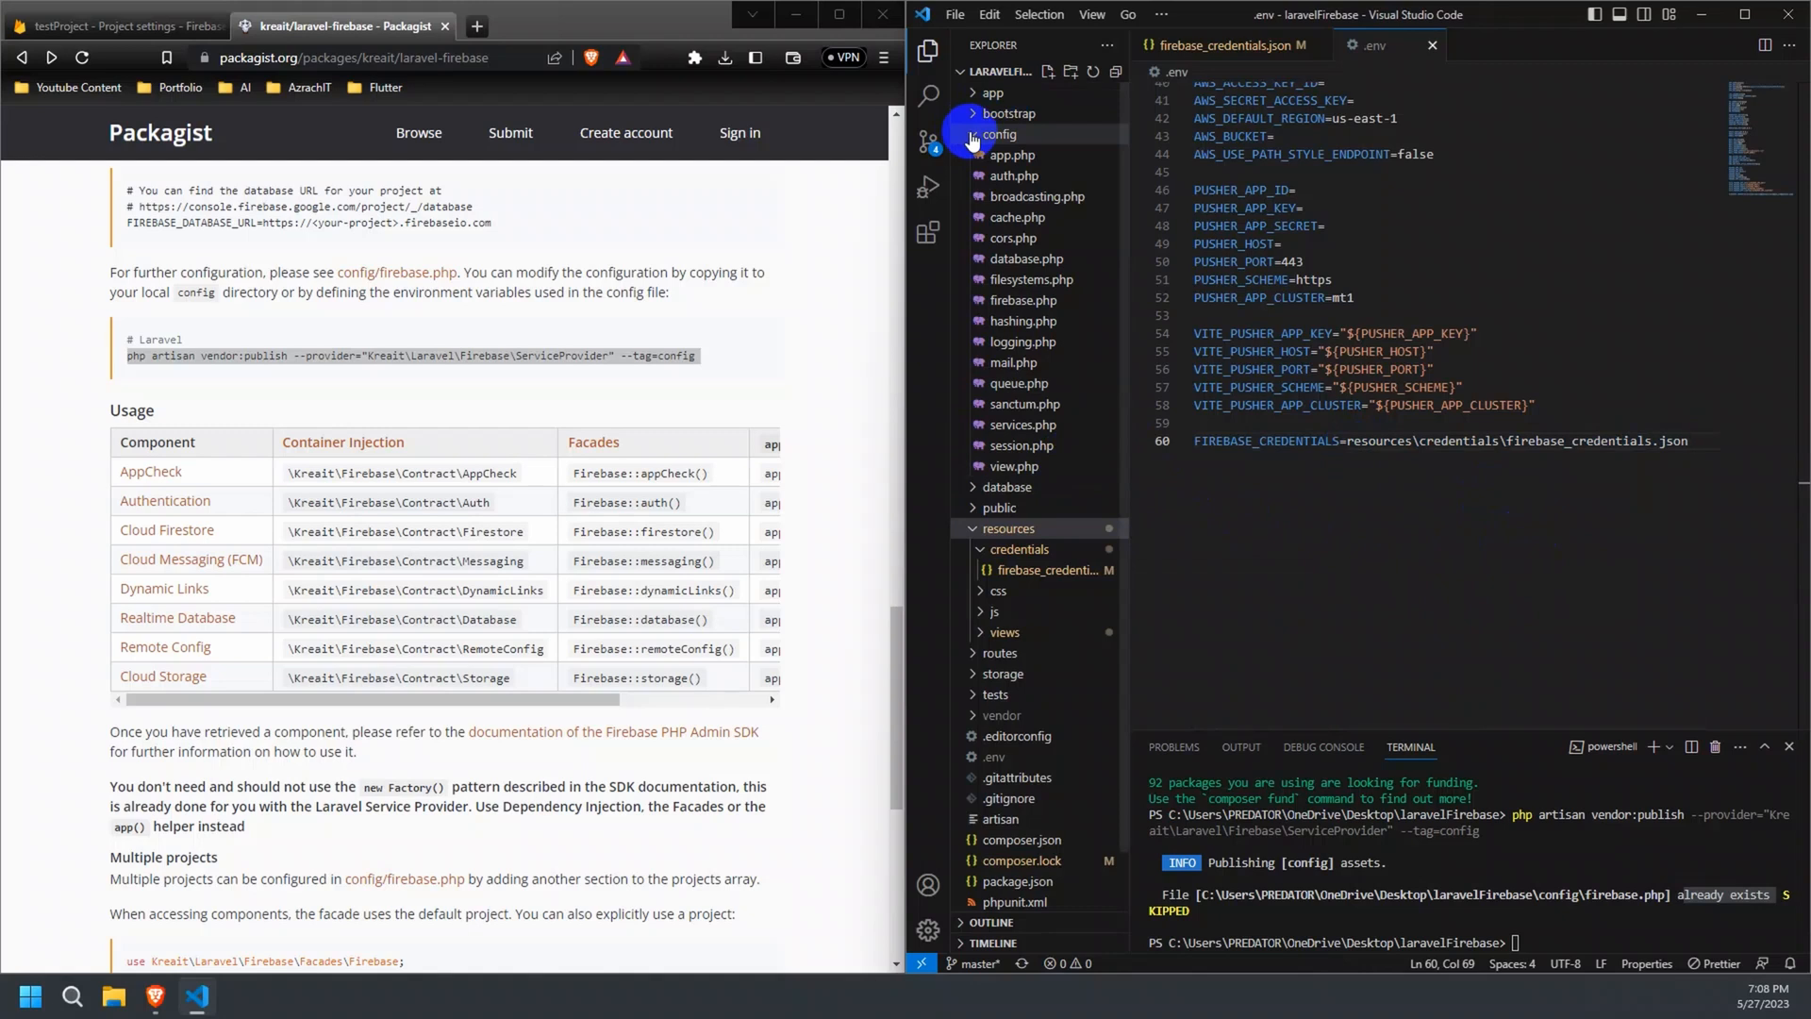
pyautogui.click(1000, 134)
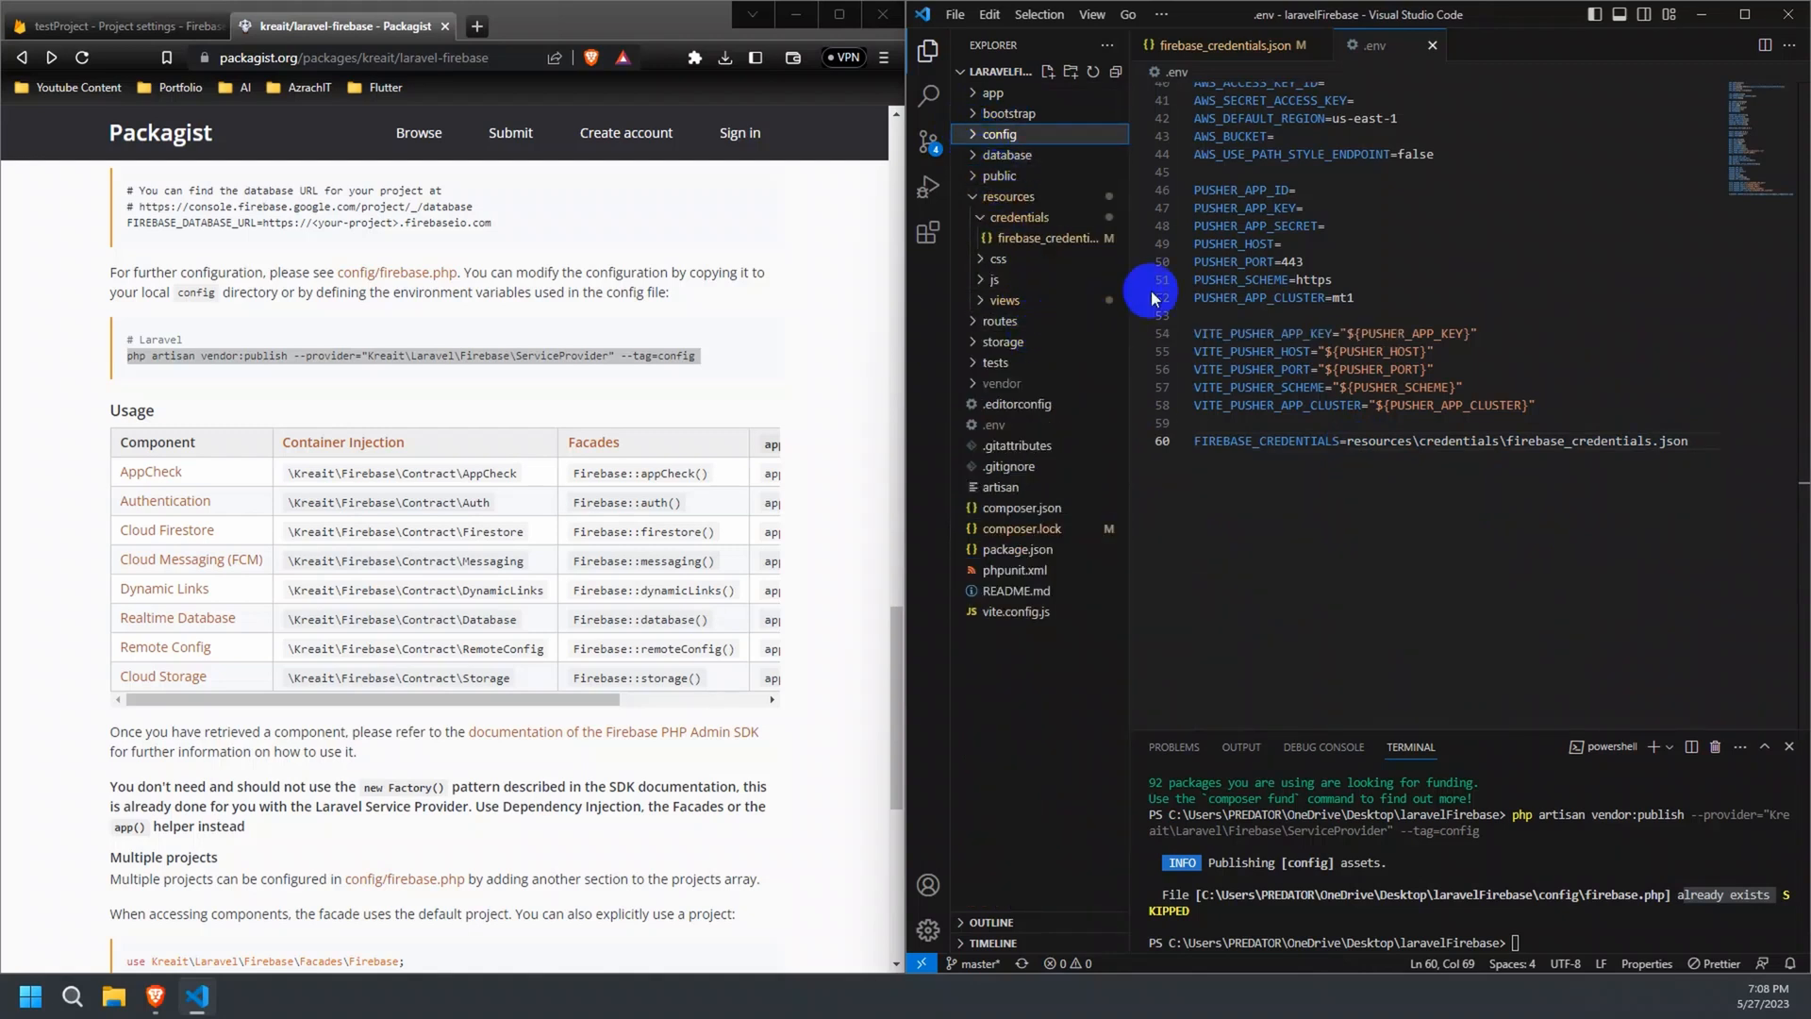
pyautogui.scroll(-3)
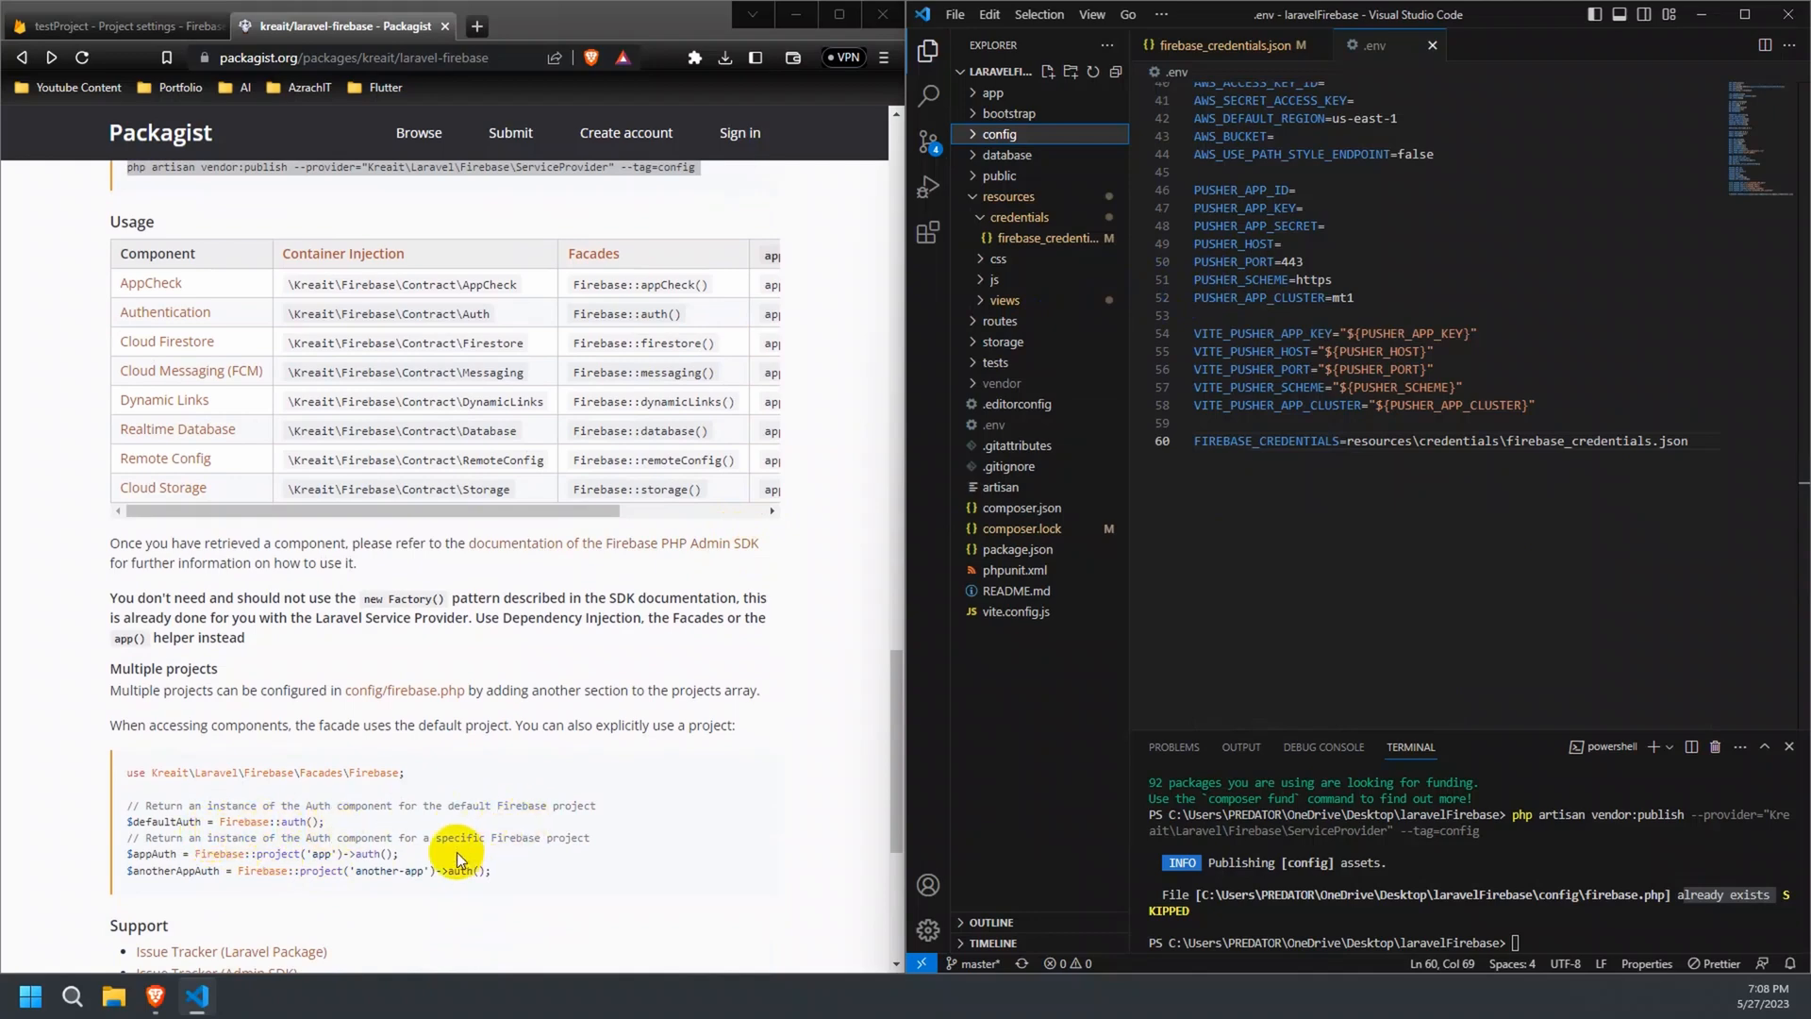
pyautogui.moveTo(566, 37)
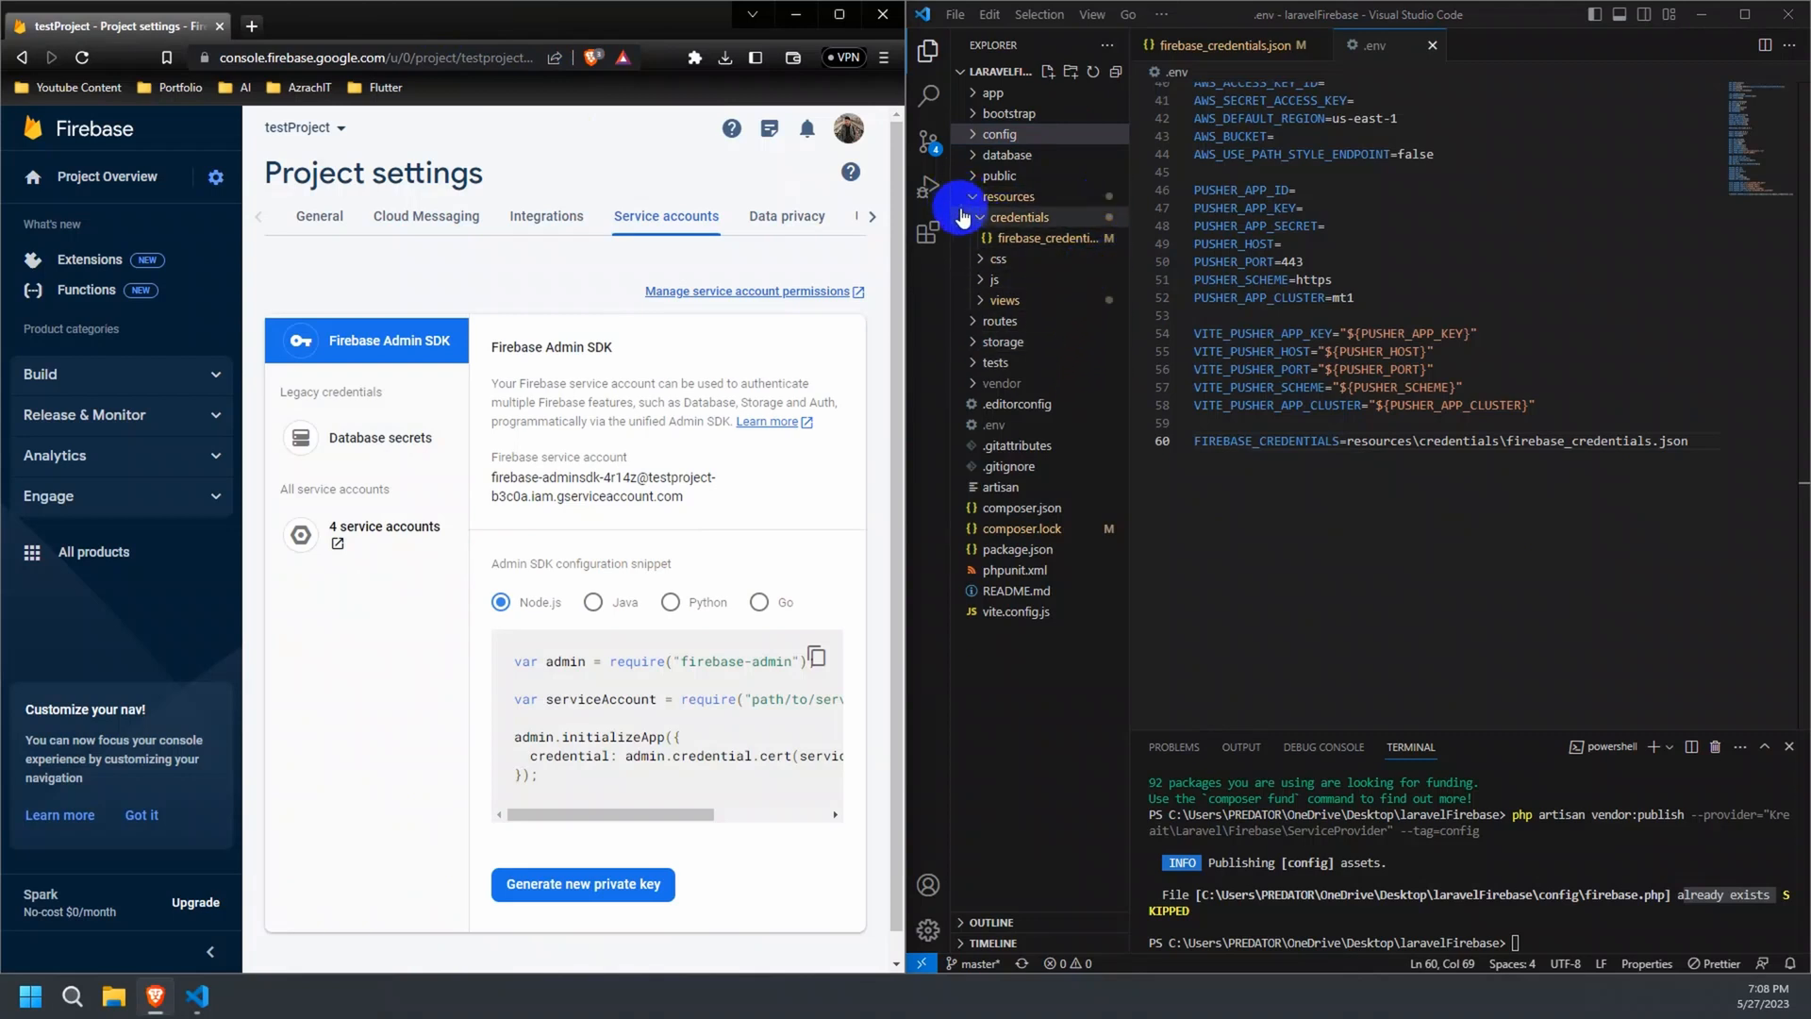
# Set up Authentication for testProject and choose the Email/Password sign-in provider.
pyautogui.click(1009, 196)
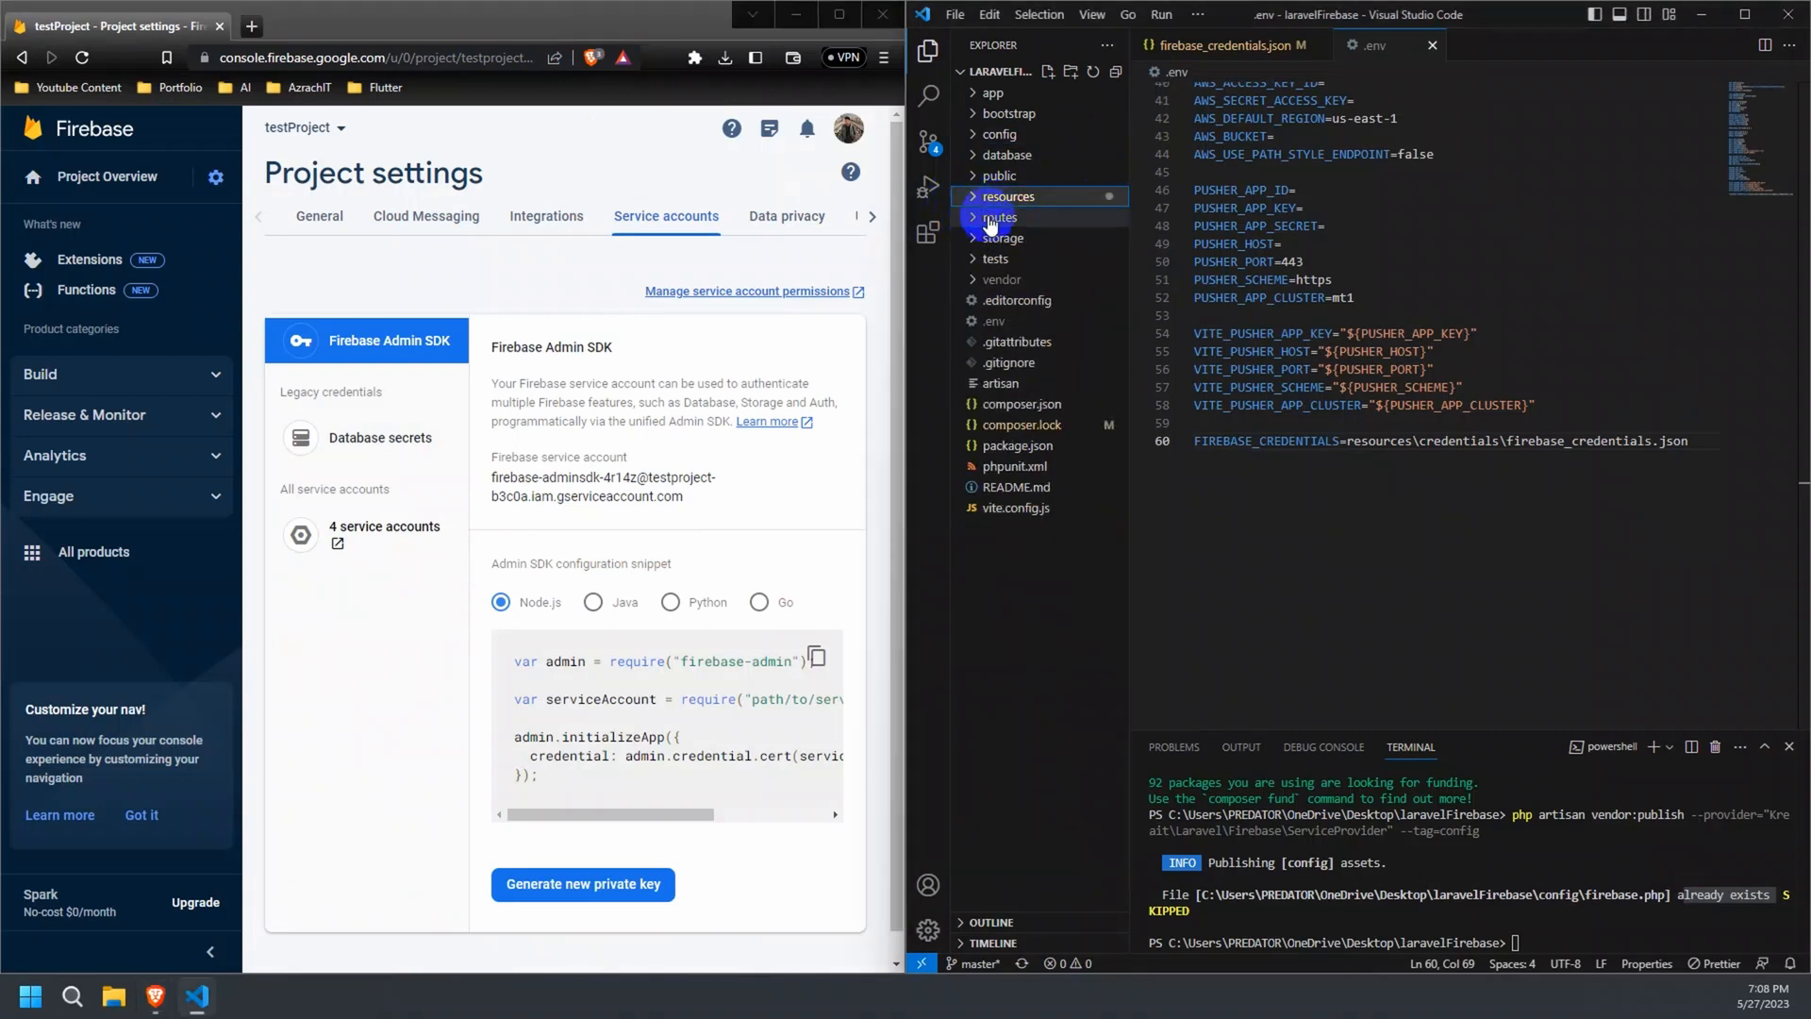
pyautogui.moveTo(1057, 203)
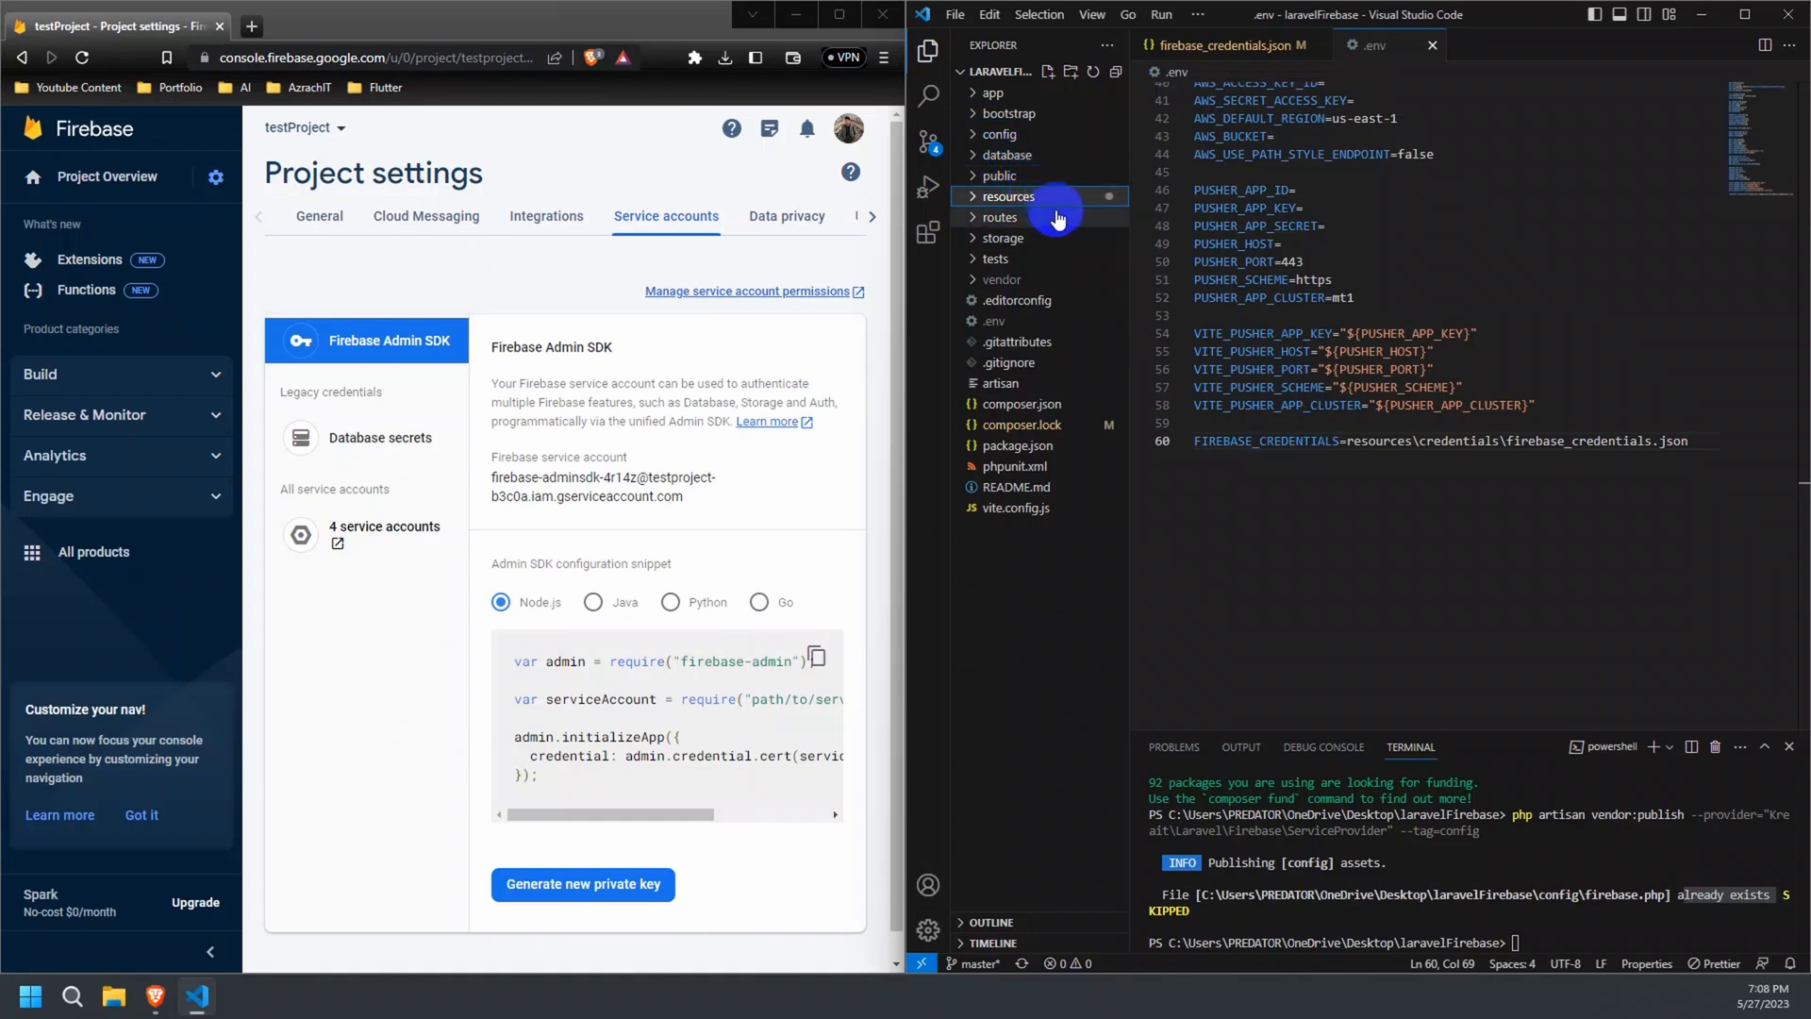
pyautogui.moveTo(1089, 300)
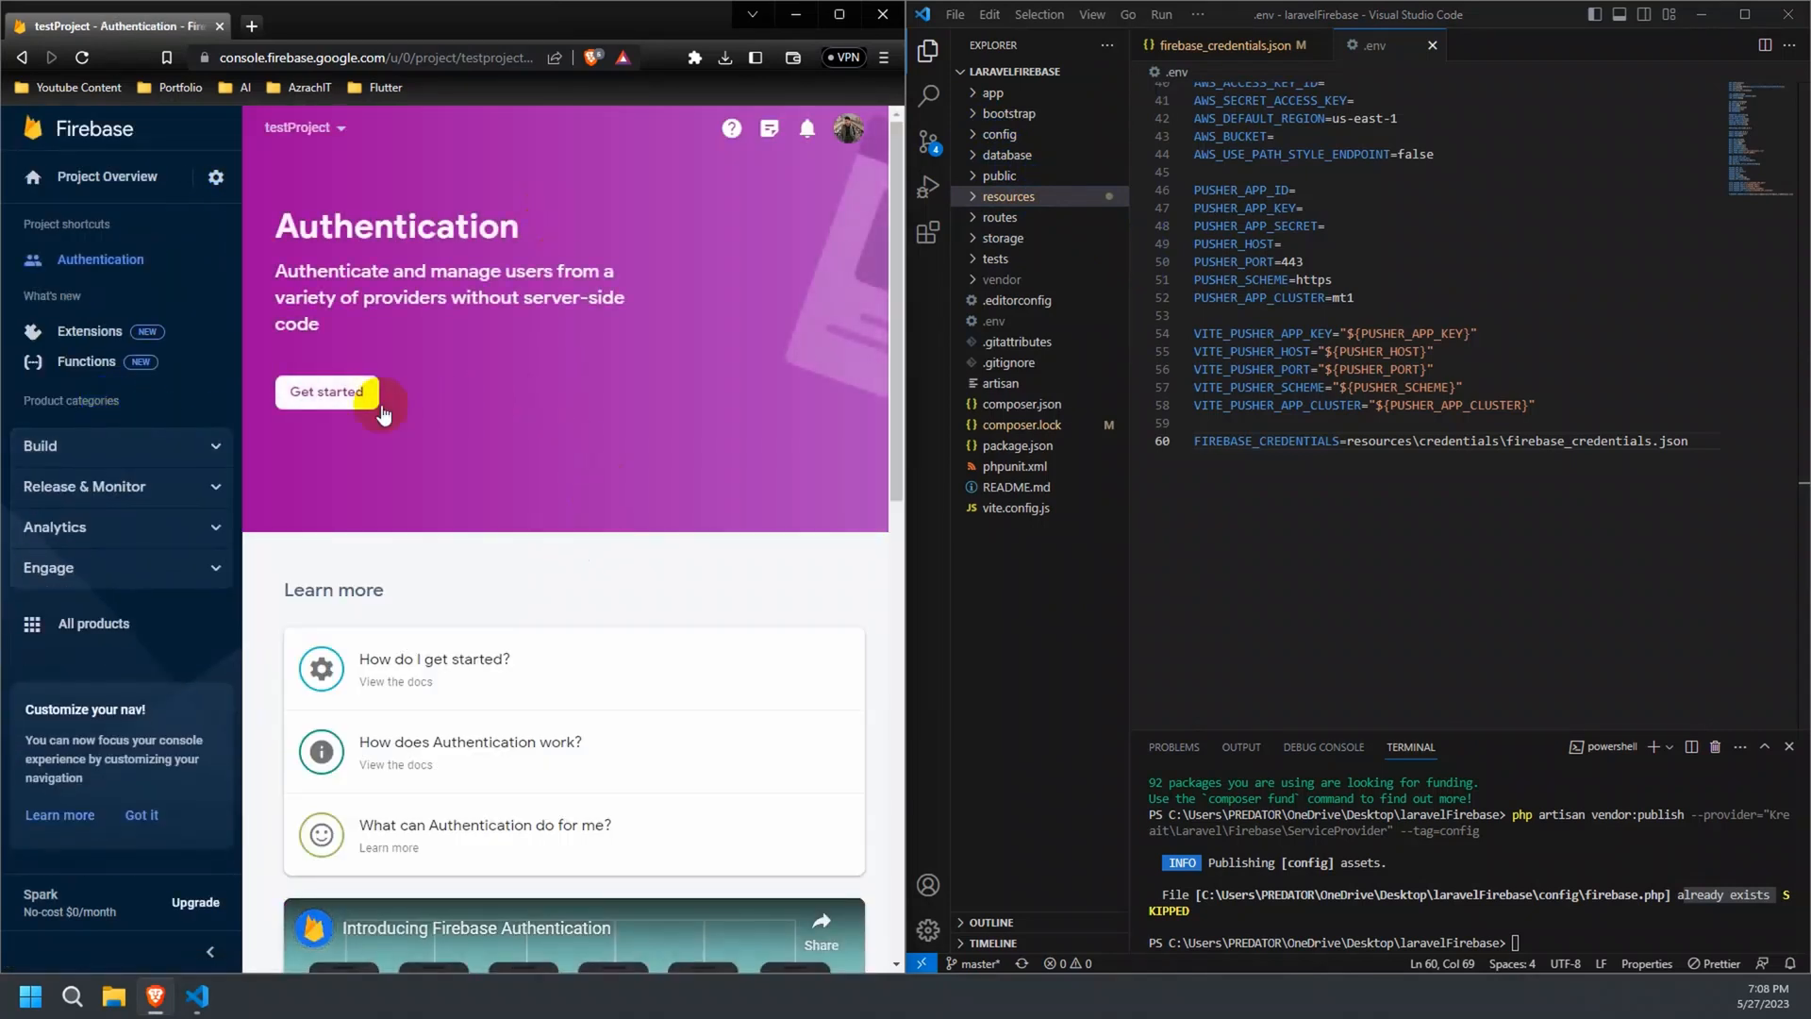
pyautogui.click(326, 391)
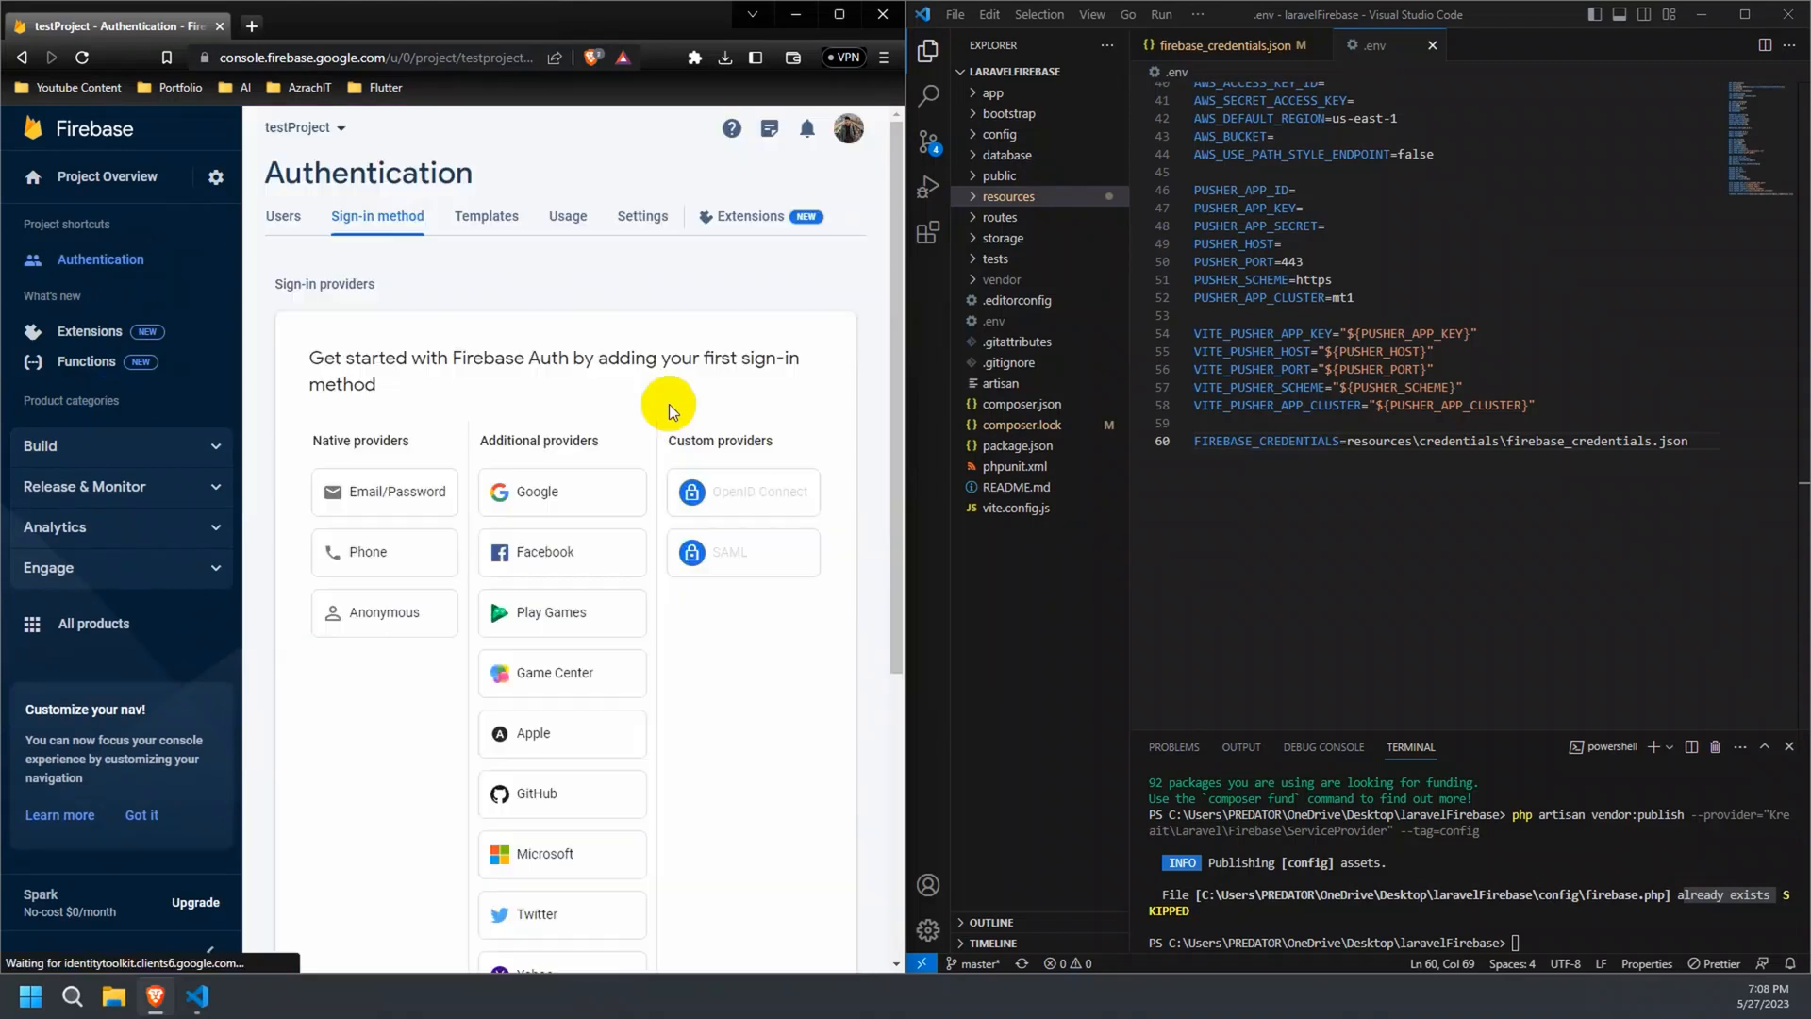
pyautogui.click(384, 492)
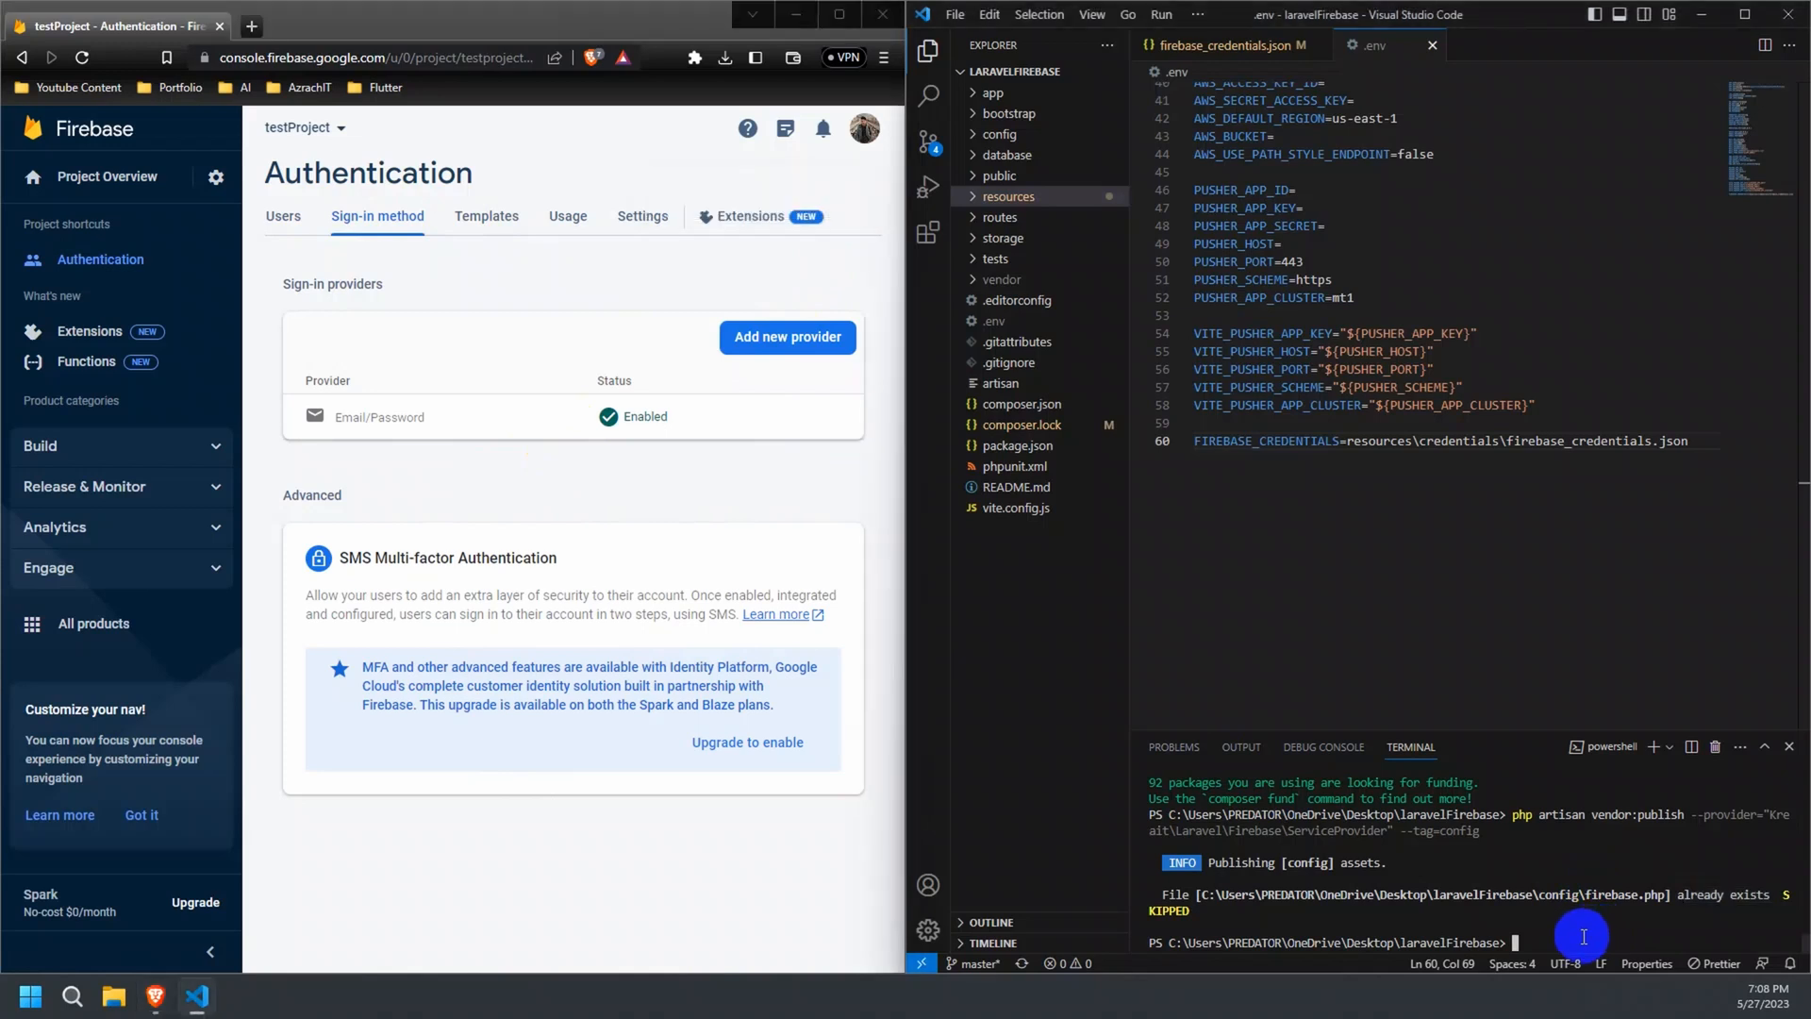
pyautogui.write('php artisan serve')
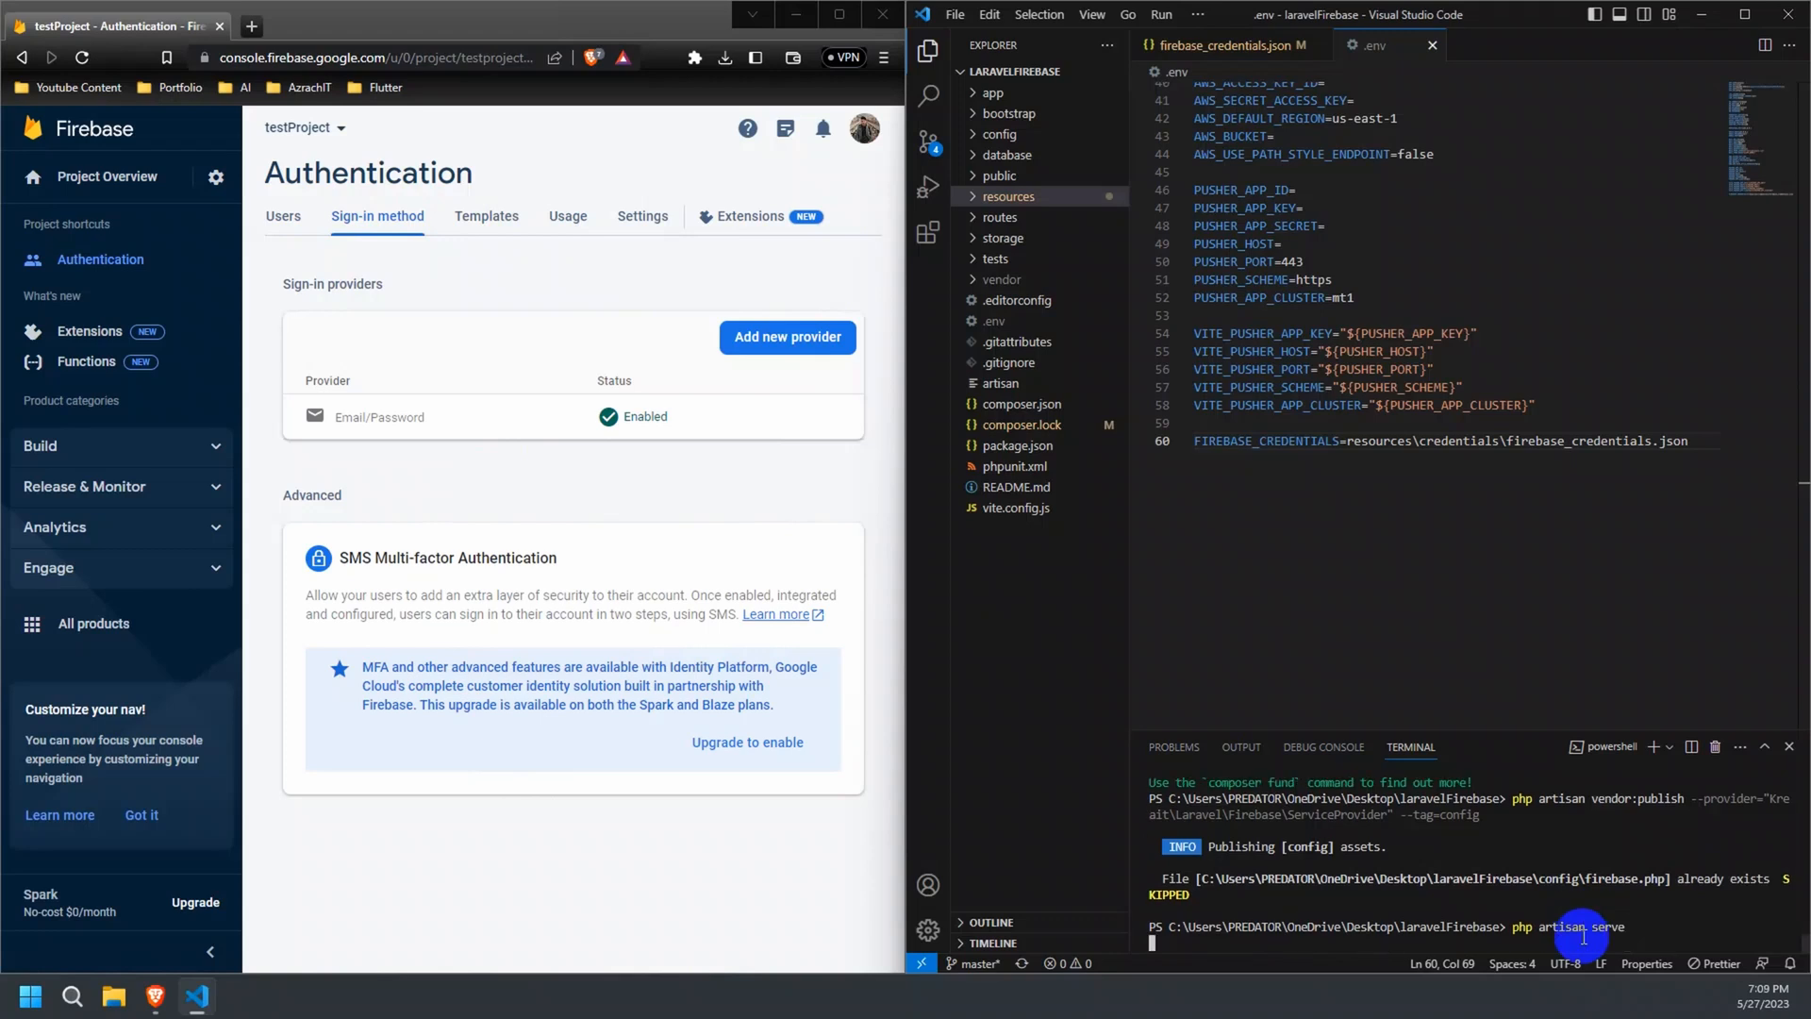
pyautogui.press('Enter')
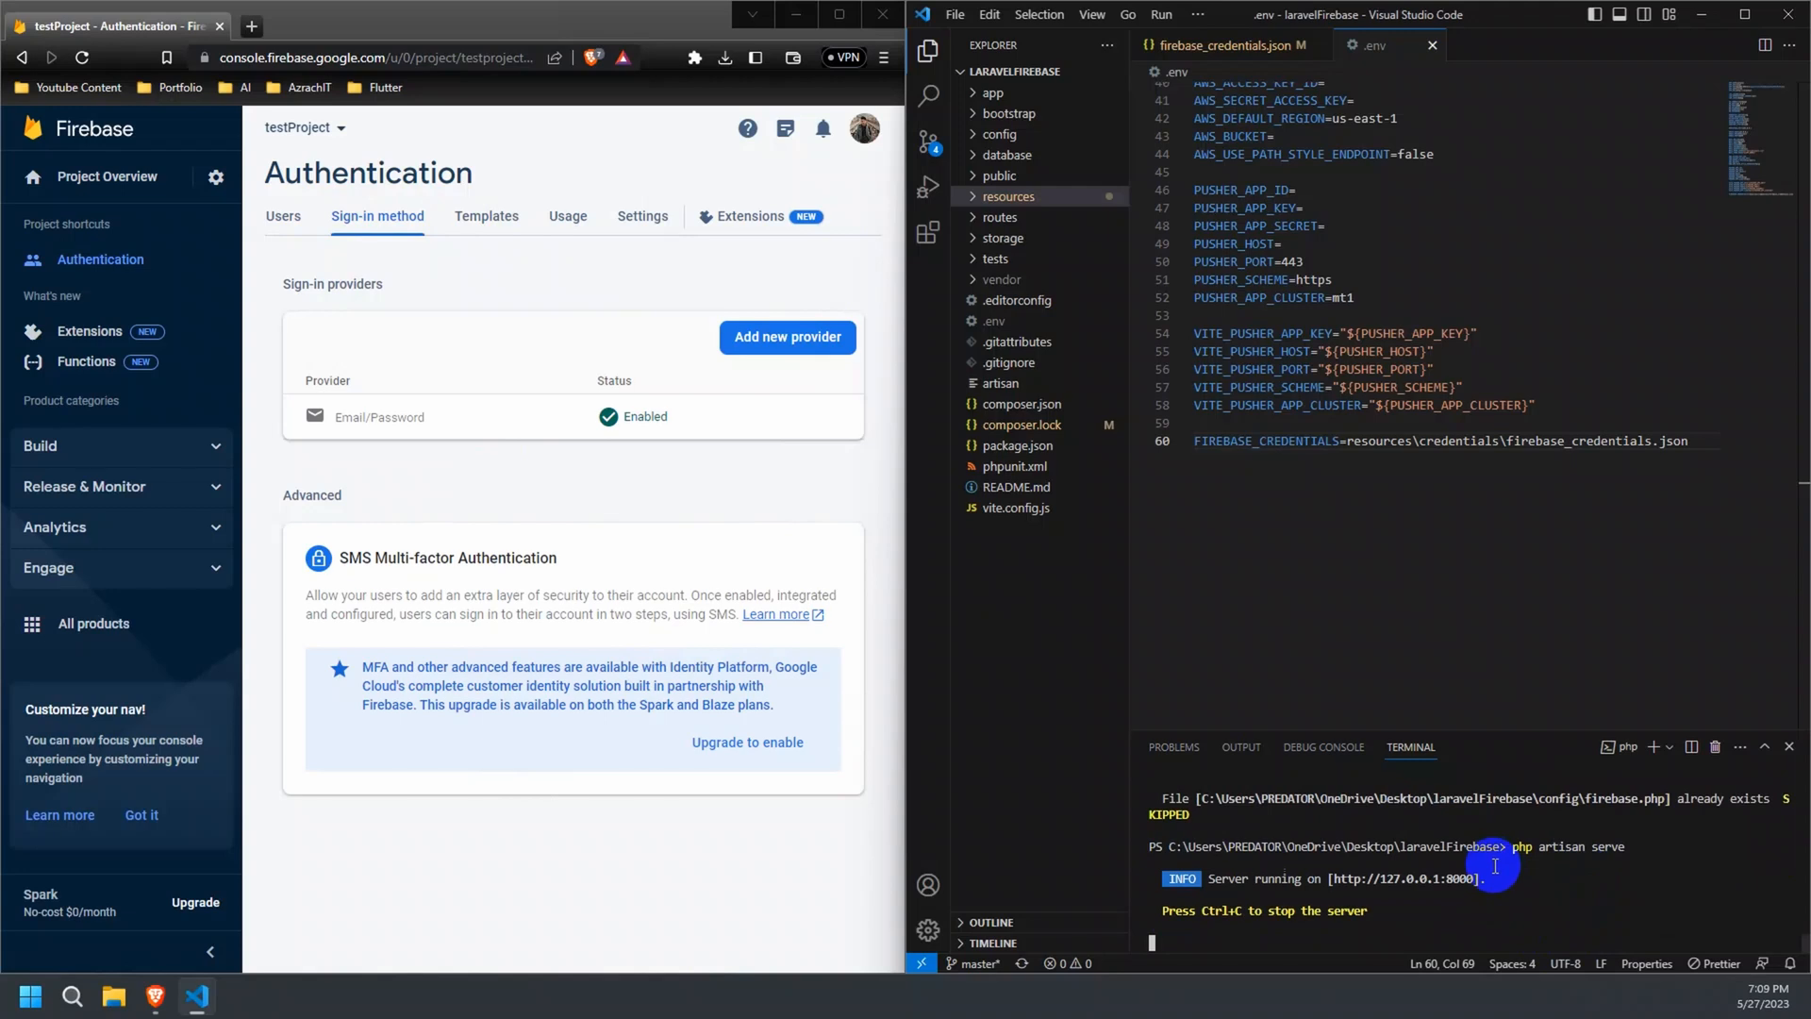
pyautogui.moveTo(1414, 885)
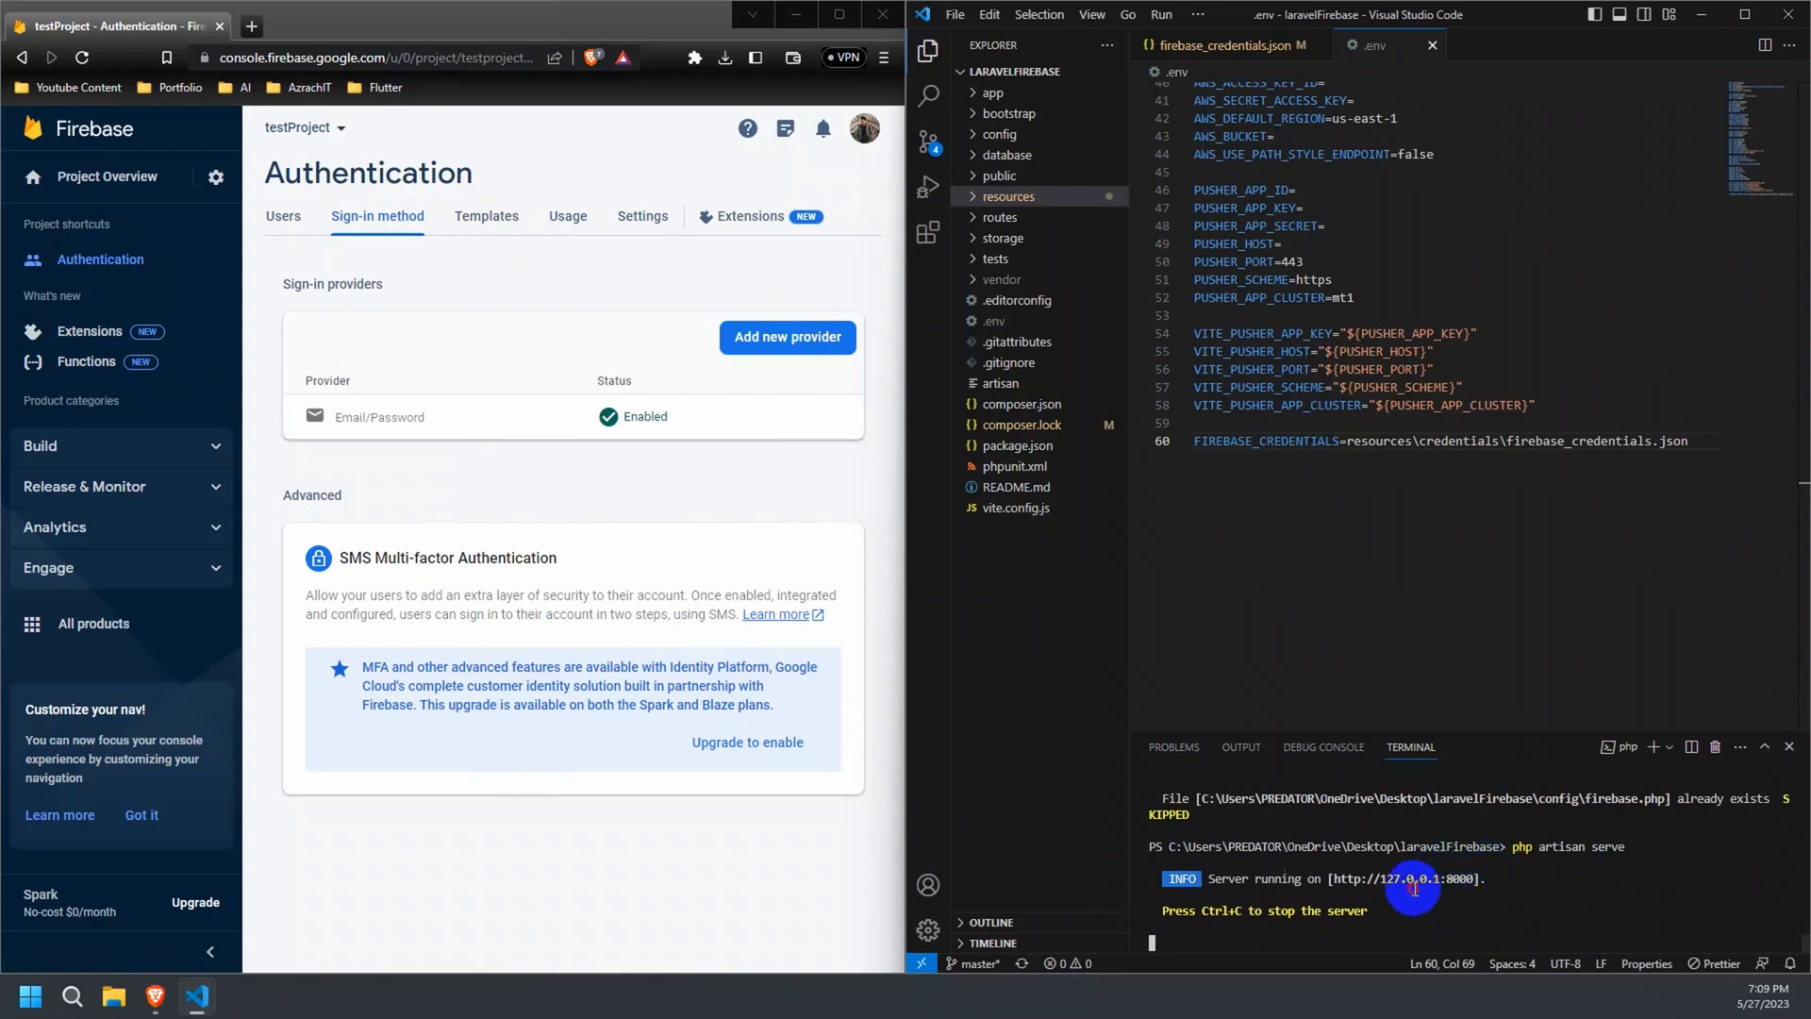
pyautogui.moveTo(1392, 878)
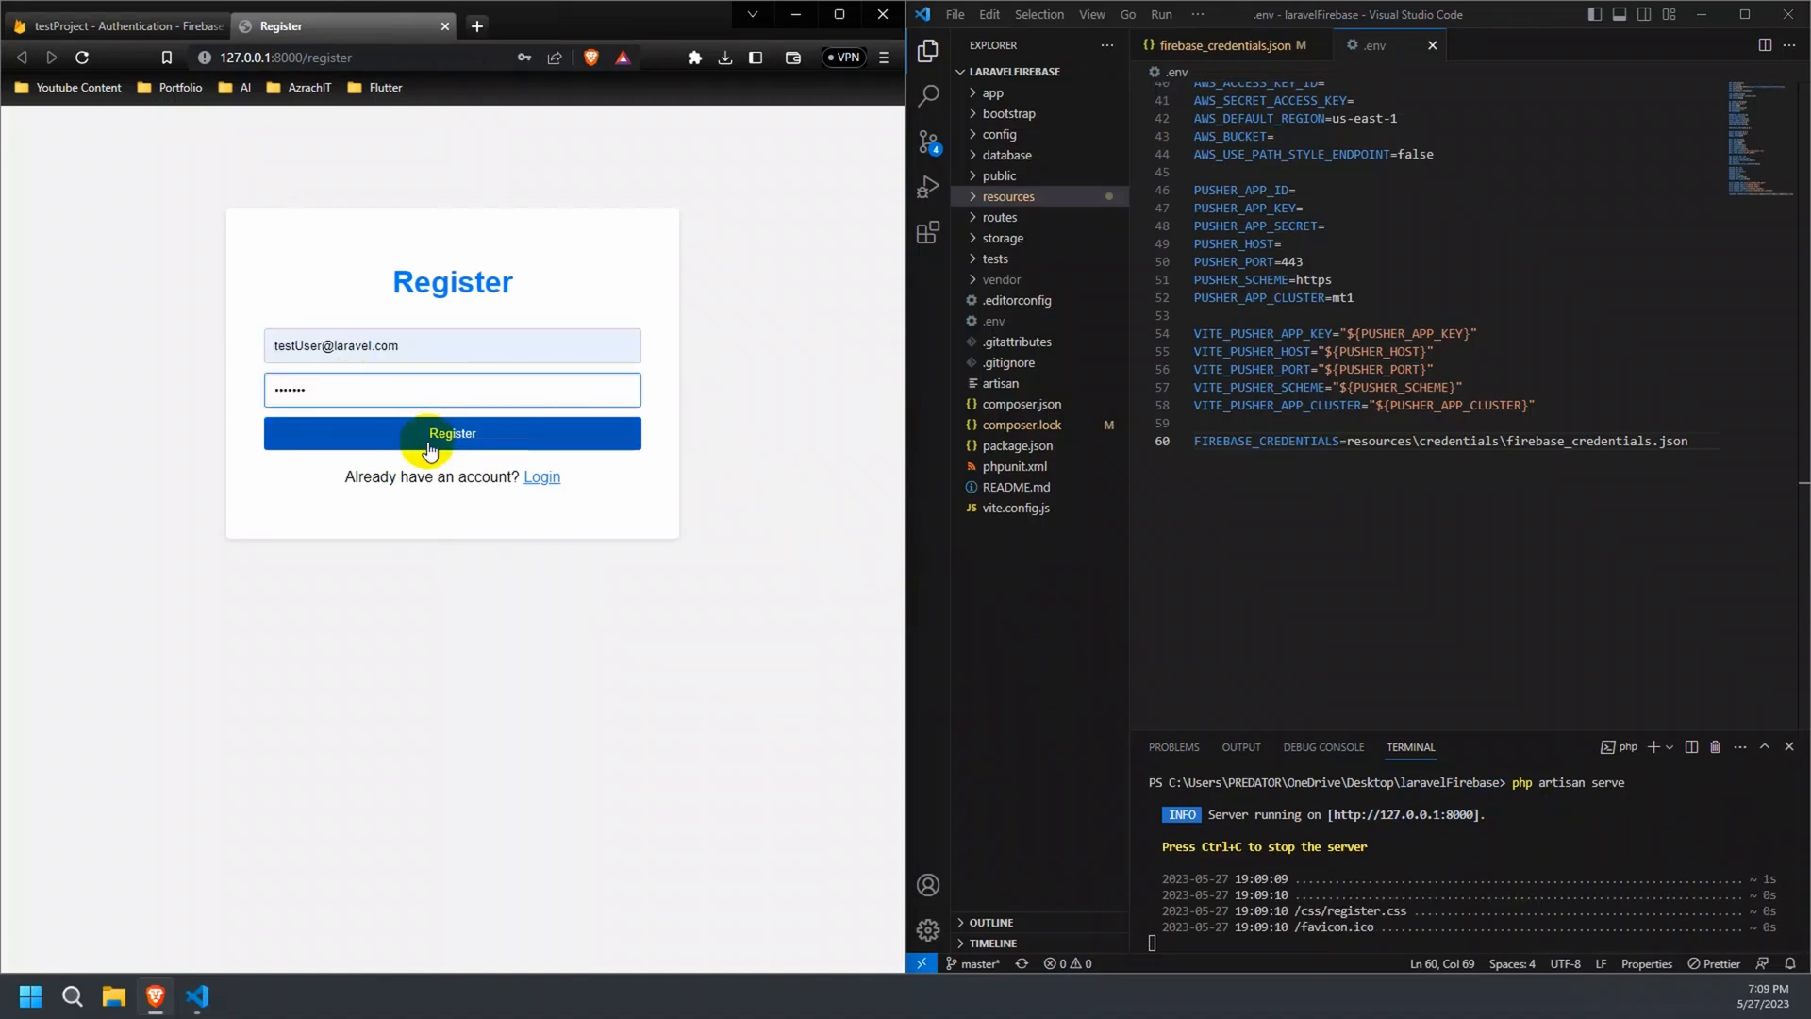
pyautogui.click(452, 433)
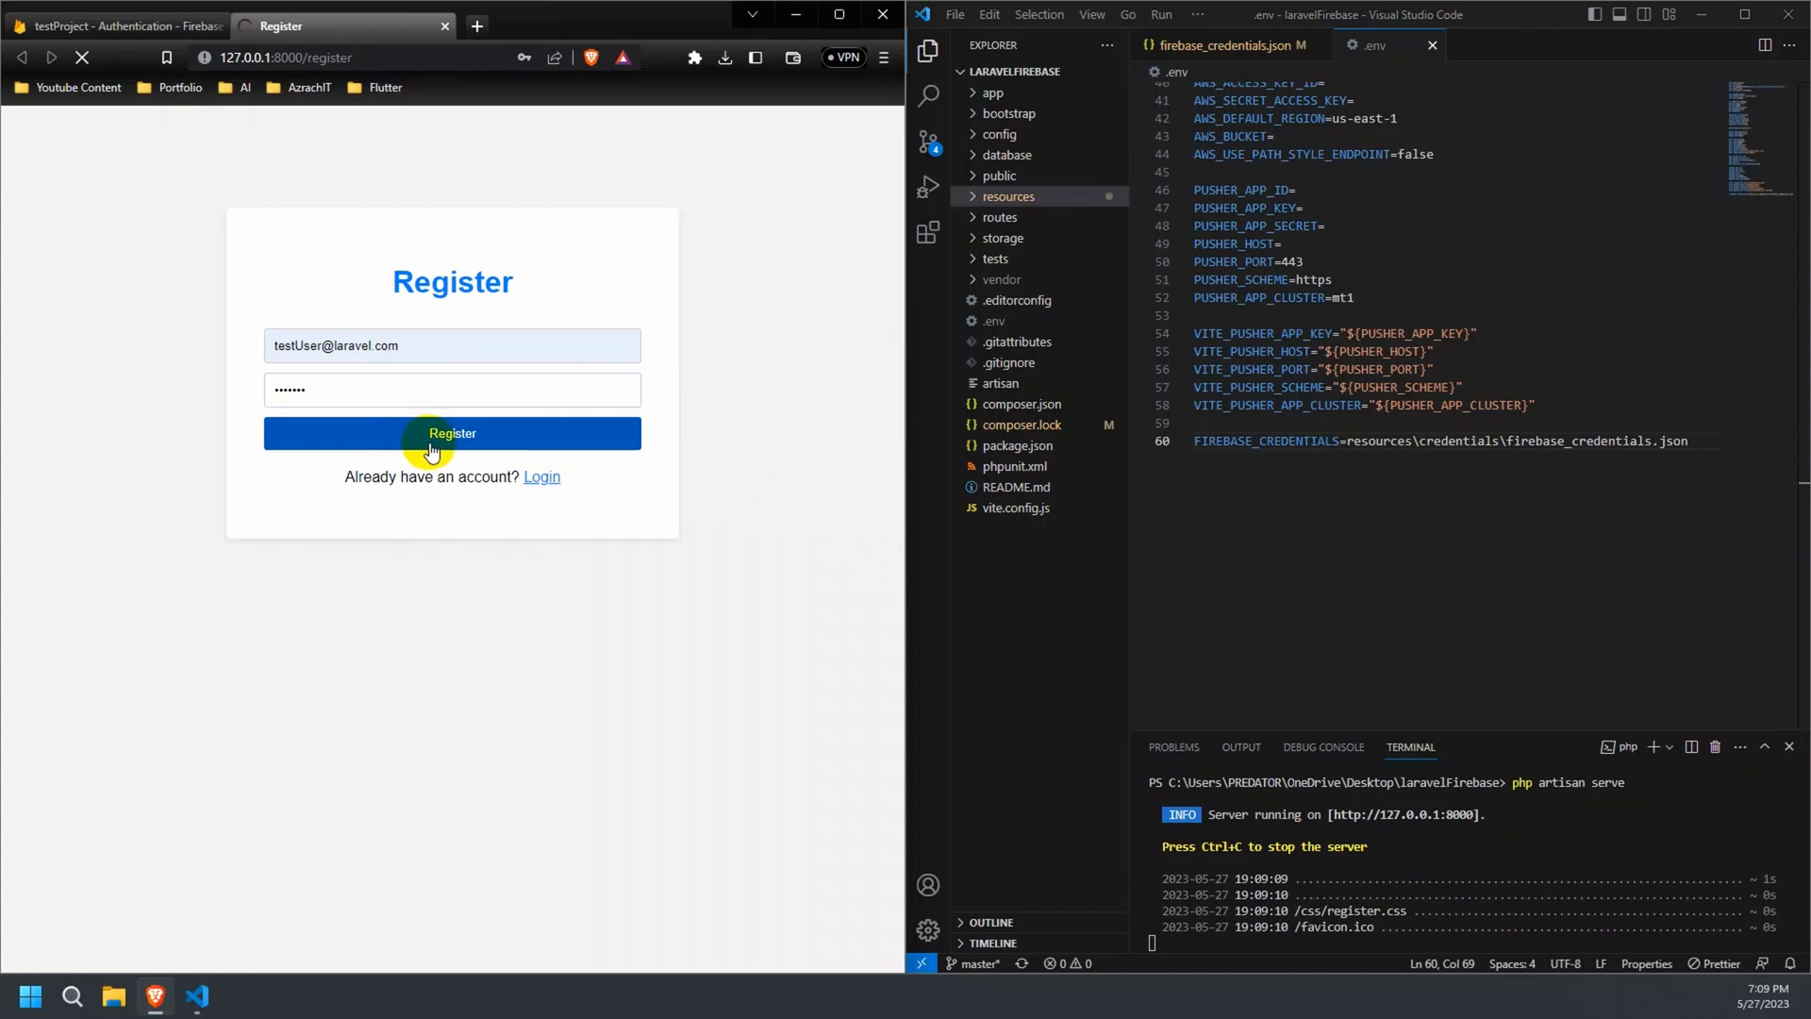
# Resubmit the registration, producing a refused MySQL connection QueryException.
pyautogui.click(452, 433)
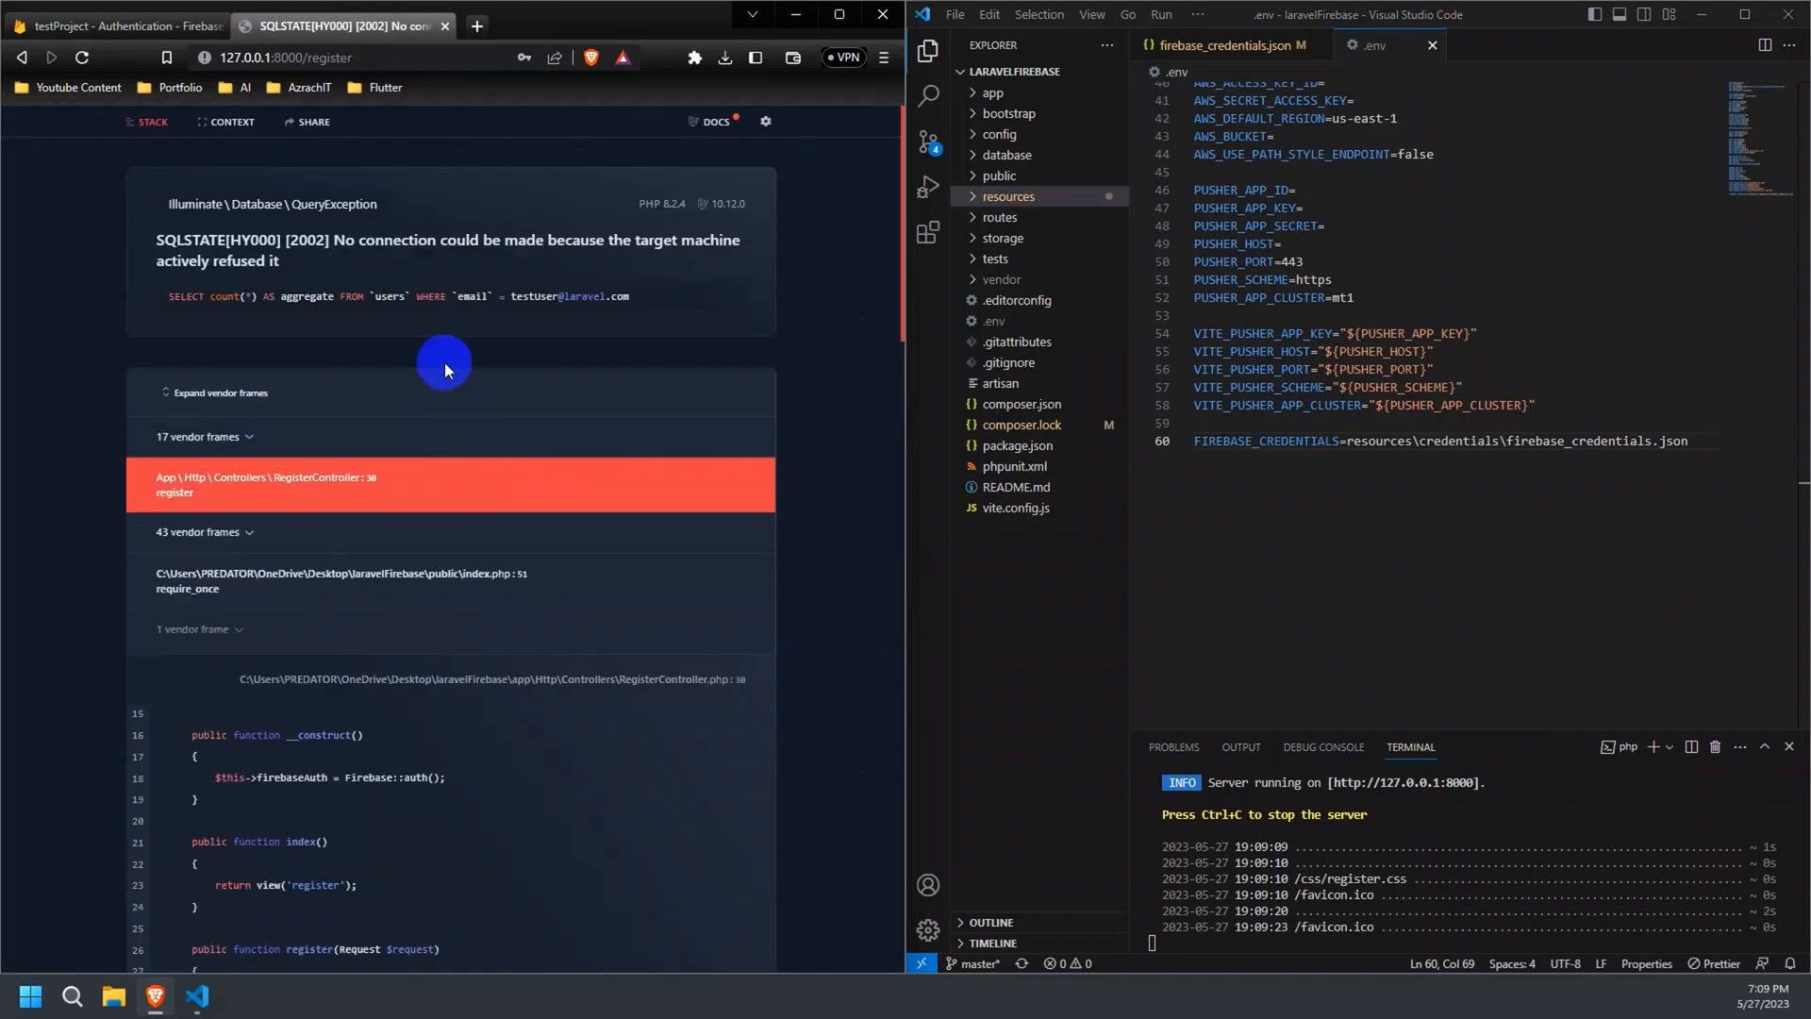
pyautogui.moveTo(339, 276)
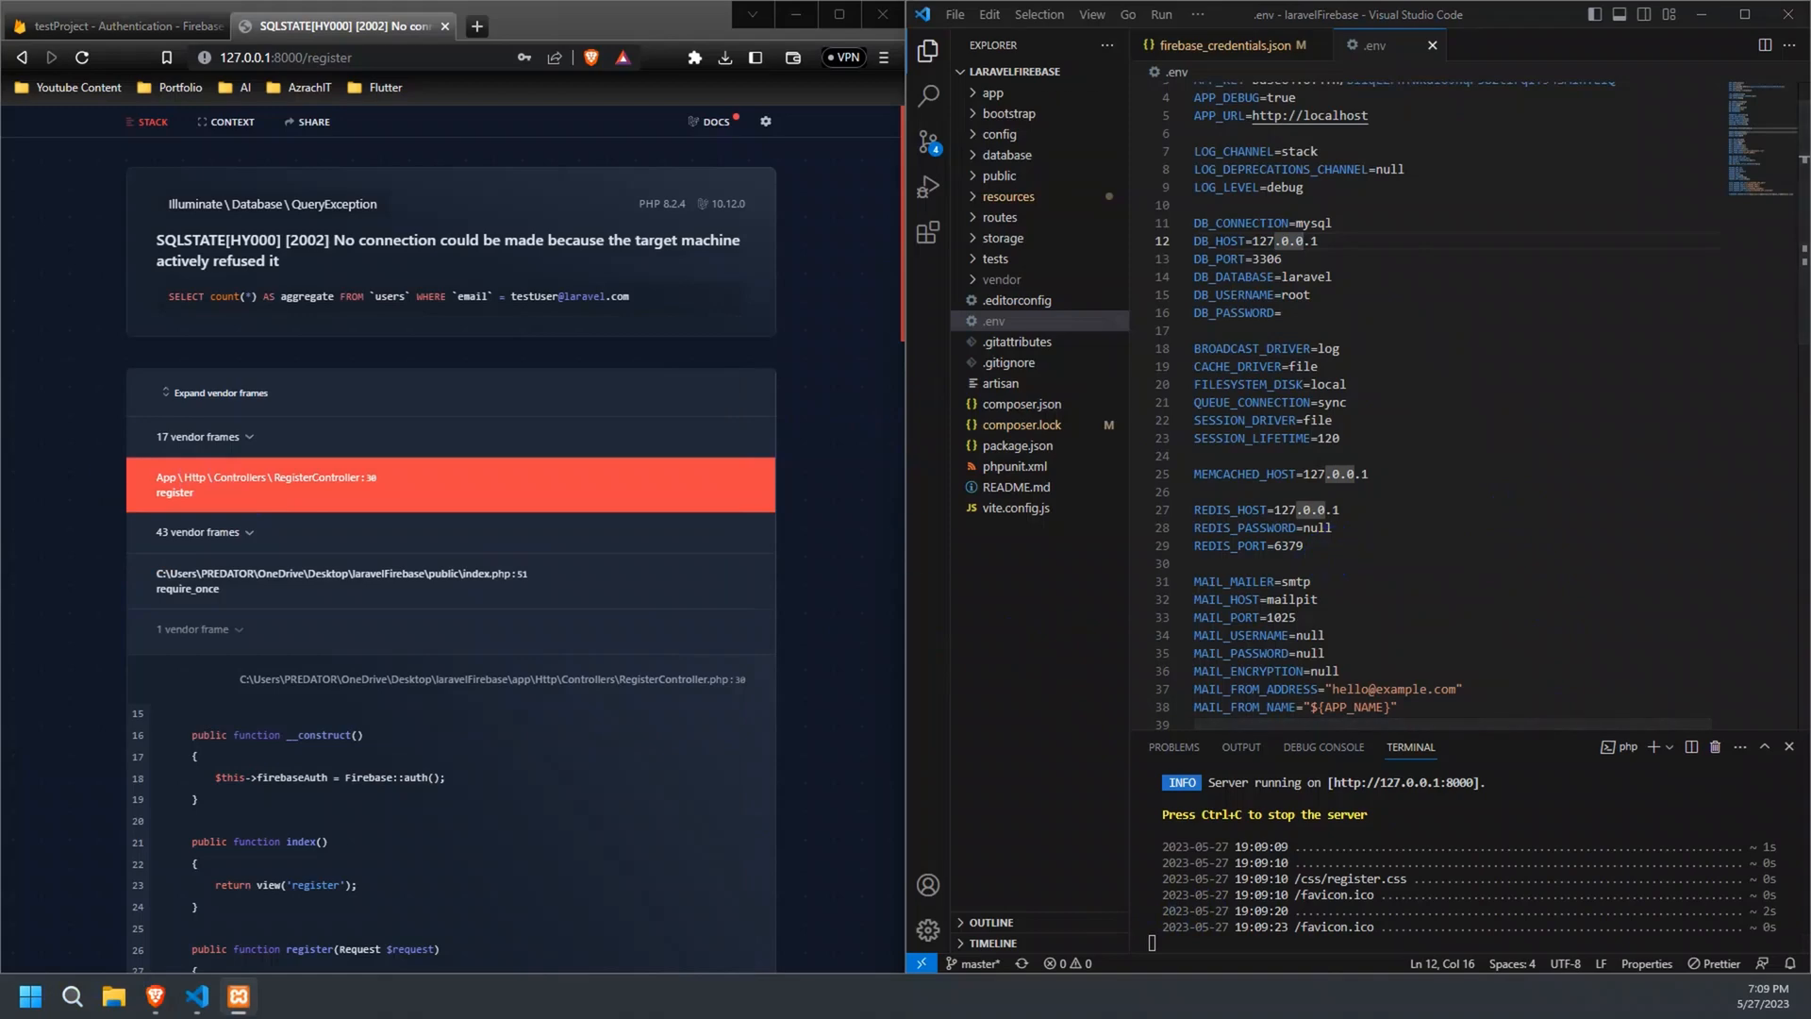
# Start Apache and MySQL from the XAMPP Control Panel.
pyautogui.click(227, 996)
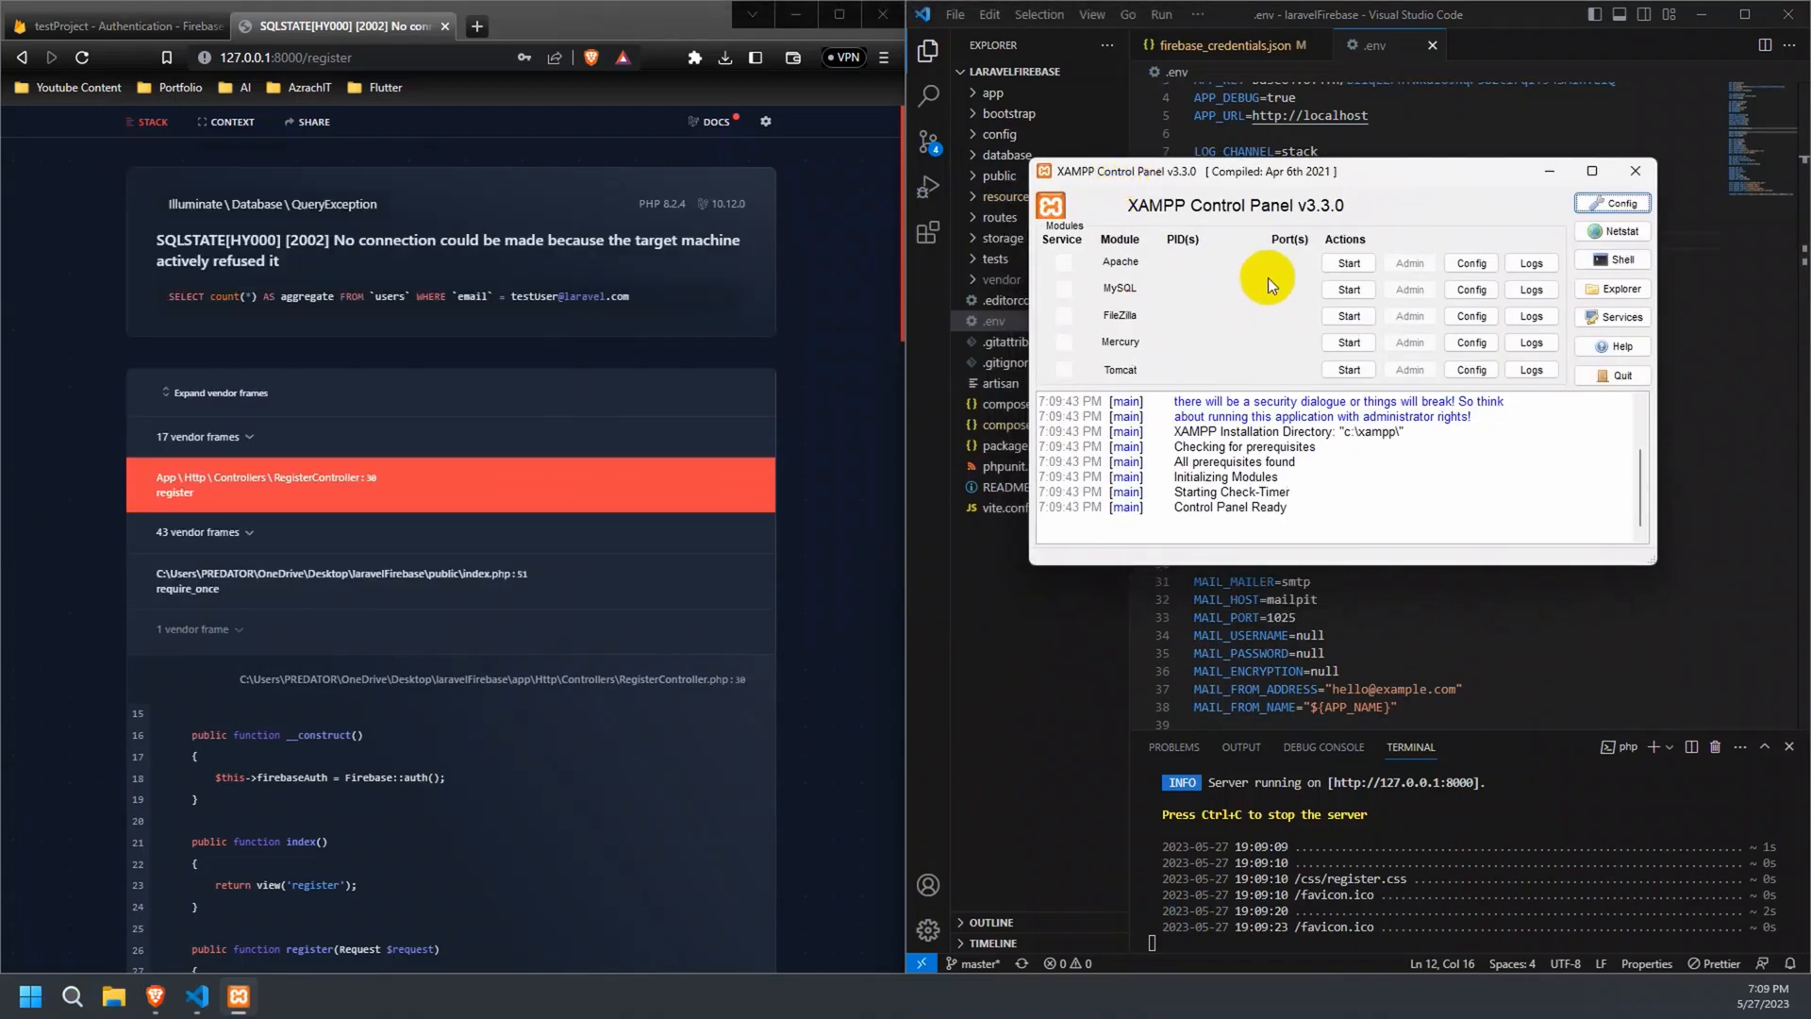
pyautogui.click(1349, 289)
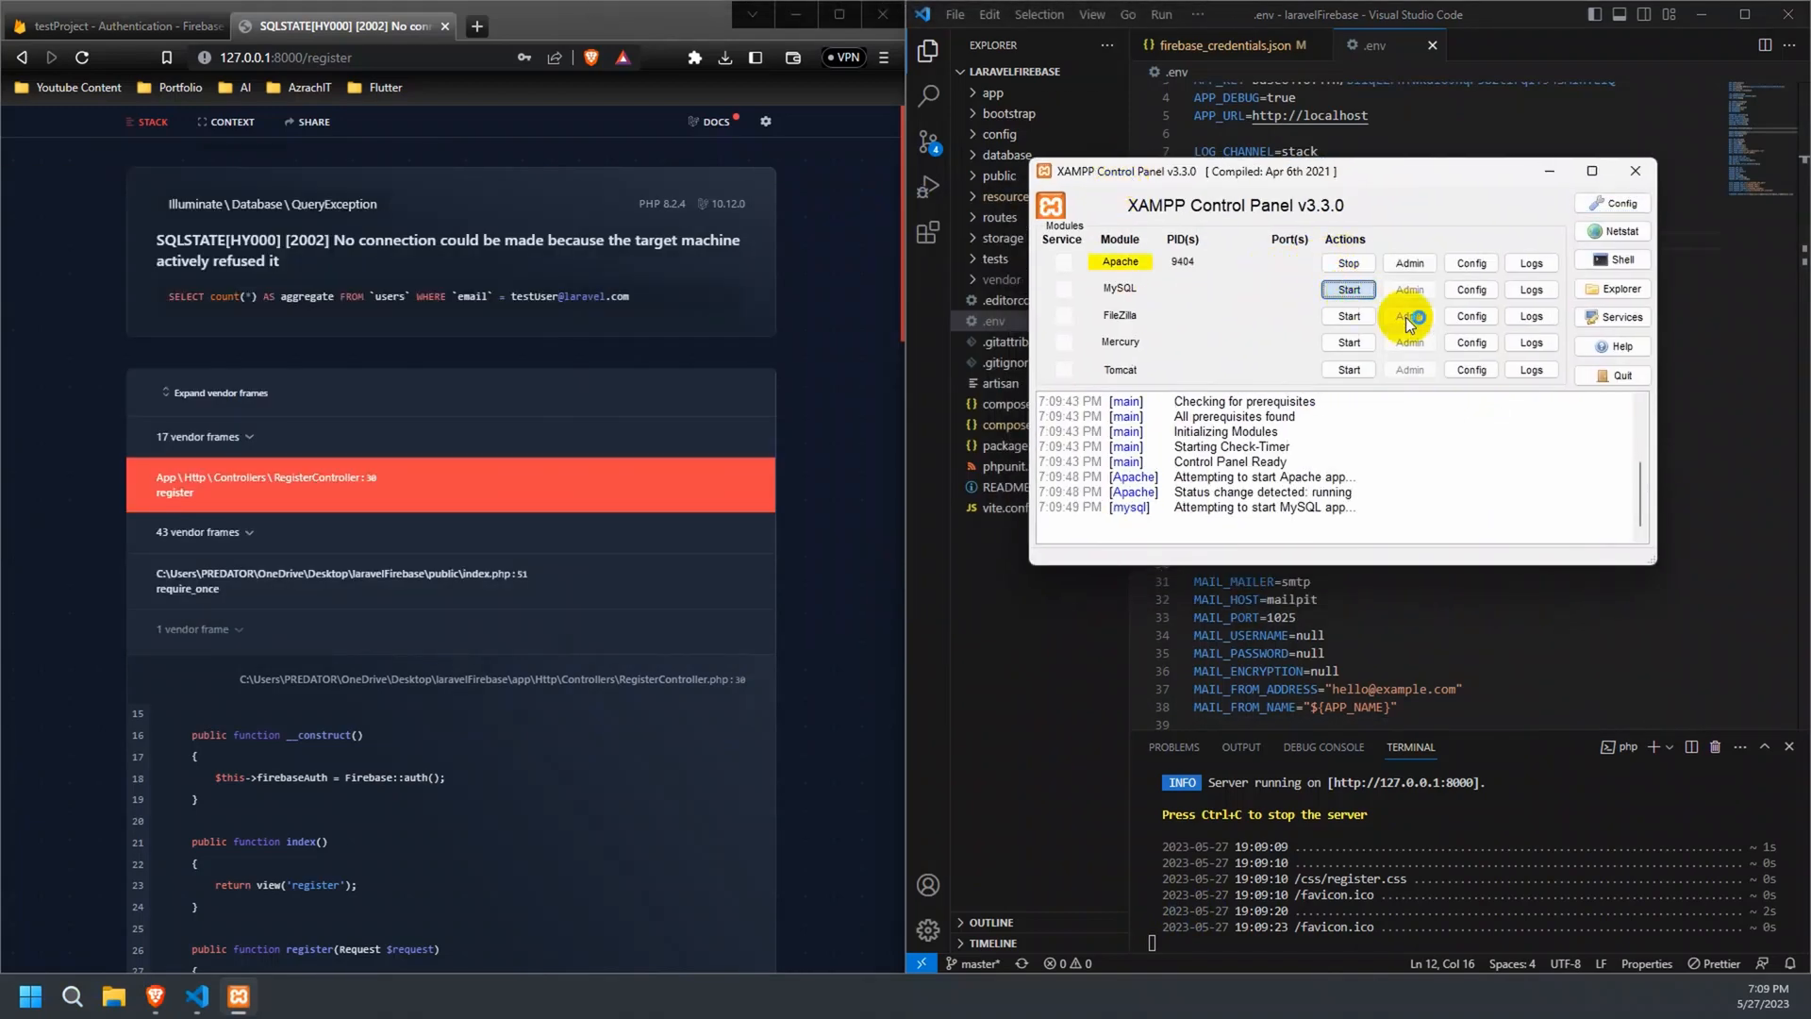
pyautogui.click(1348, 289)
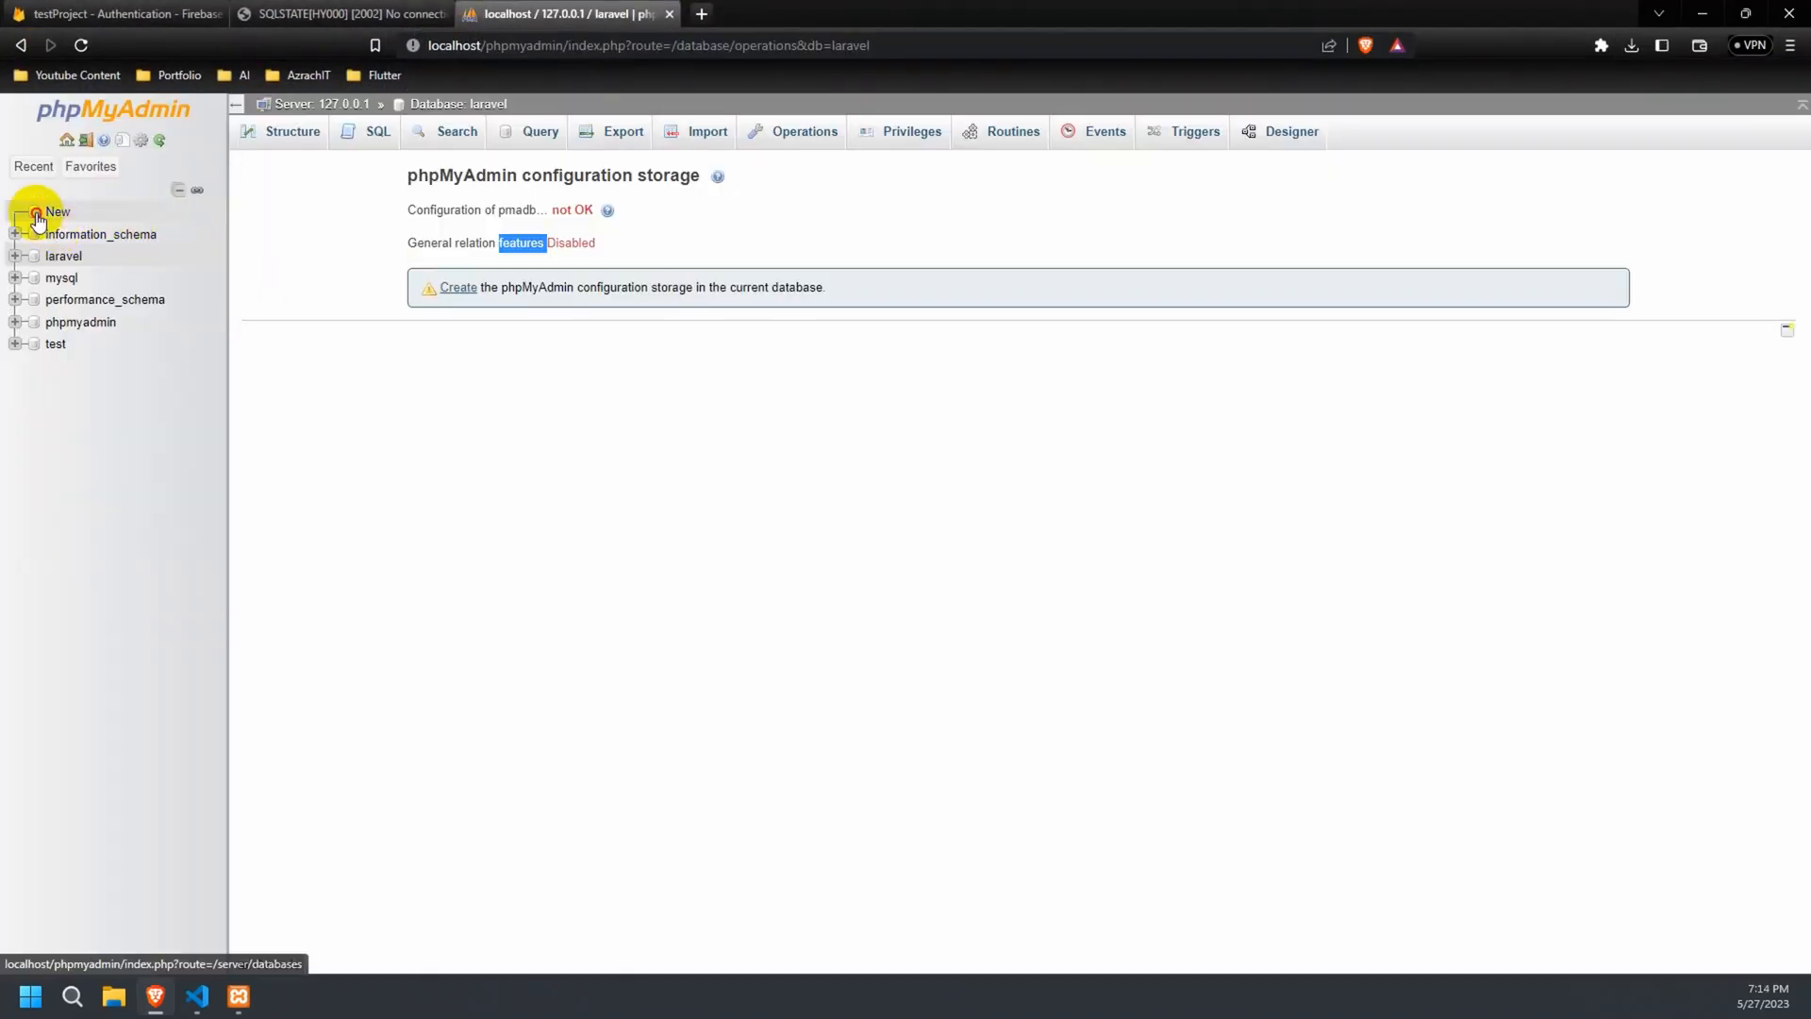
# Create a new phpMyAdmin database named testProject.
pyautogui.click(58, 212)
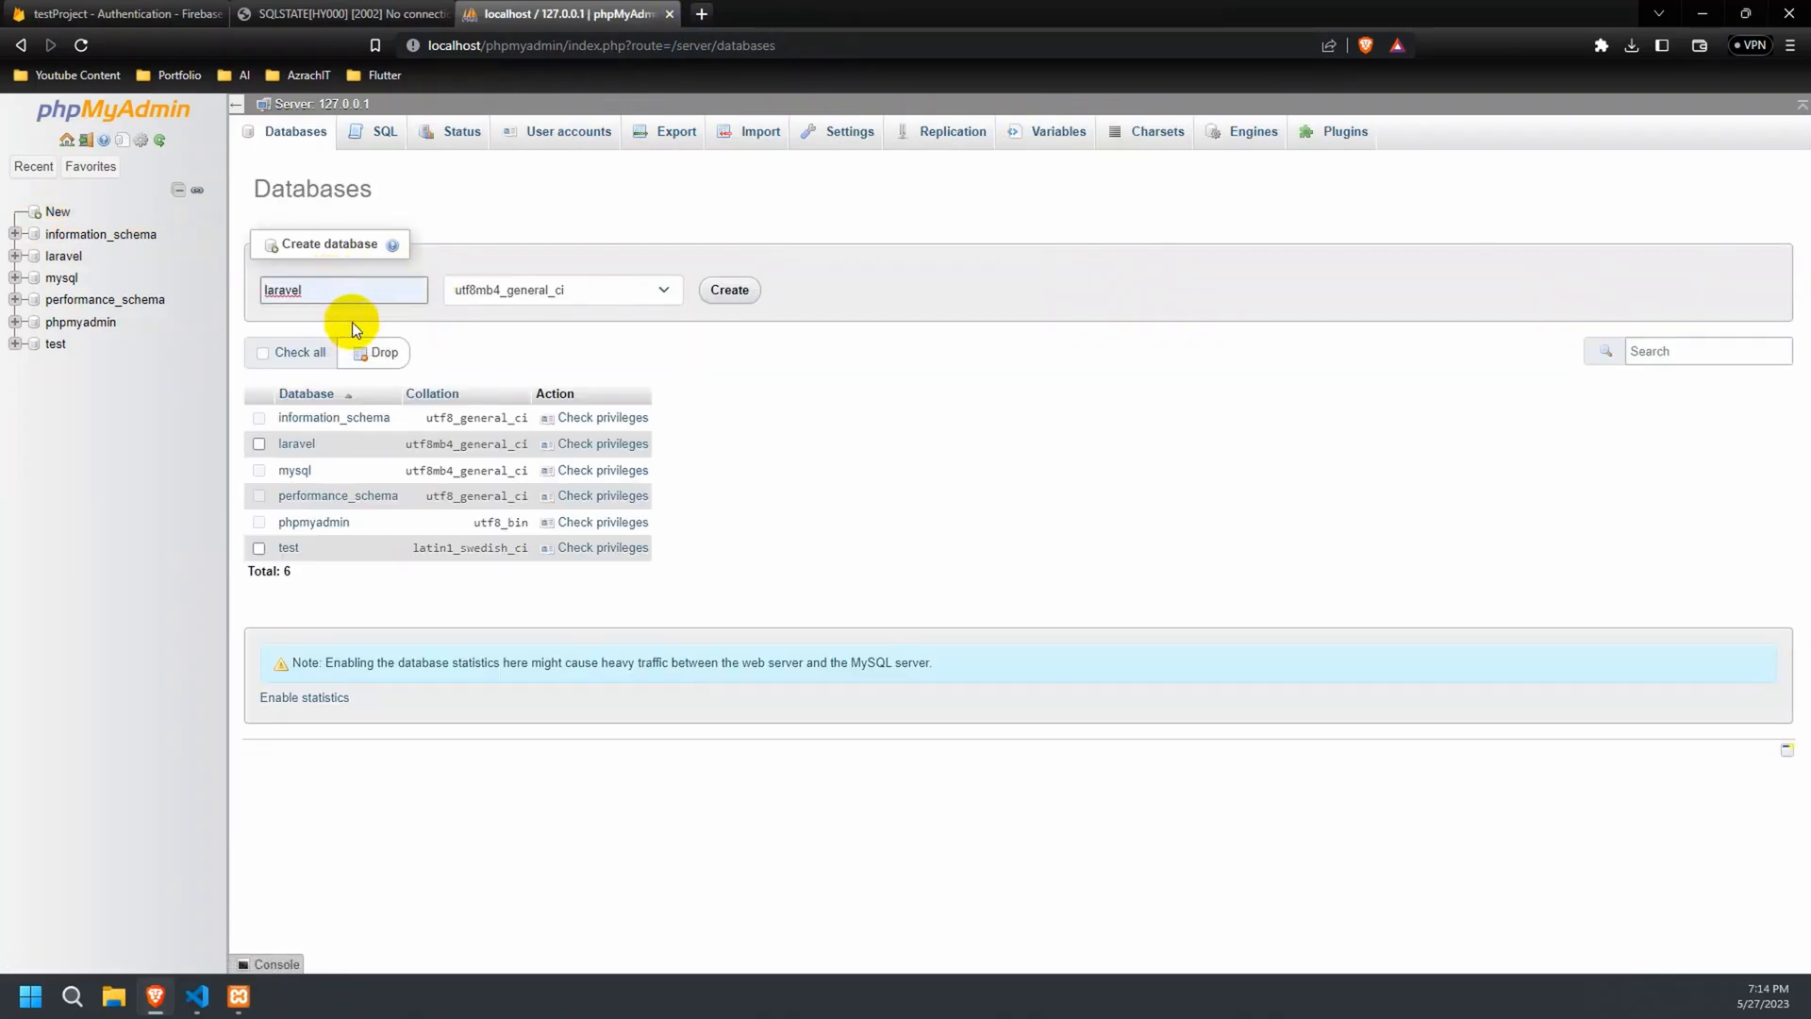
pyautogui.write('testProject')
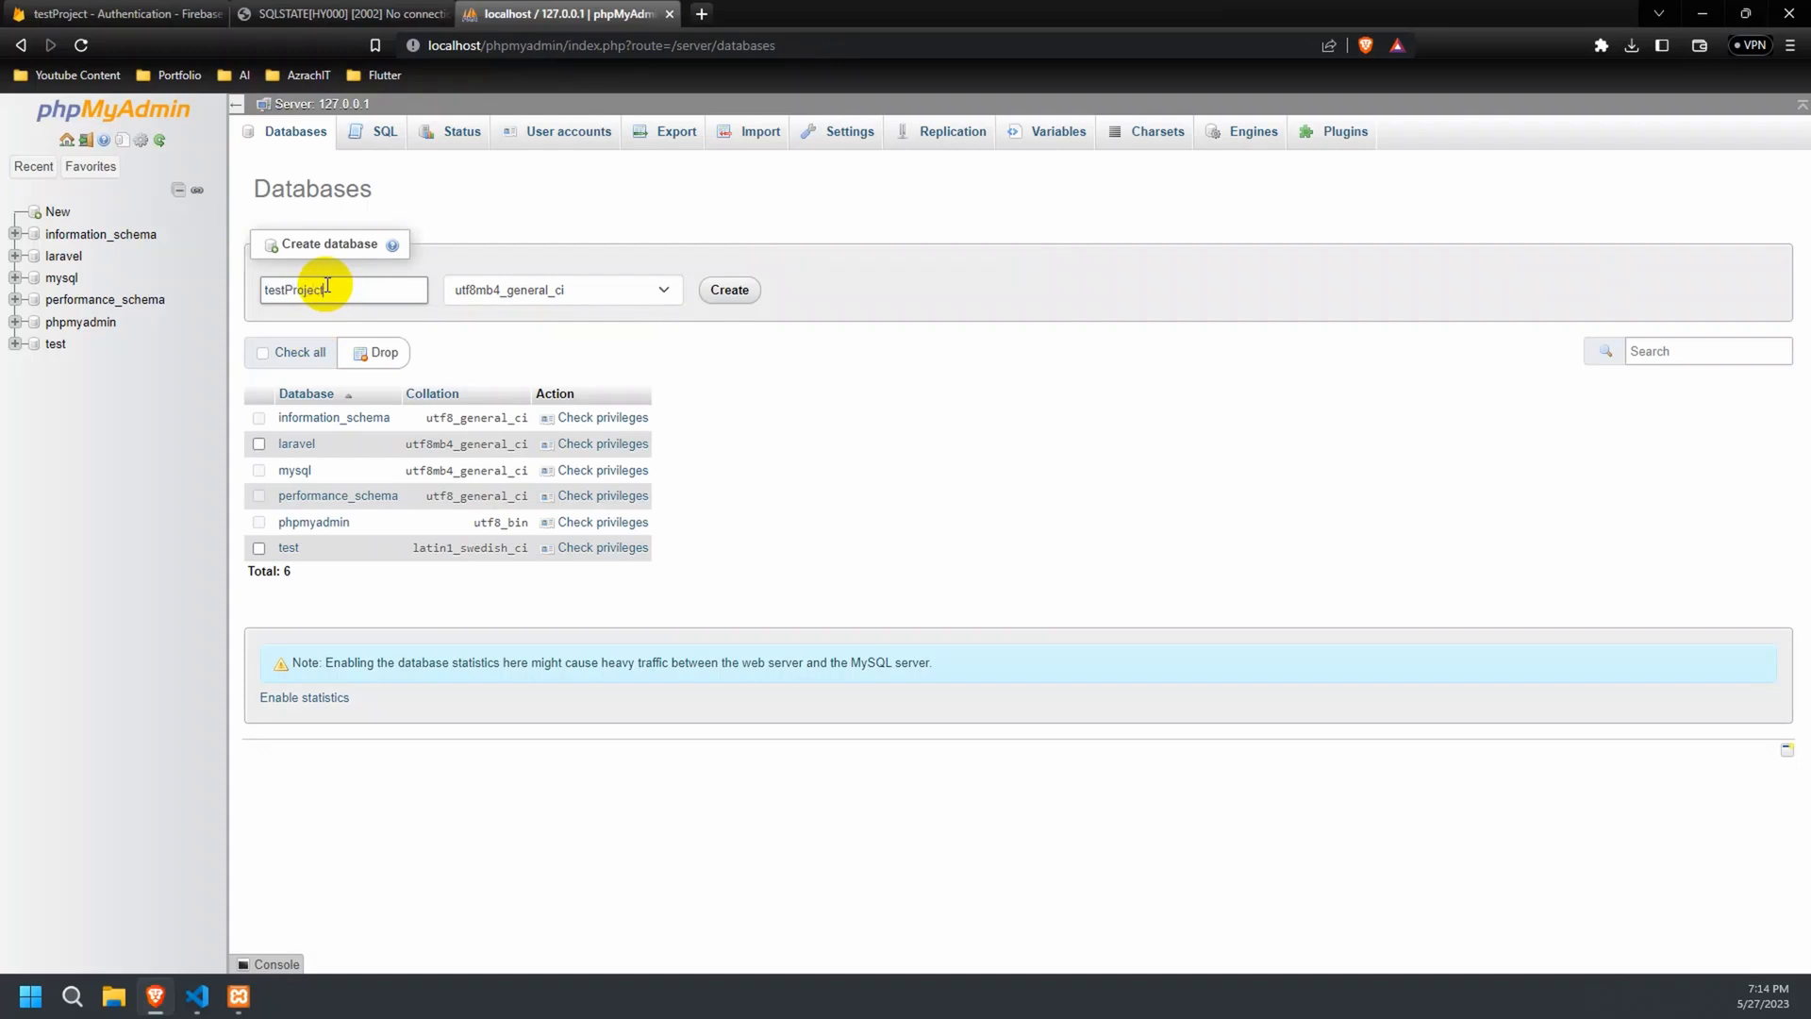
pyautogui.click(728, 289)
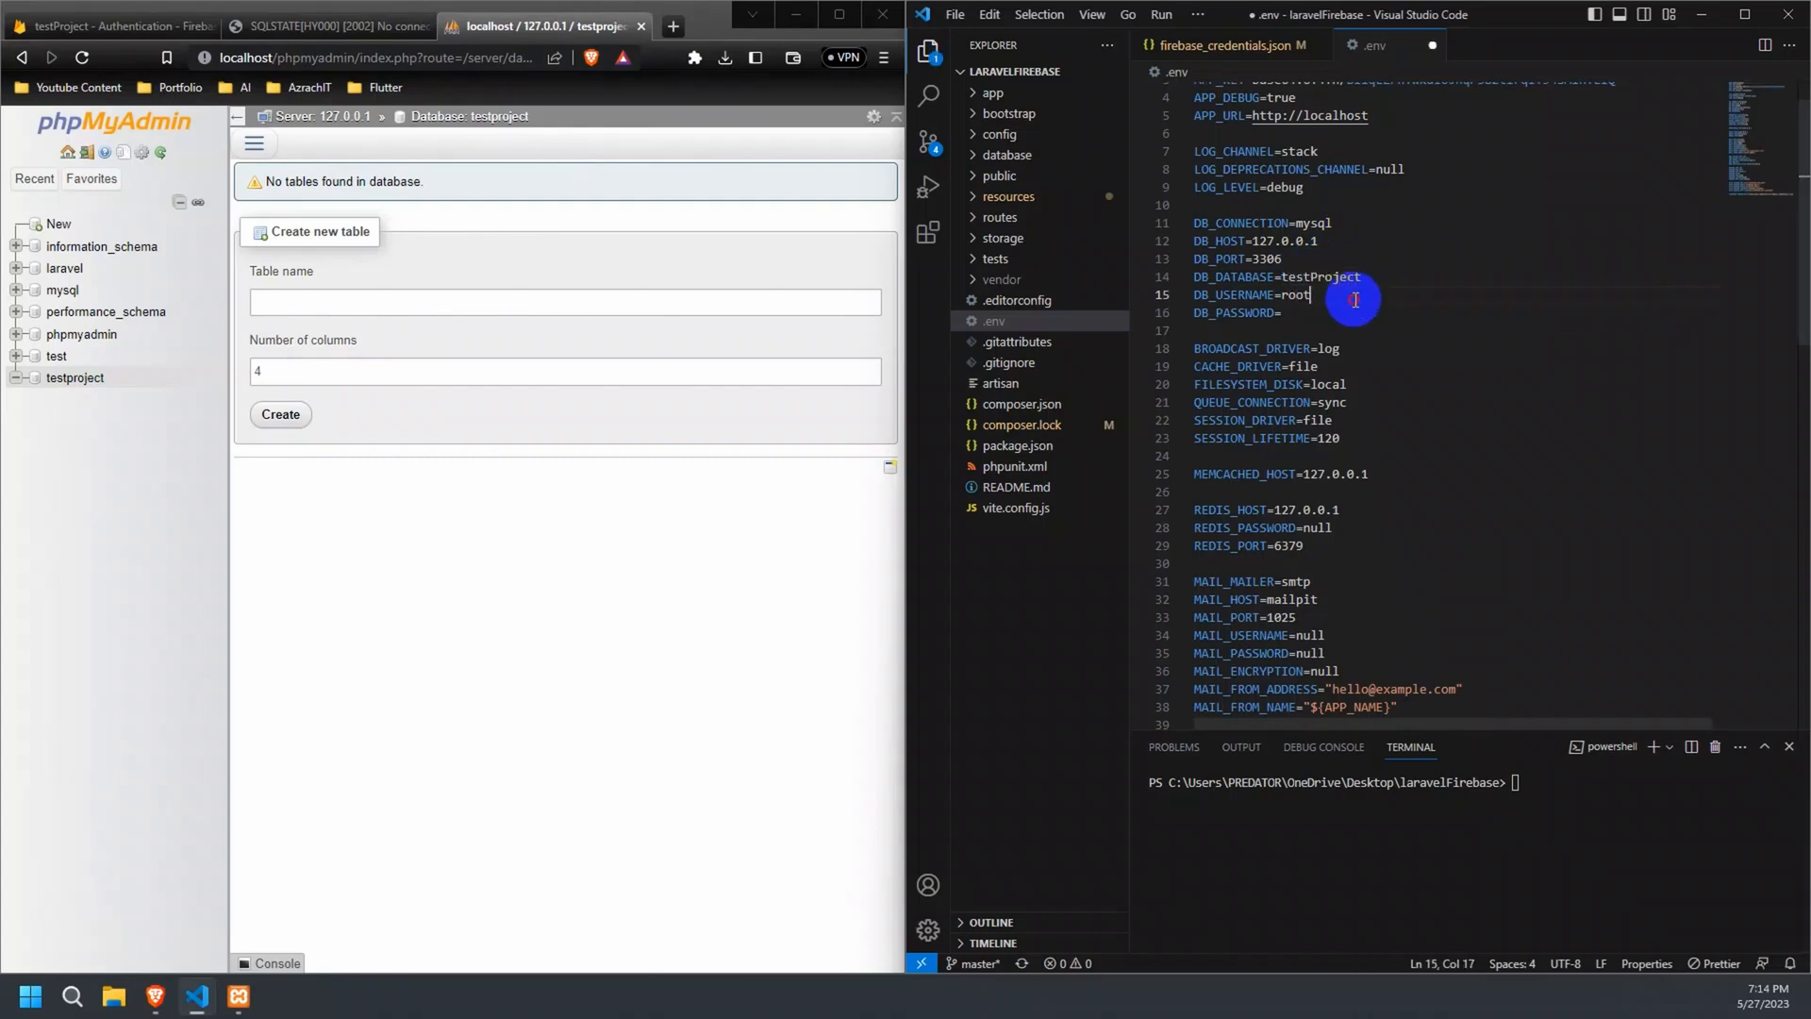
# Run php artisan migrate in the terminal, then type php artisan serve to restart the server.
pyautogui.click(1606, 791)
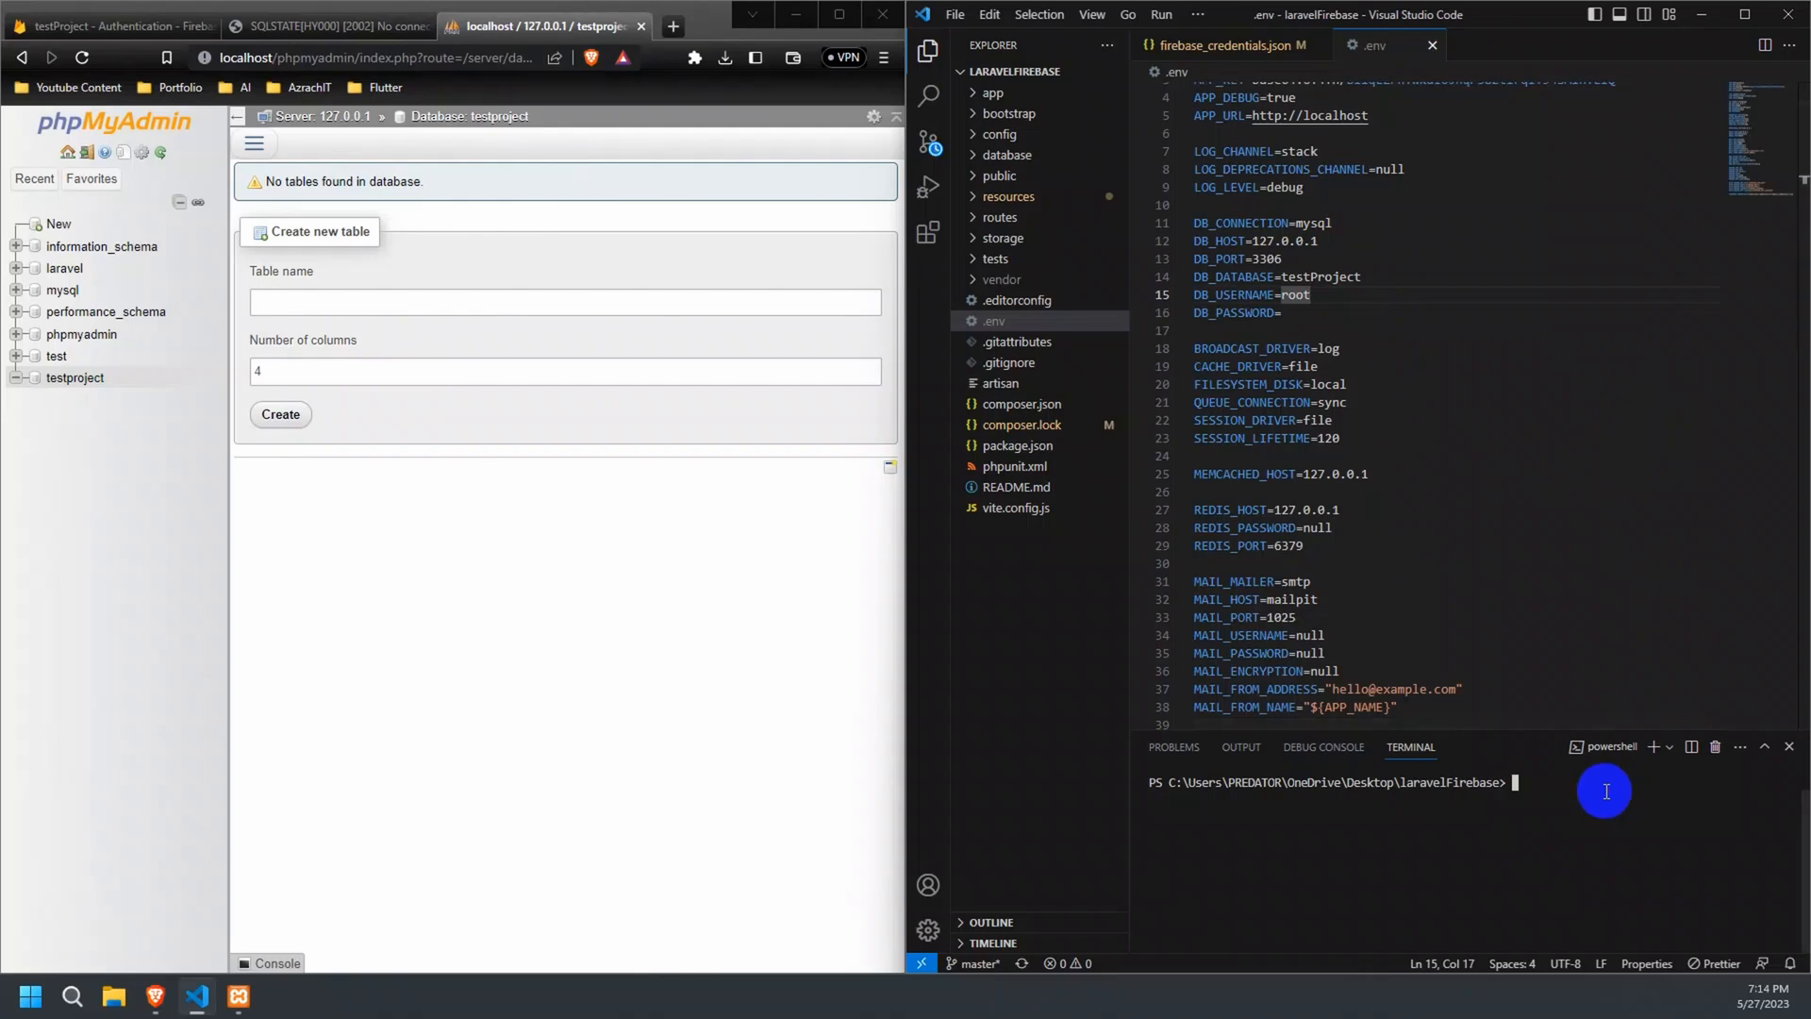
pyautogui.write('php art')
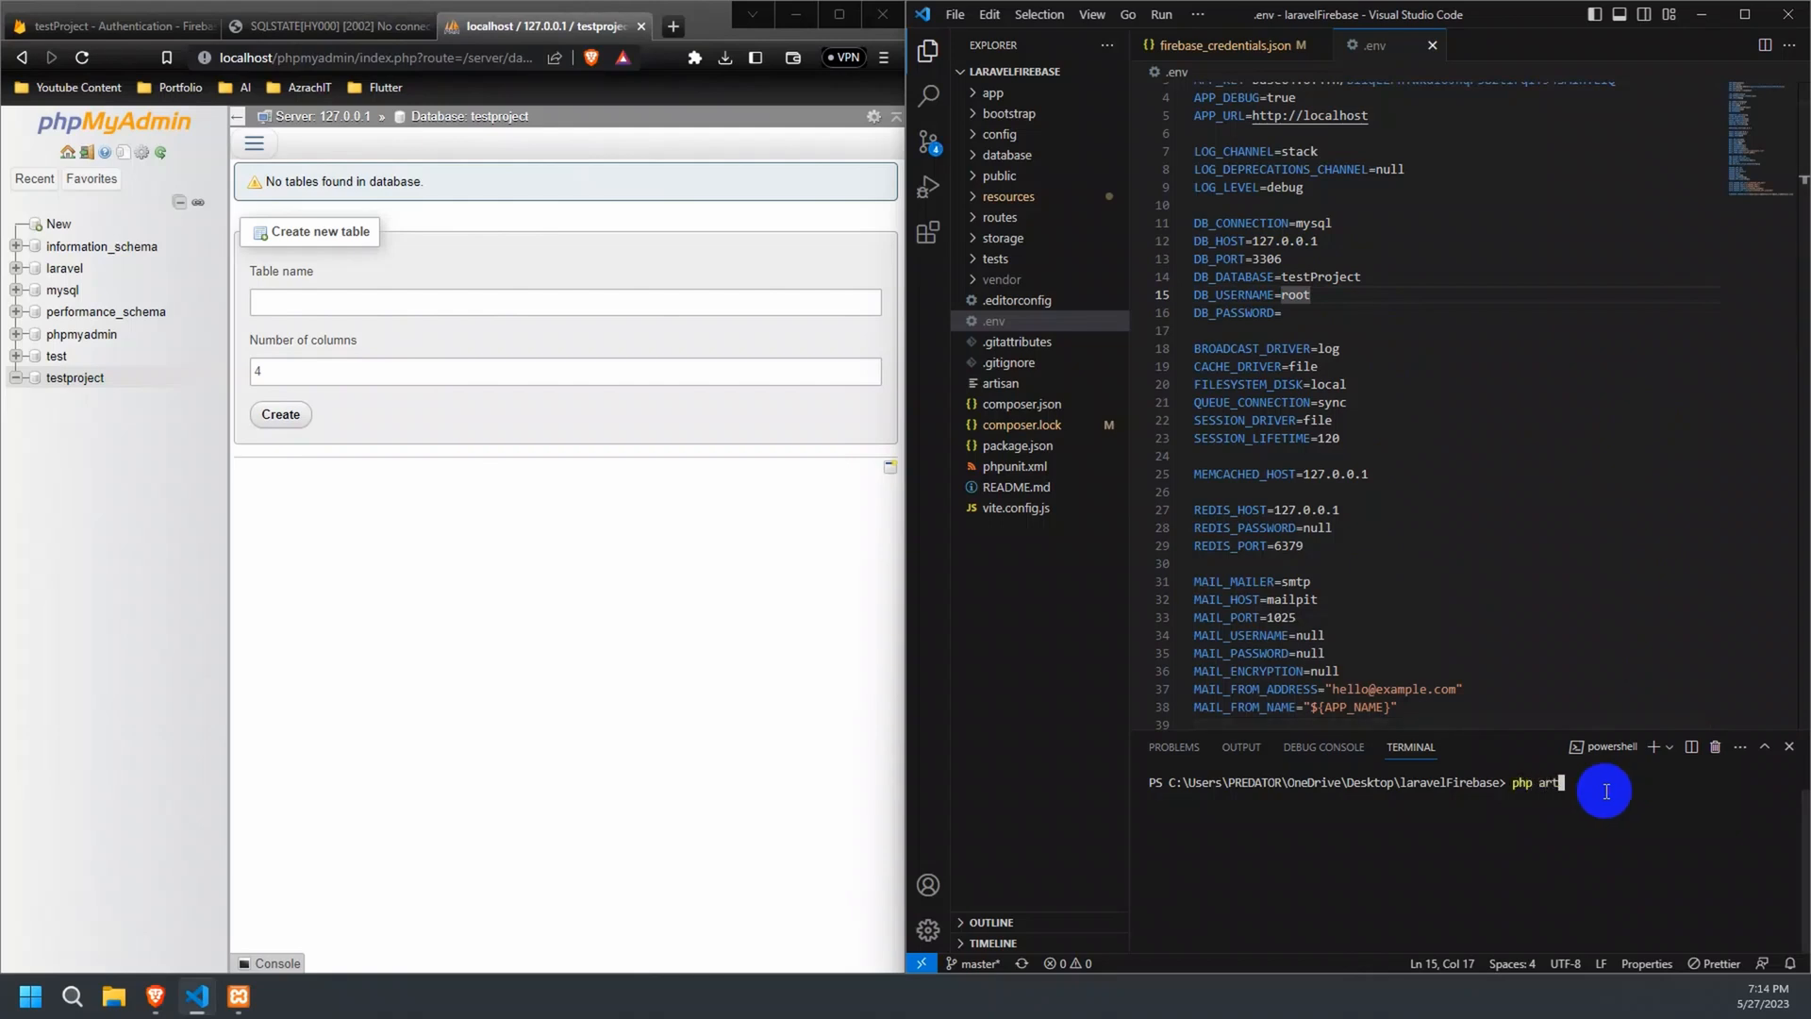
pyautogui.write('isan serve')
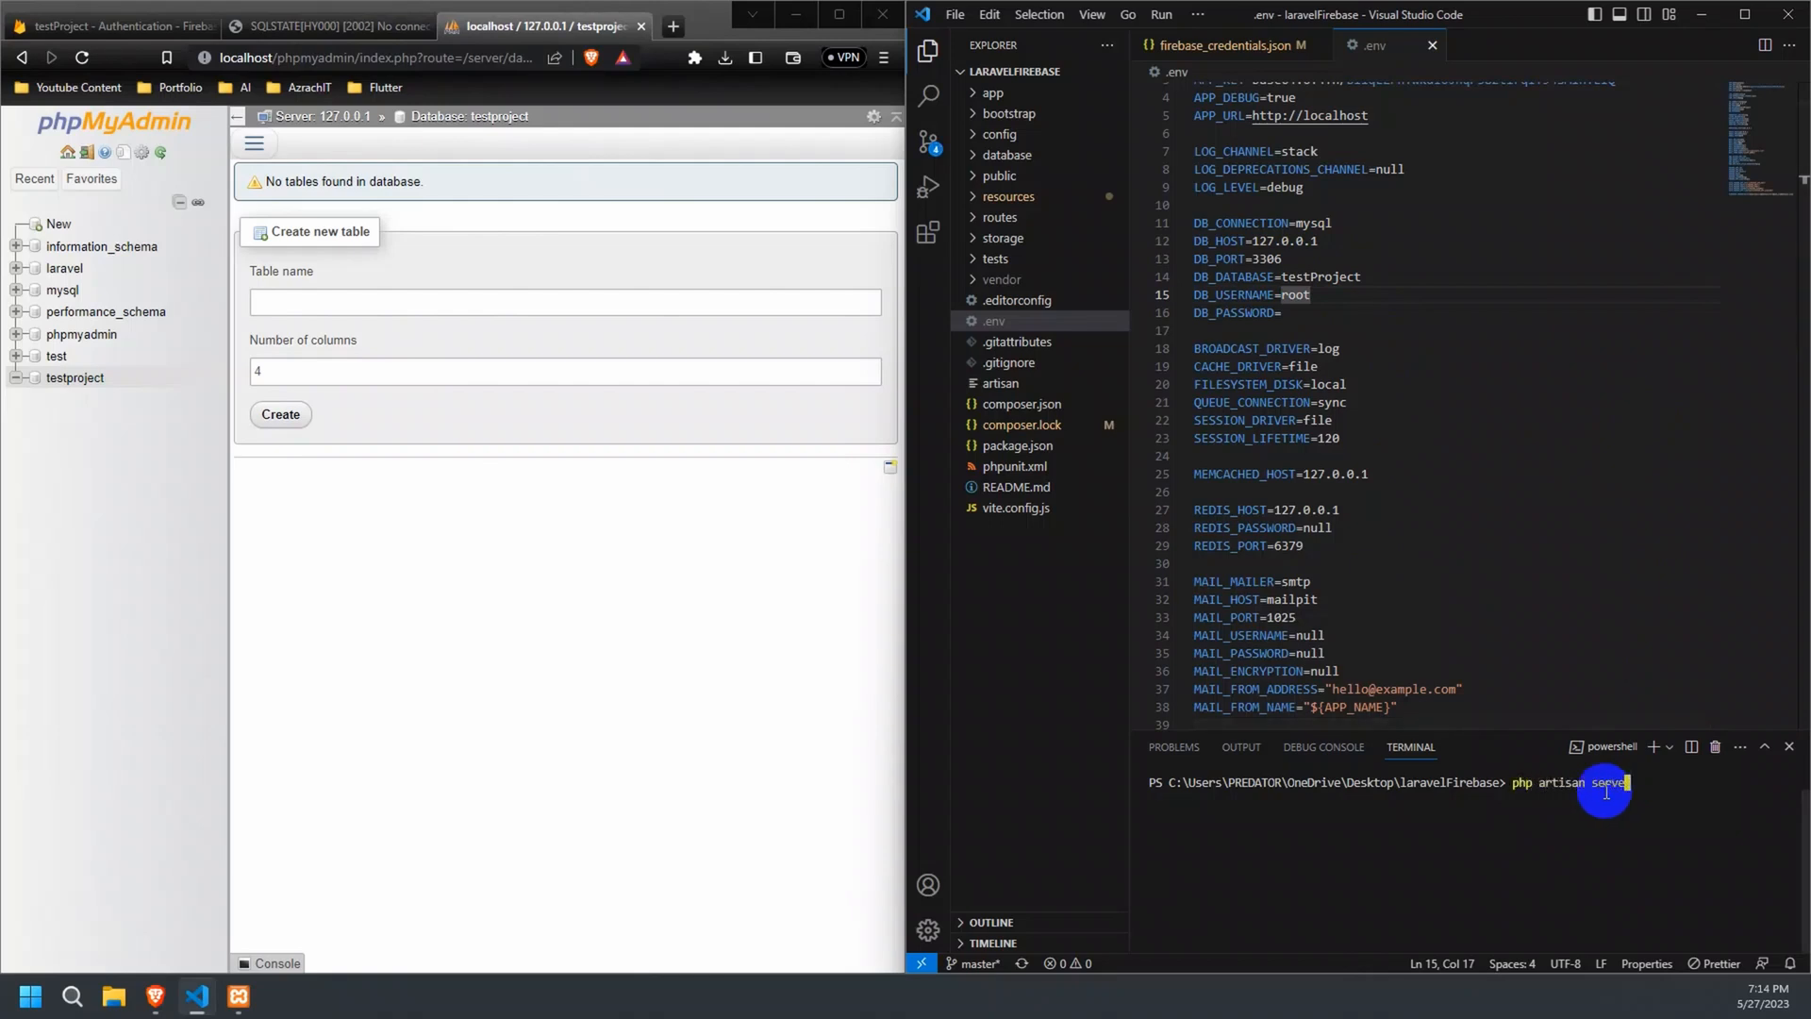
pyautogui.write('mig')
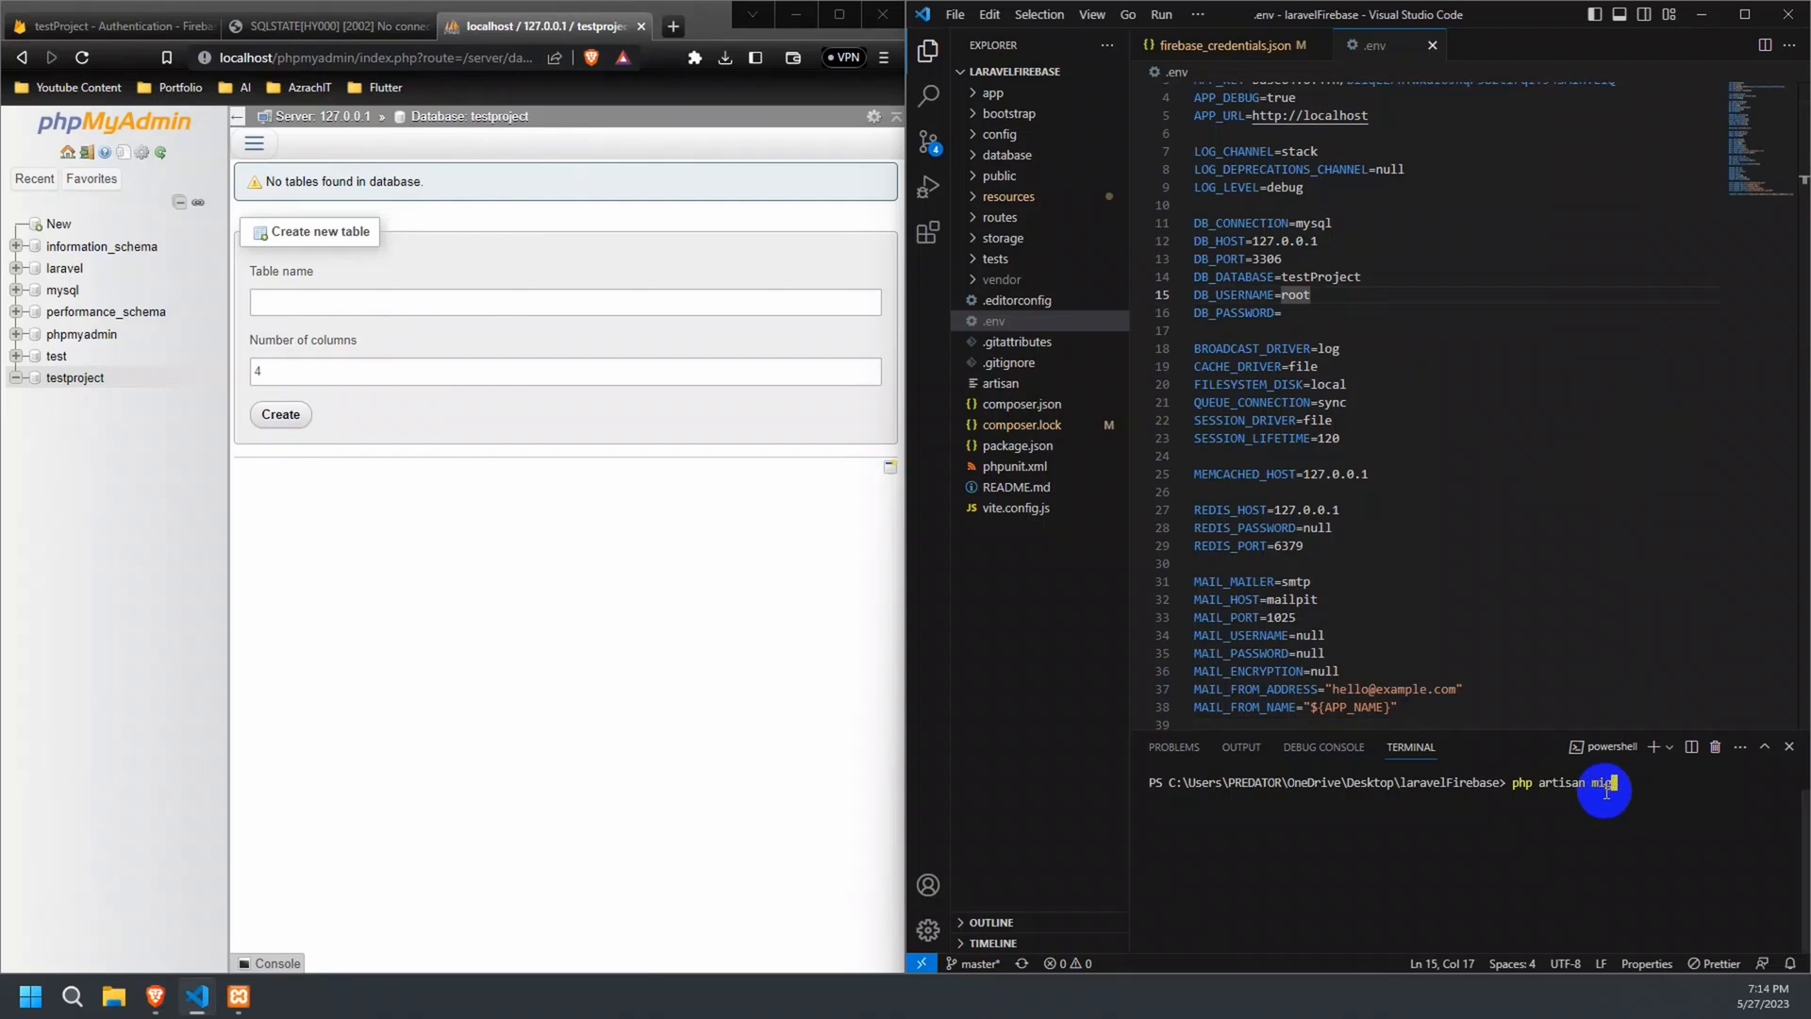
pyautogui.press('Enter')
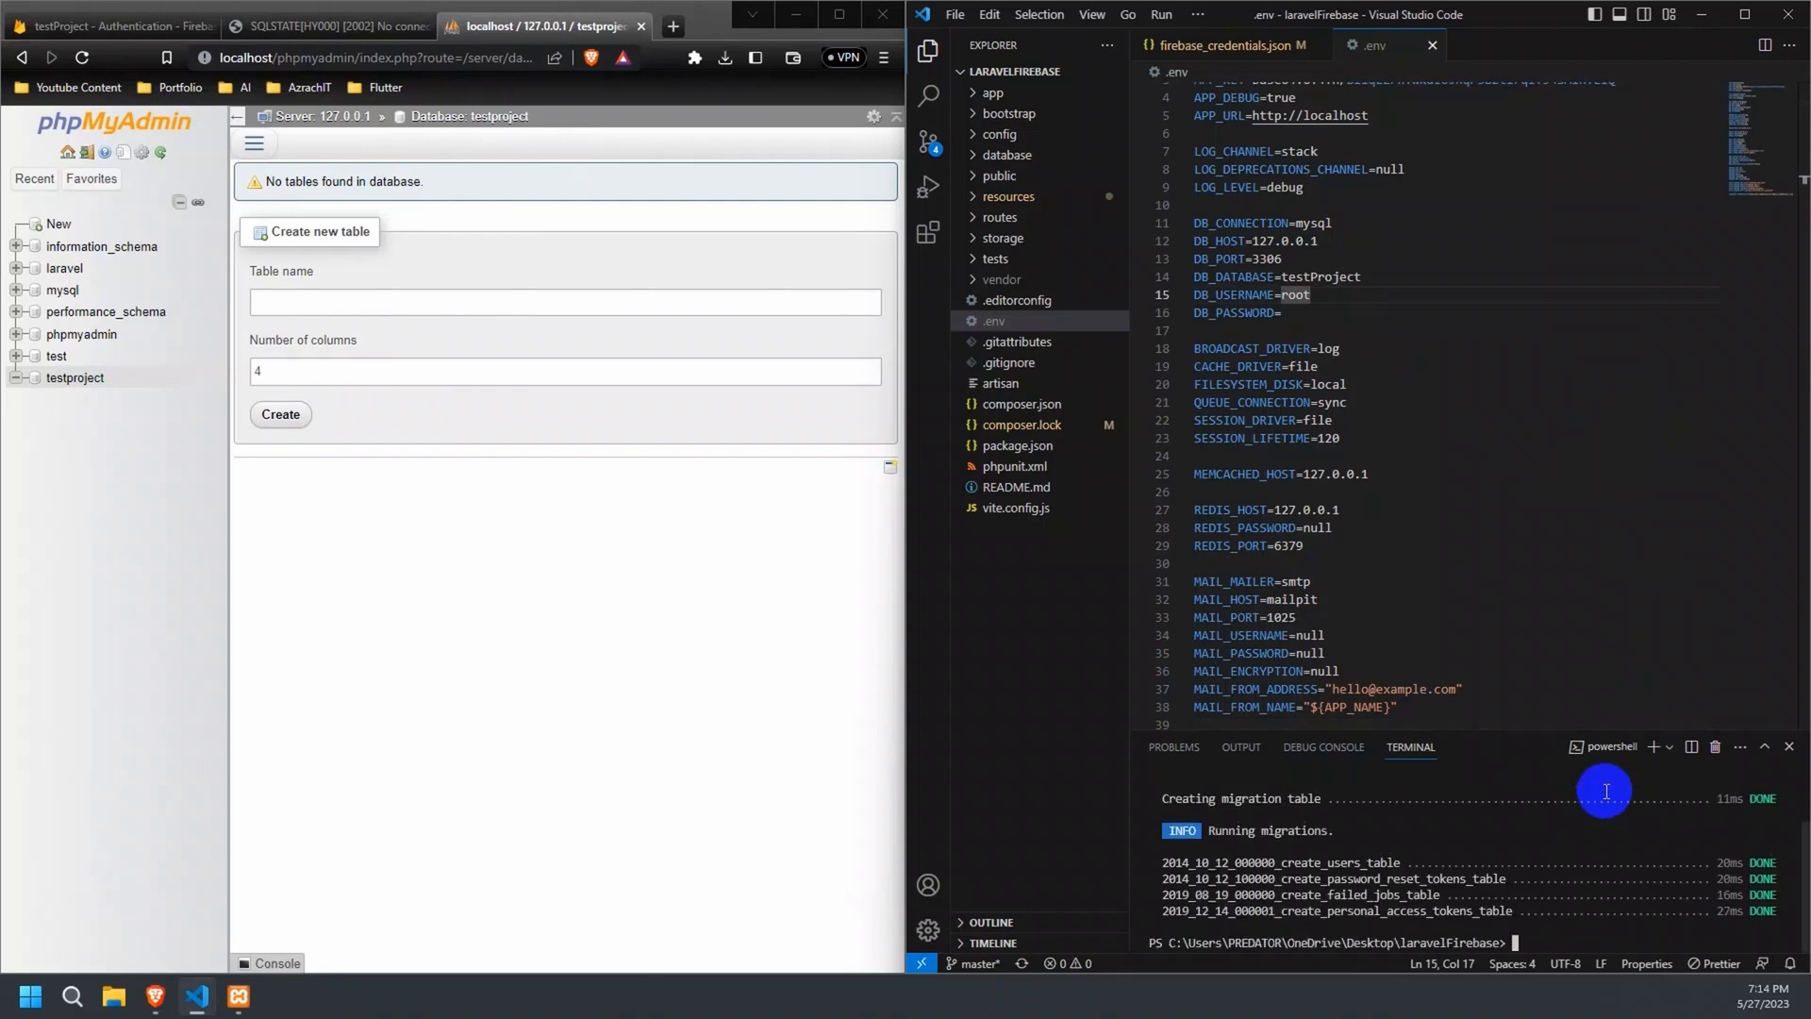
pyautogui.moveTo(1553, 784)
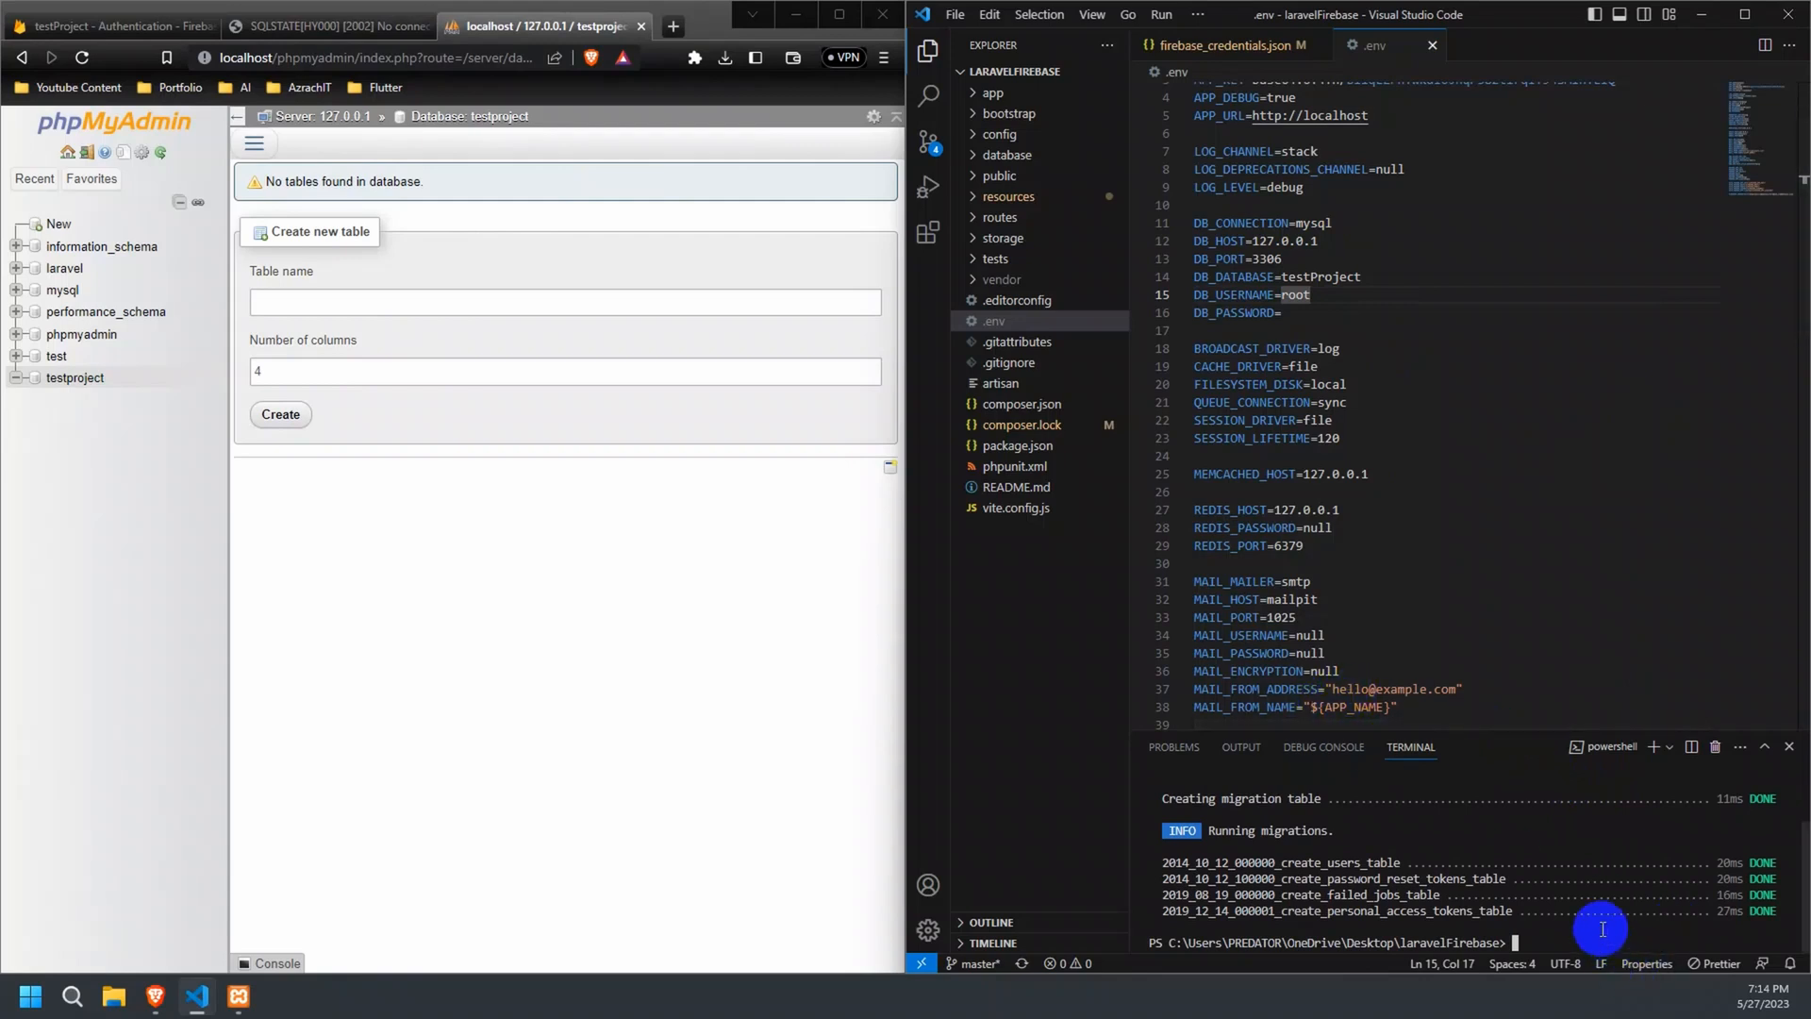
pyautogui.write('php')
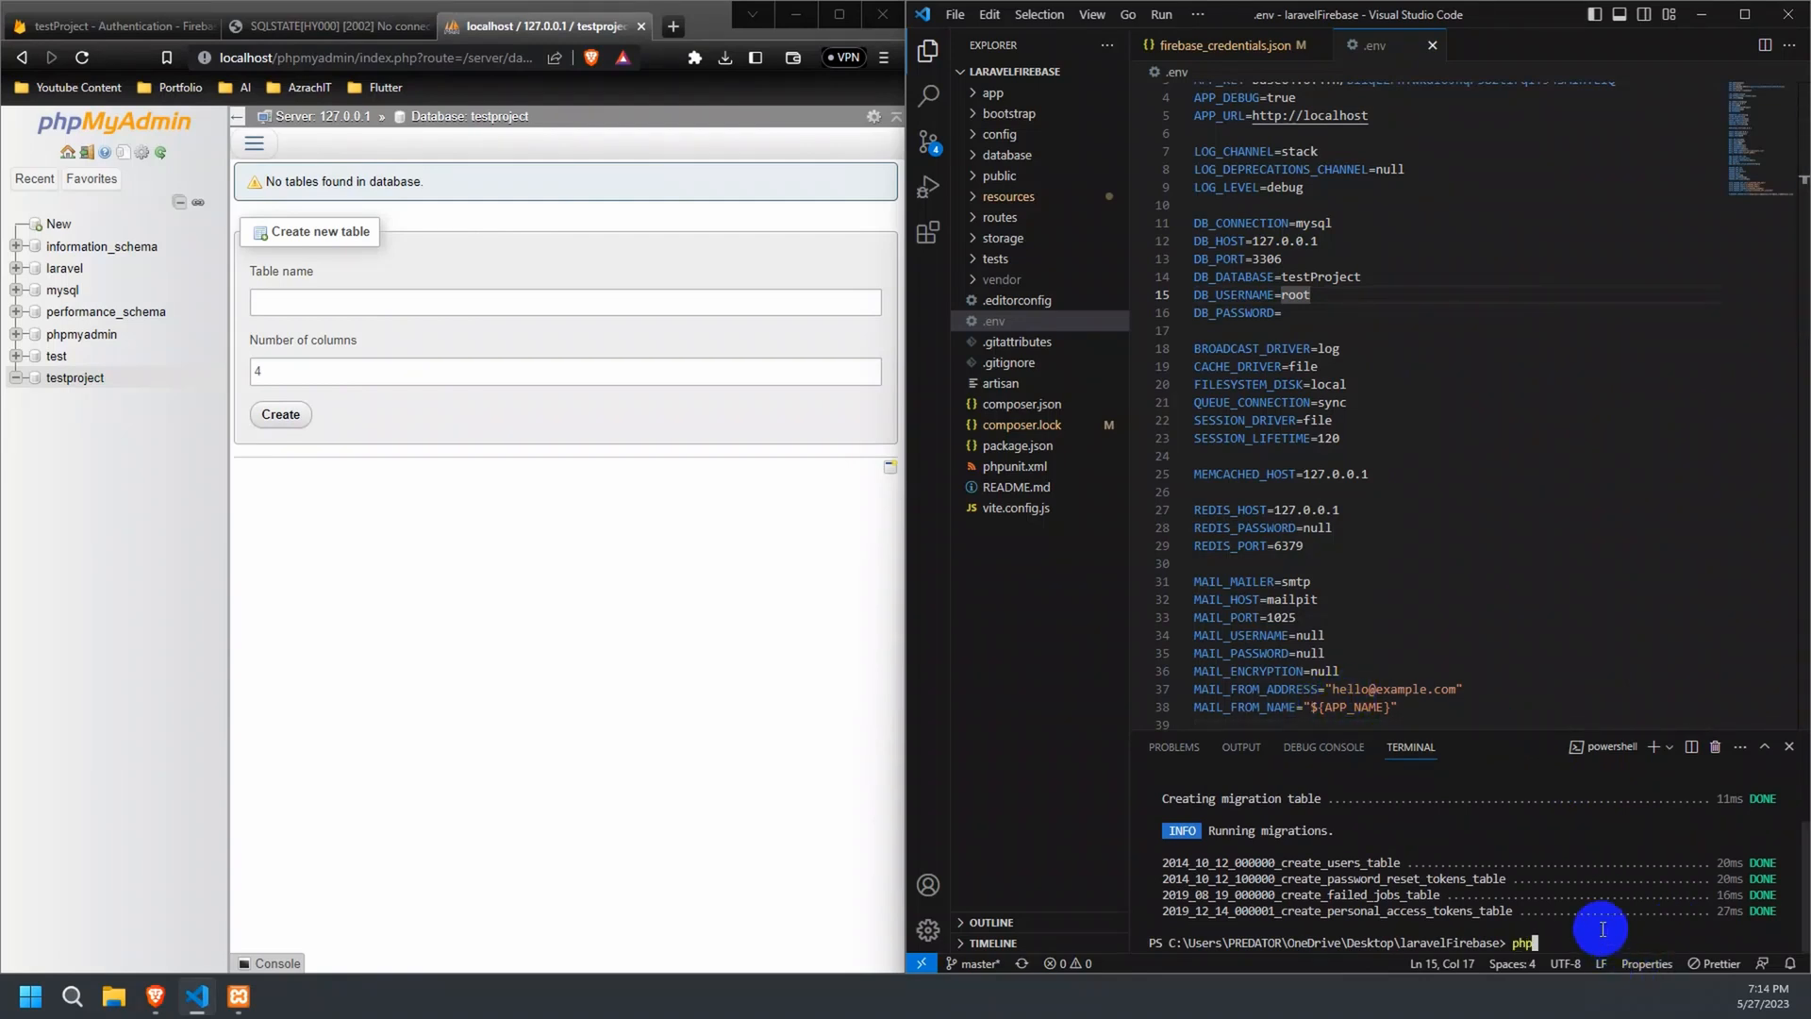
pyautogui.write('artisan serve')
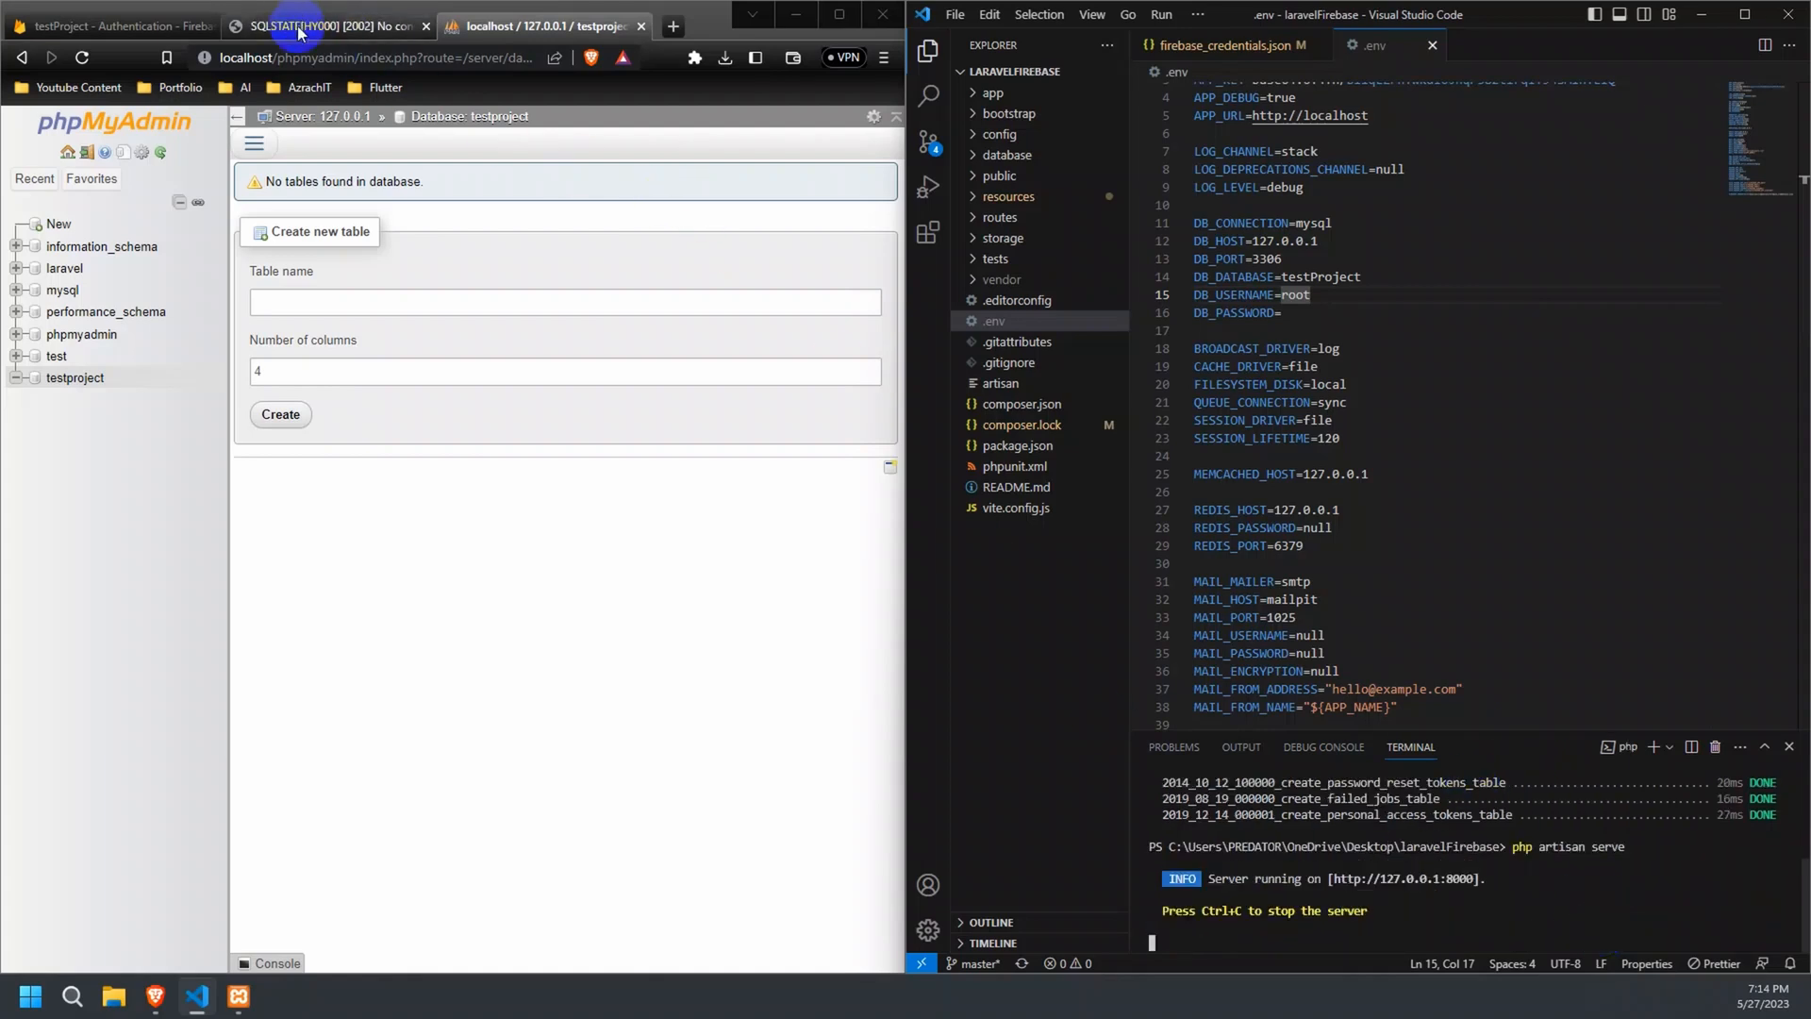
# Reload the 127.0.0.1:8000/register page and fill in a saved email address.
pyautogui.click(318, 26)
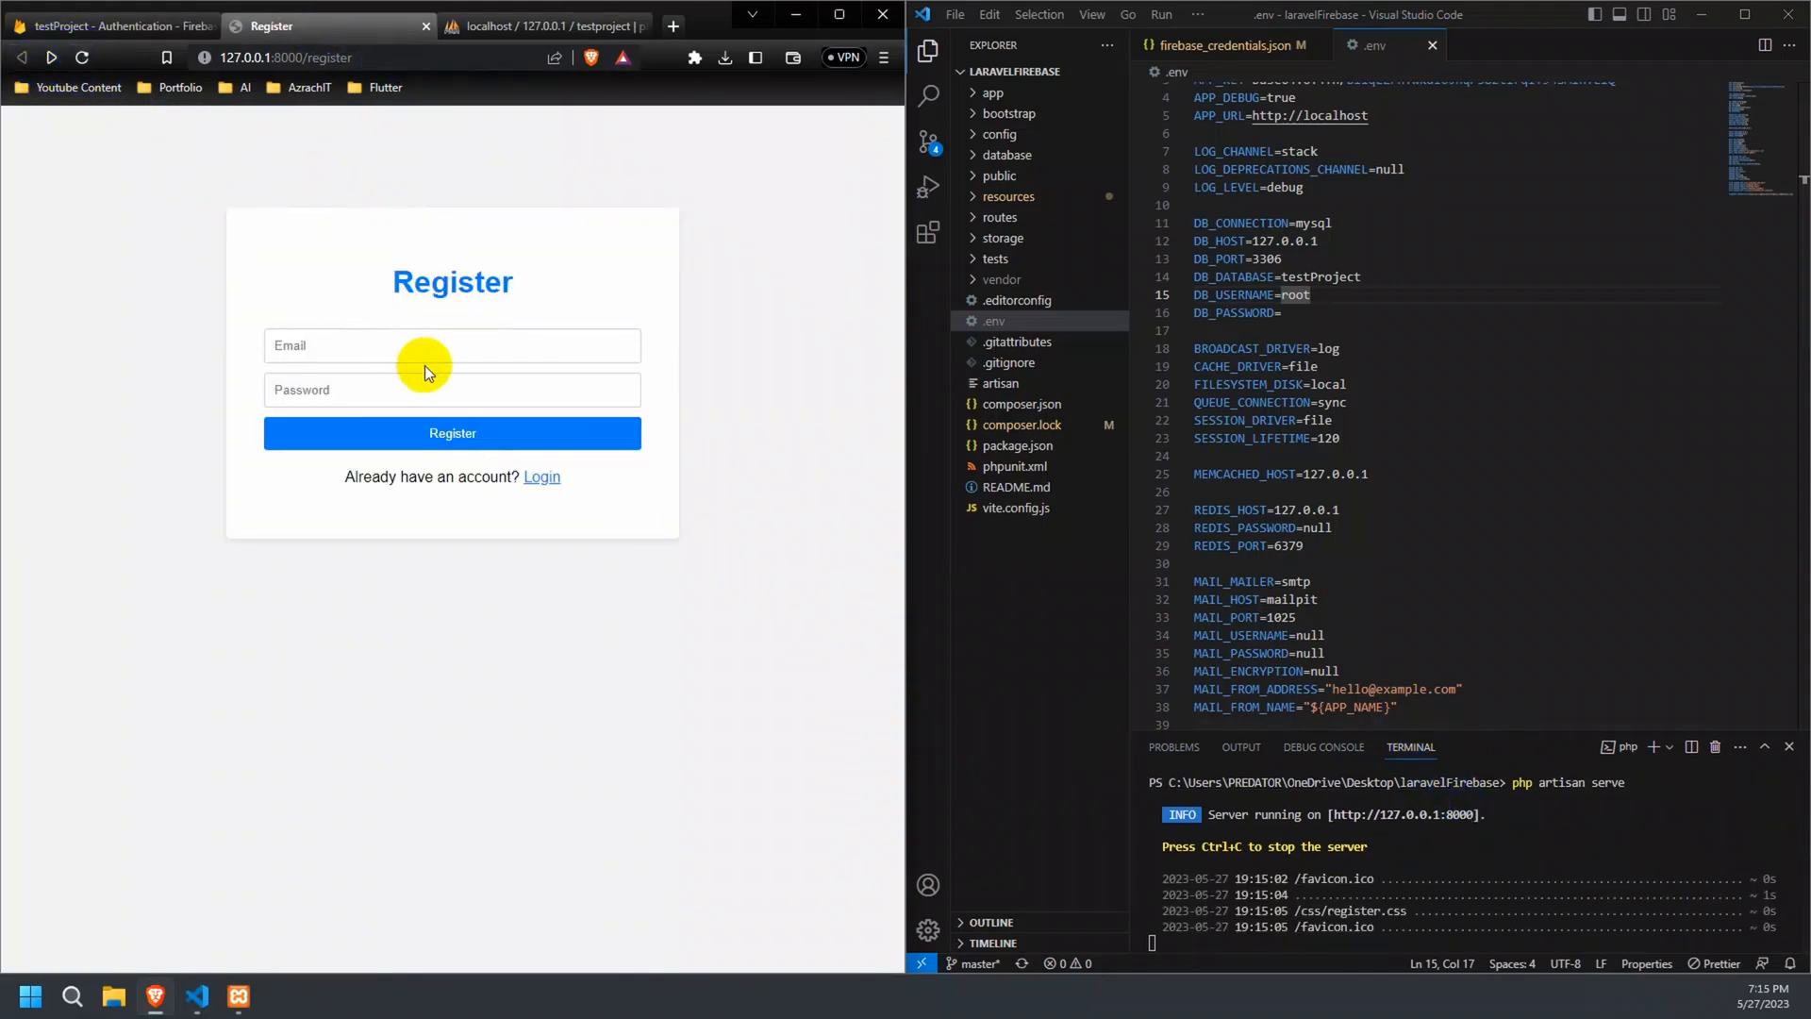
pyautogui.click(452, 346)
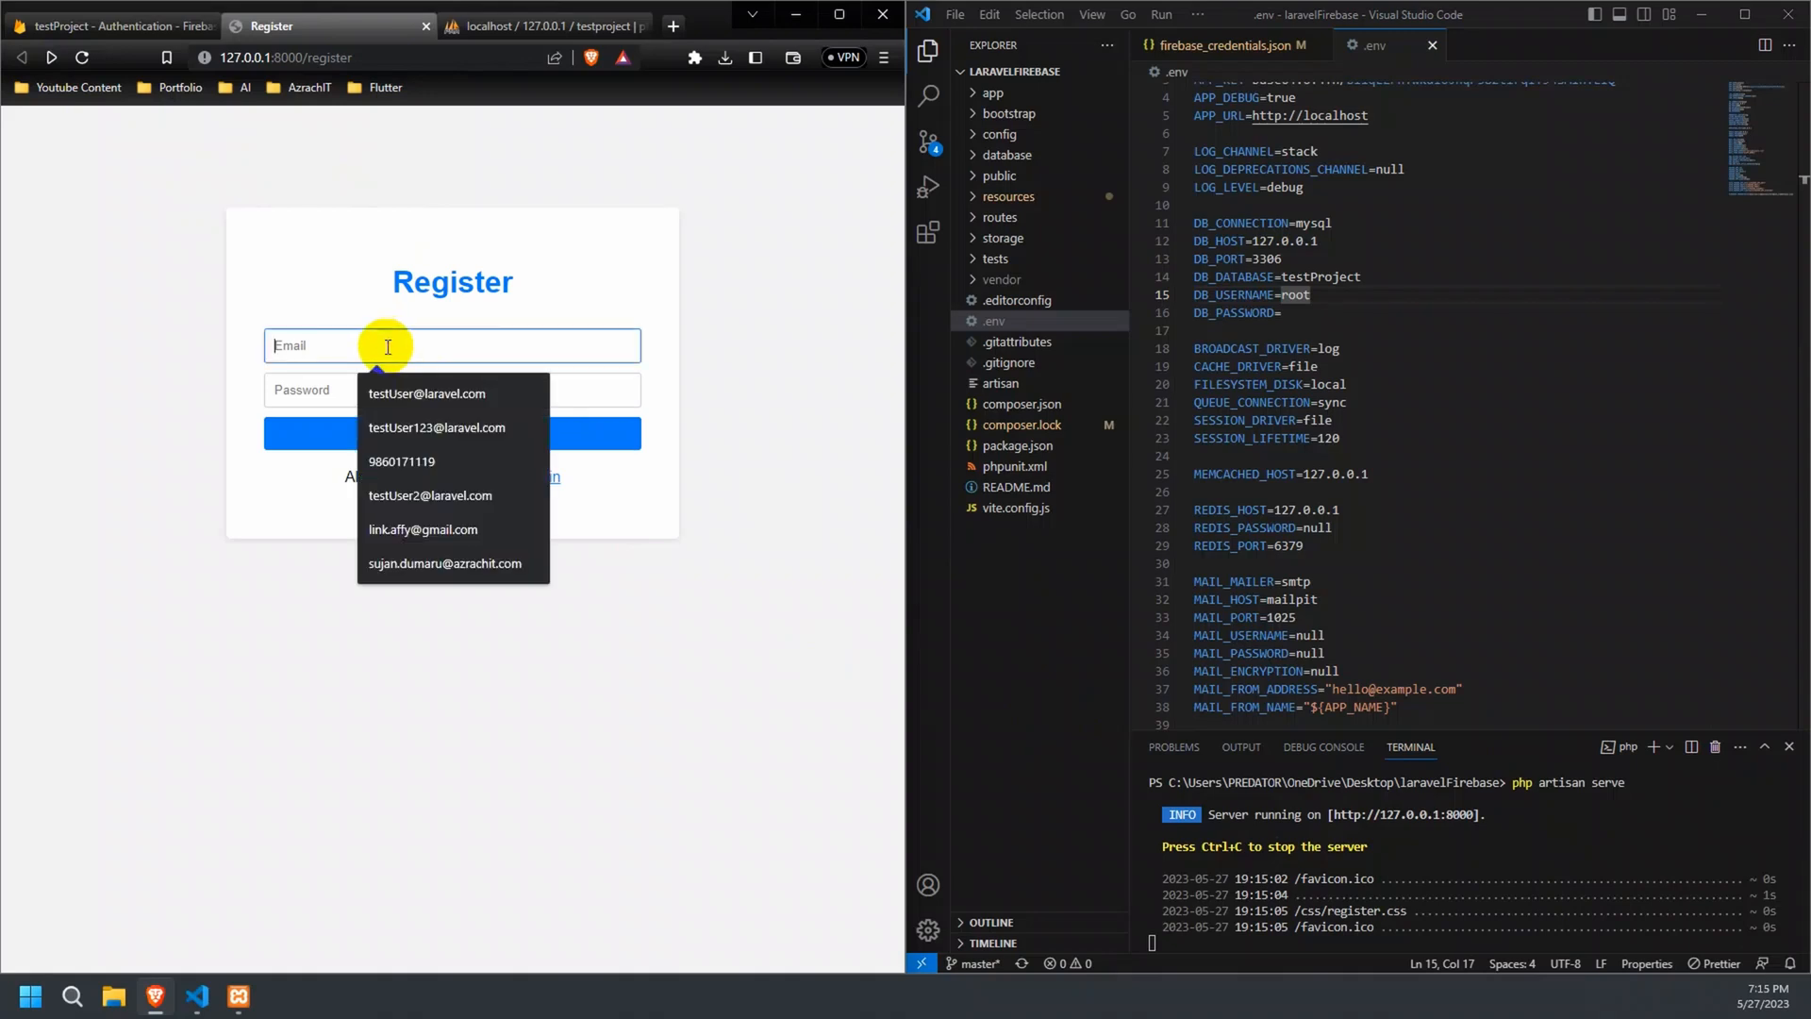
pyautogui.click(428, 393)
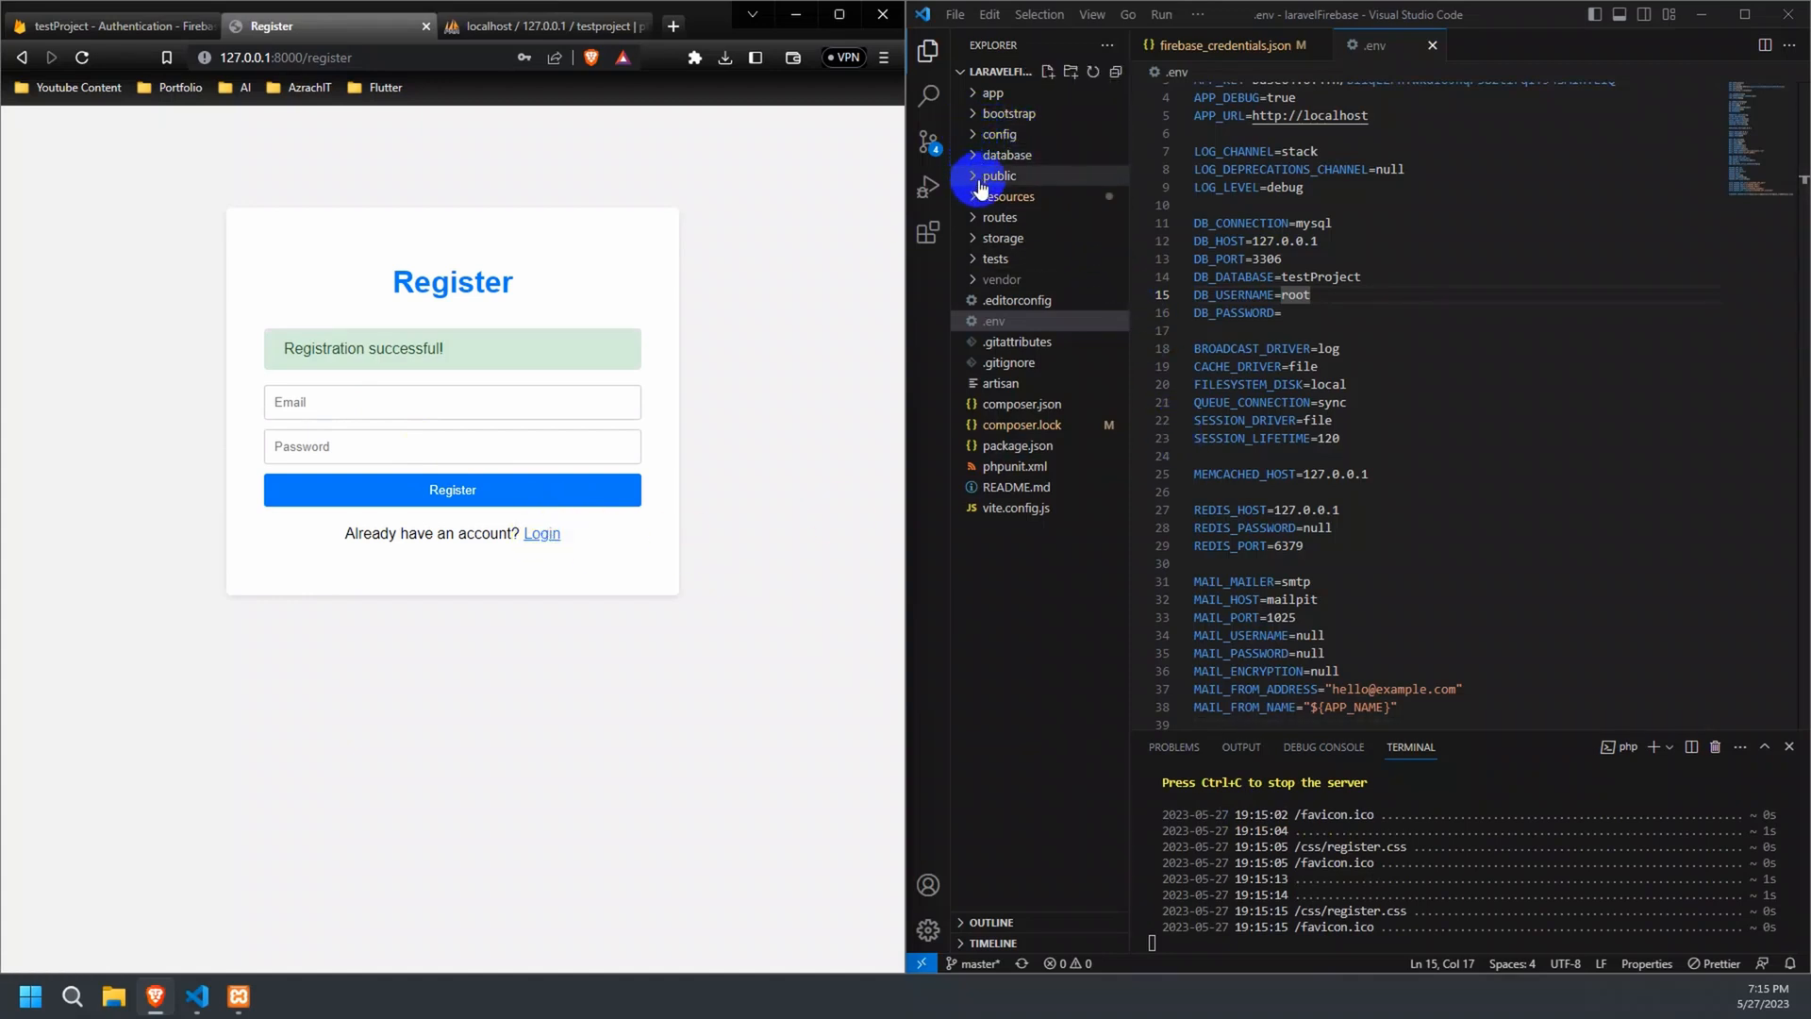
# Open RegisterController.php from app > Http > Controllers.
pyautogui.click(992, 92)
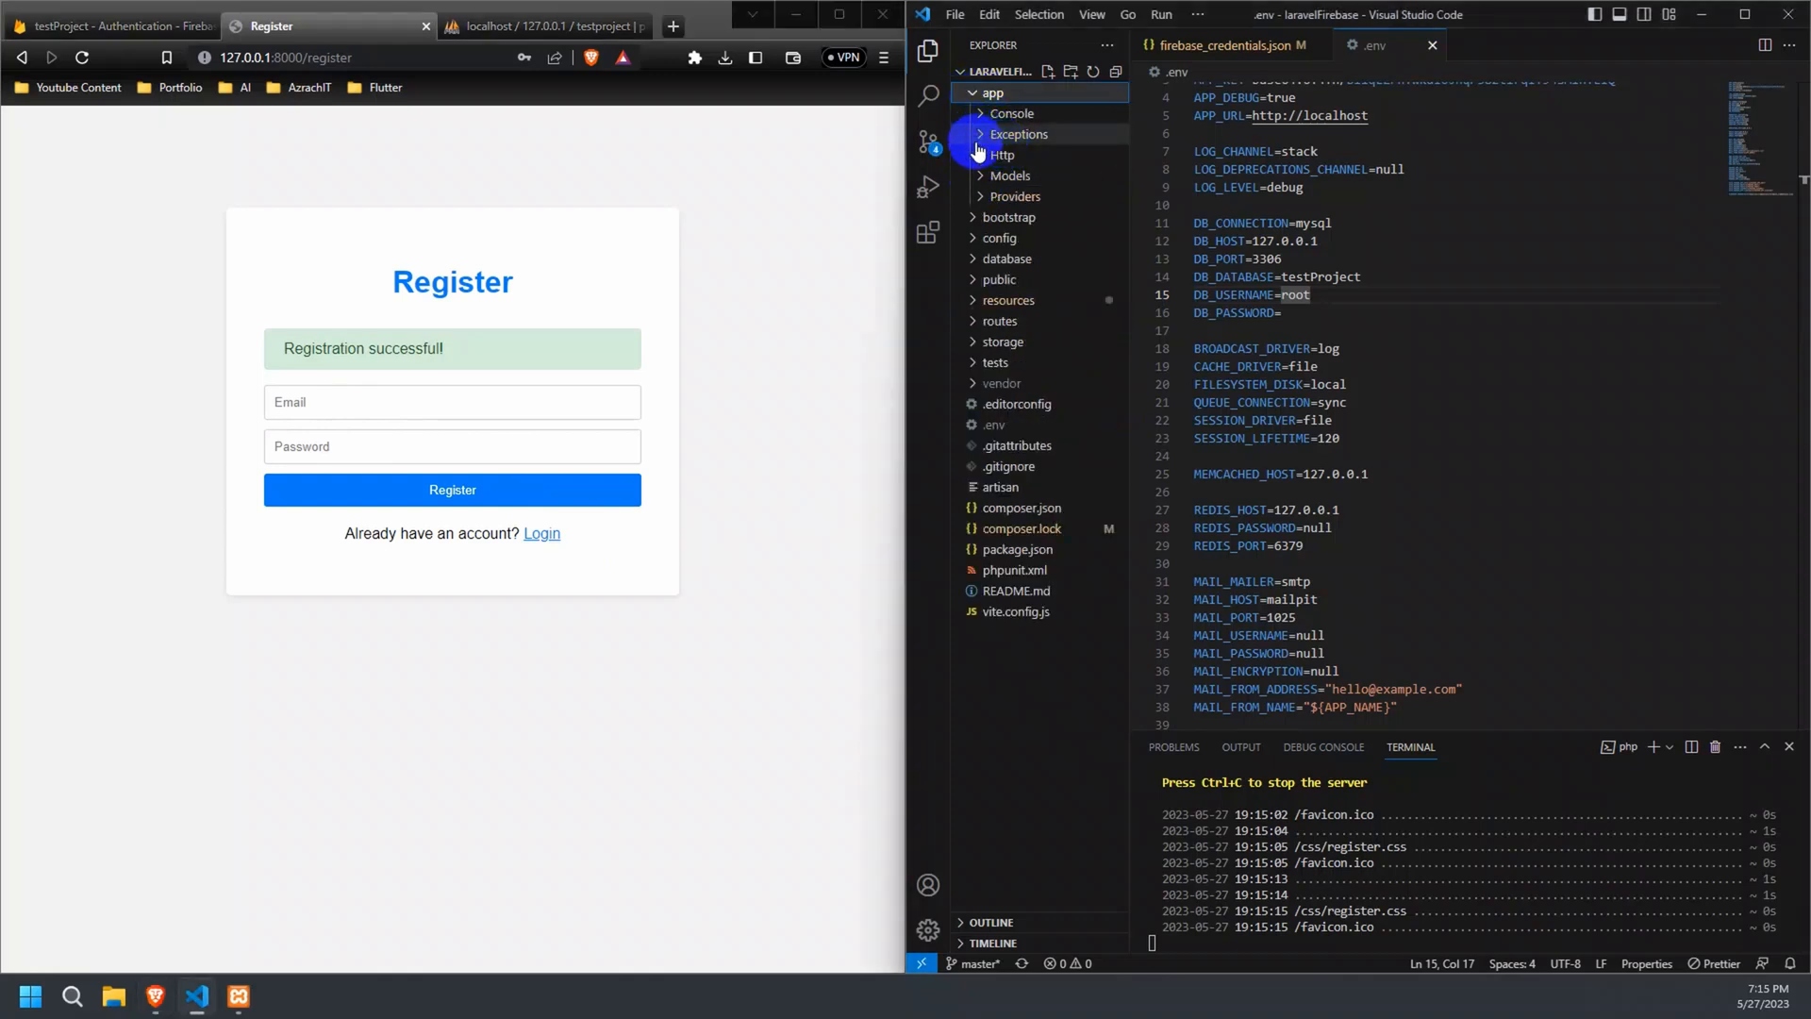
pyautogui.click(1002, 155)
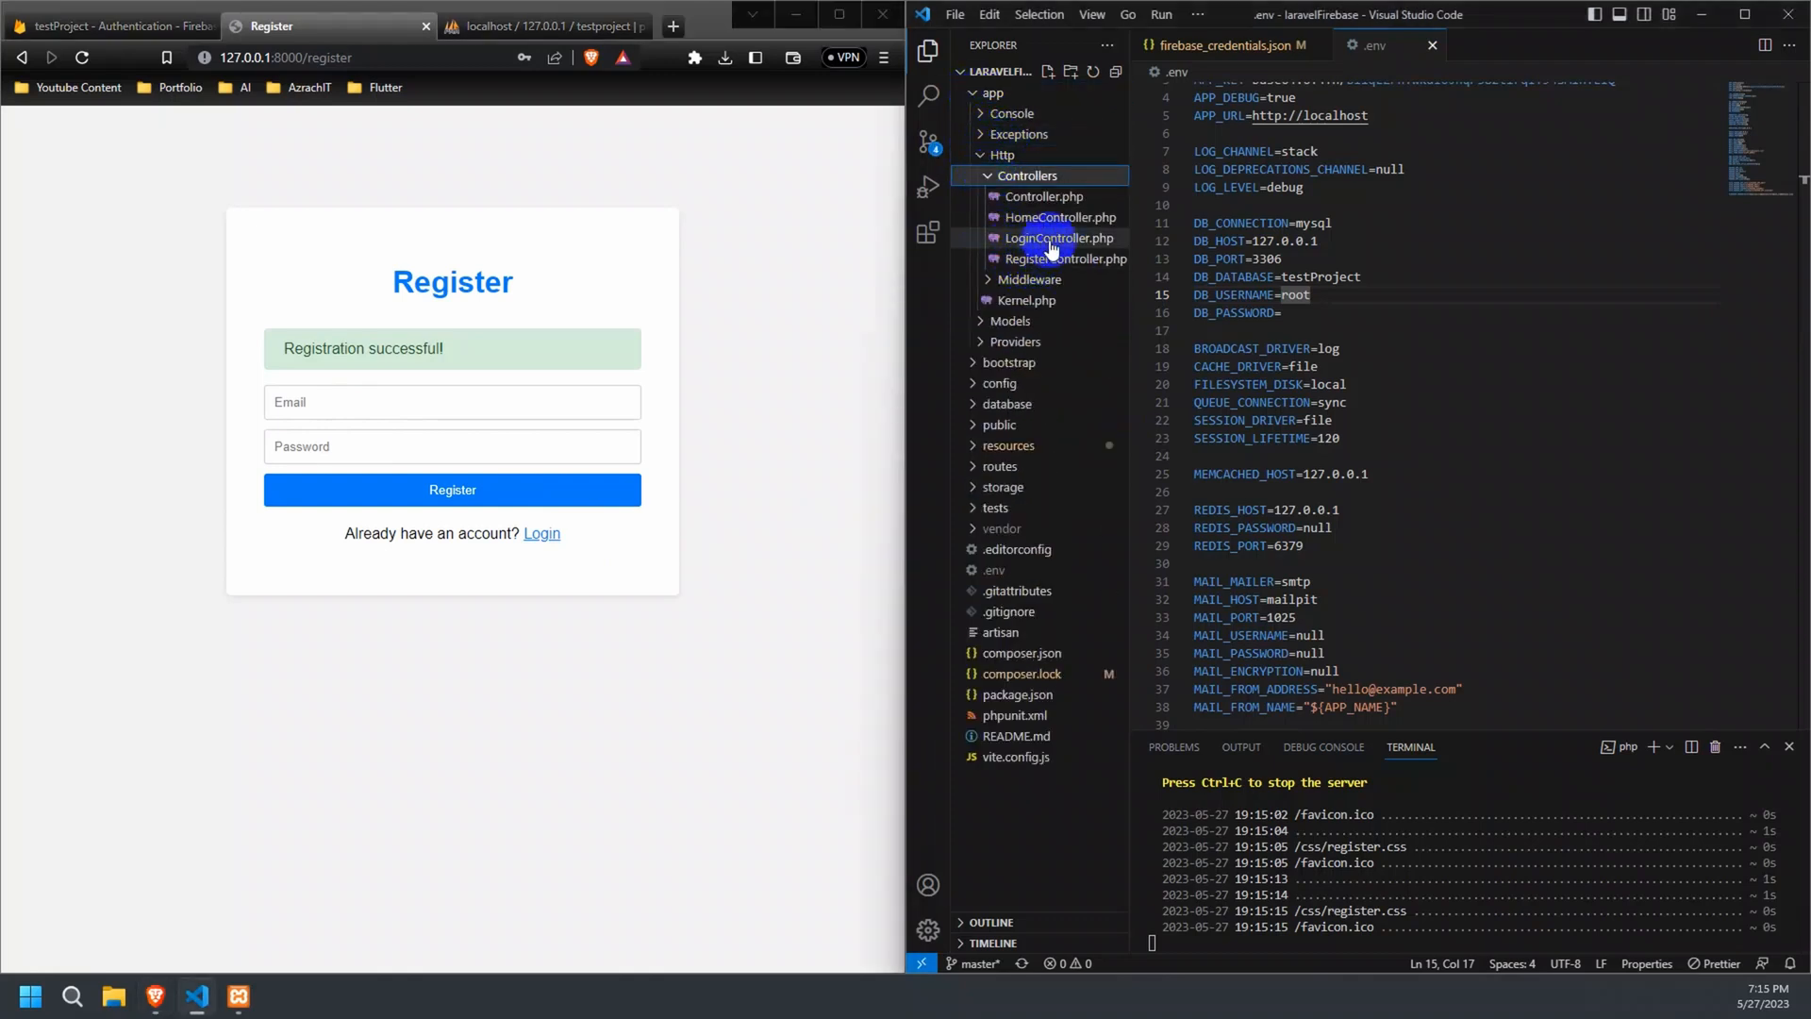
pyautogui.click(1065, 258)
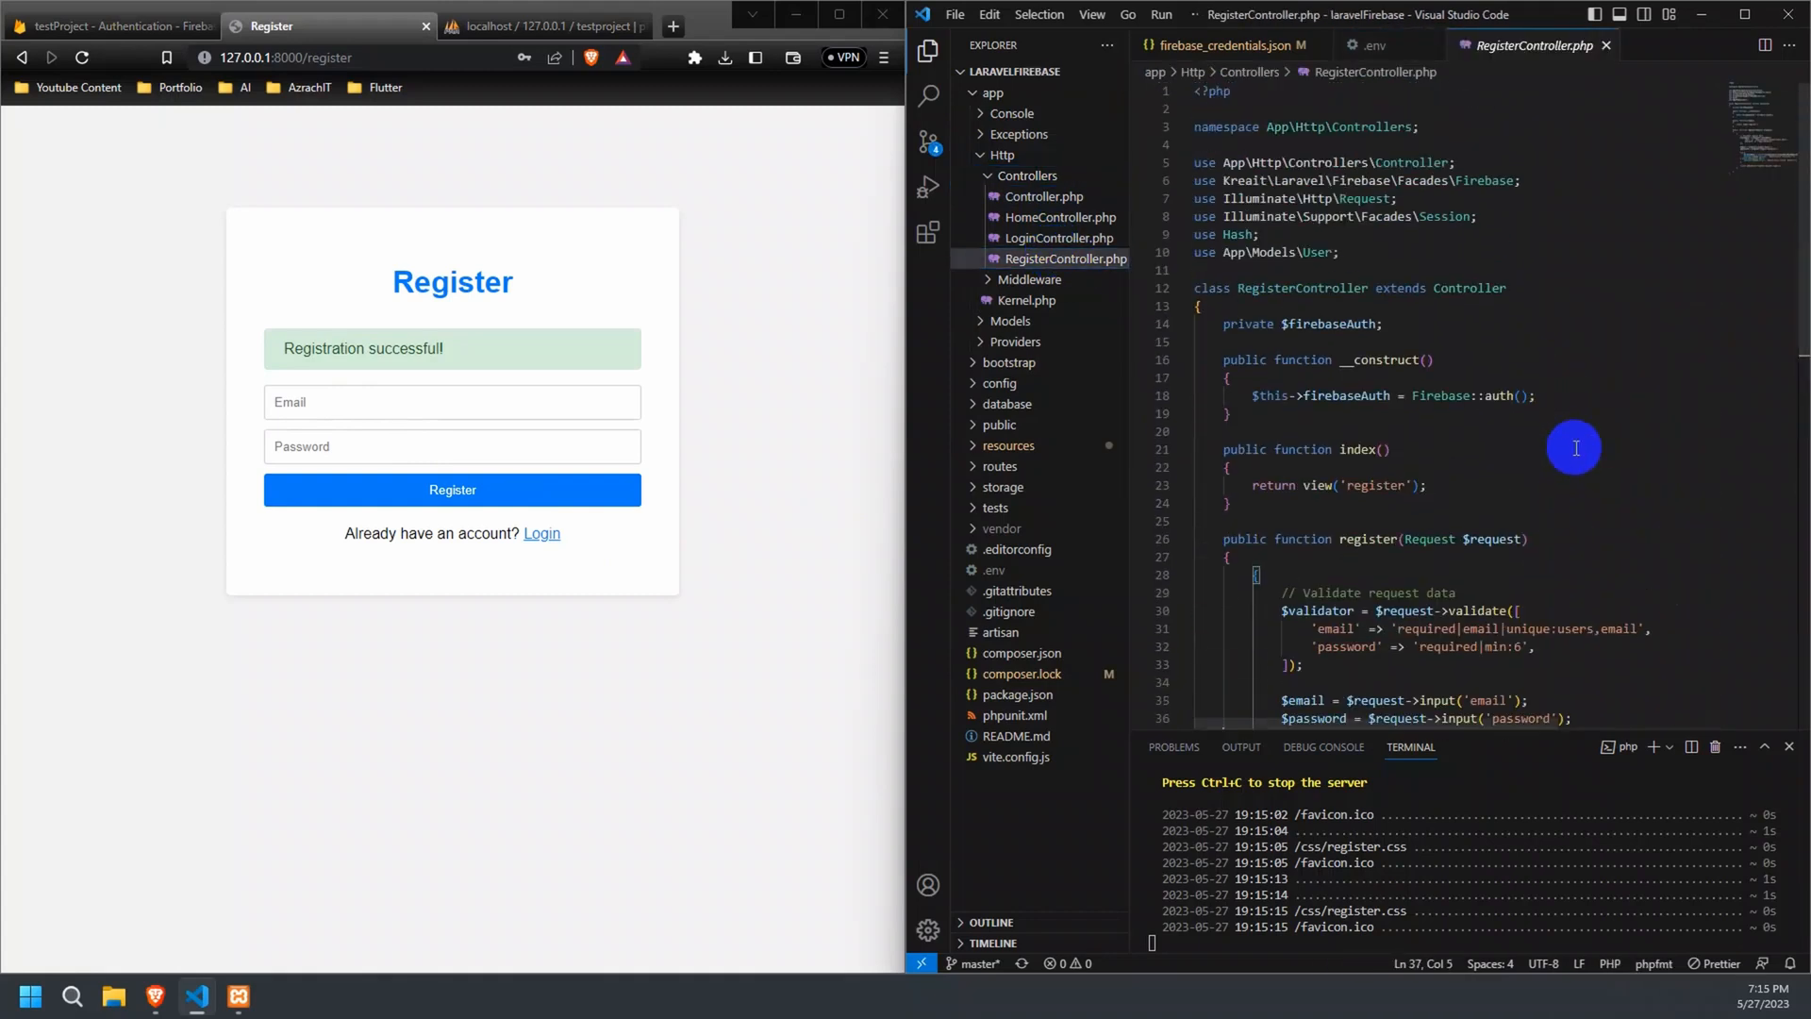
# Review the firebaseAuth property, constructor assignment, and register method's email/password lines.
pyautogui.click(1398, 198)
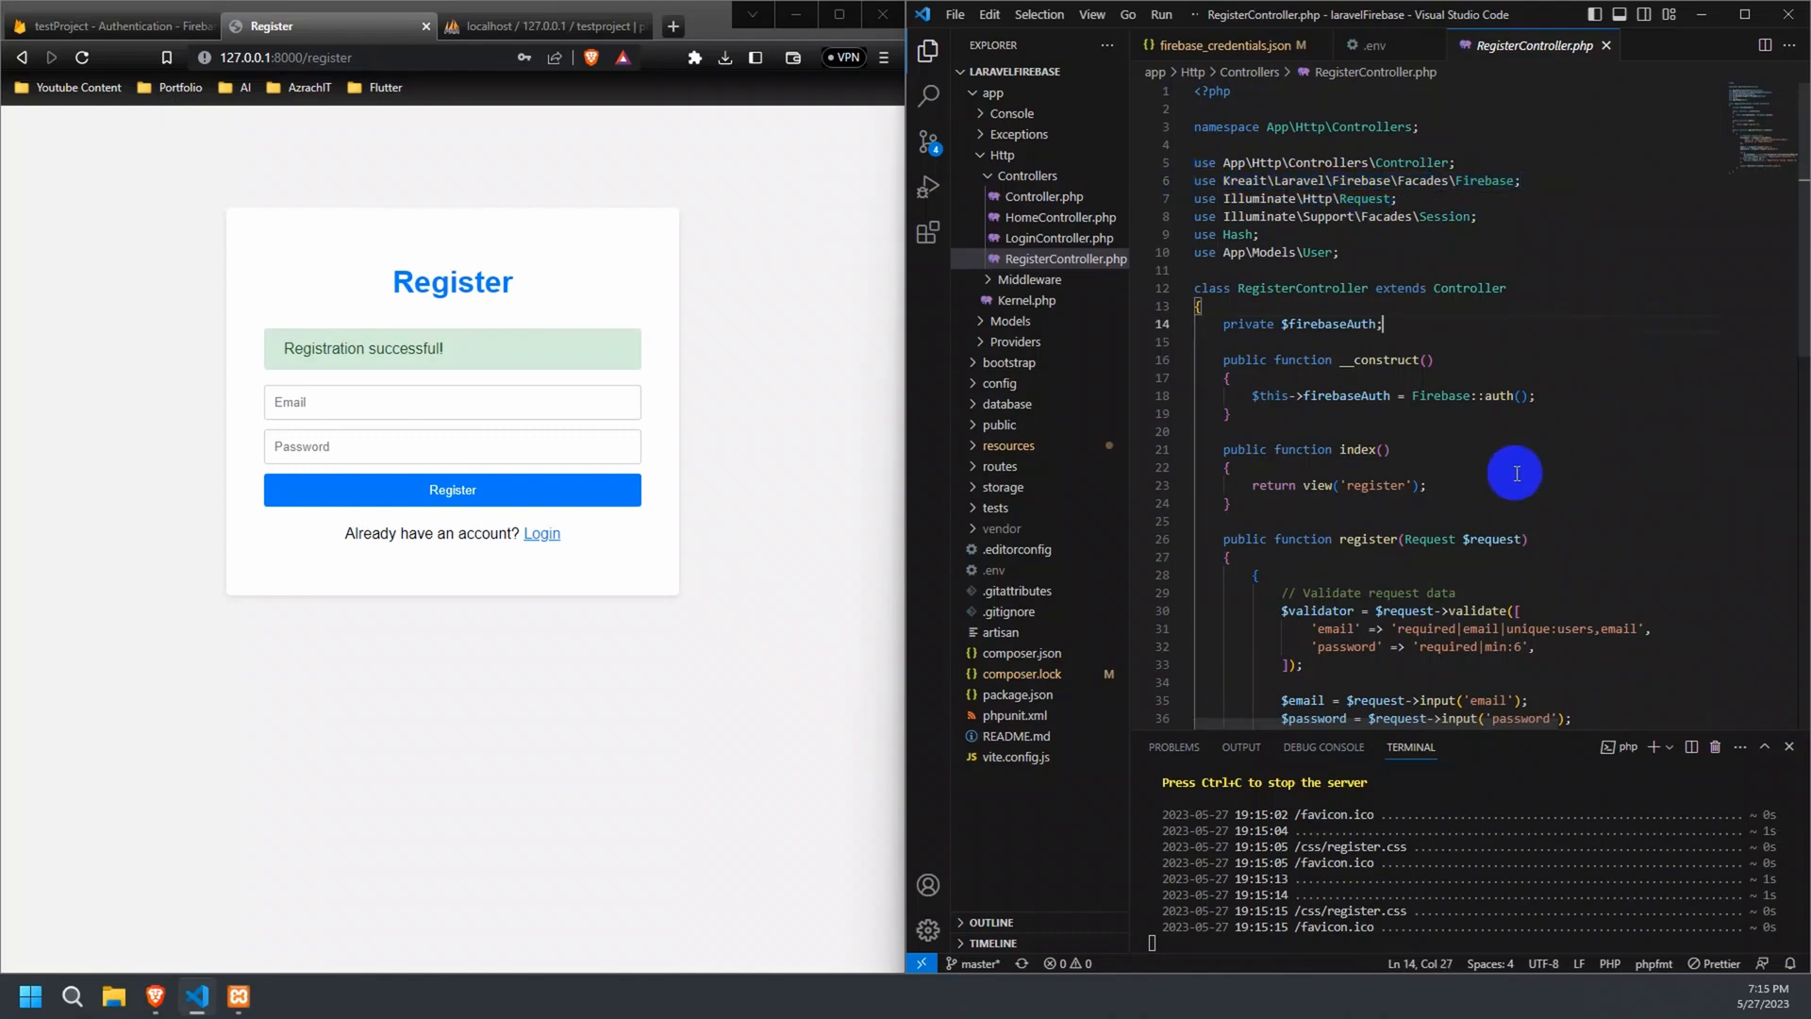
pyautogui.click(1540, 396)
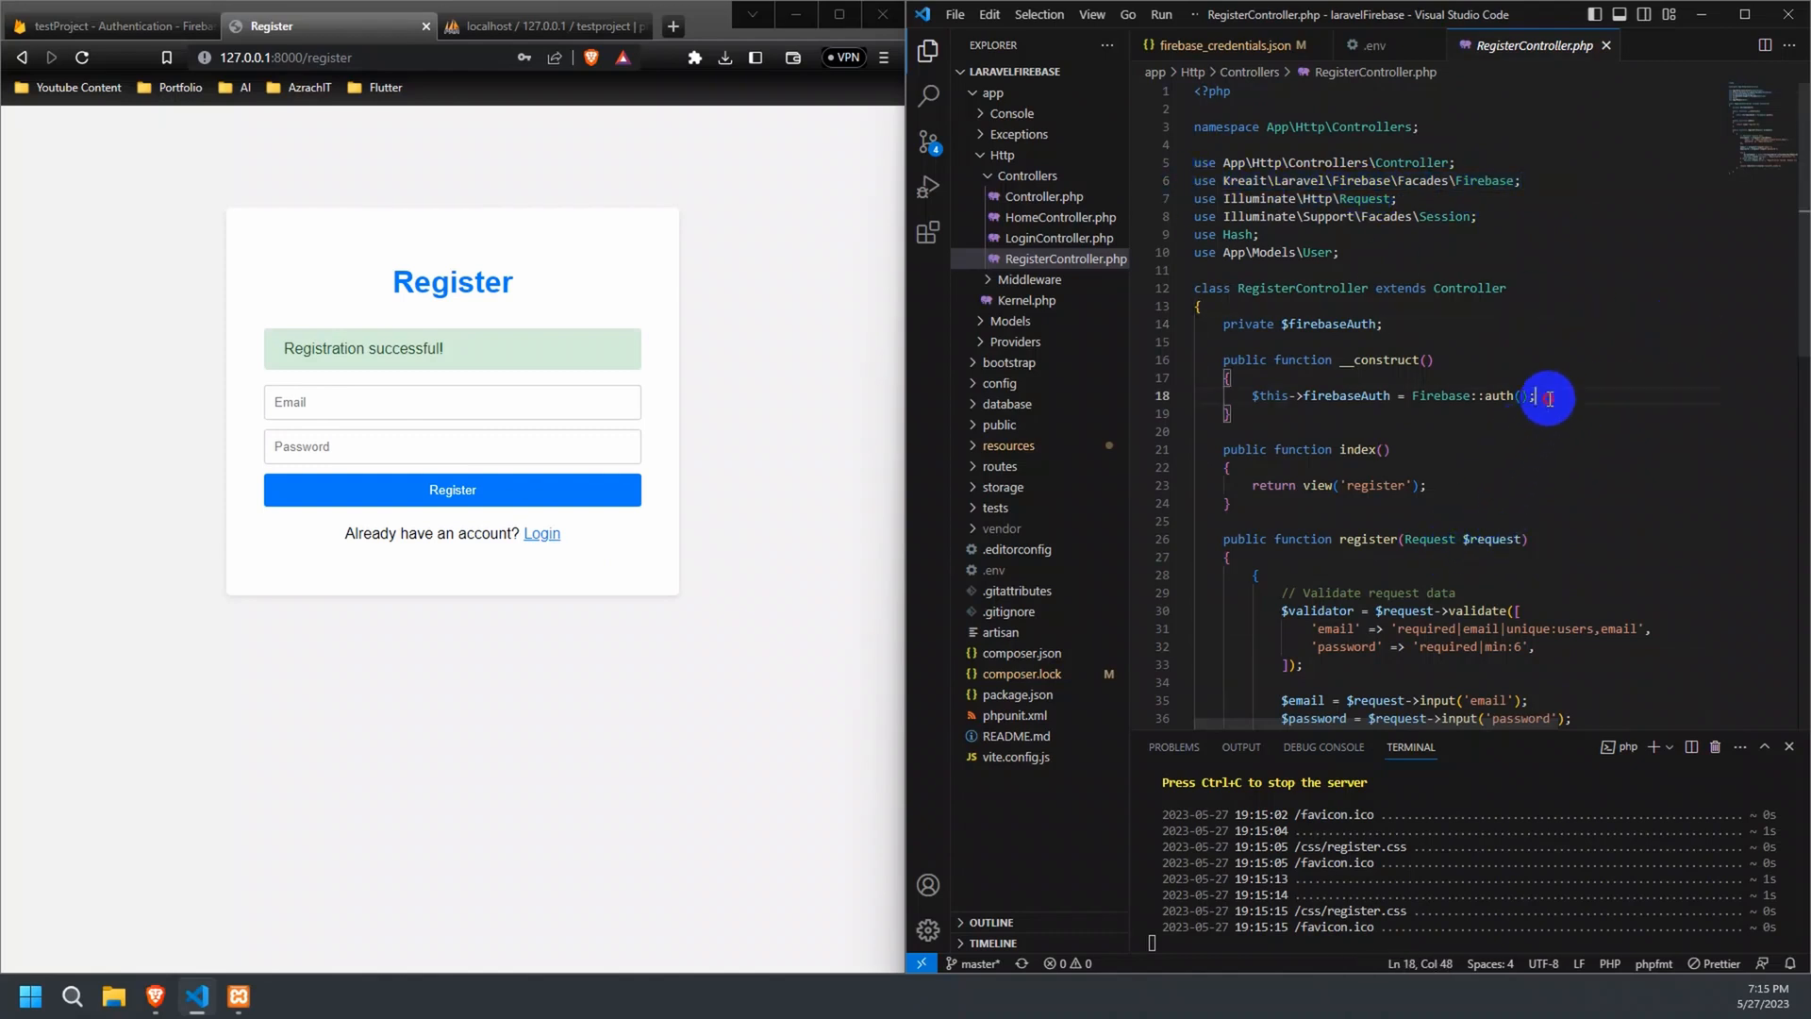
pyautogui.moveTo(1537, 396); pyautogui.dragTo(1224, 397)
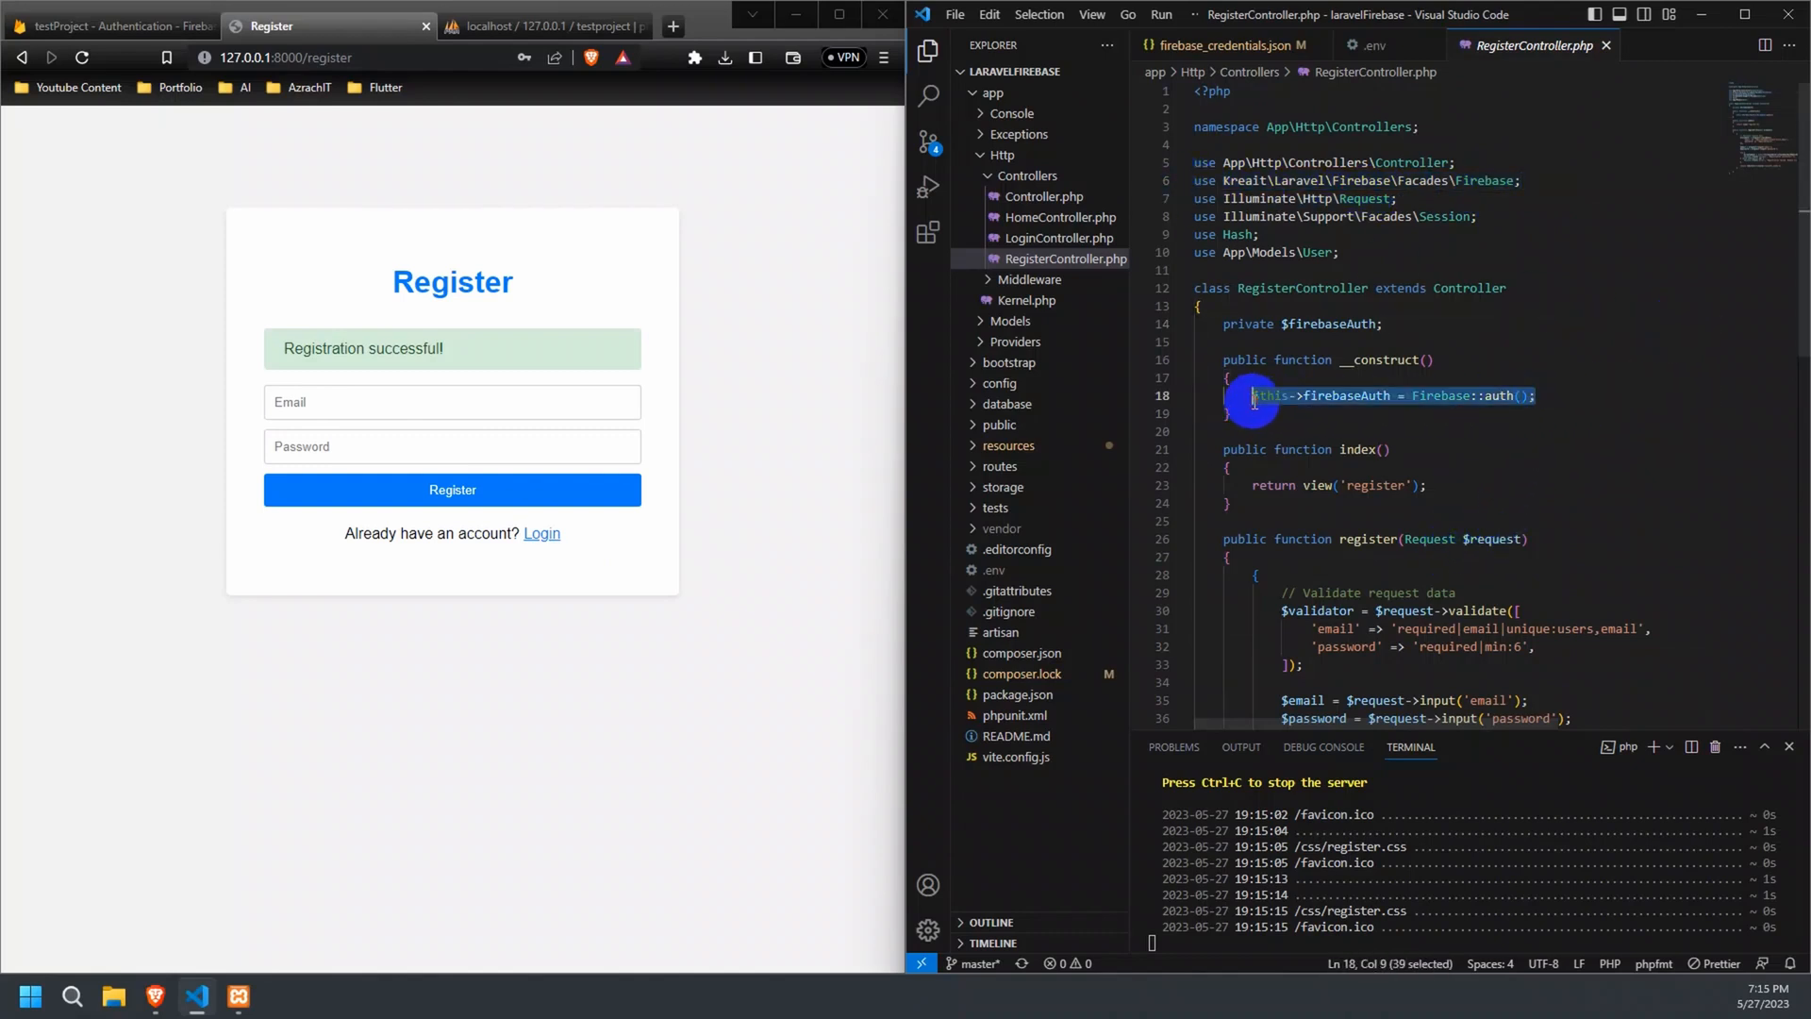
pyautogui.moveTo(1601, 442)
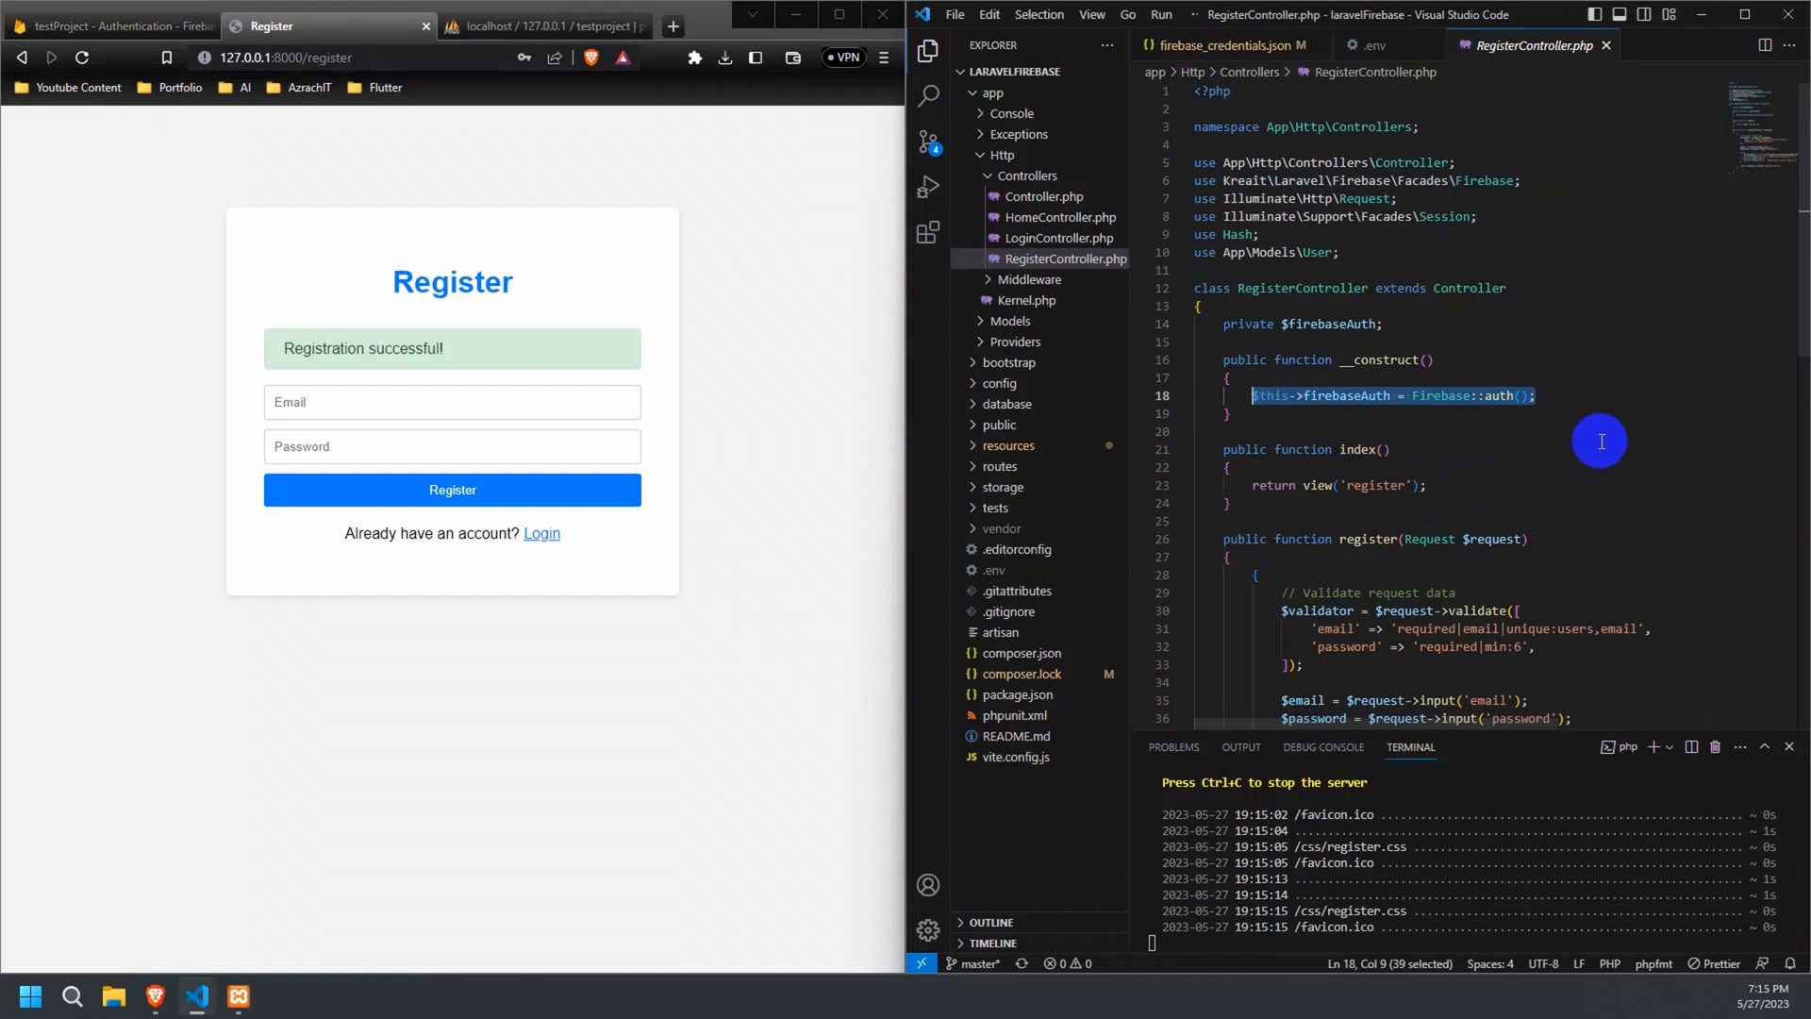
pyautogui.scroll(-3)
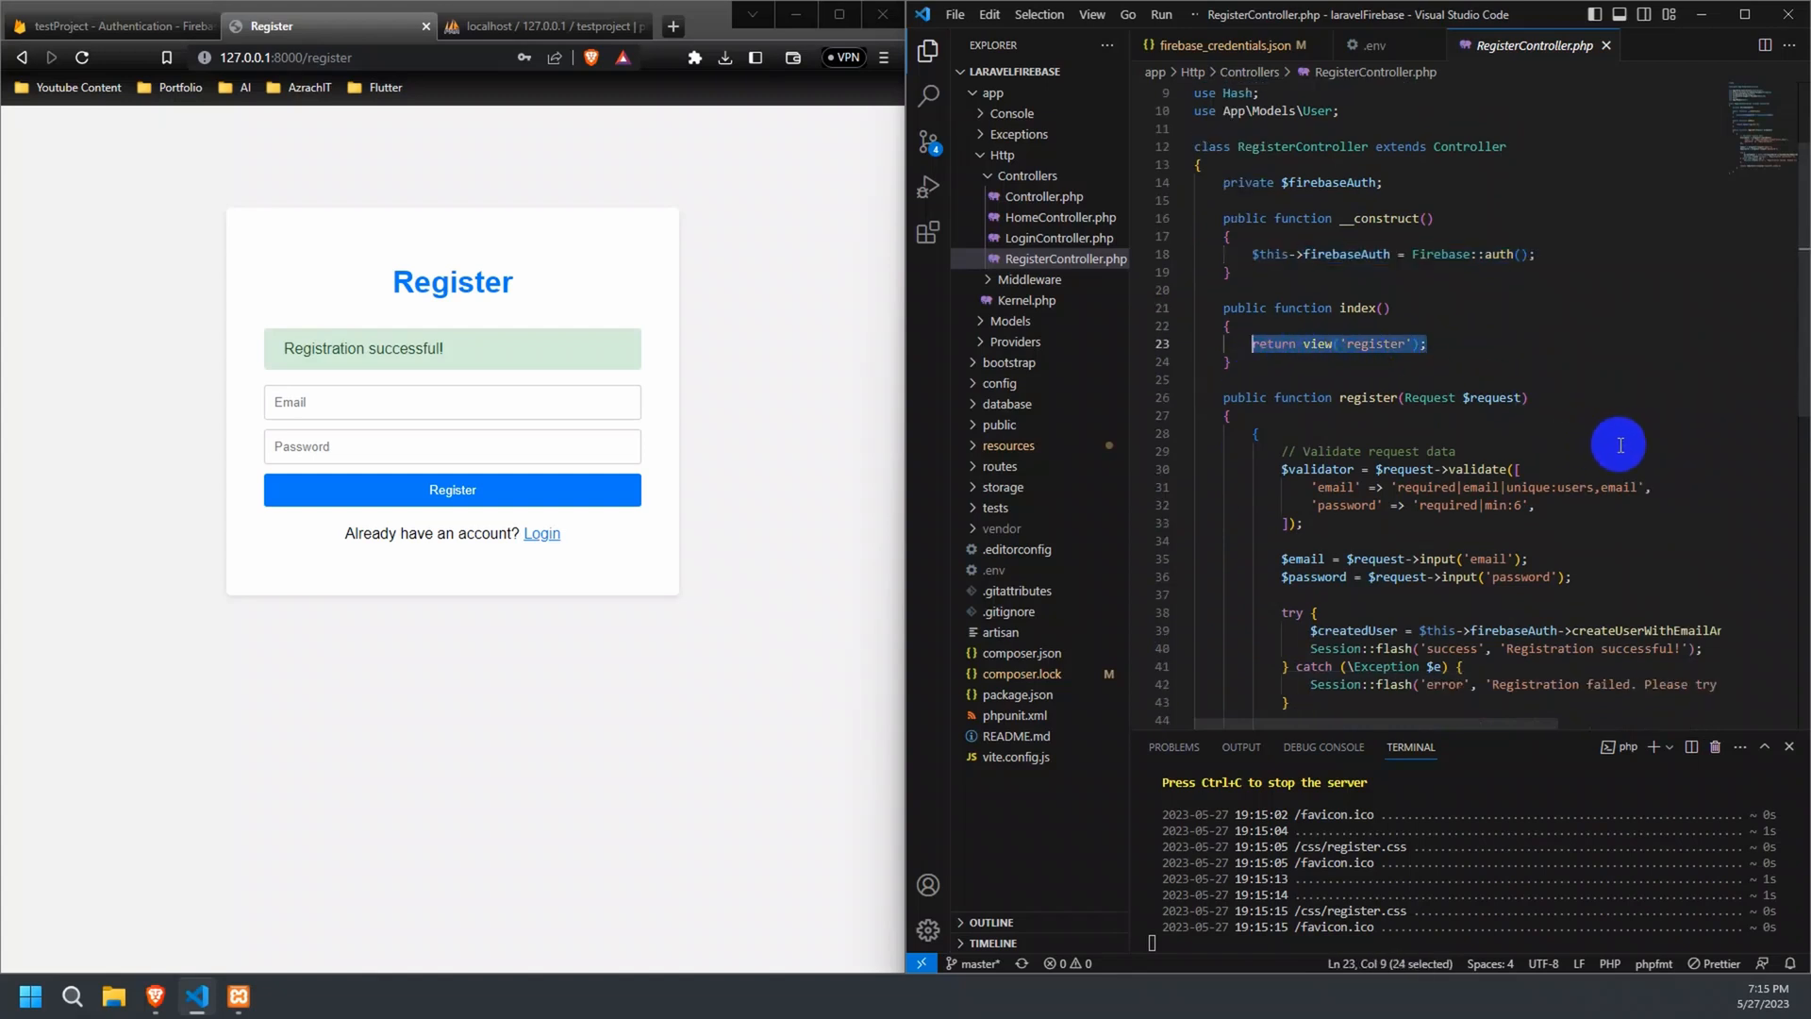
pyautogui.scroll(-3)
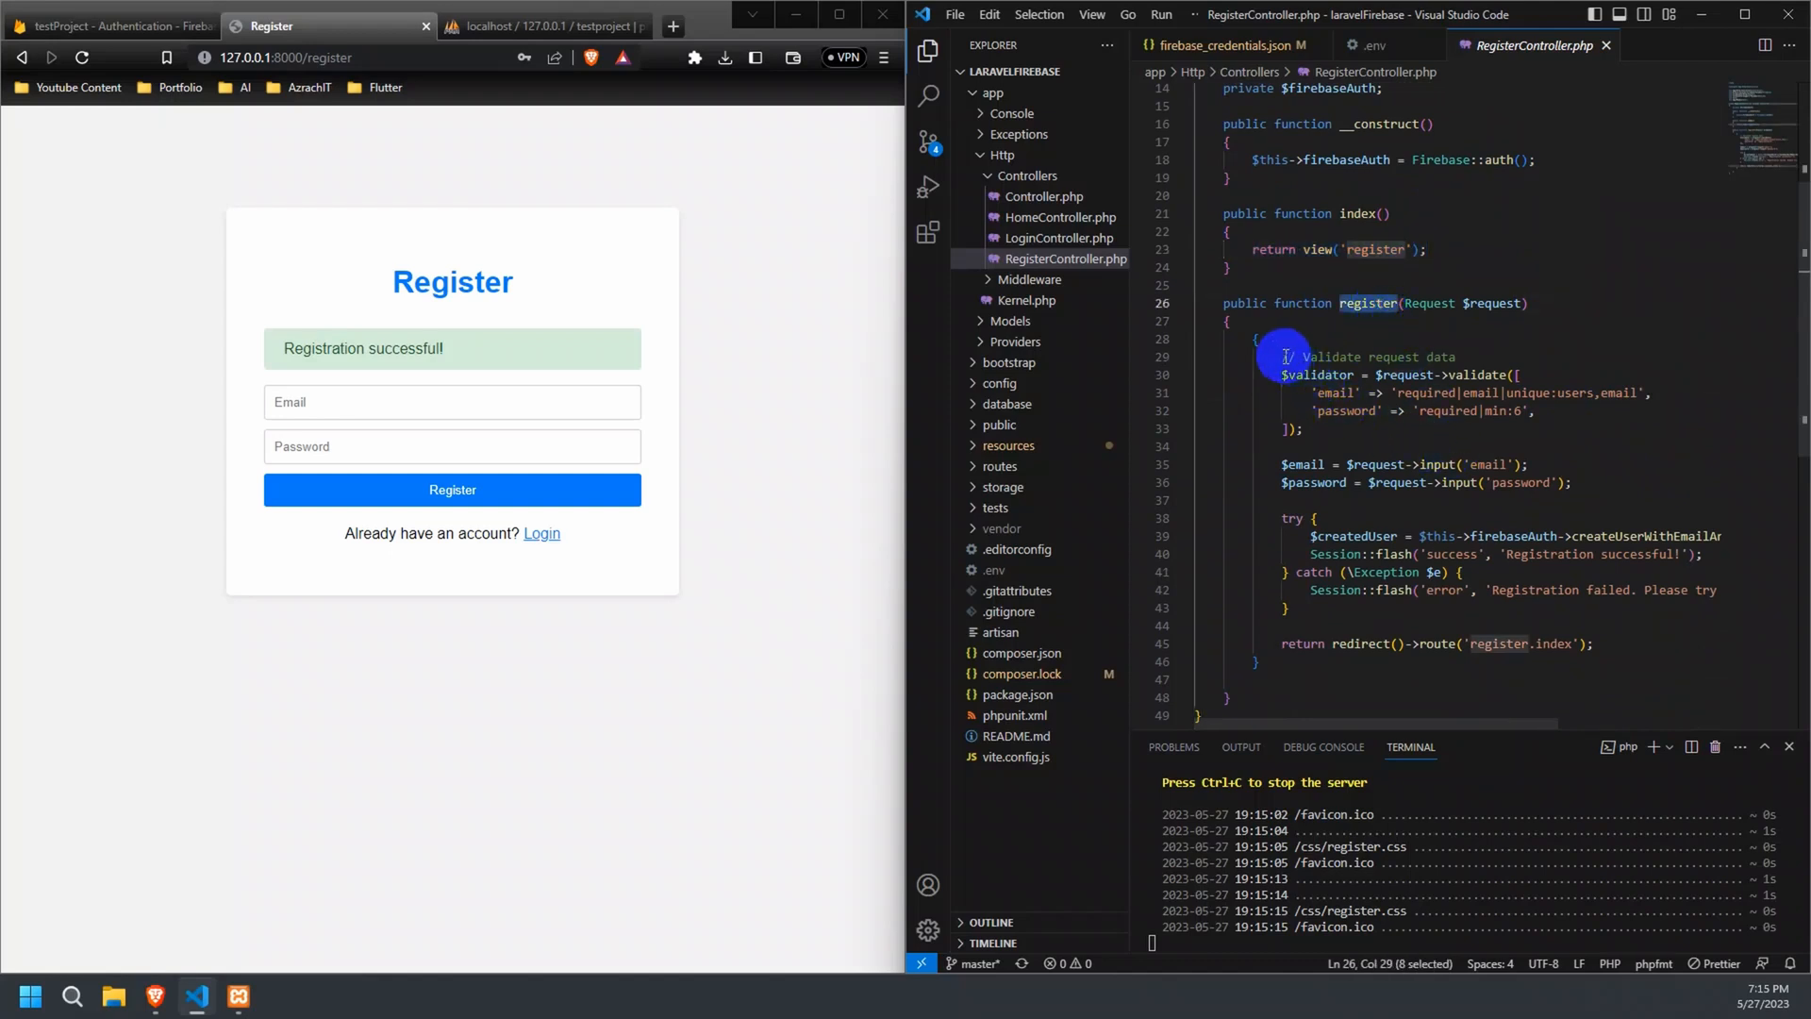
pyautogui.moveTo(1286, 356); pyautogui.dragTo(1302, 428)
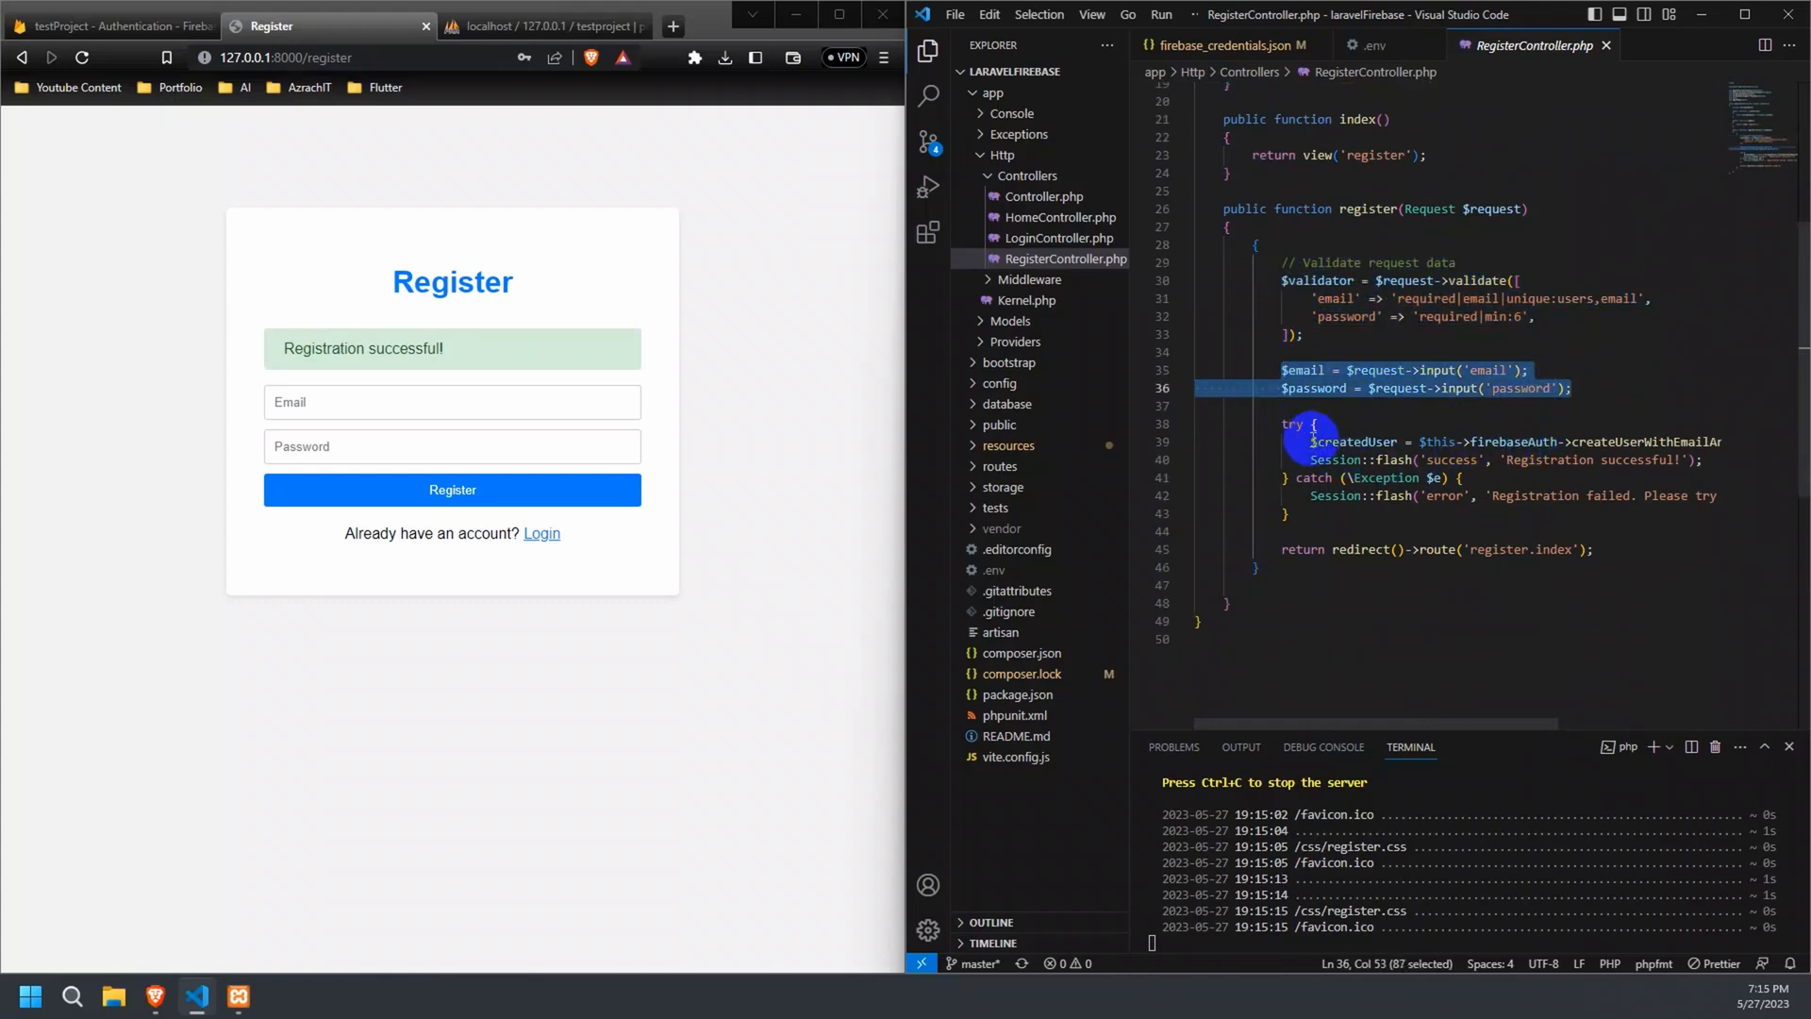
pyautogui.hscroll(3)
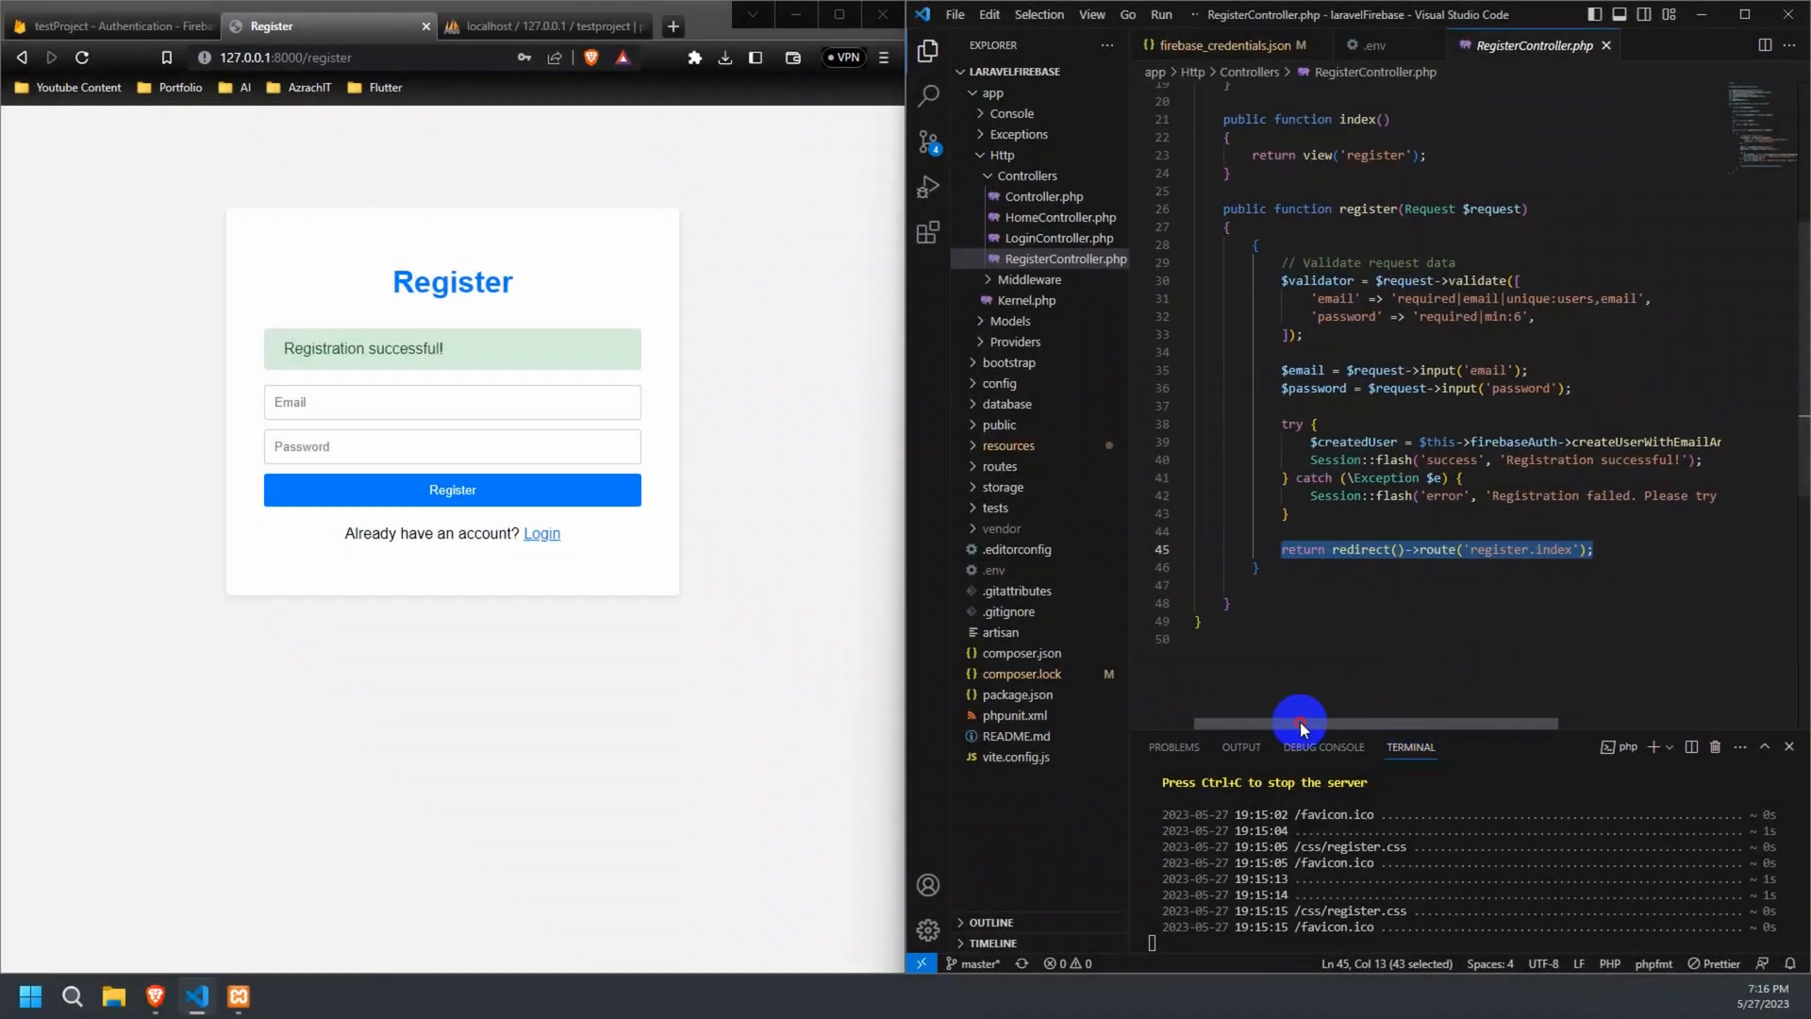
pyautogui.moveTo(549, 538)
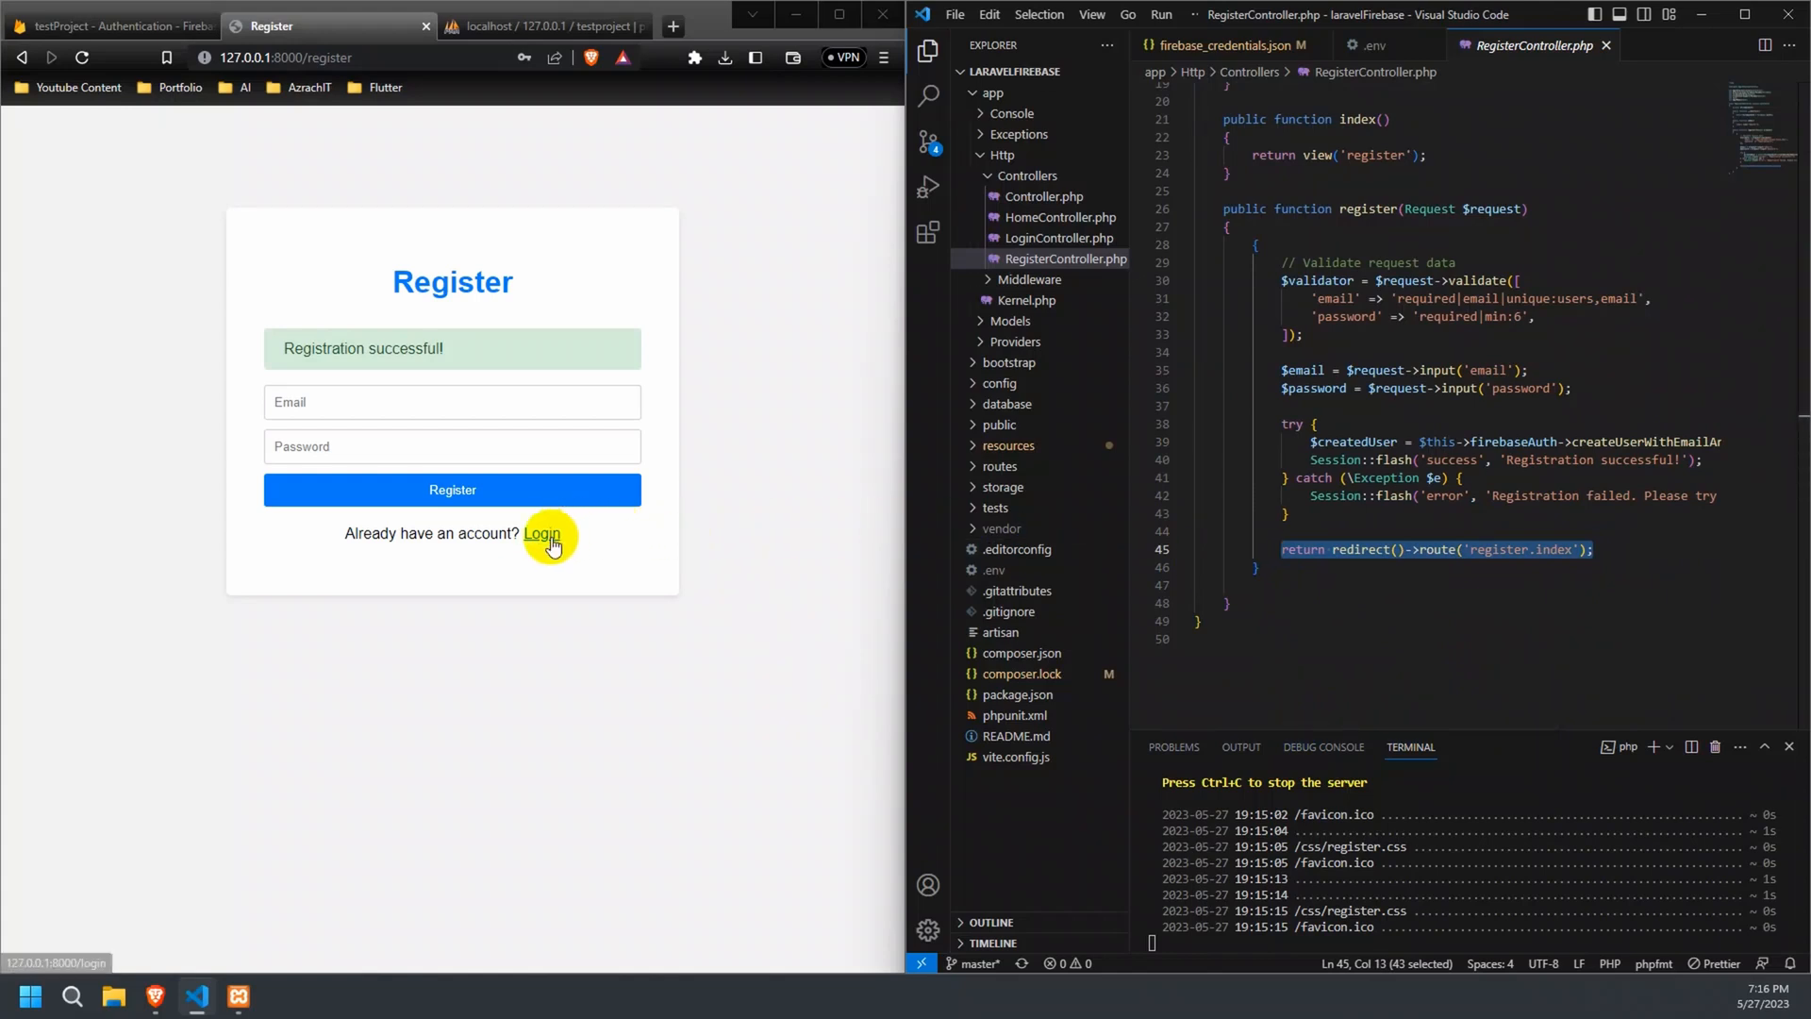
pyautogui.click(542, 533)
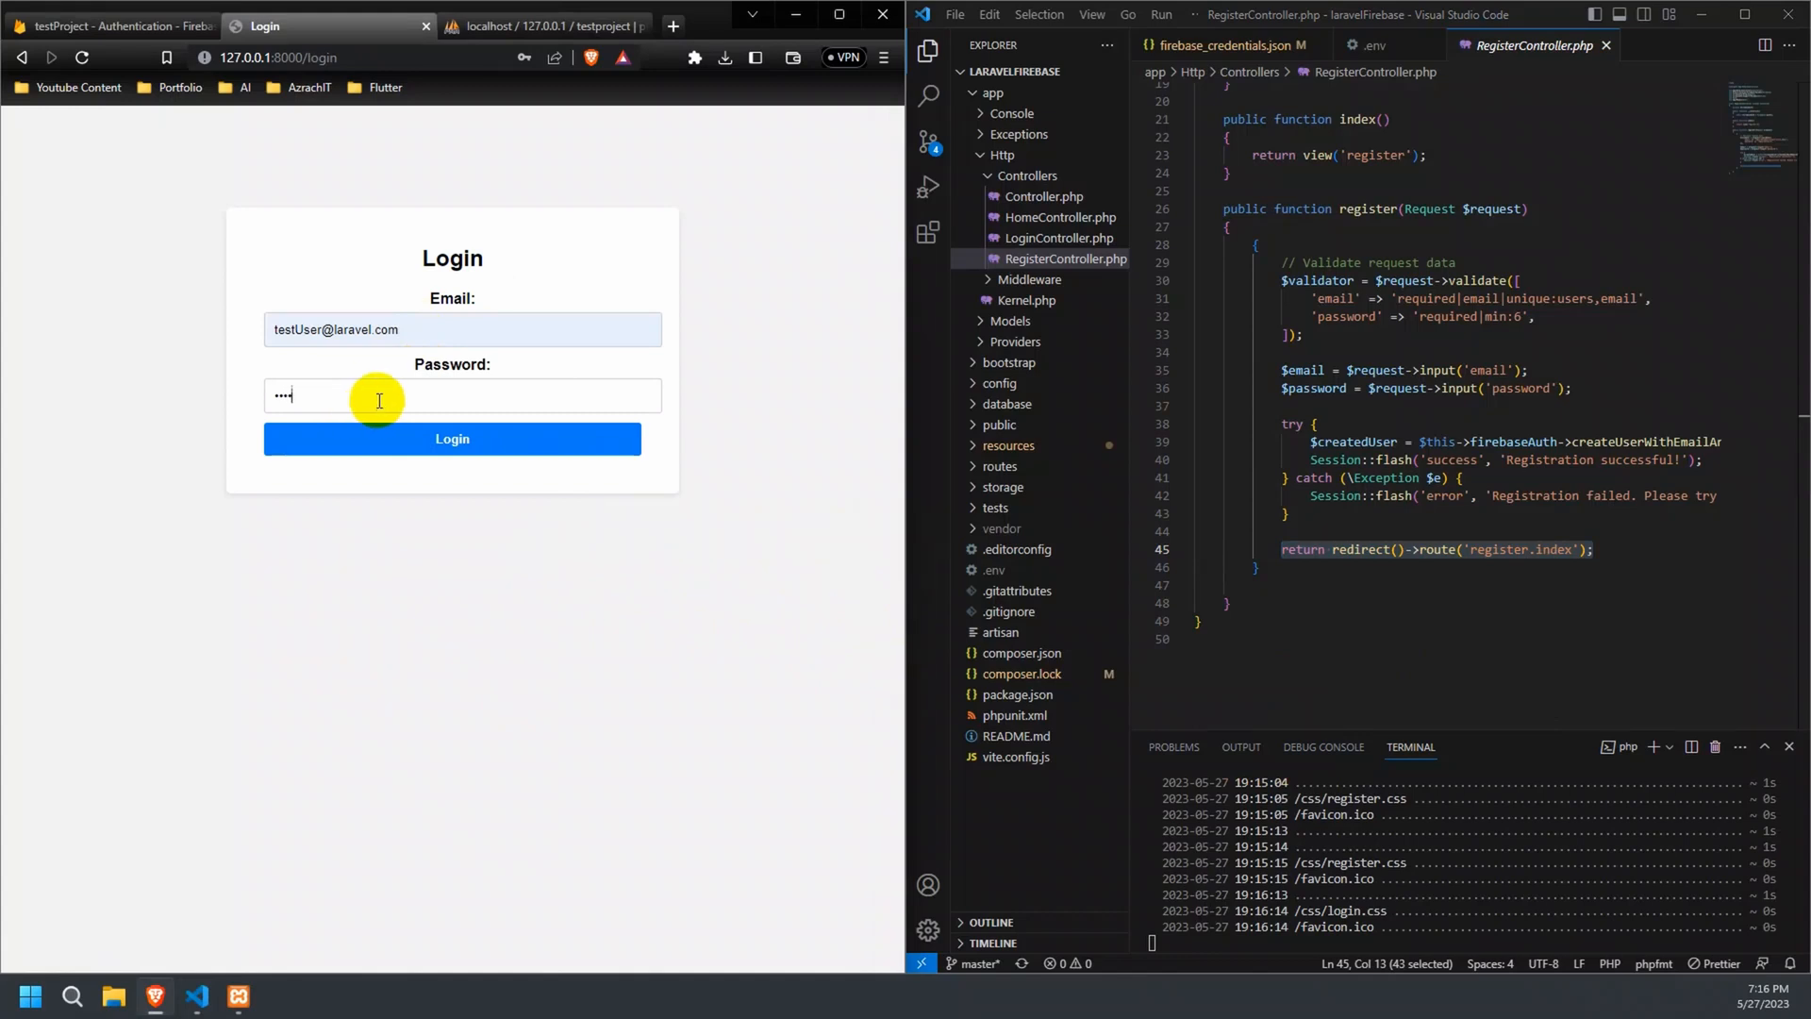
pyautogui.click(564, 438)
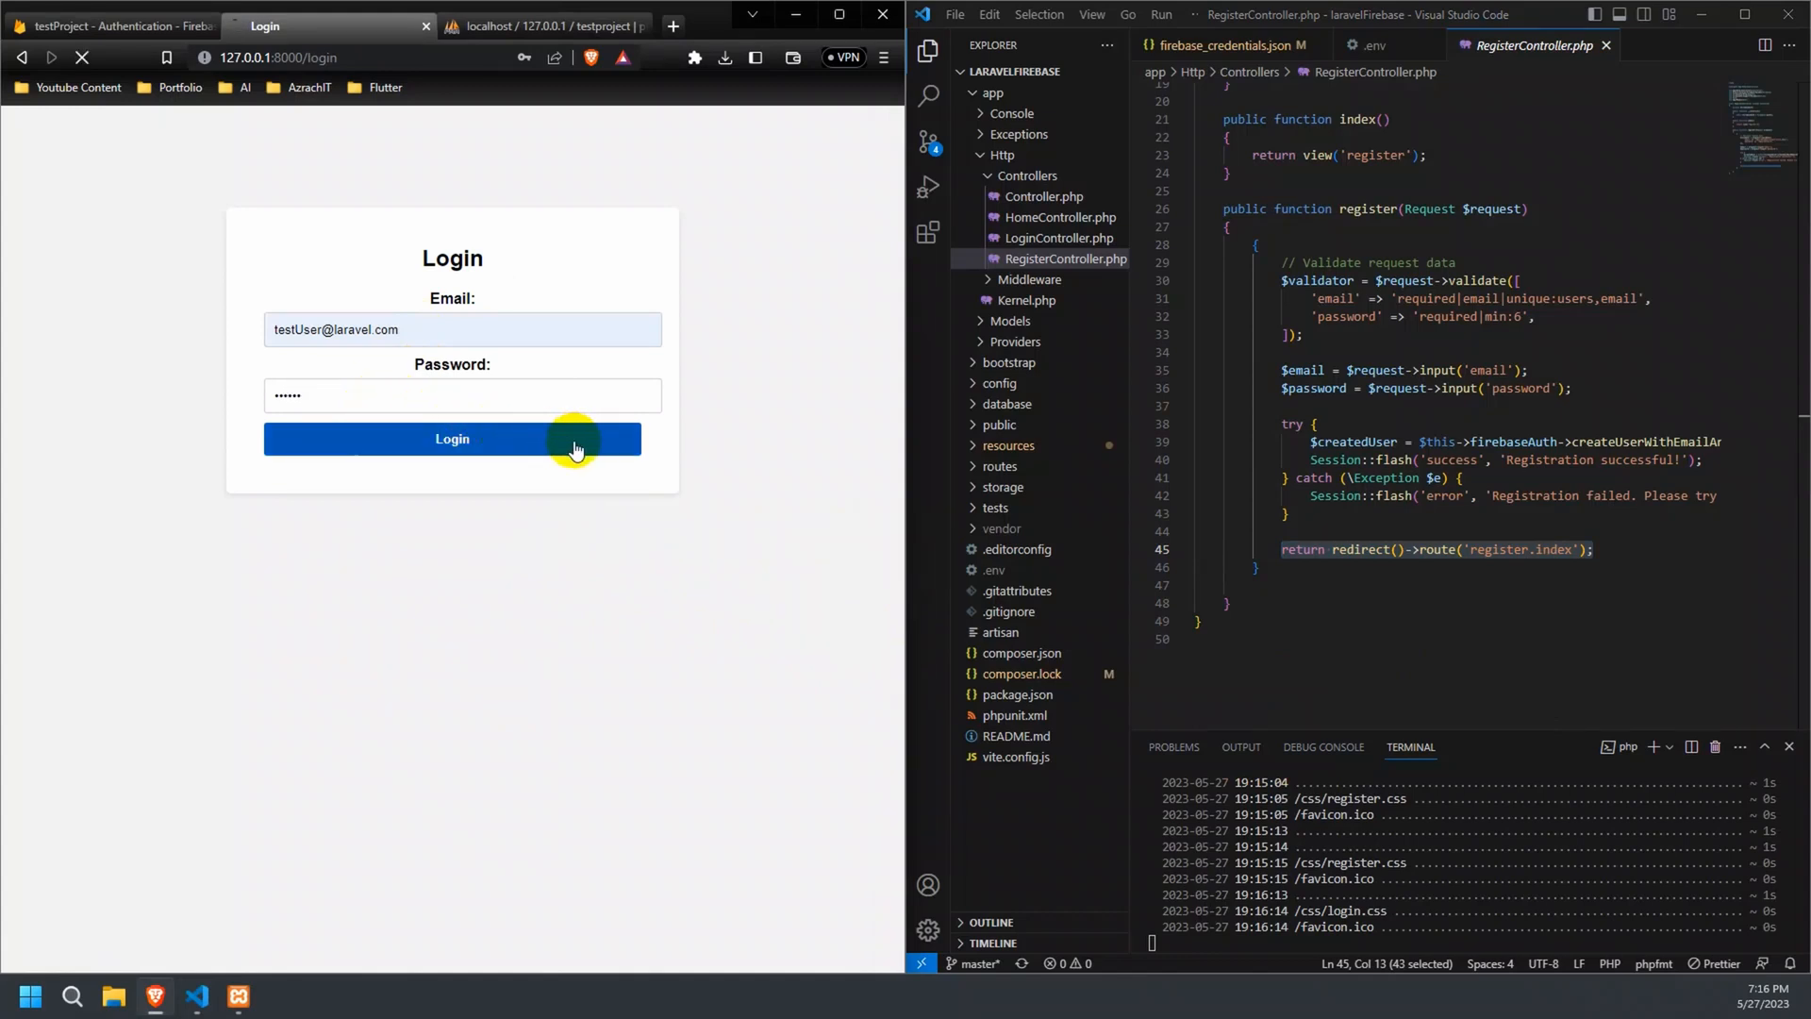
pyautogui.click(452, 438)
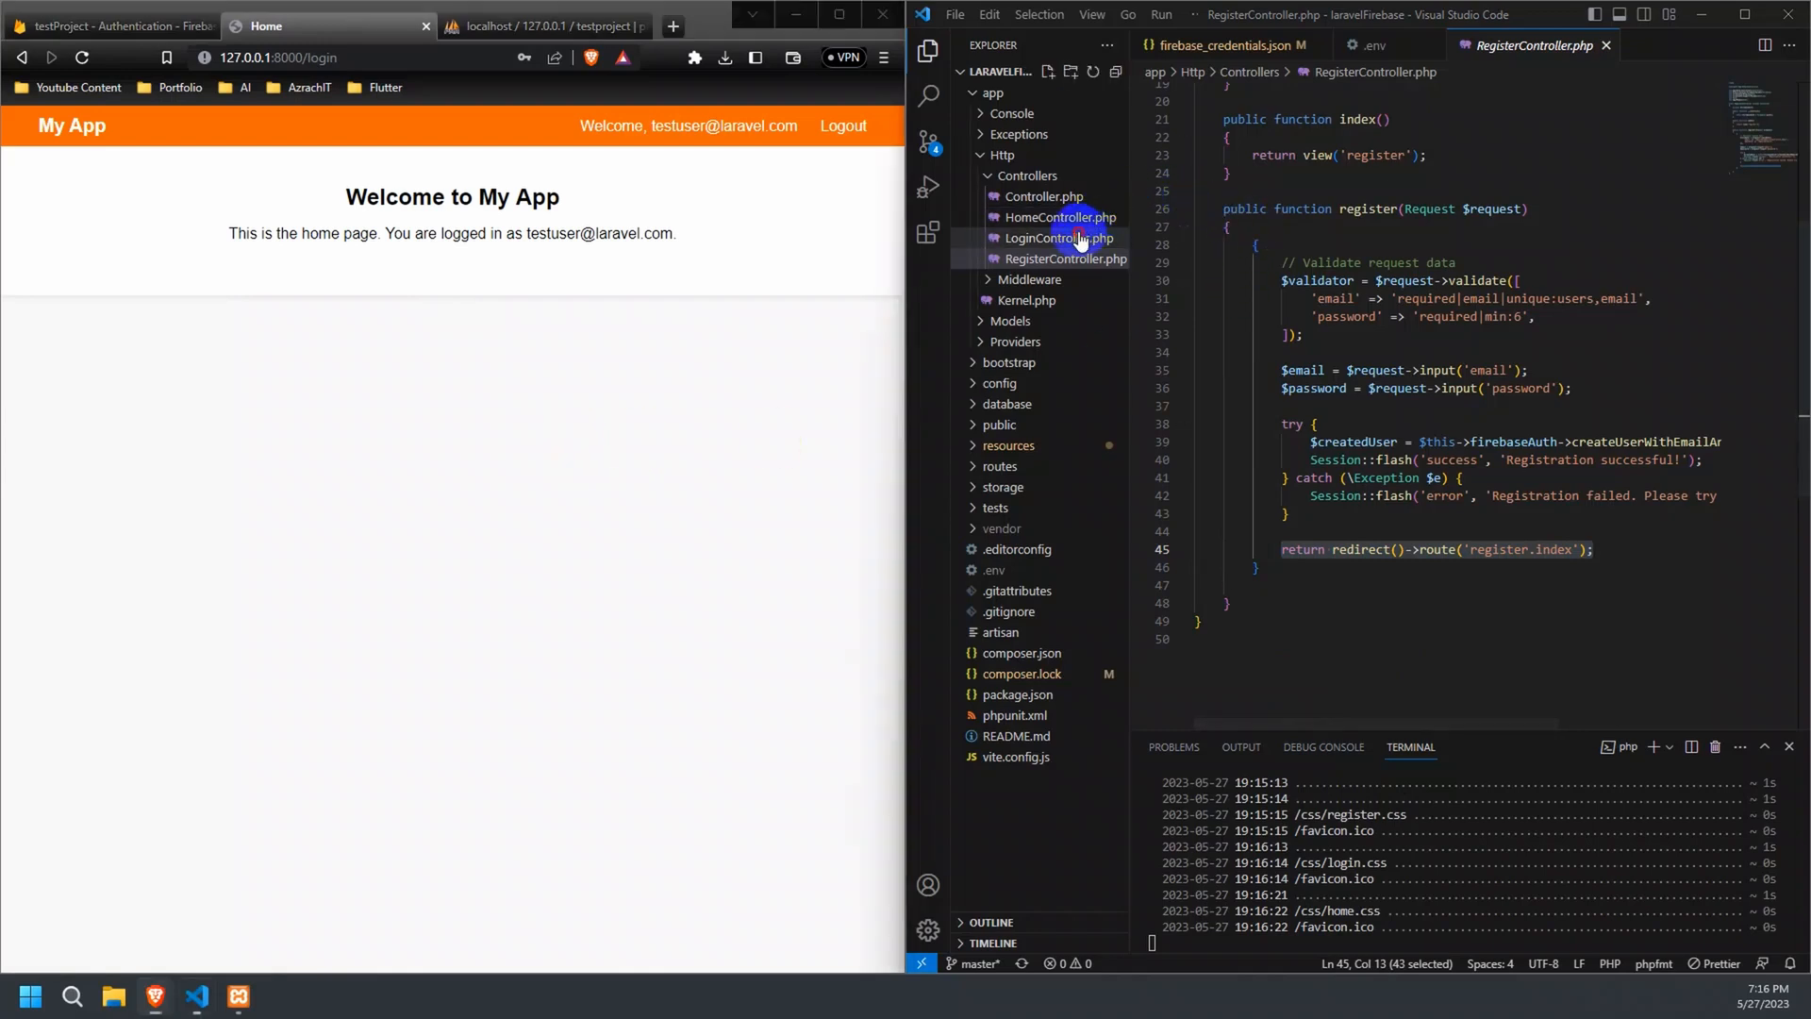
# Open LoginController.php and highlight the Auth import, index method and Firebase sign-in lines.
pyautogui.click(1059, 238)
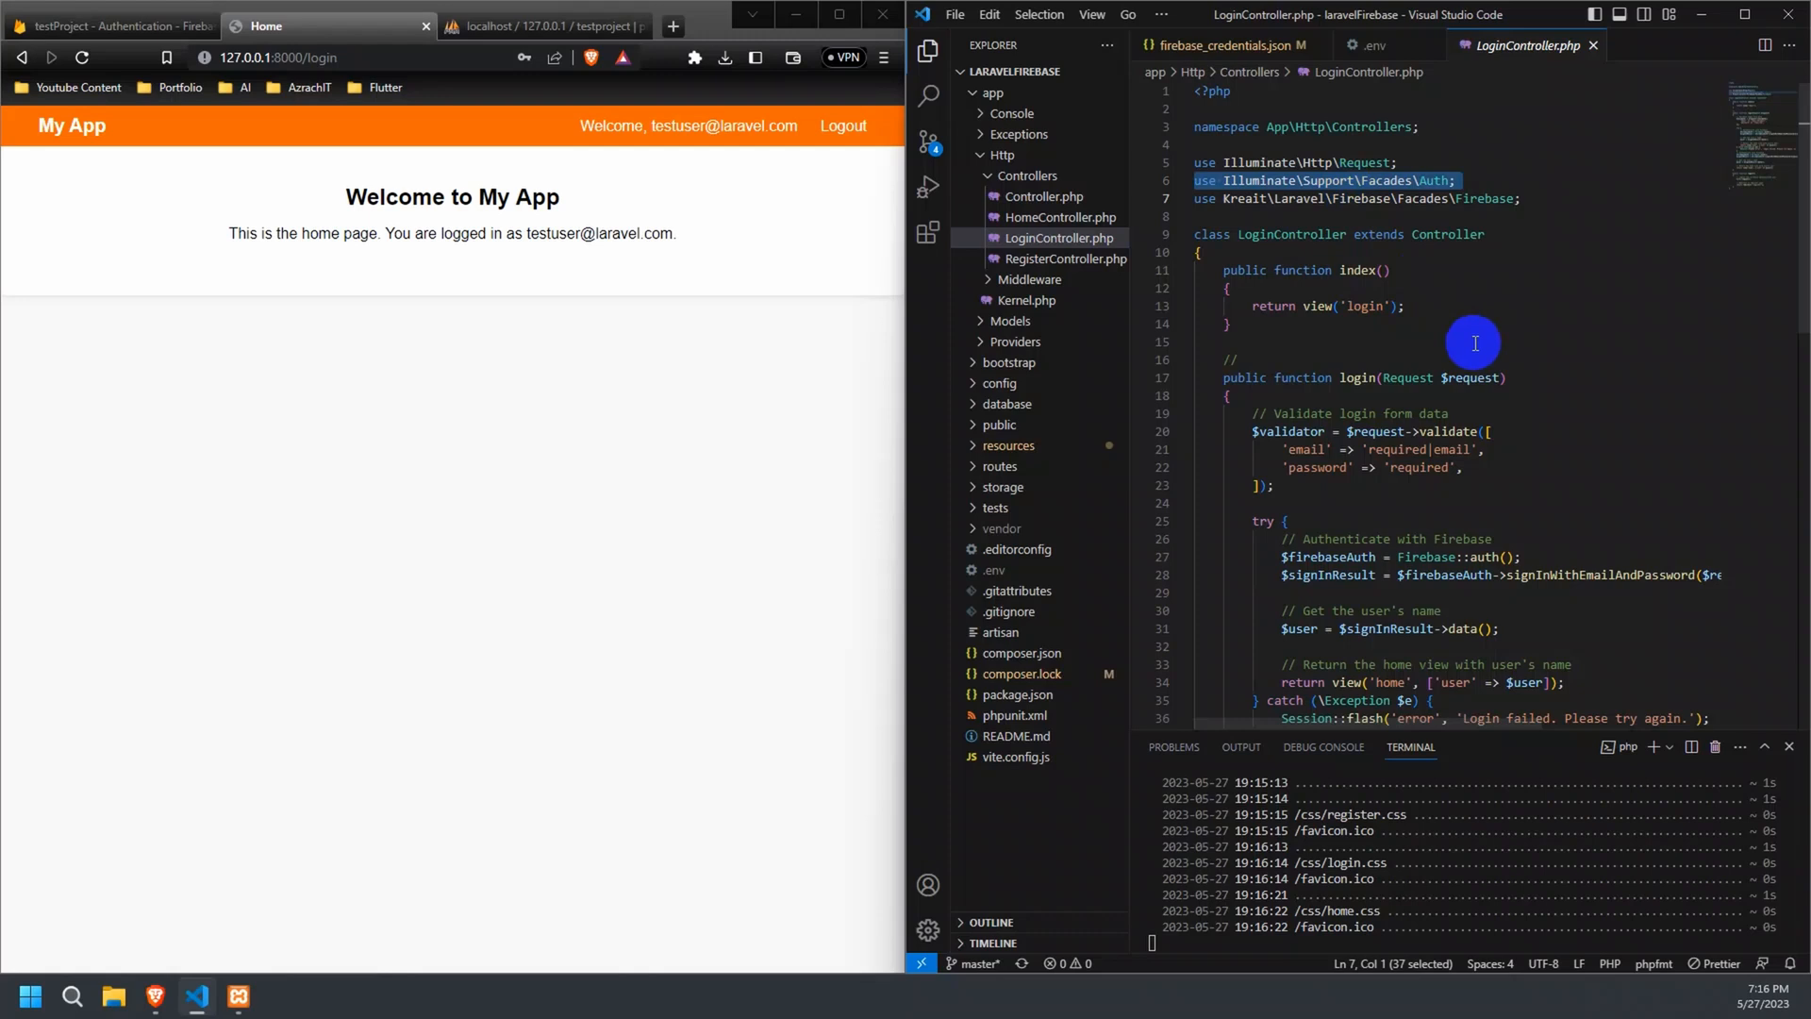
pyautogui.doubleClick(1363, 271)
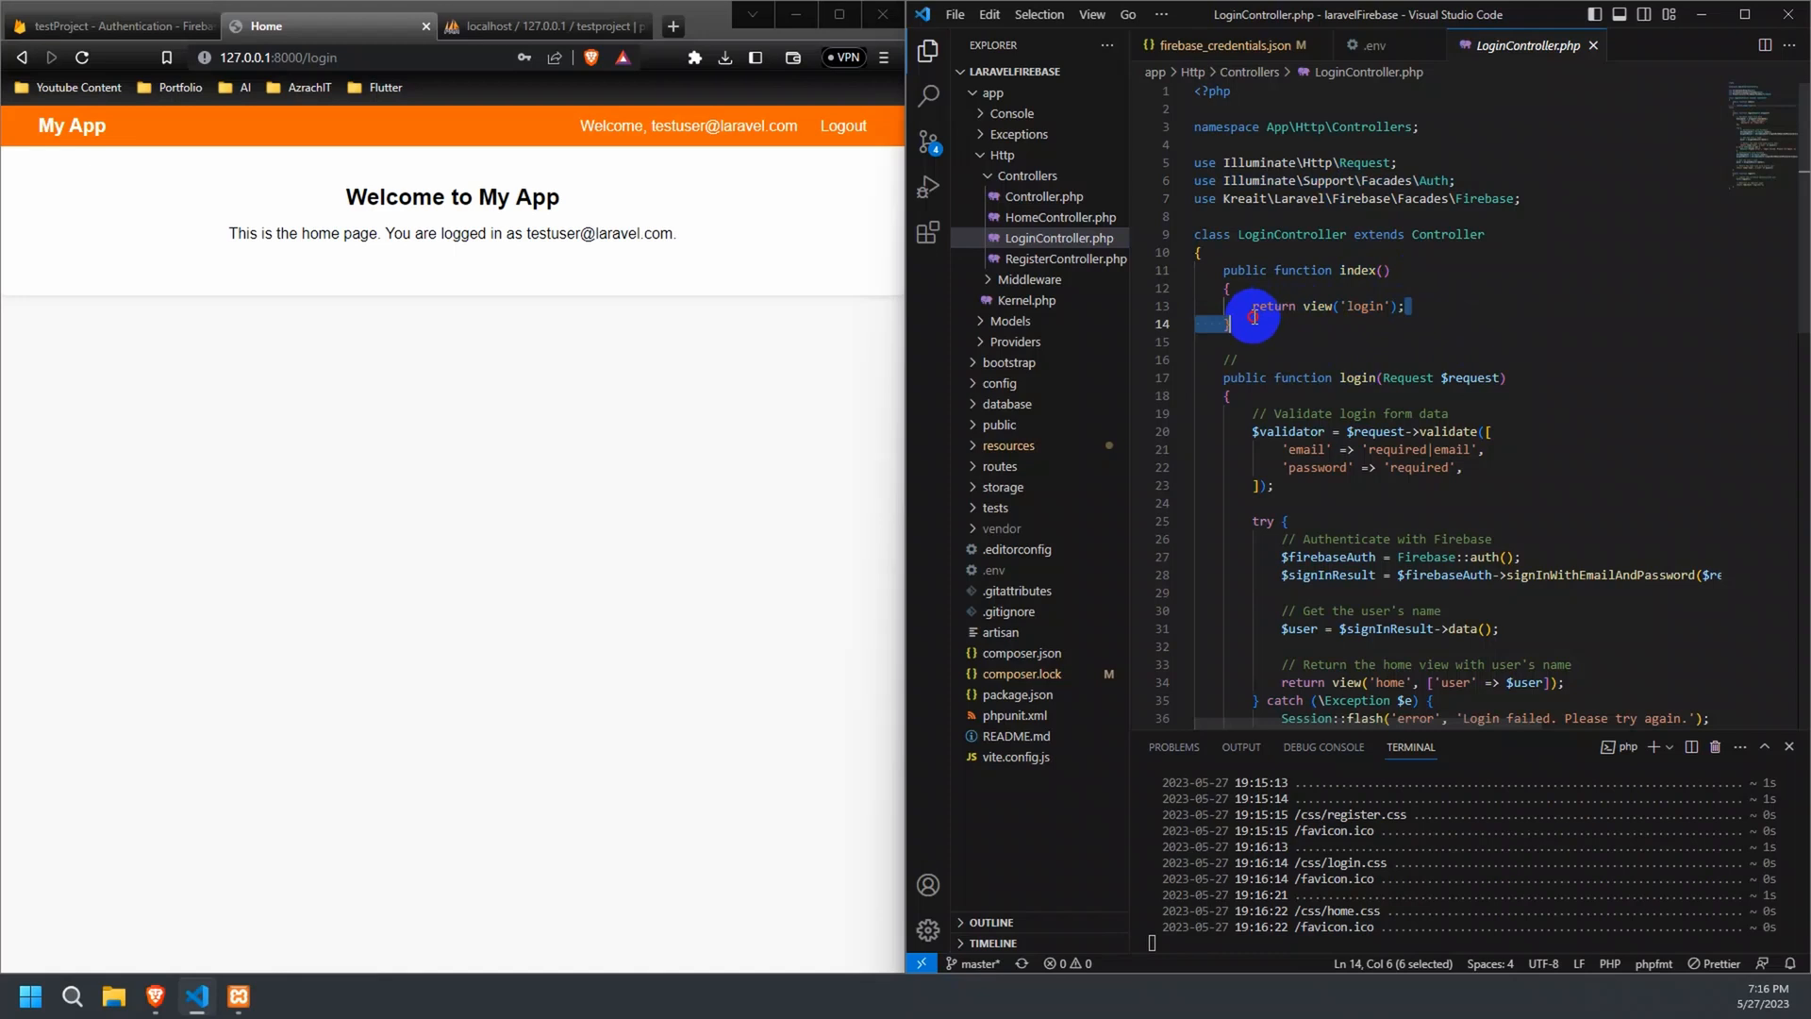
pyautogui.click(1543, 432)
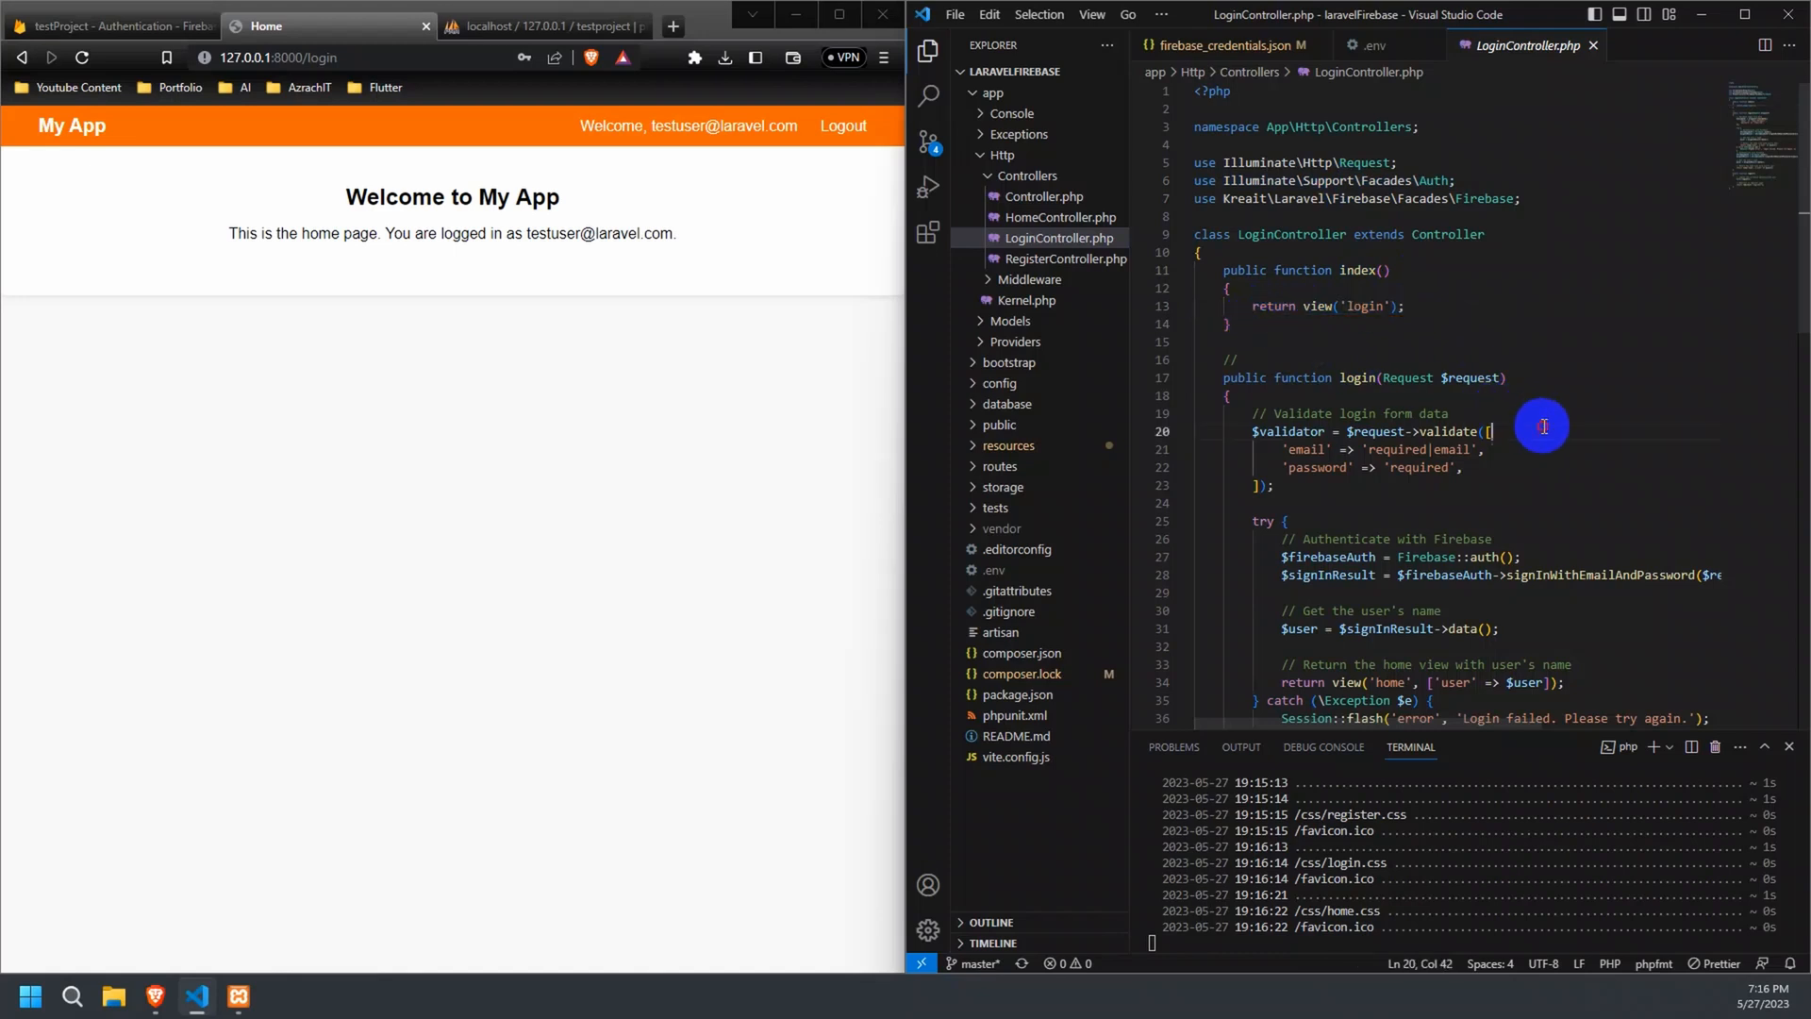
pyautogui.moveTo(1490, 413); pyautogui.dragTo(1305, 486)
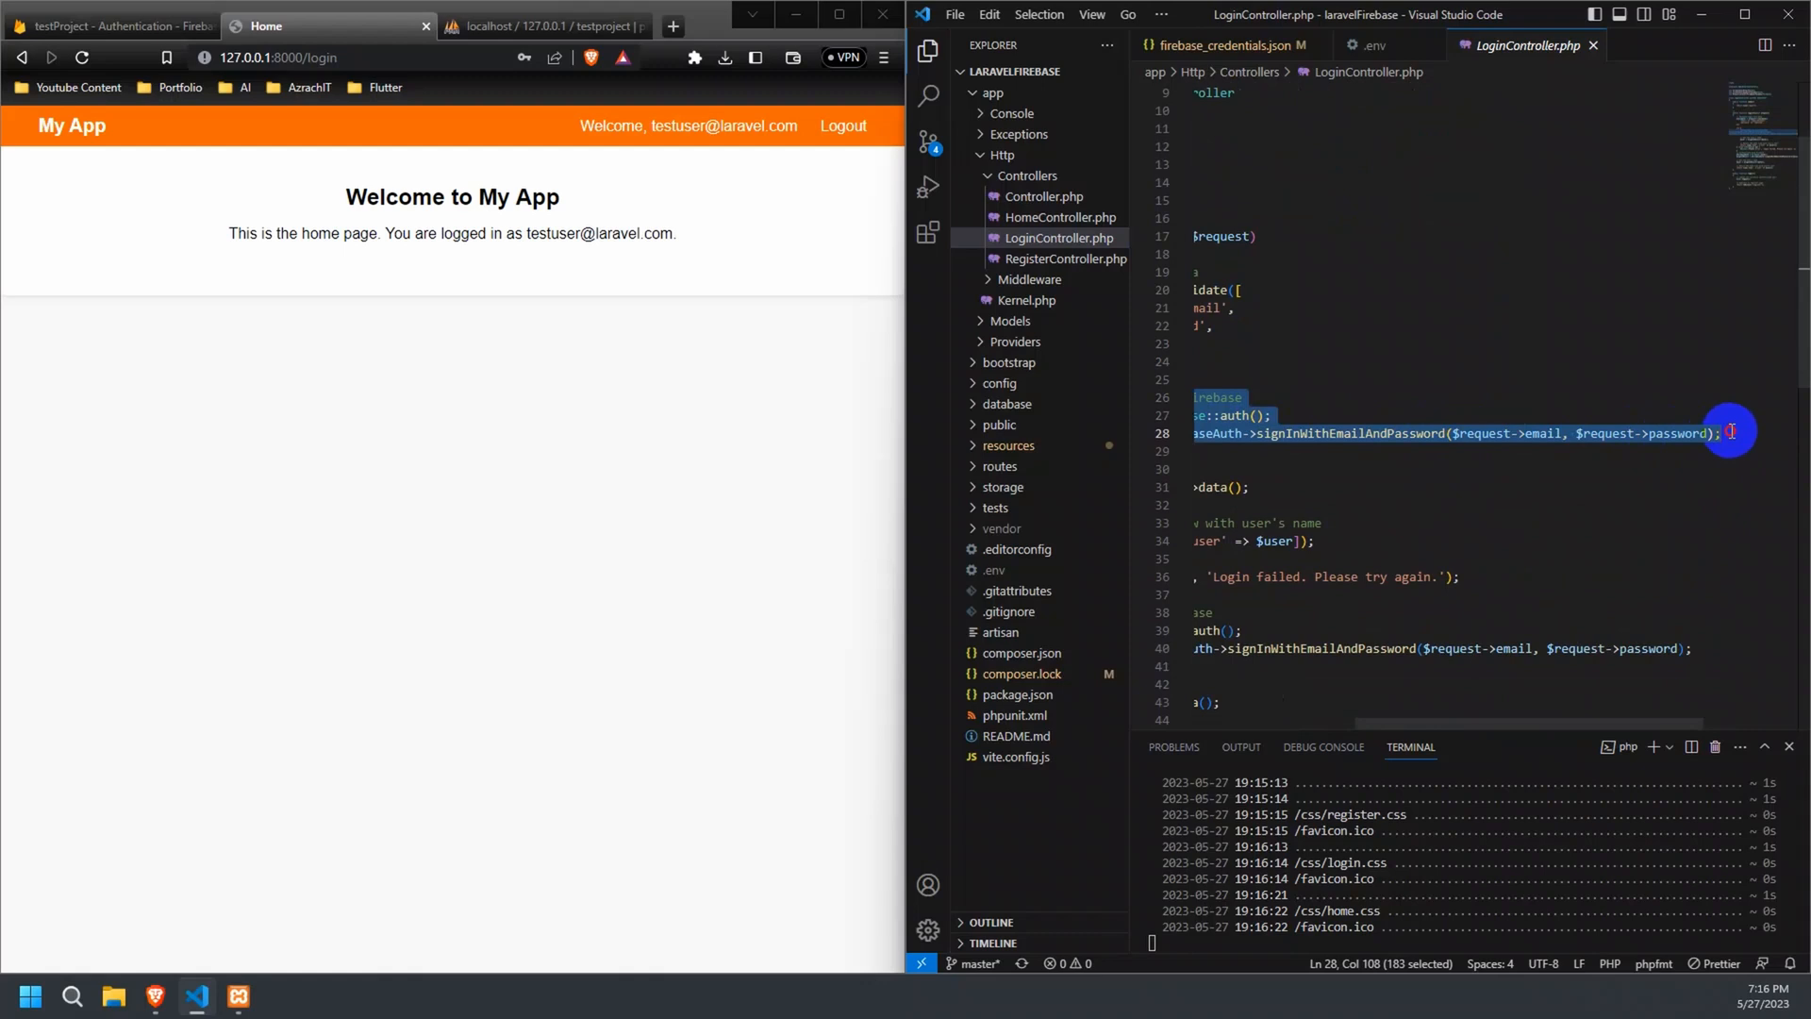
pyautogui.moveTo(1572, 471)
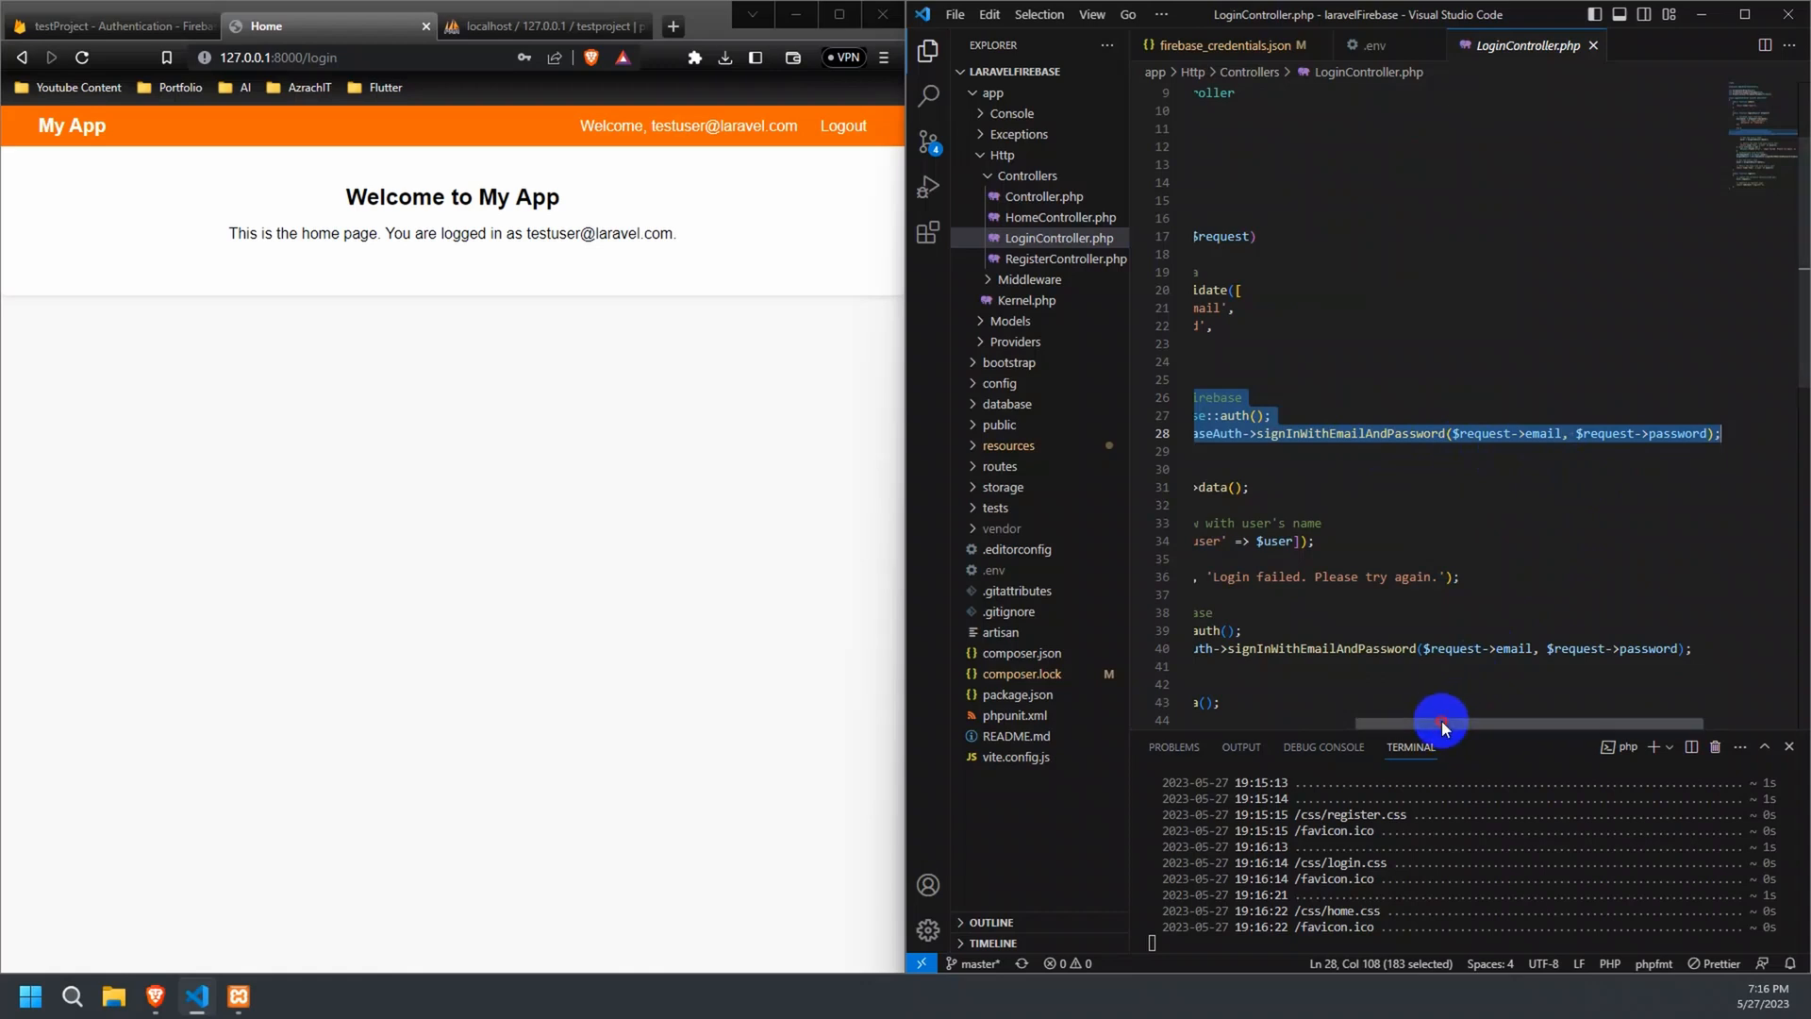
pyautogui.hscroll(-3)
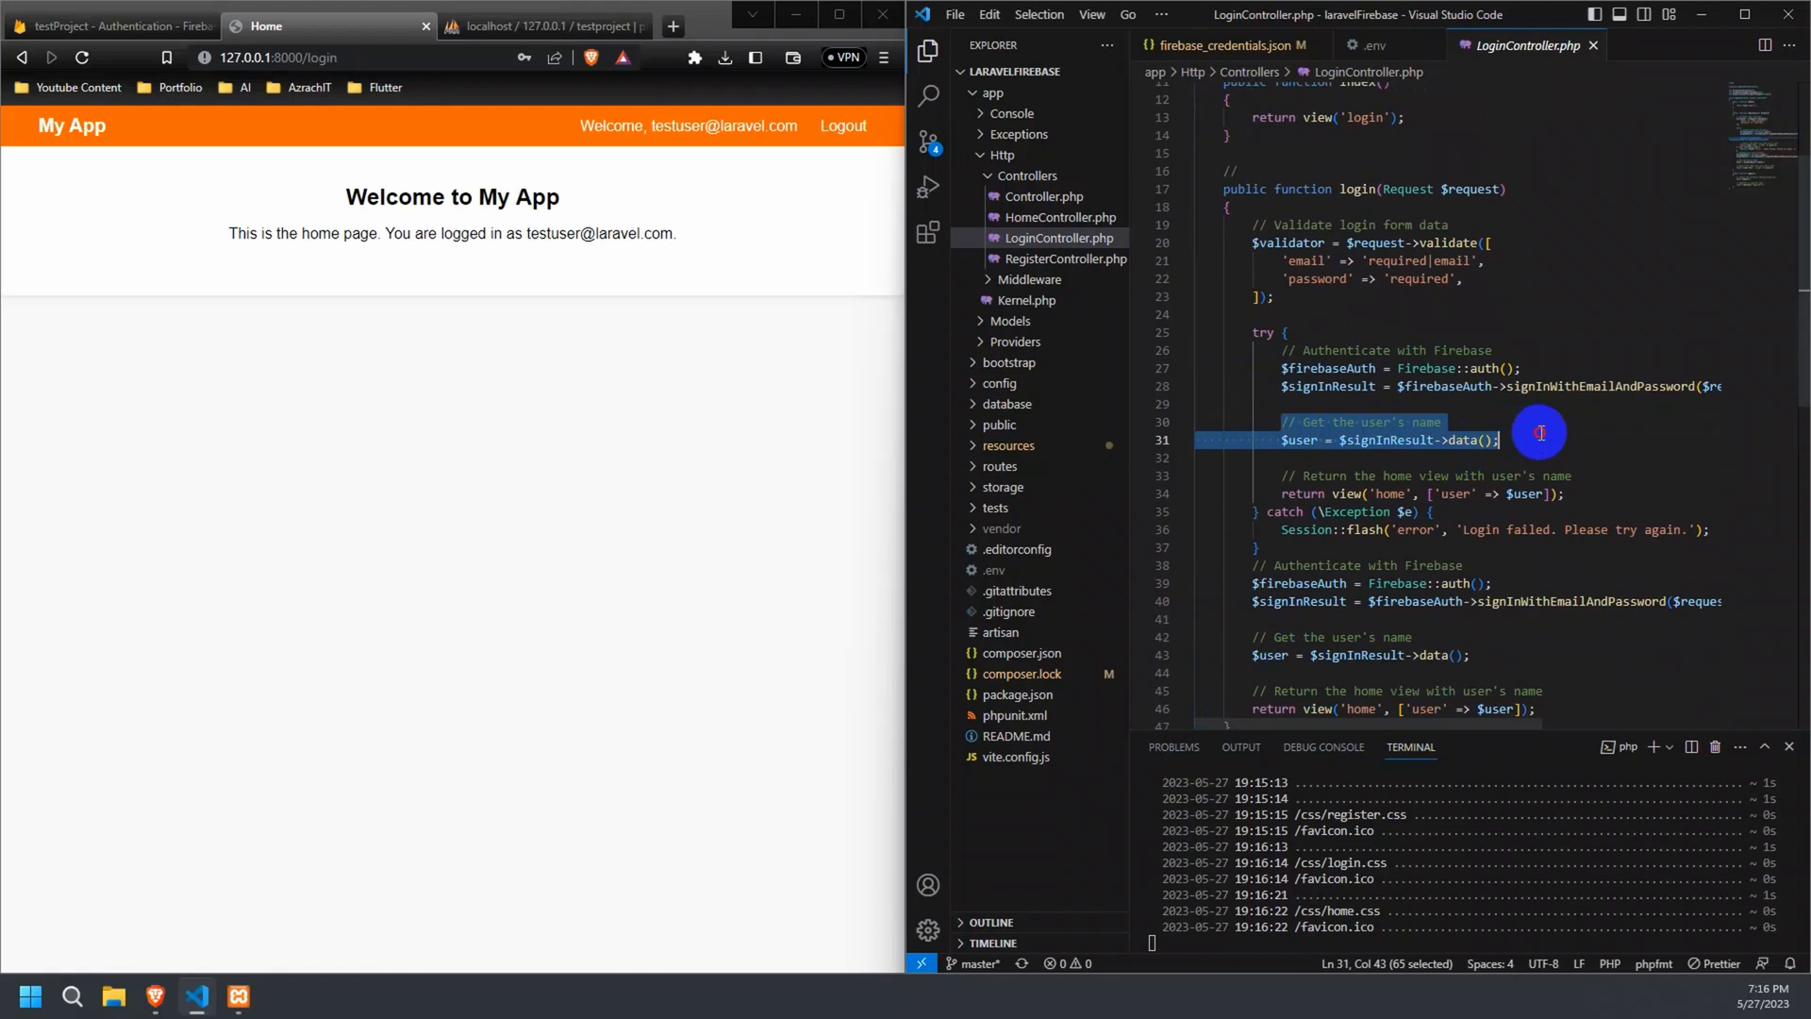
pyautogui.moveTo(1282, 484)
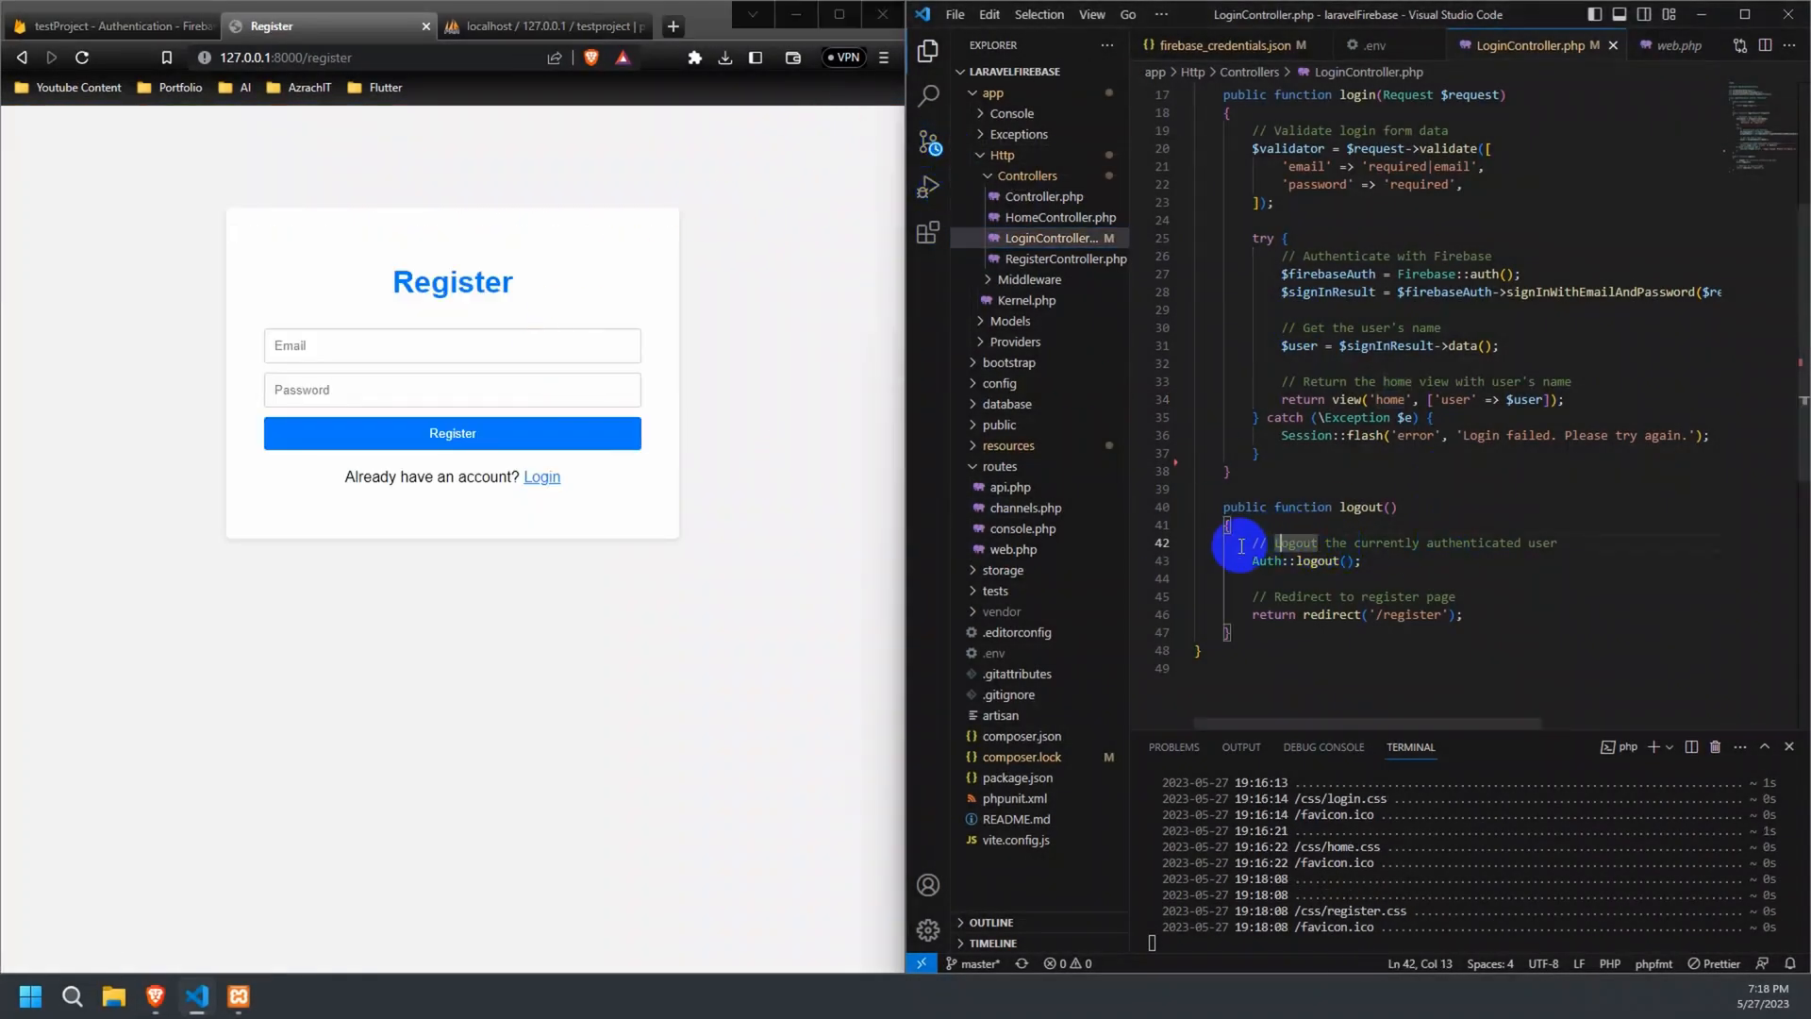
# Highlight the comment and Auth::logout() call inside the logout method.
pyautogui.moveTo(1276, 544); pyautogui.dragTo(1357, 560)
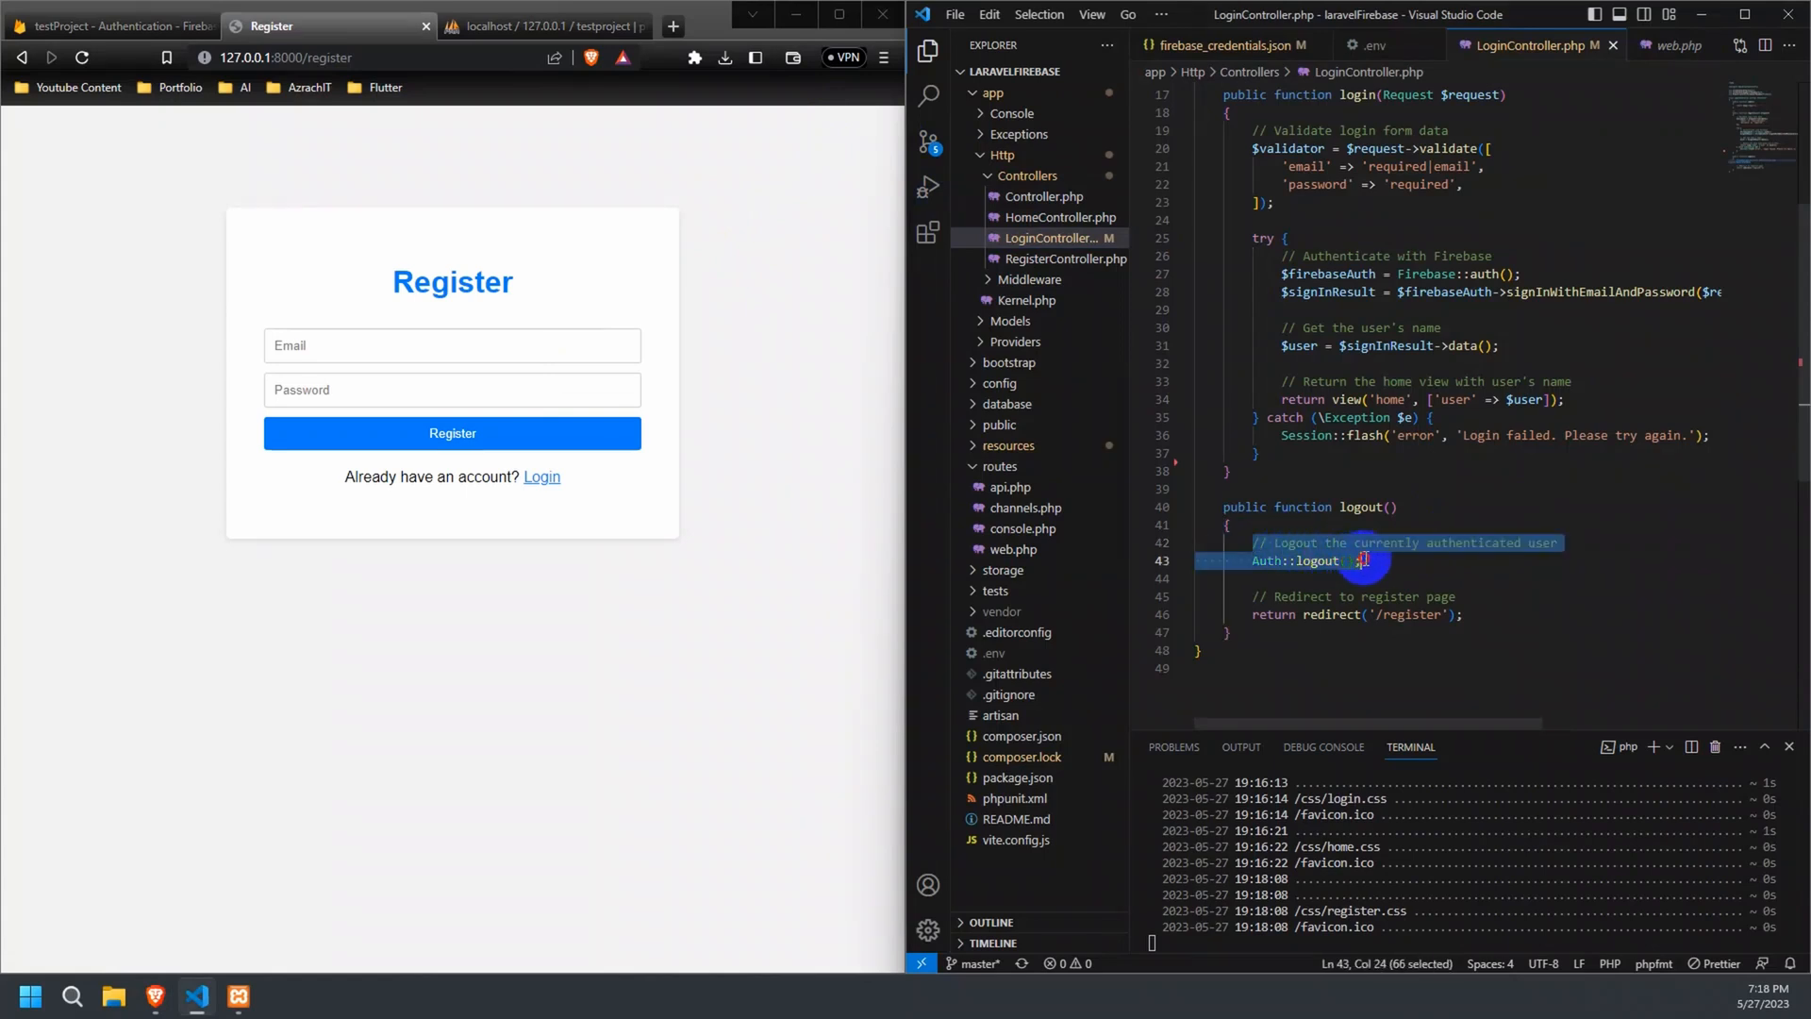